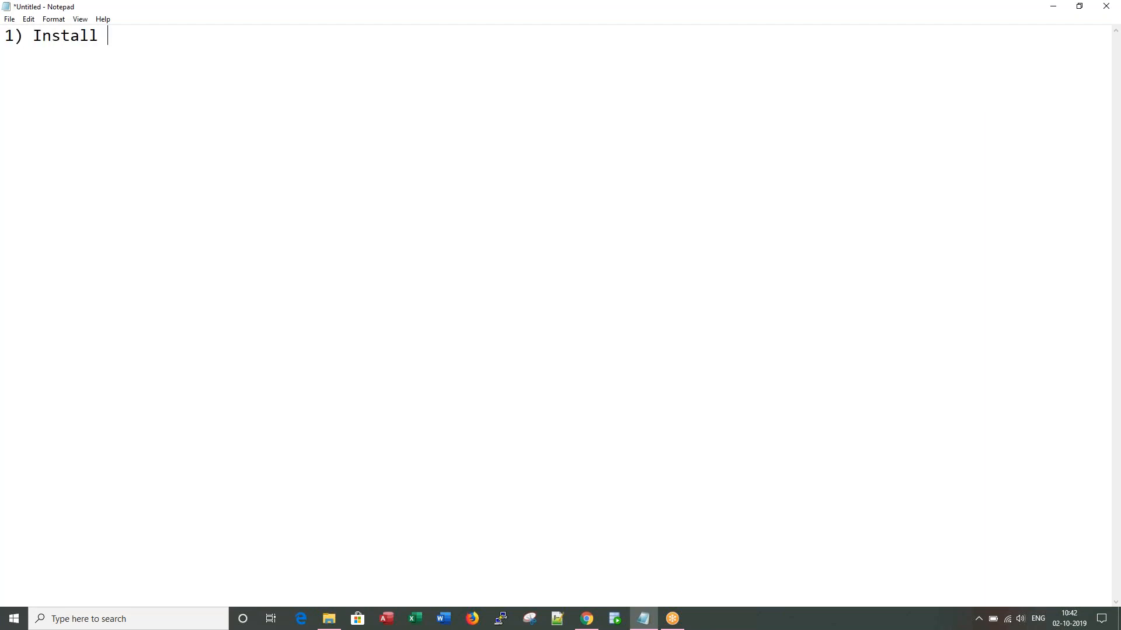
# Type notes 1 and 2: install pgAdmin4, and enable PostgreSQL server for remote connections
pyautogui.write('pgAdmi')
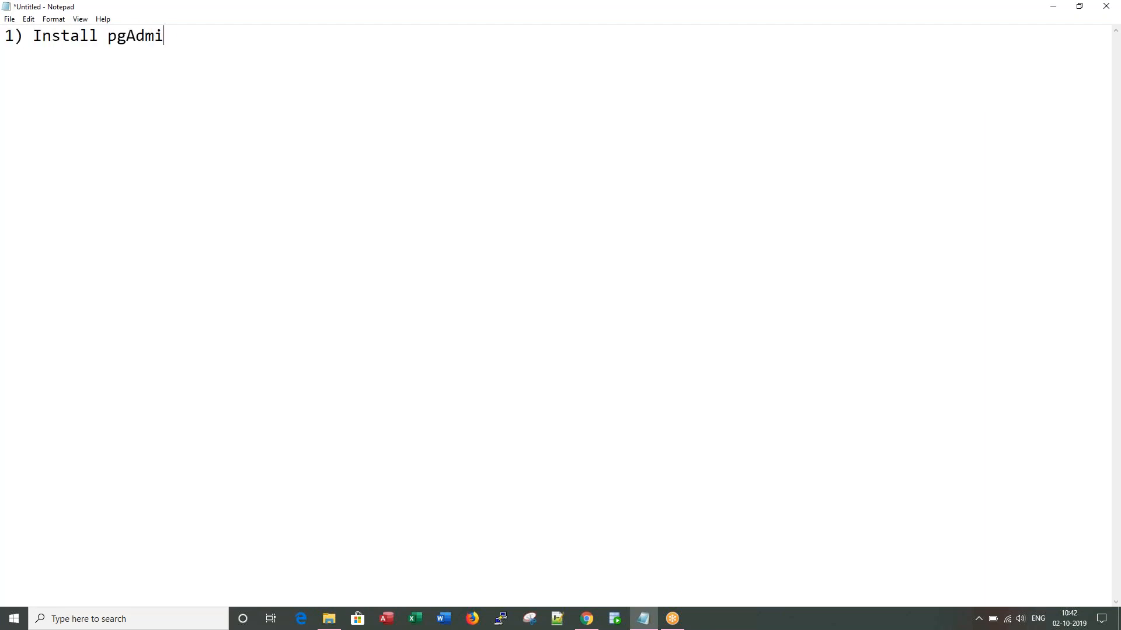
pyautogui.write('n4')
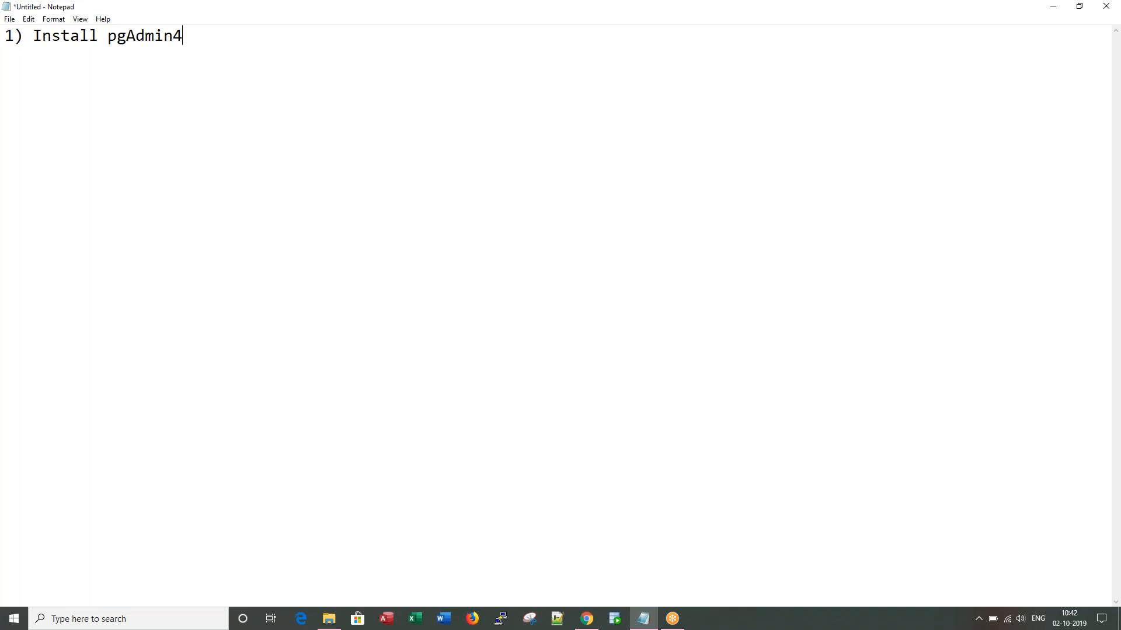
pyautogui.press('Enter')
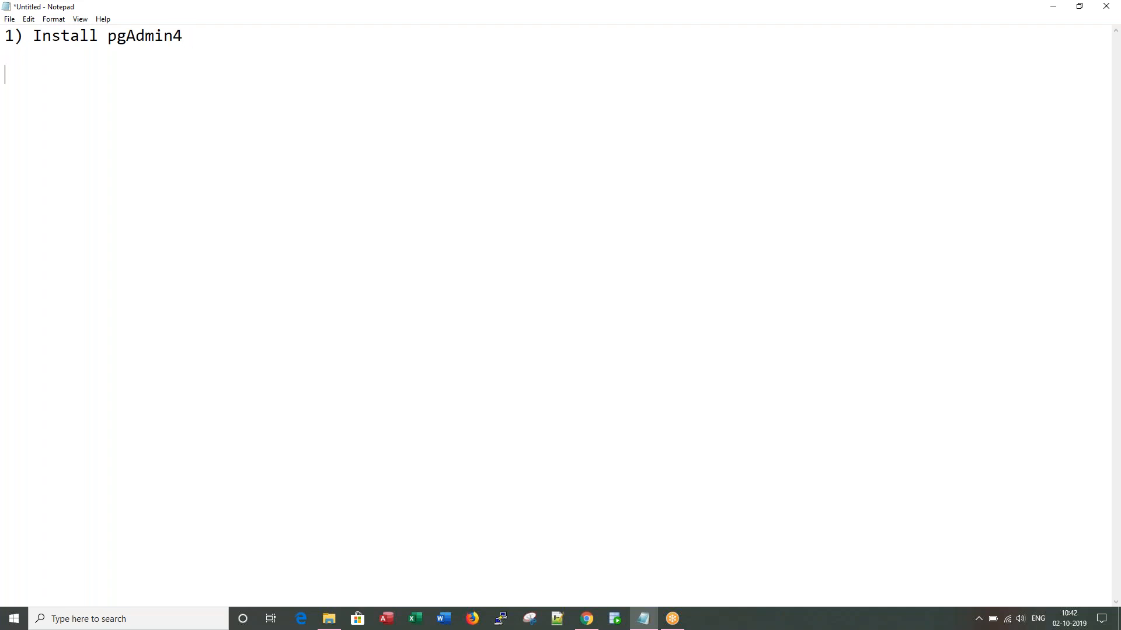
pyautogui.write('2) Enable')
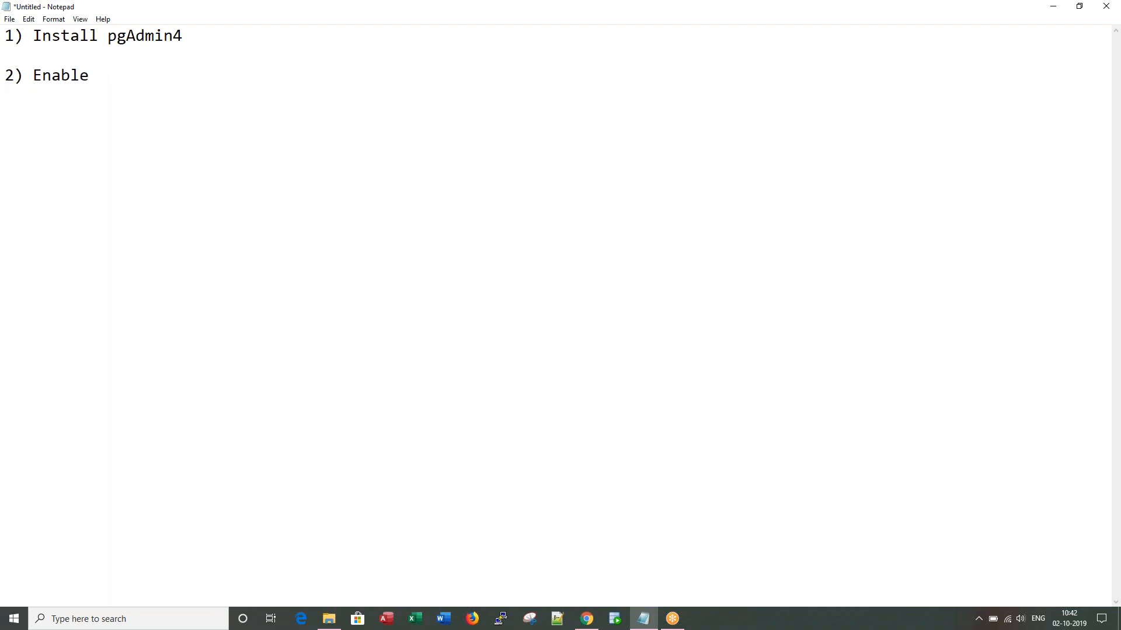
pyautogui.write('P')
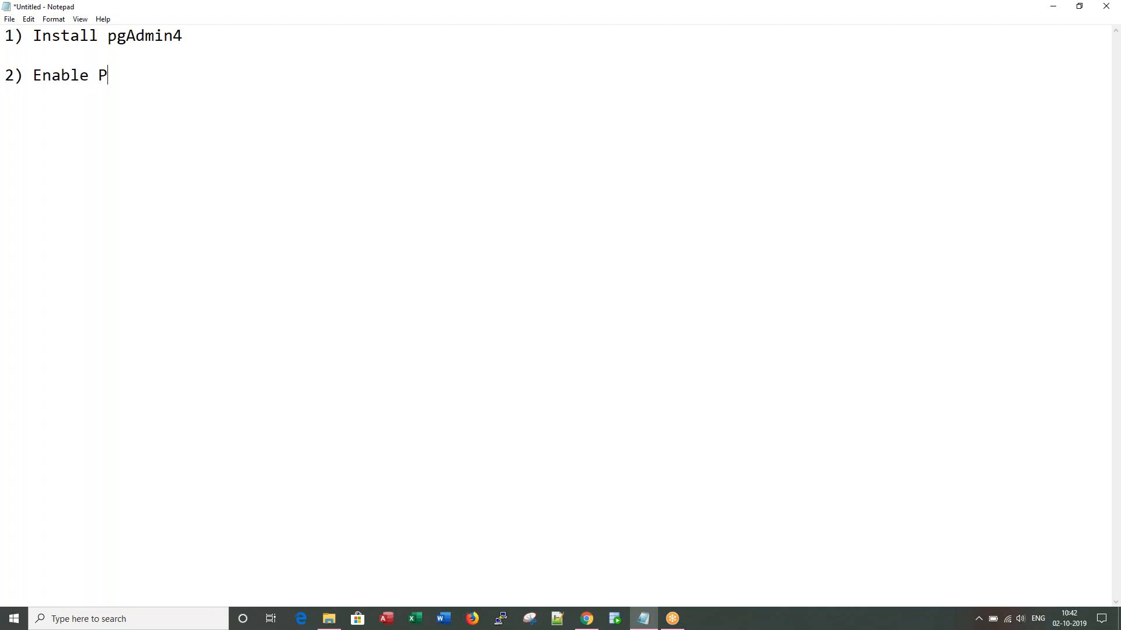
pyautogui.write('ostgre')
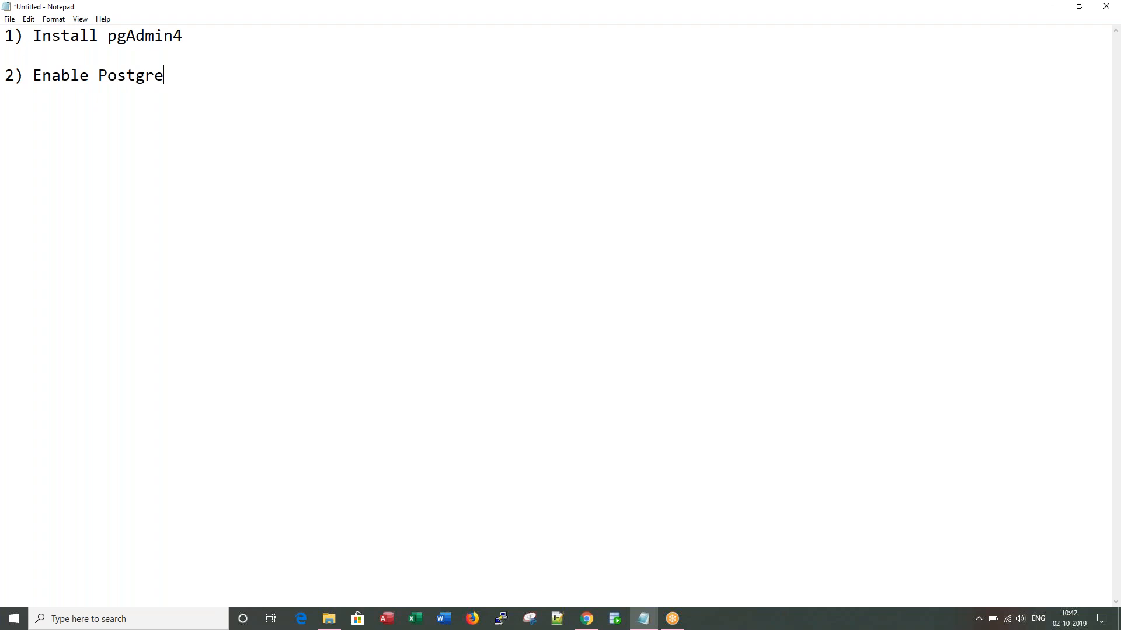
pyautogui.write('SQL server for')
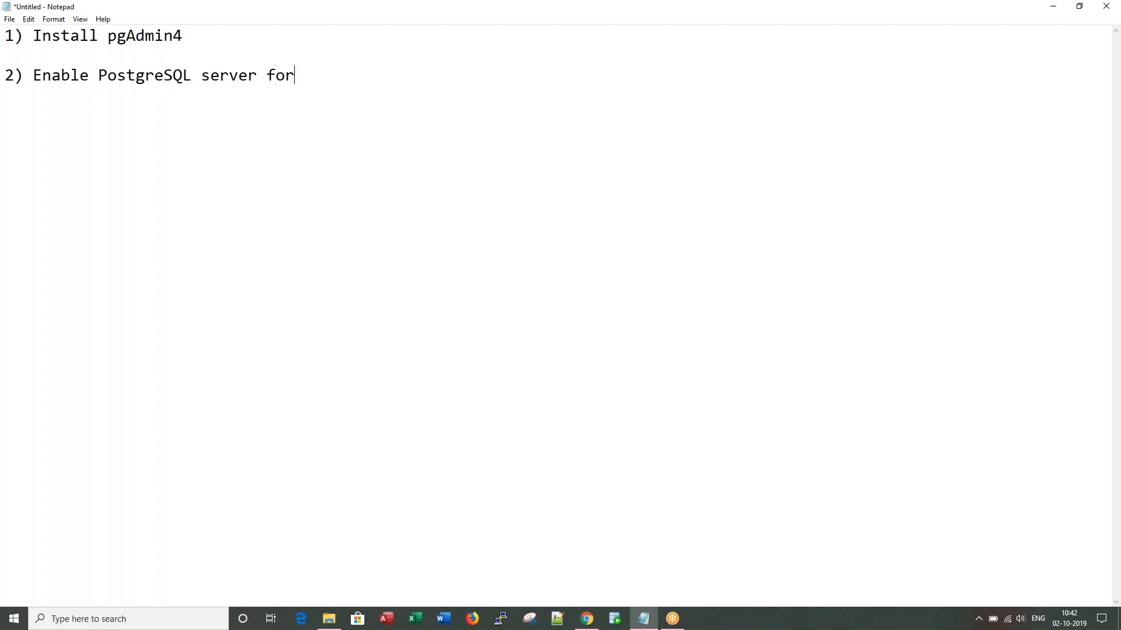
pyautogui.write('remote connections')
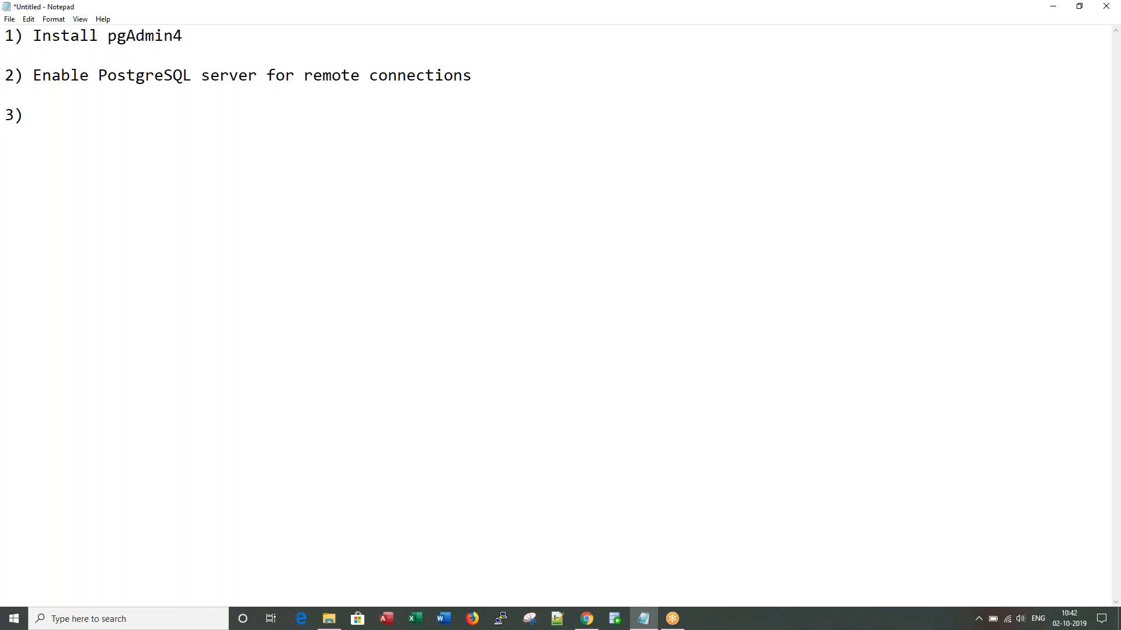
# Add the client-server item 3 and annotate the first lines with '<= Client' and '<= Server'
pyautogui.write('client  <====>       Server')
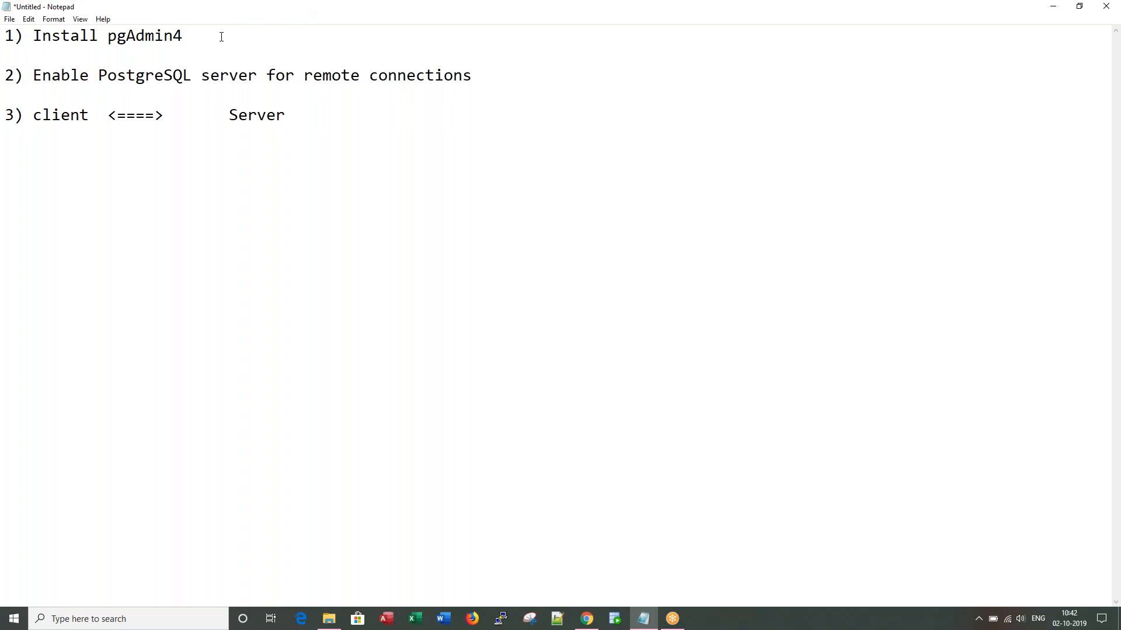
pyautogui.write('<=')
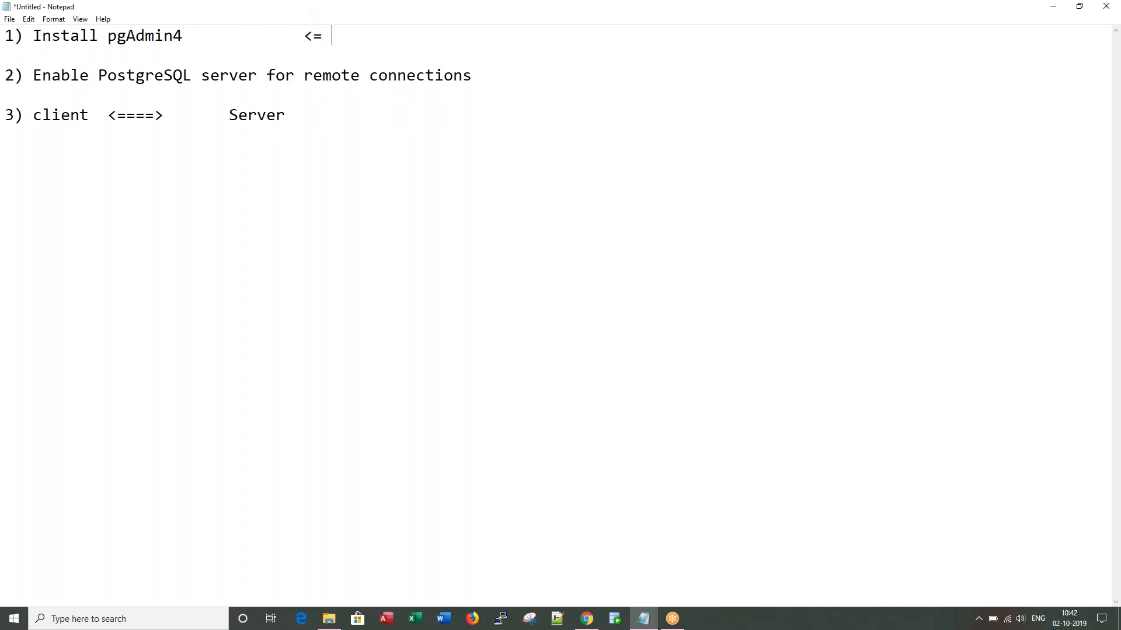
pyautogui.write('Client')
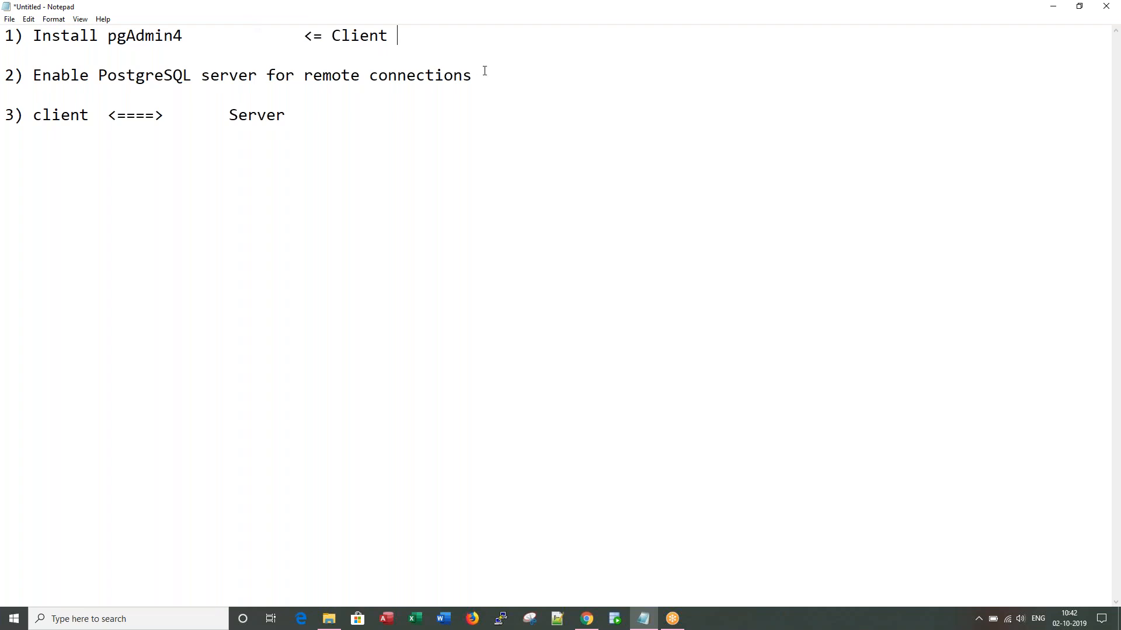
pyautogui.write('<= Server')
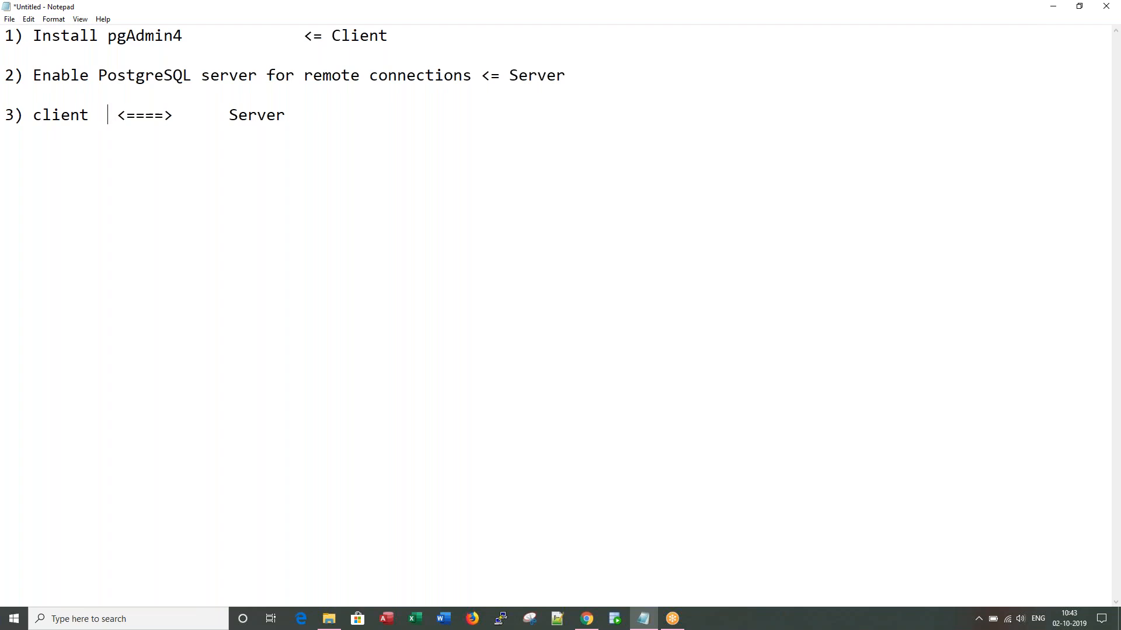
# Add bullets for Hostname, Port Number, Database Name, Username and password under item 3
pyautogui.doubleClick(61, 115)
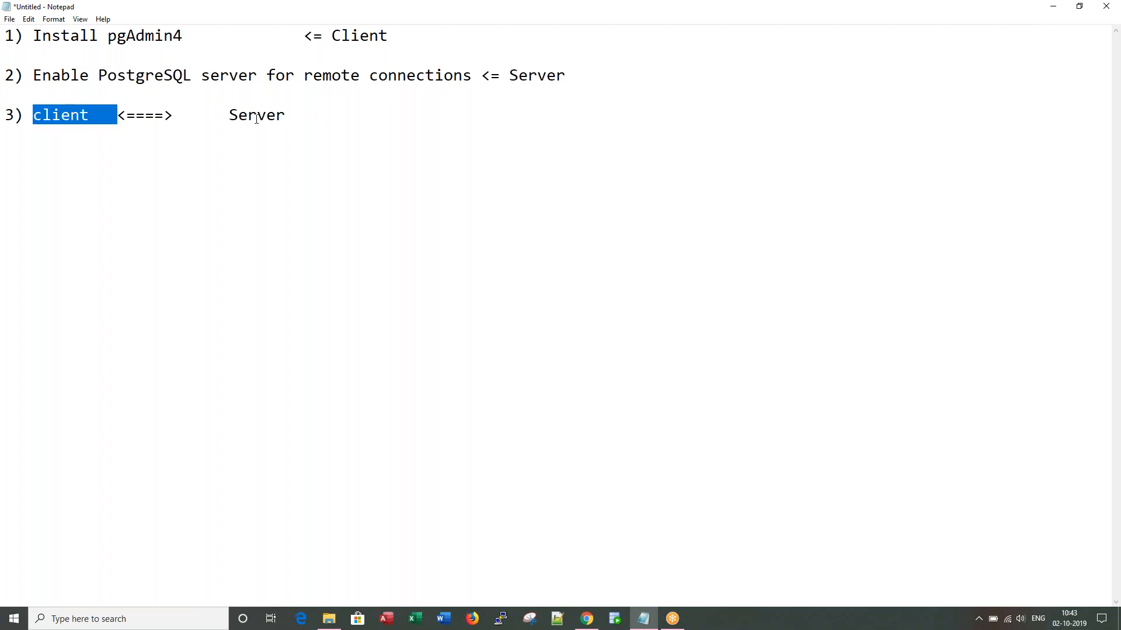
pyautogui.click(297, 115)
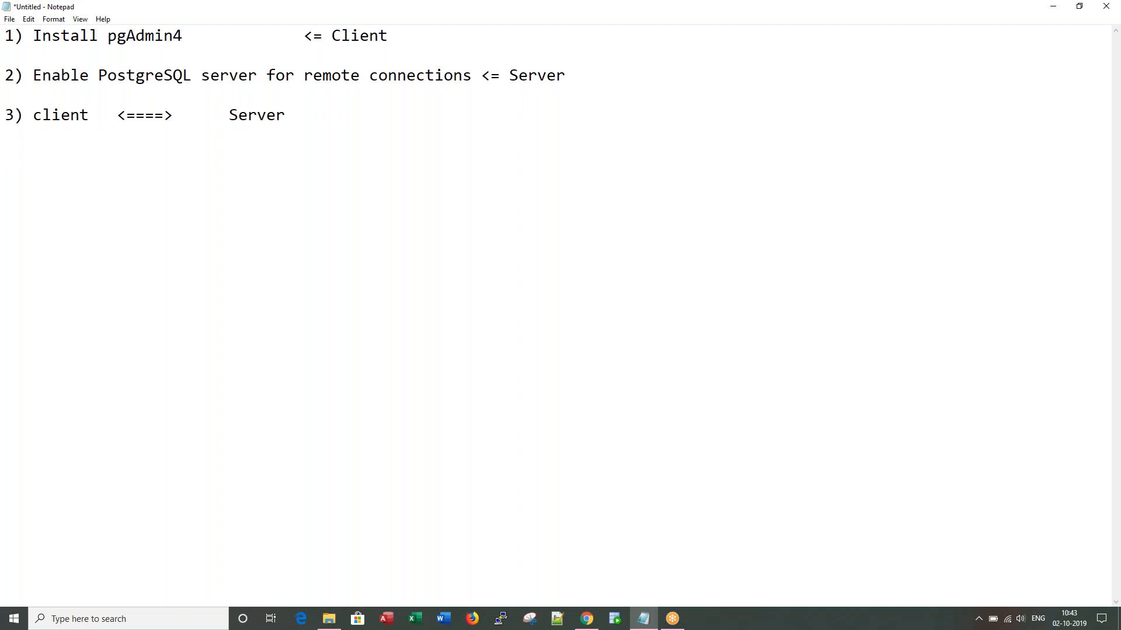
pyautogui.write('- Hos')
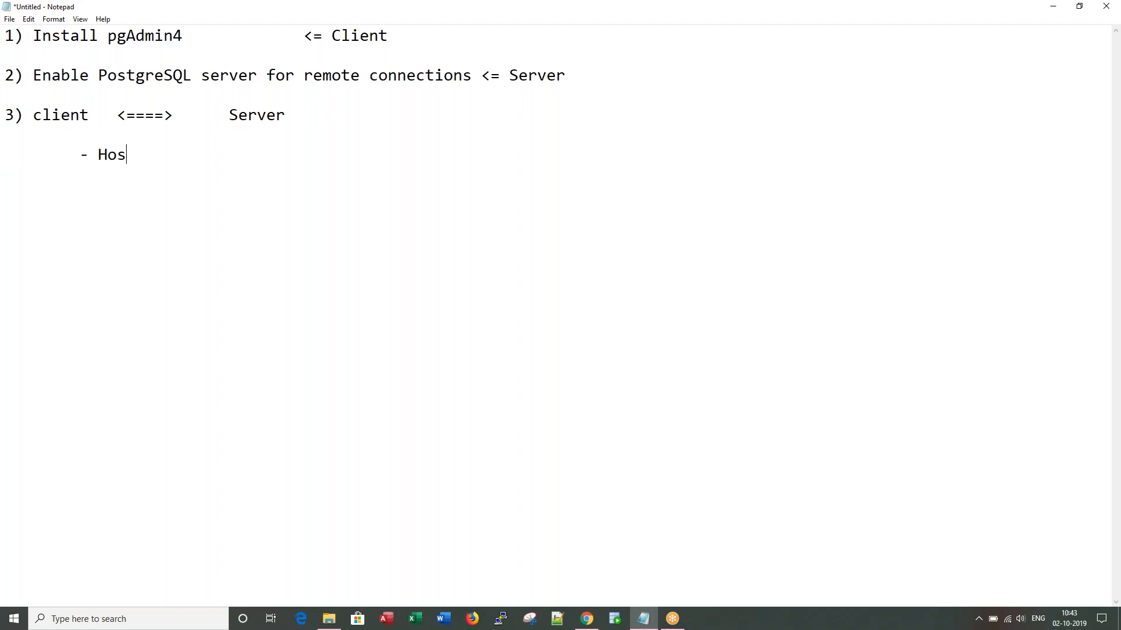
pyautogui.write('tname')
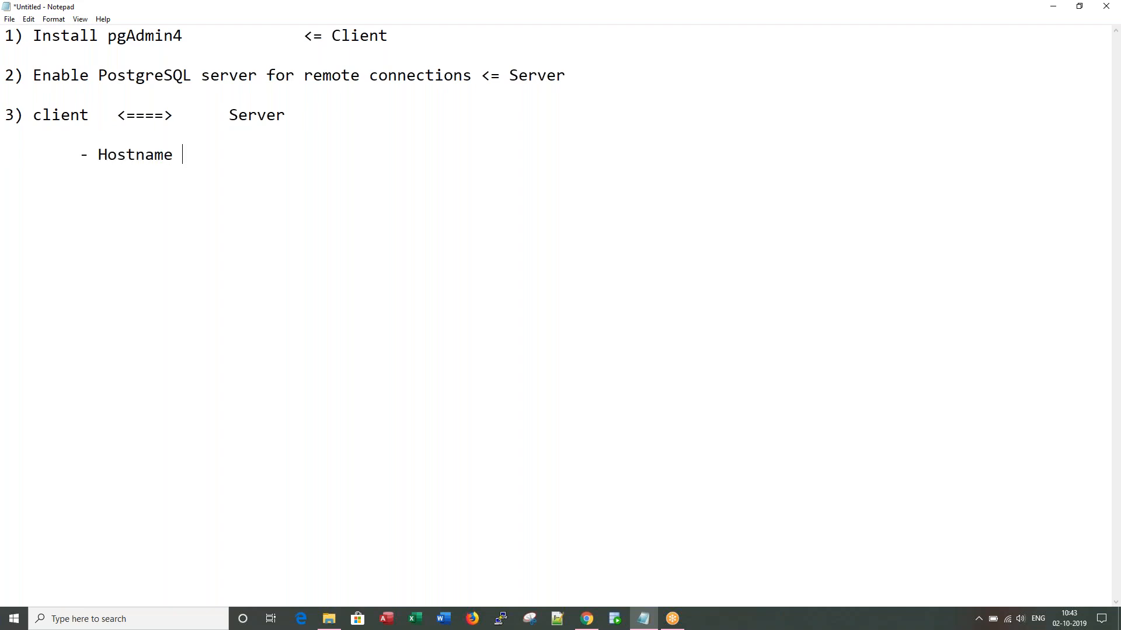
pyautogui.doubleClick(260, 115)
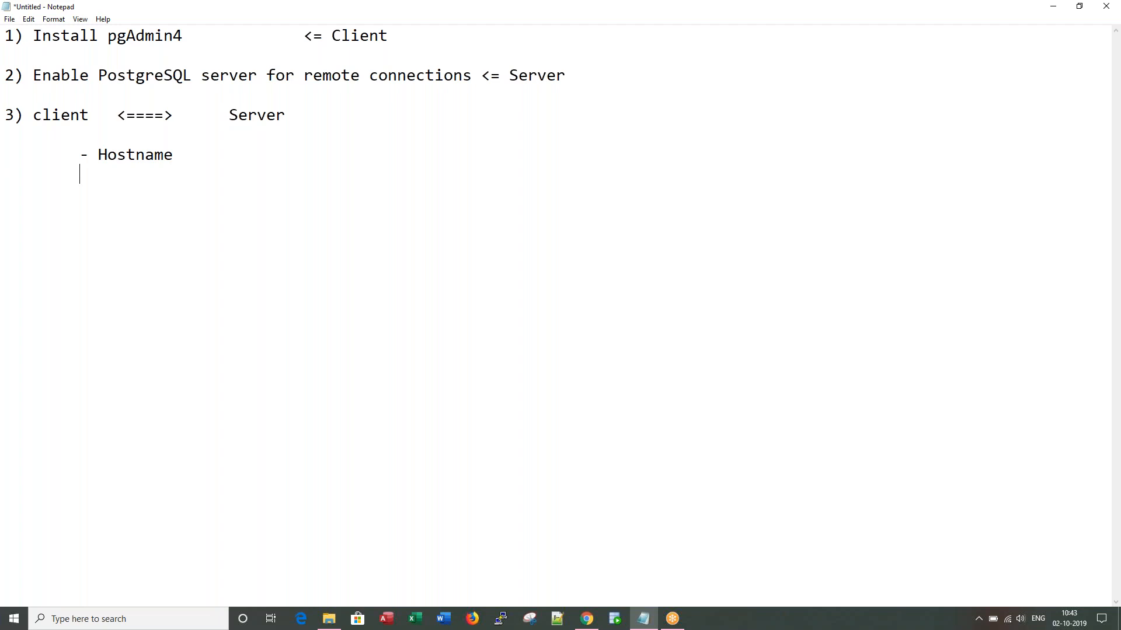
pyautogui.write('- Port Numbe')
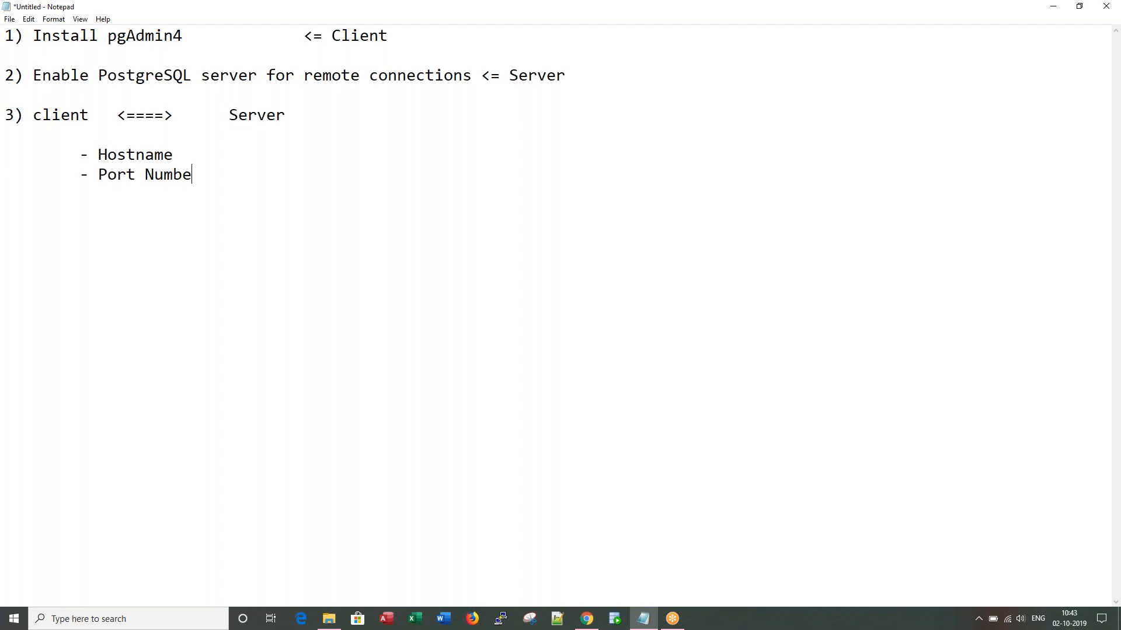
pyautogui.write('r')
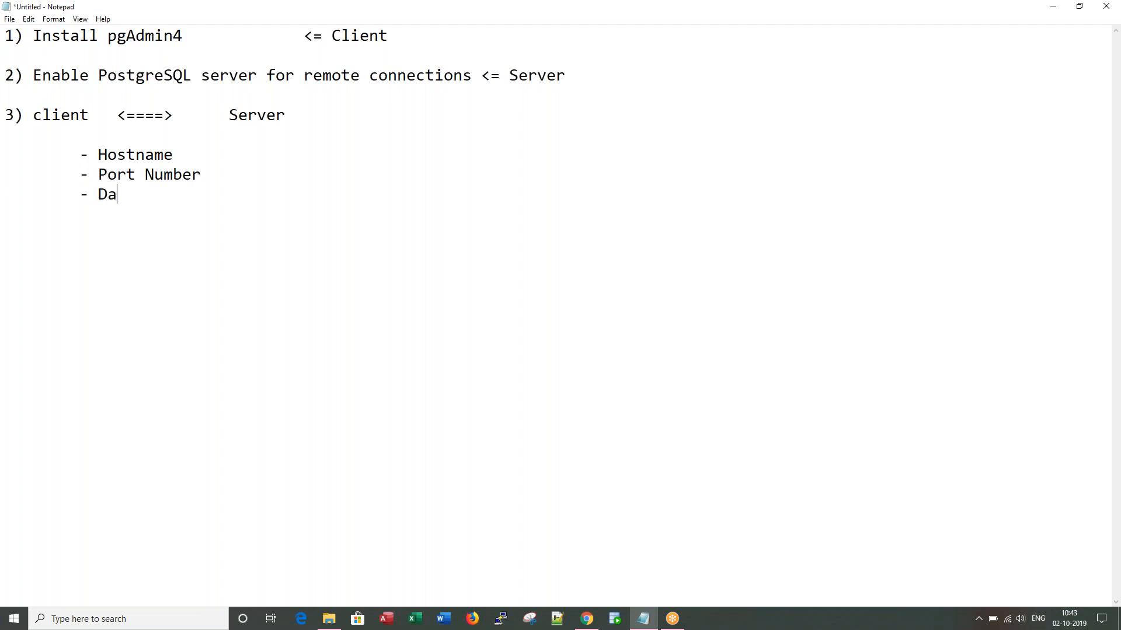
pyautogui.write('tabase Name')
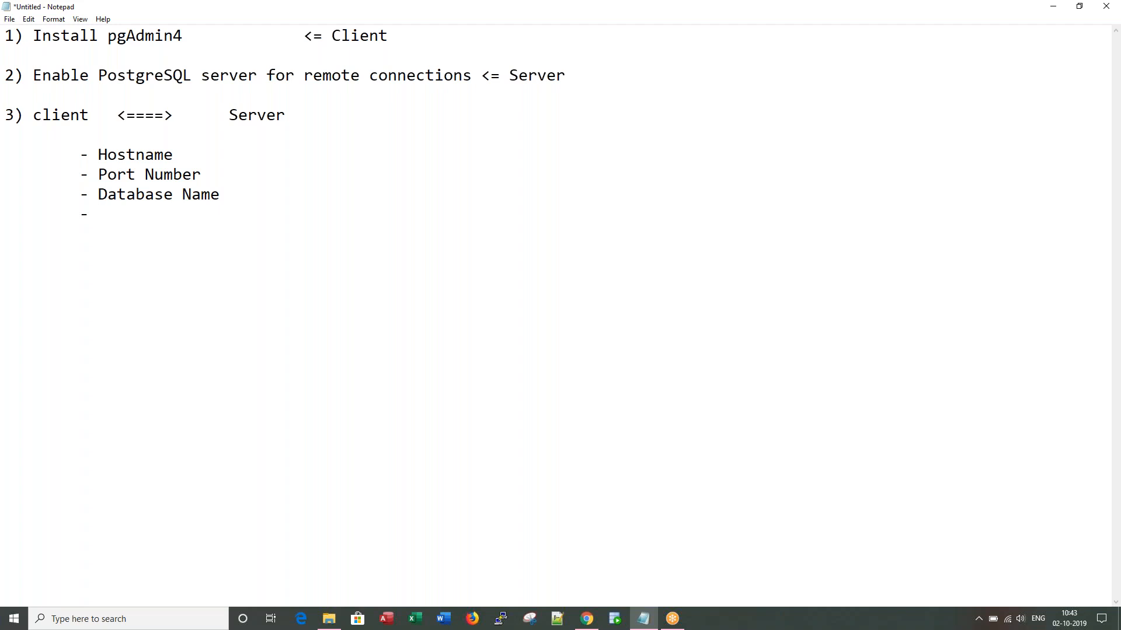
pyautogui.write('Username')
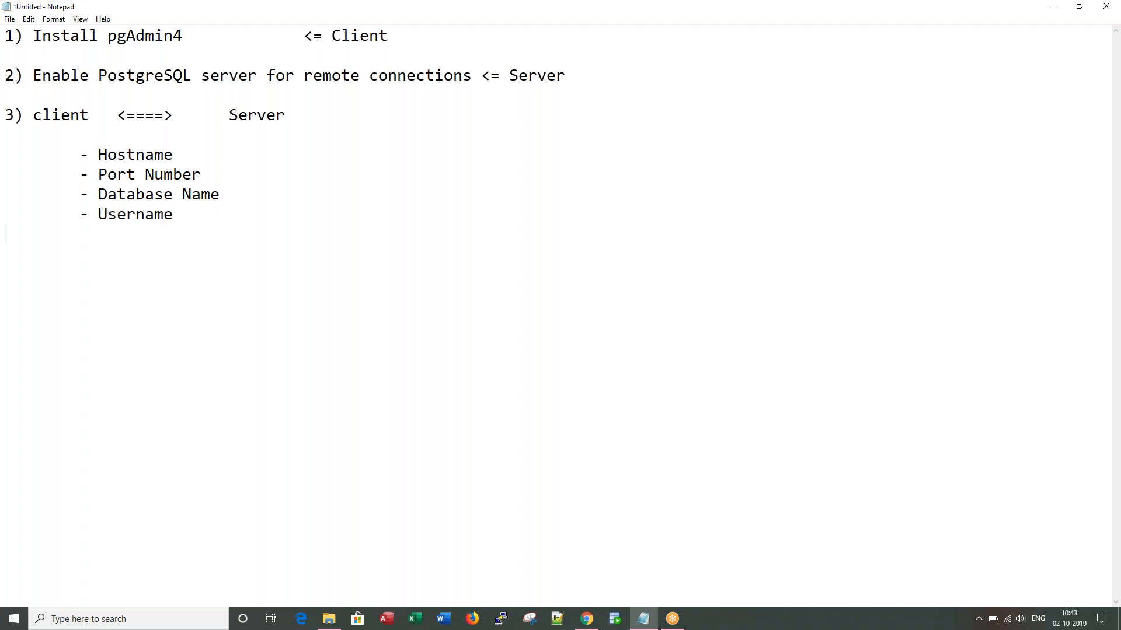
pyautogui.write('- password')
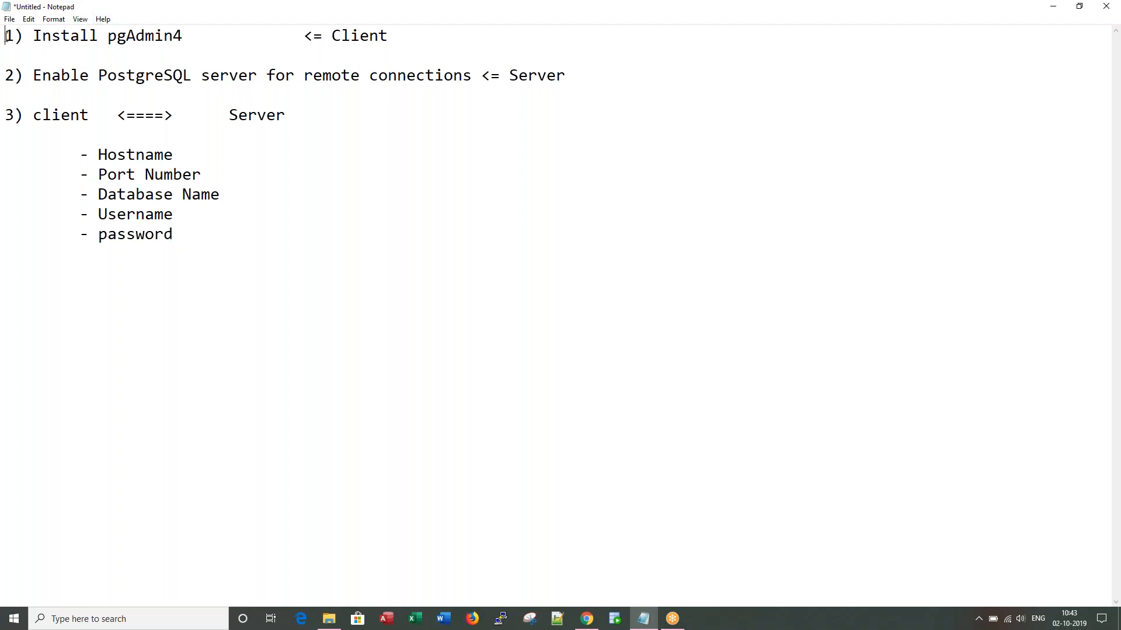
pyautogui.moveTo(4, 35); pyautogui.dragTo(389, 36)
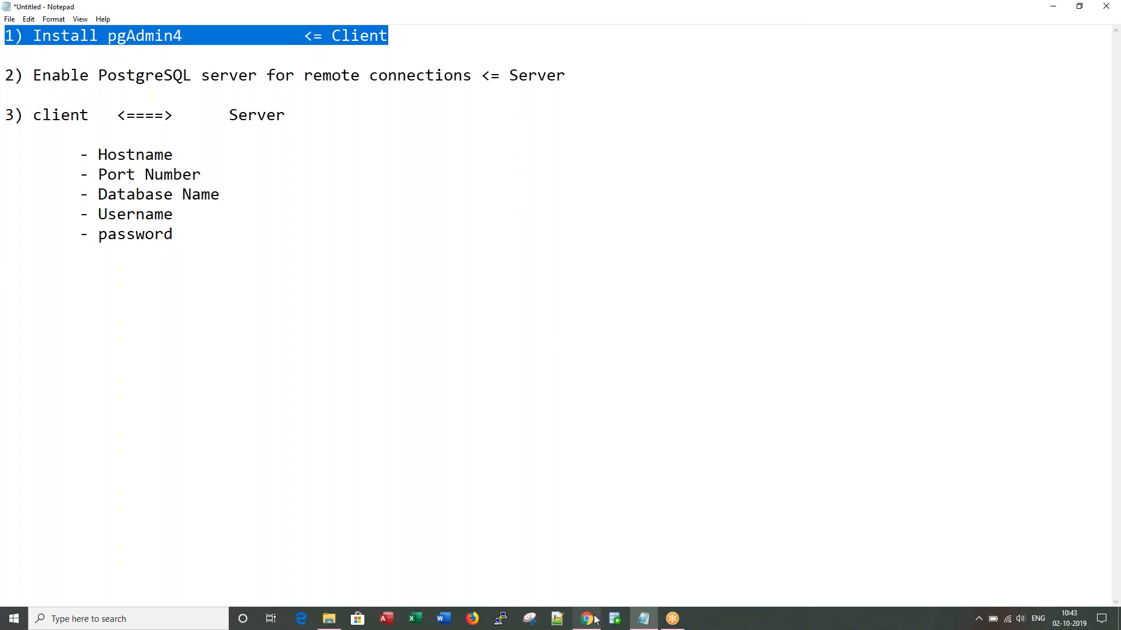
pyautogui.moveTo(586, 618)
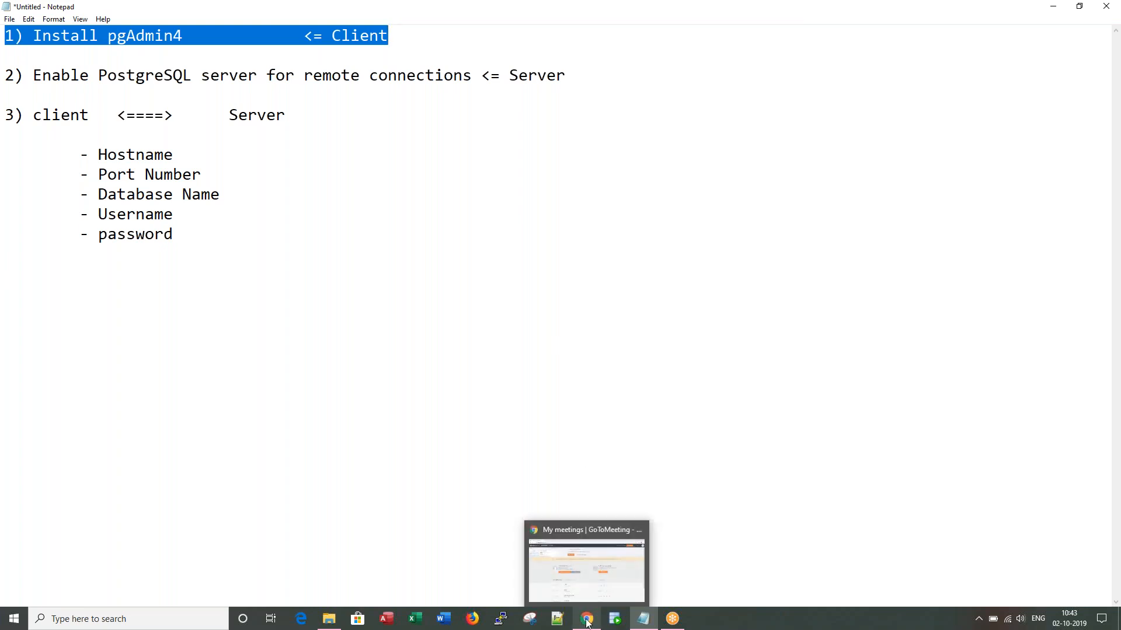
pyautogui.rightClick(586, 618)
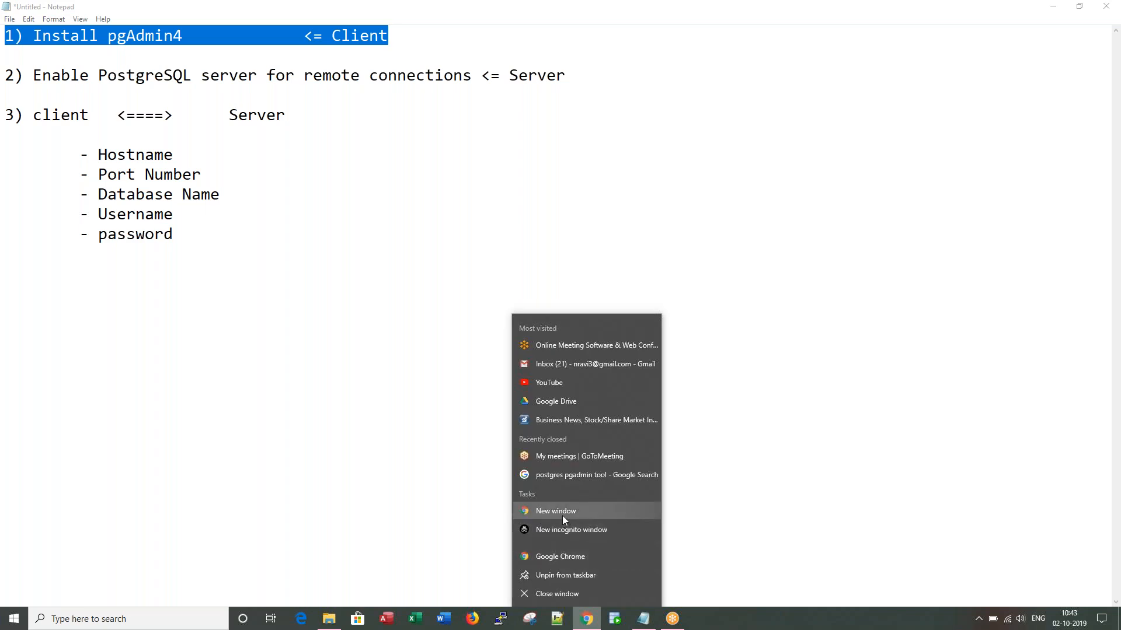
pyautogui.click(555, 511)
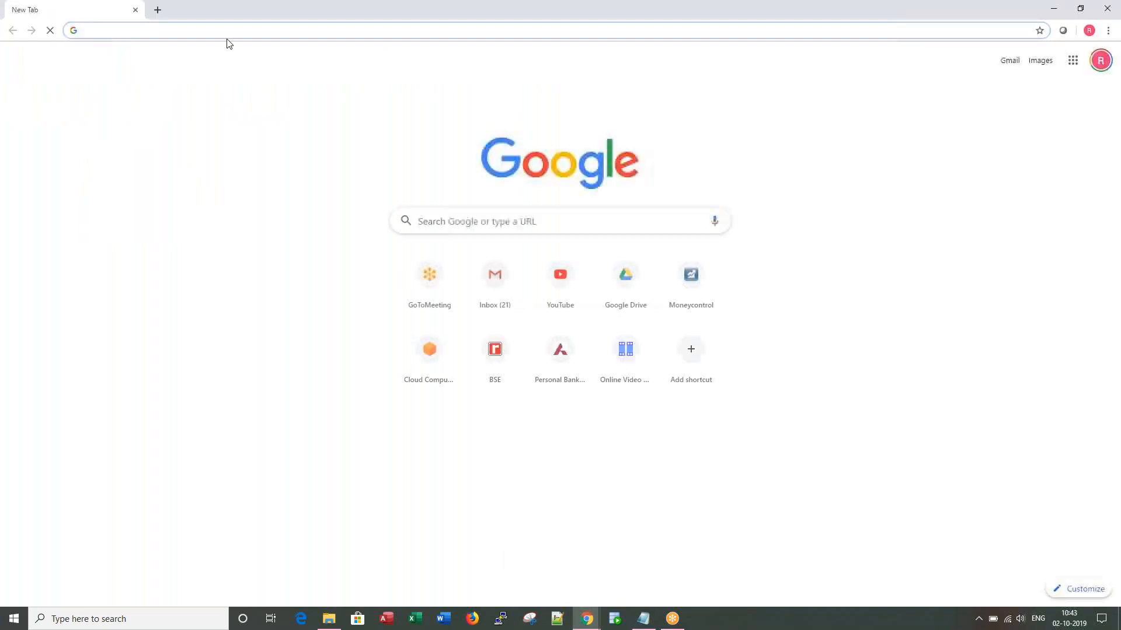
pyautogui.write('pgadmin.org')
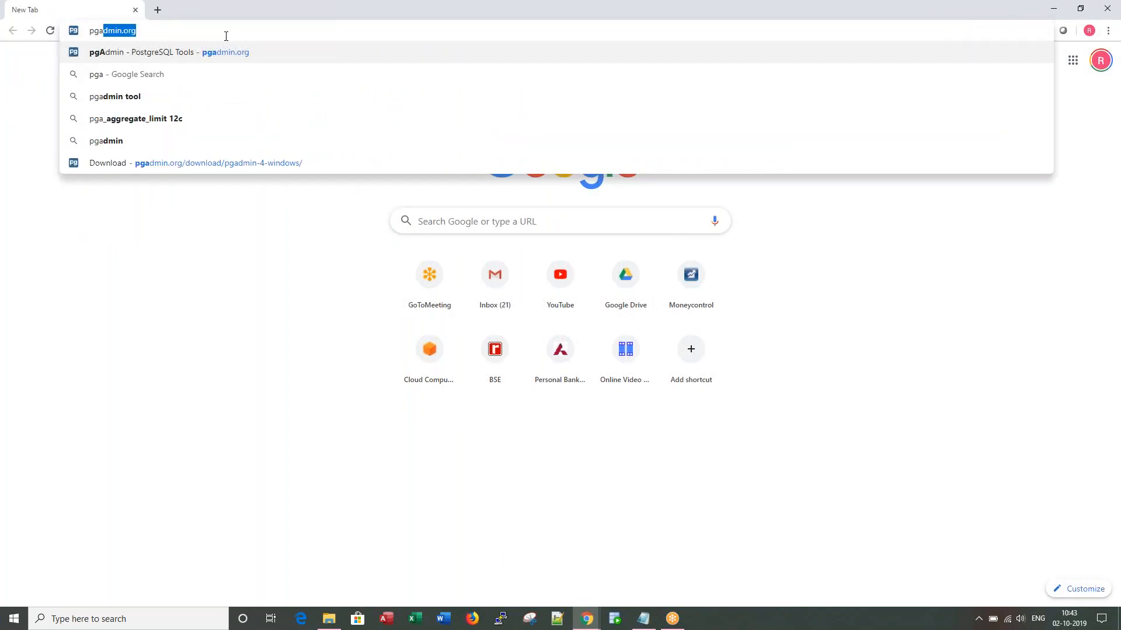
pyautogui.press('Enter')
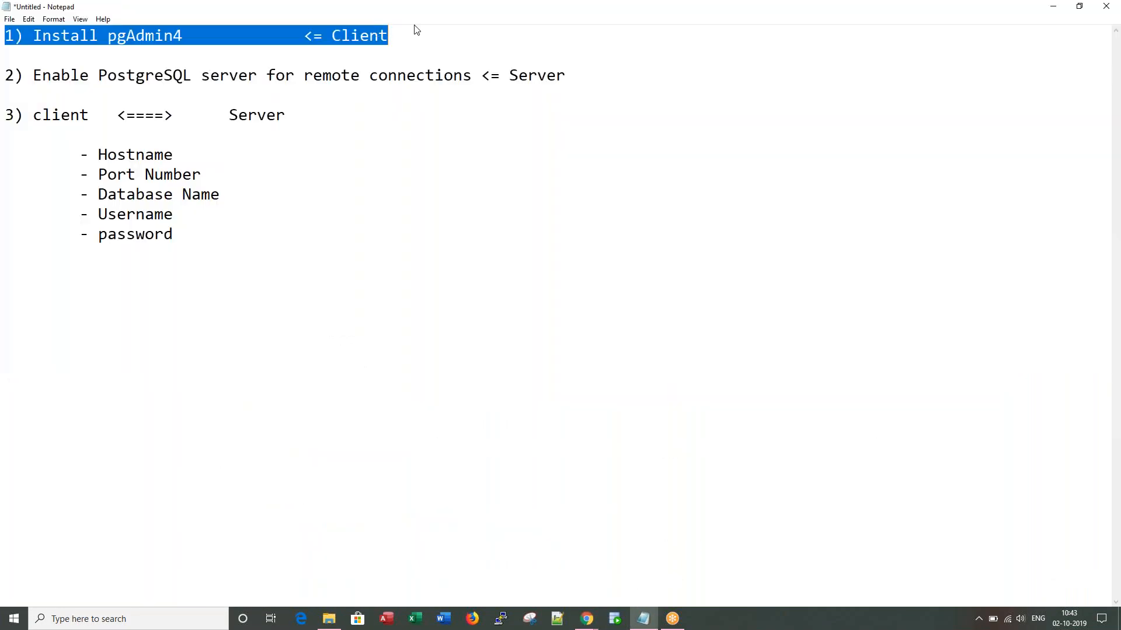
pyautogui.write('https://www.pgadmin.org/')
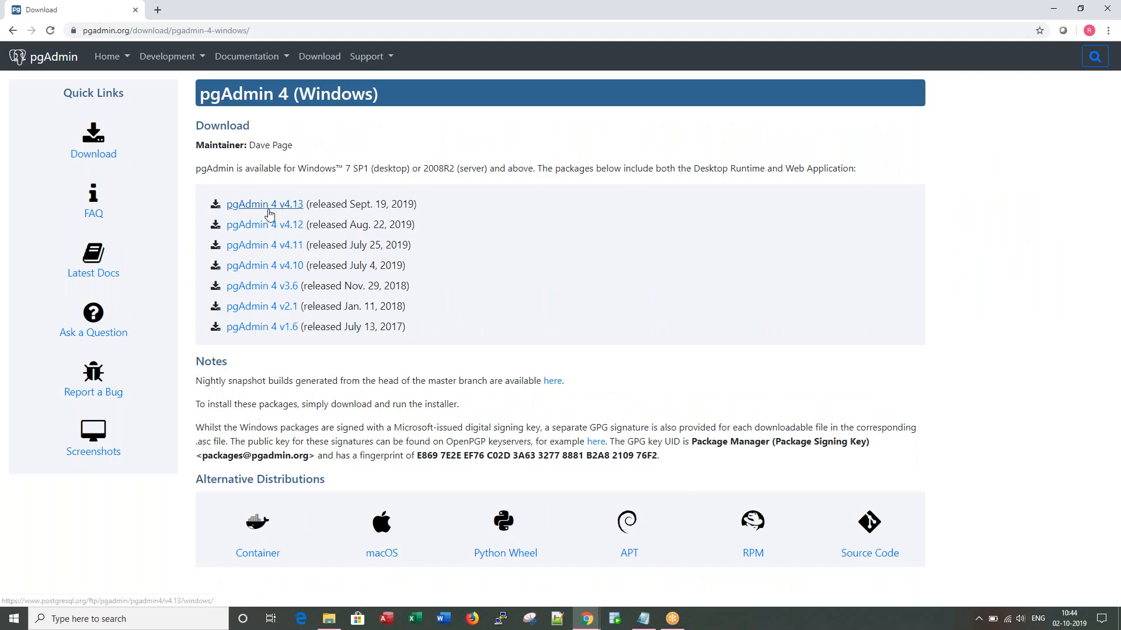
# Download the pgAdmin 4 v4.13 Windows installer pgadmin4-4.13-x86.exe
pyautogui.click(264, 204)
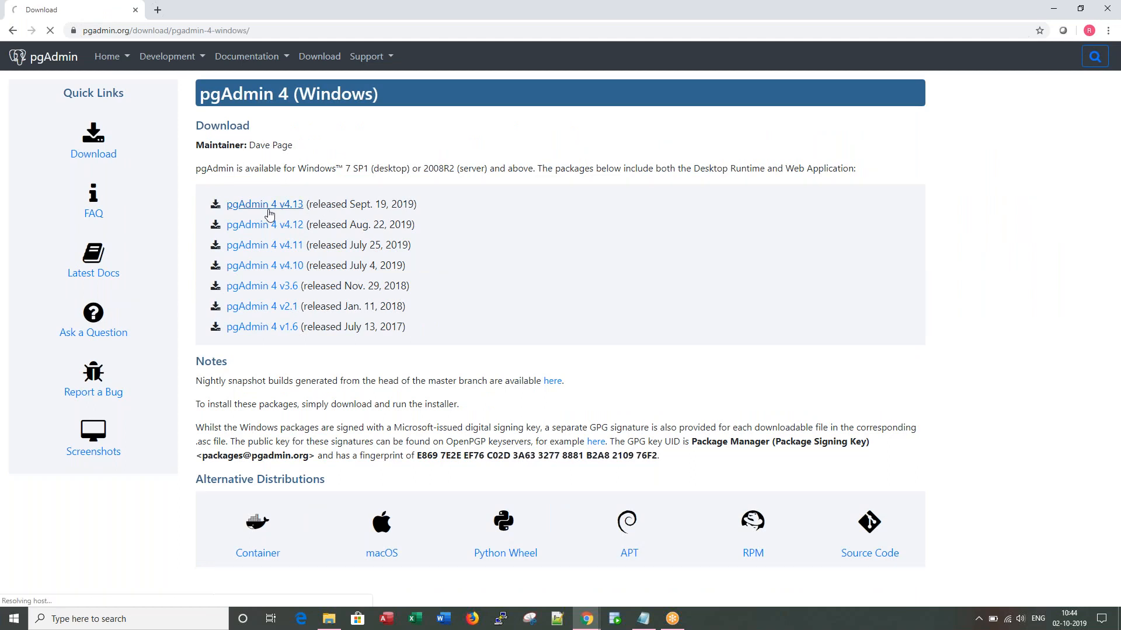
pyautogui.click(264, 205)
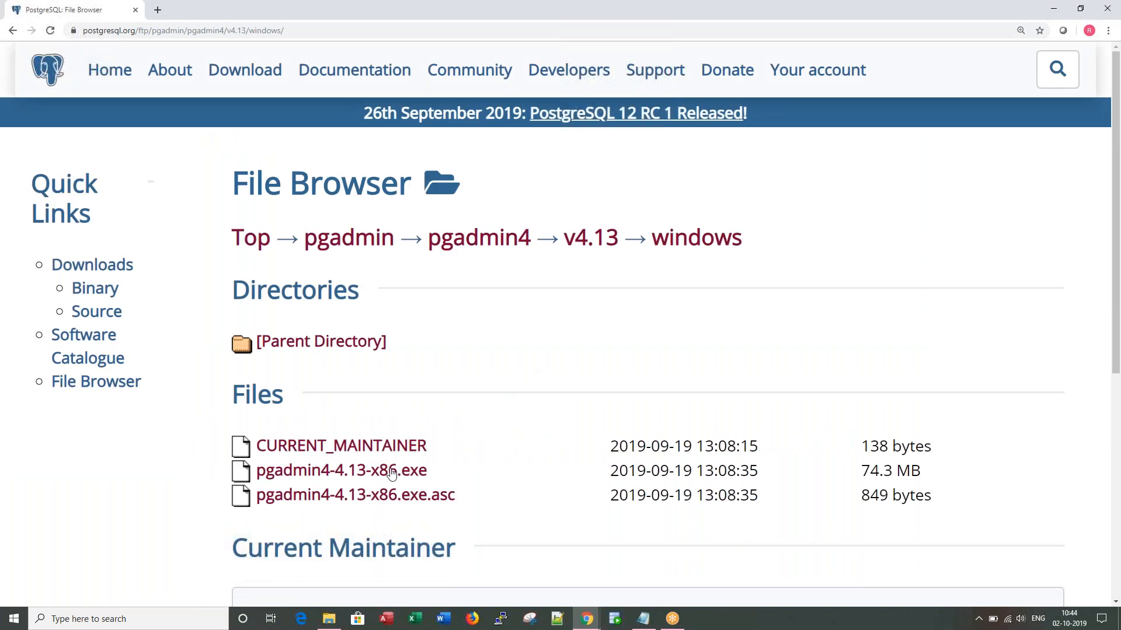
pyautogui.moveTo(374, 479)
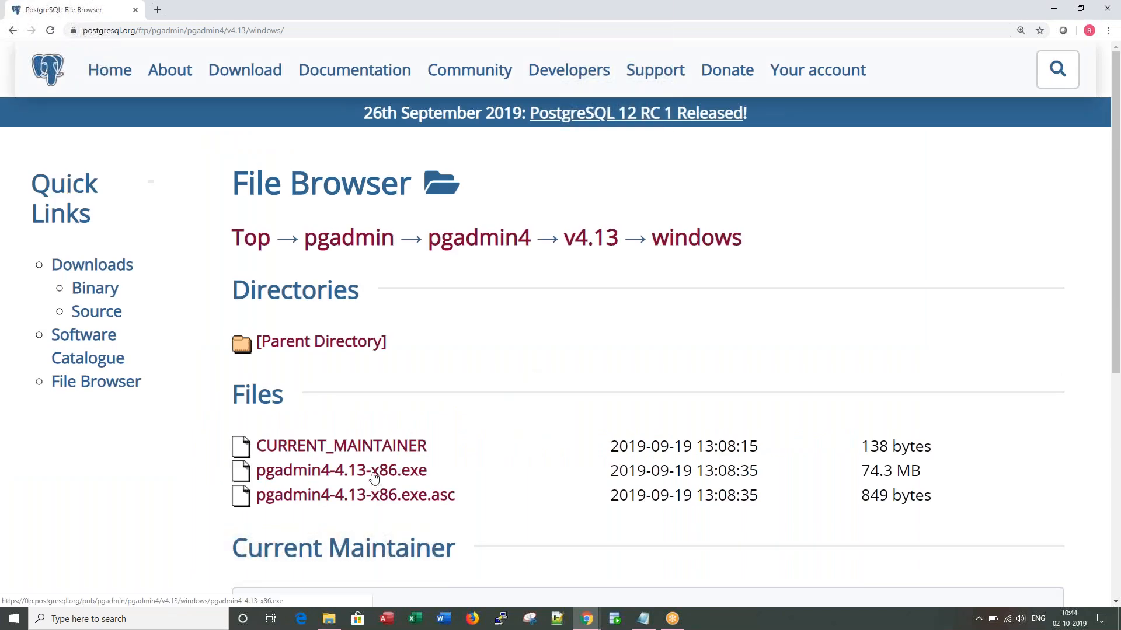
pyautogui.click(374, 471)
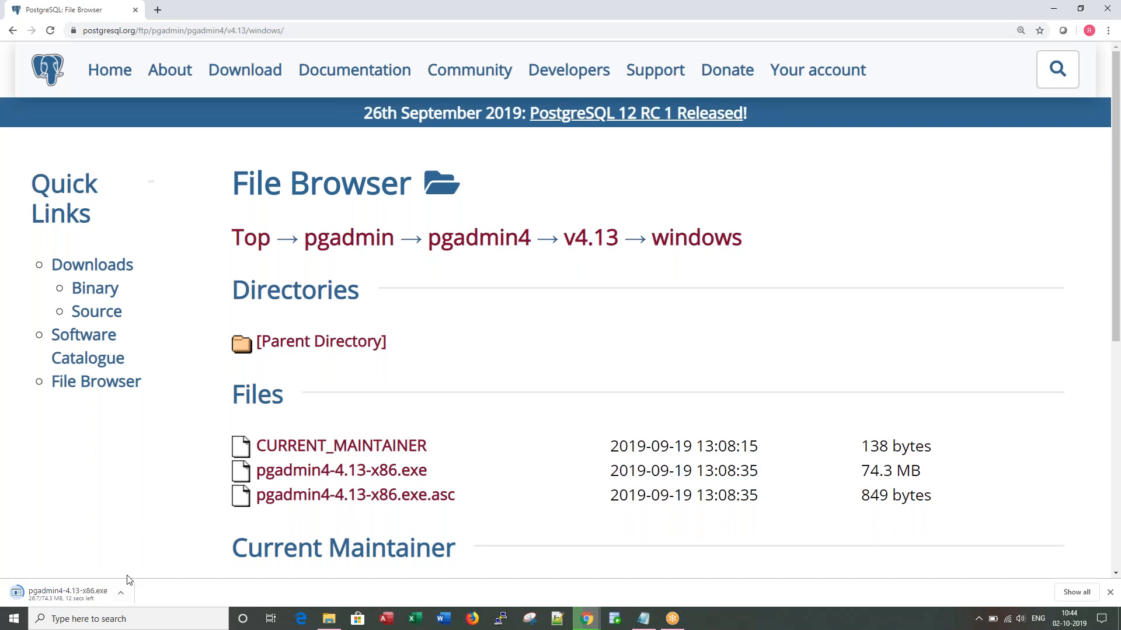
pyautogui.moveTo(86, 518)
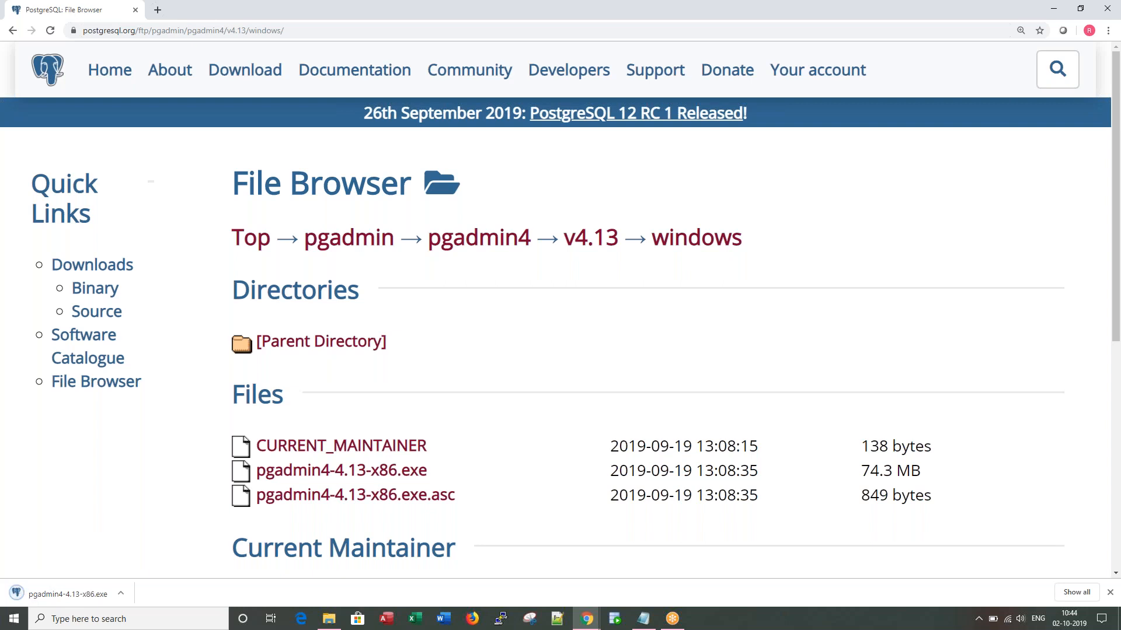
# Show the finished download in Downloads and launch pgadmin4-4.13-x86
pyautogui.click(122, 593)
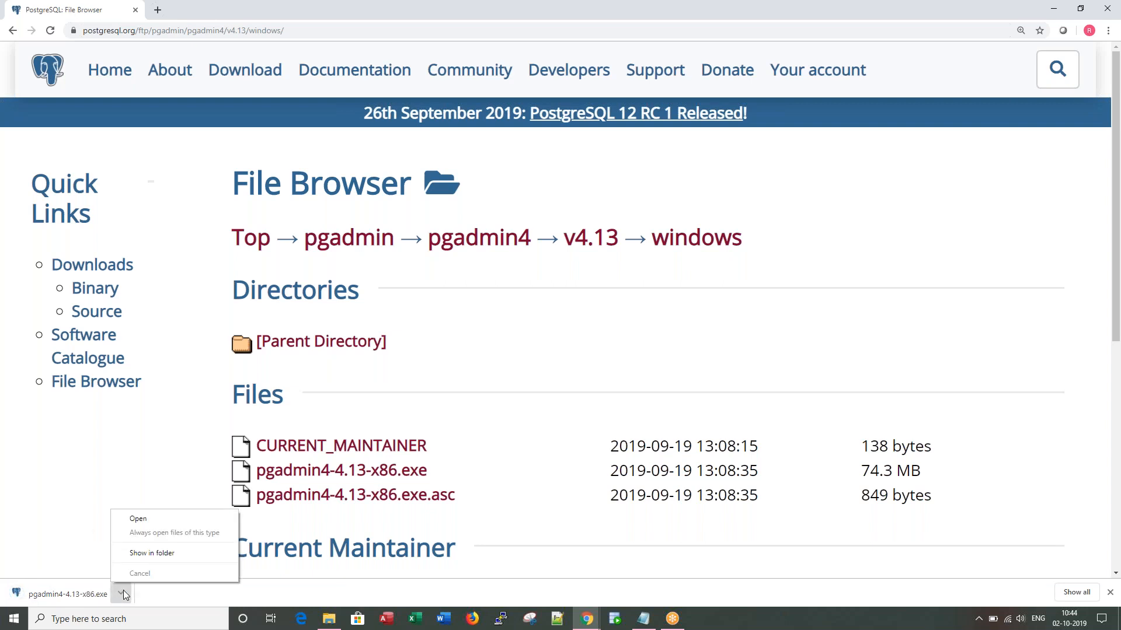
pyautogui.click(151, 552)
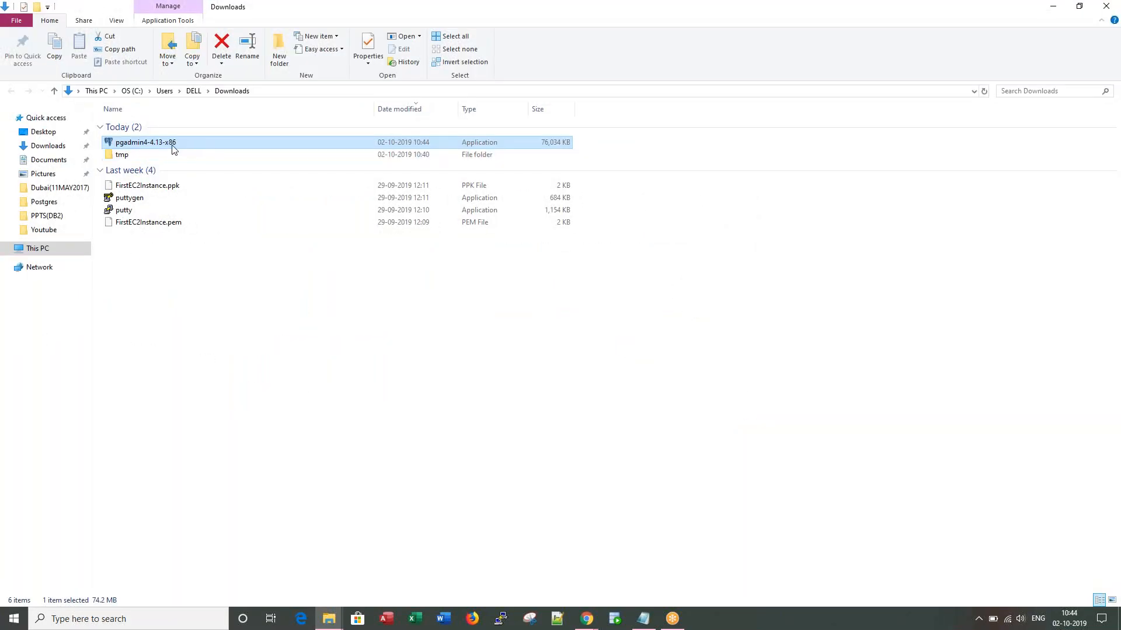
pyautogui.rightClick(174, 148)
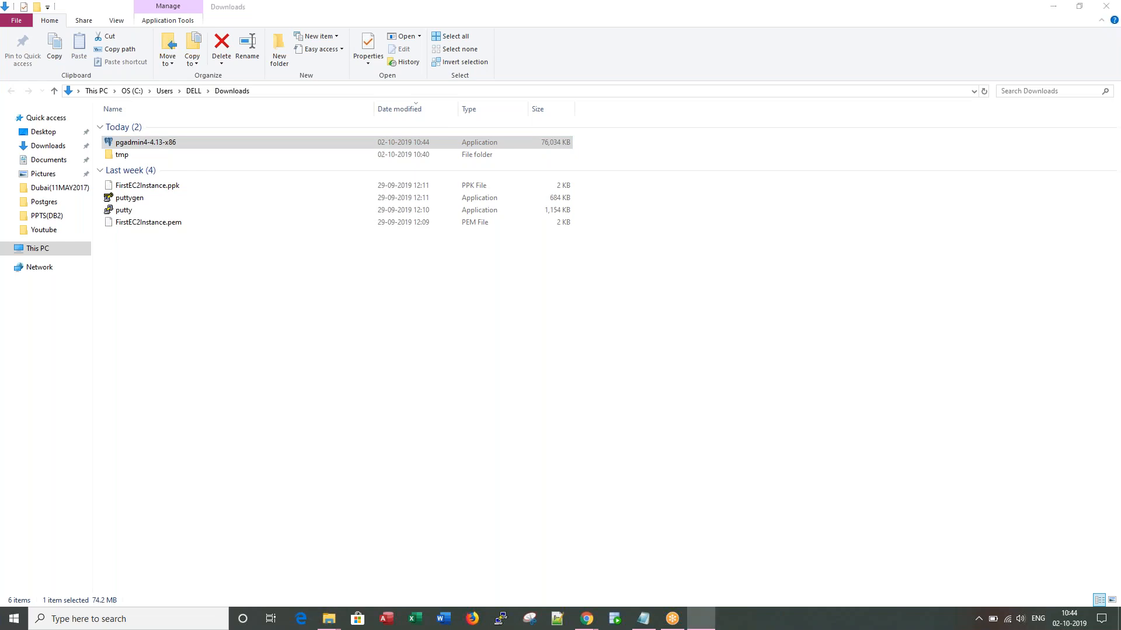
pyautogui.doubleClick(146, 143)
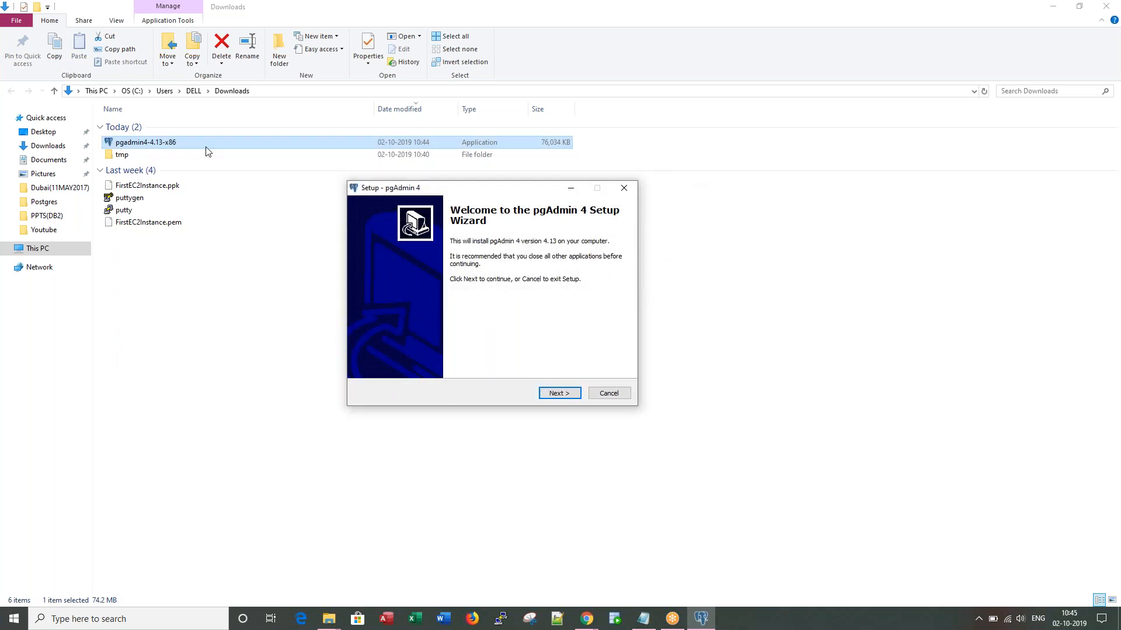
pyautogui.moveTo(154, 157)
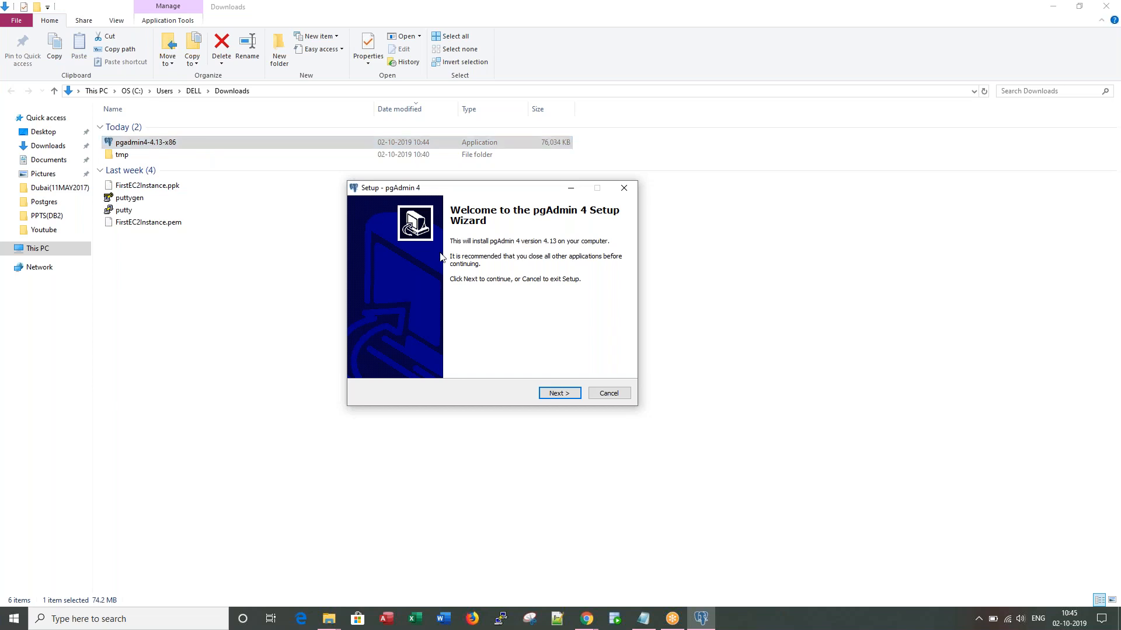
# Accept the license, keep default install and Start Menu folders, and start installing
pyautogui.click(559, 392)
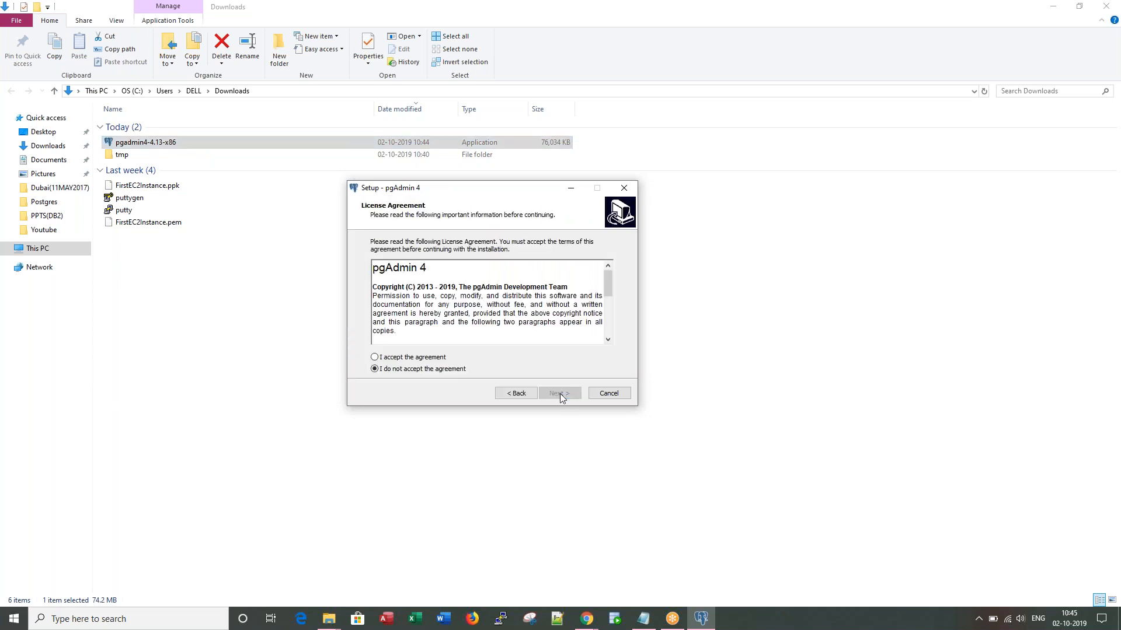
pyautogui.click(559, 392)
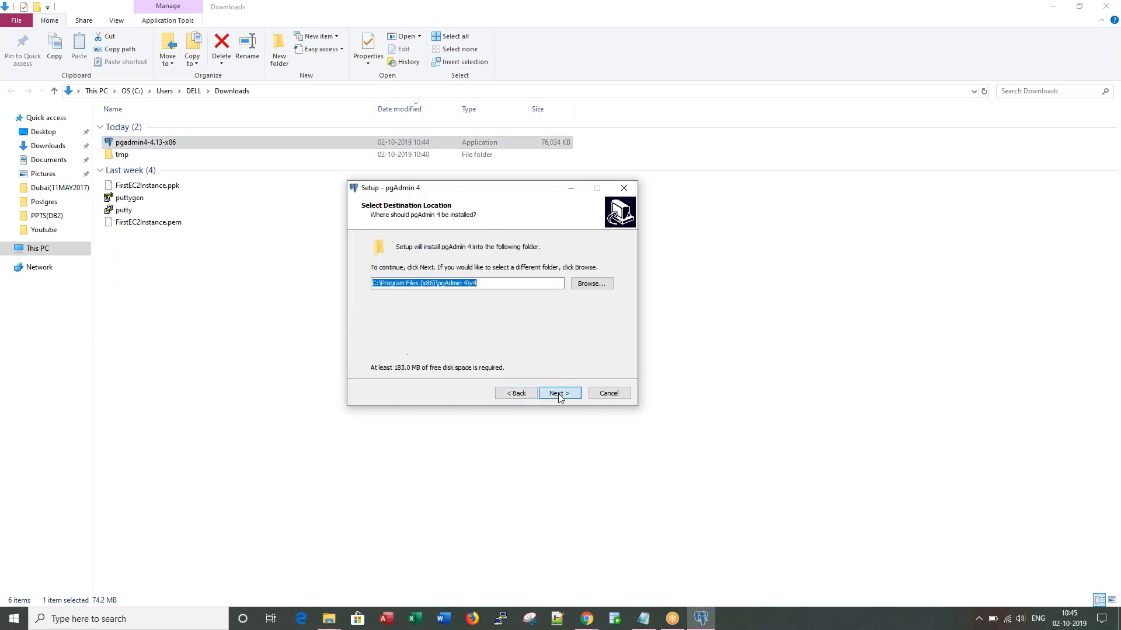
pyautogui.click(559, 393)
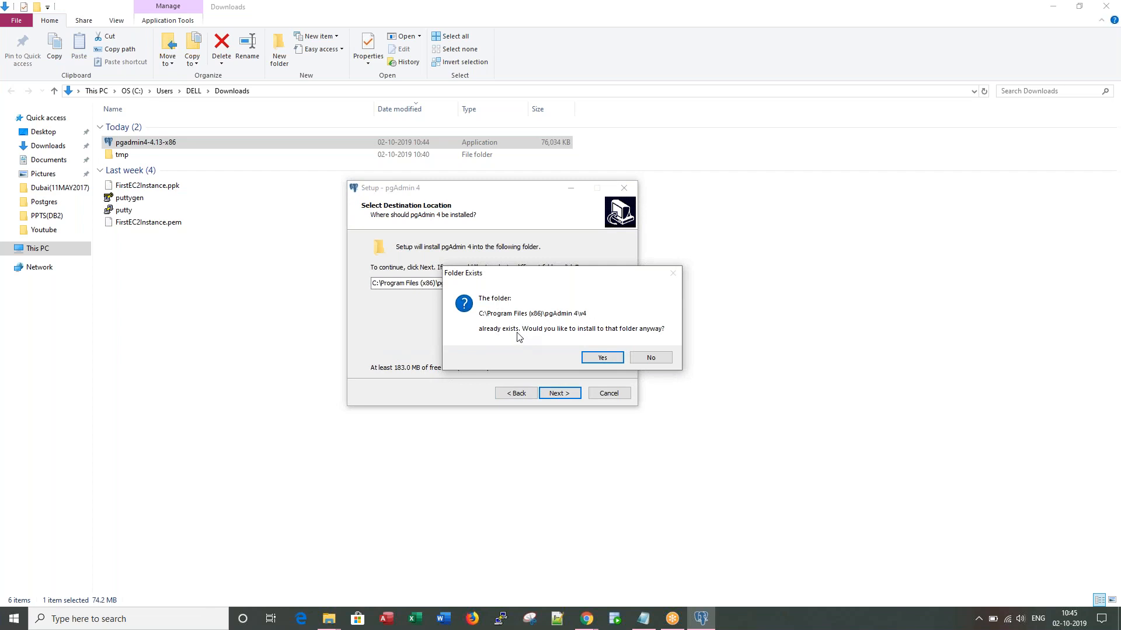
pyautogui.moveTo(563, 343)
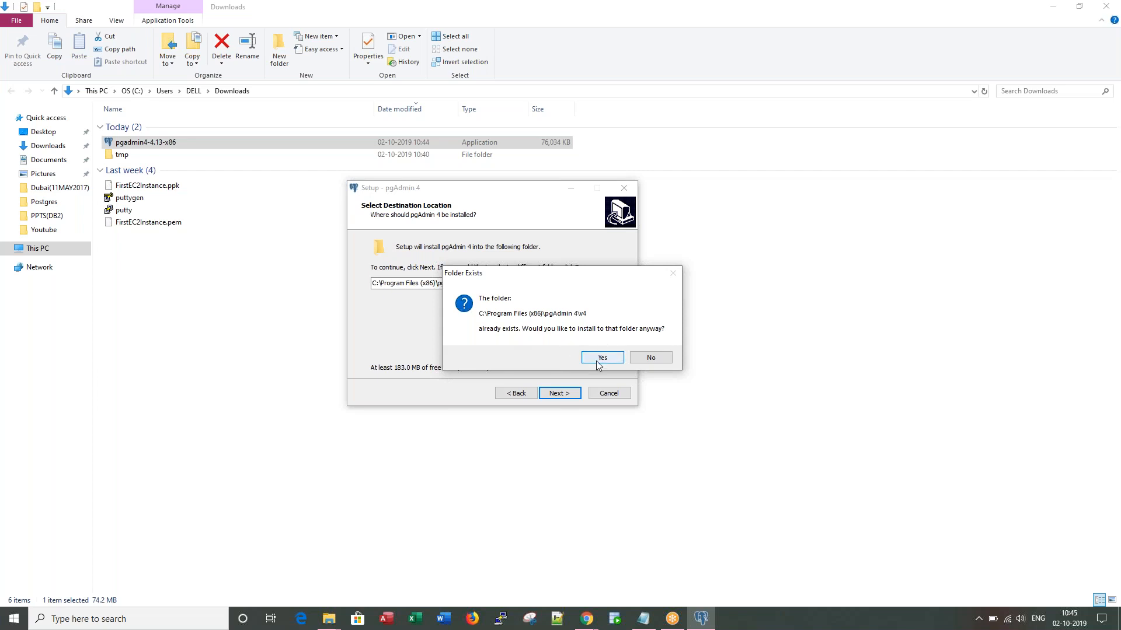
pyautogui.click(602, 358)
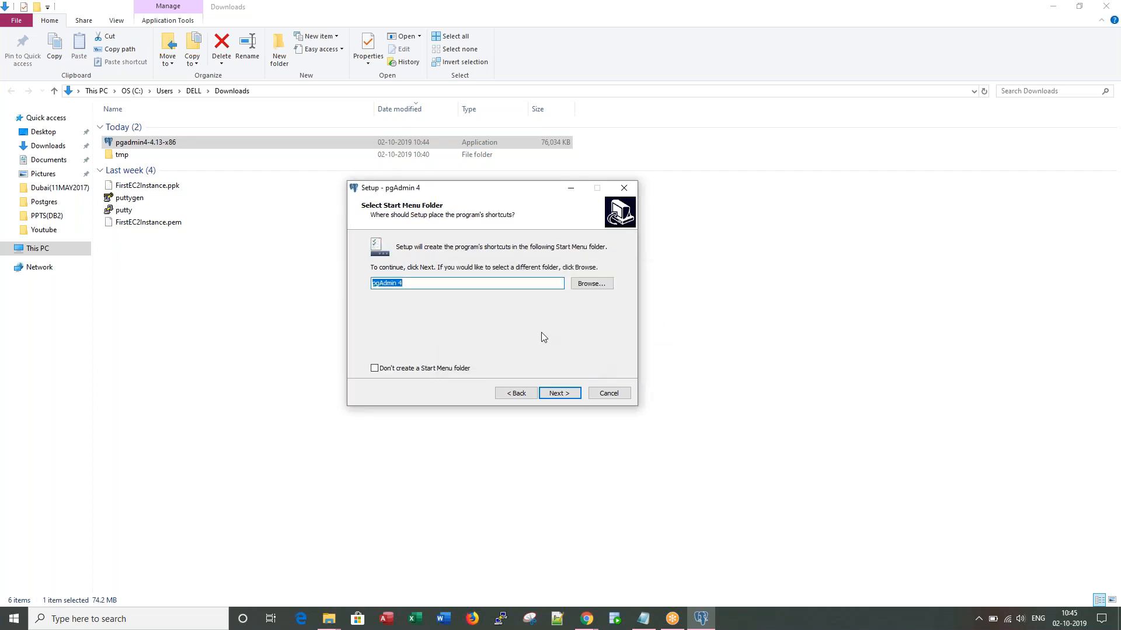
pyautogui.click(560, 392)
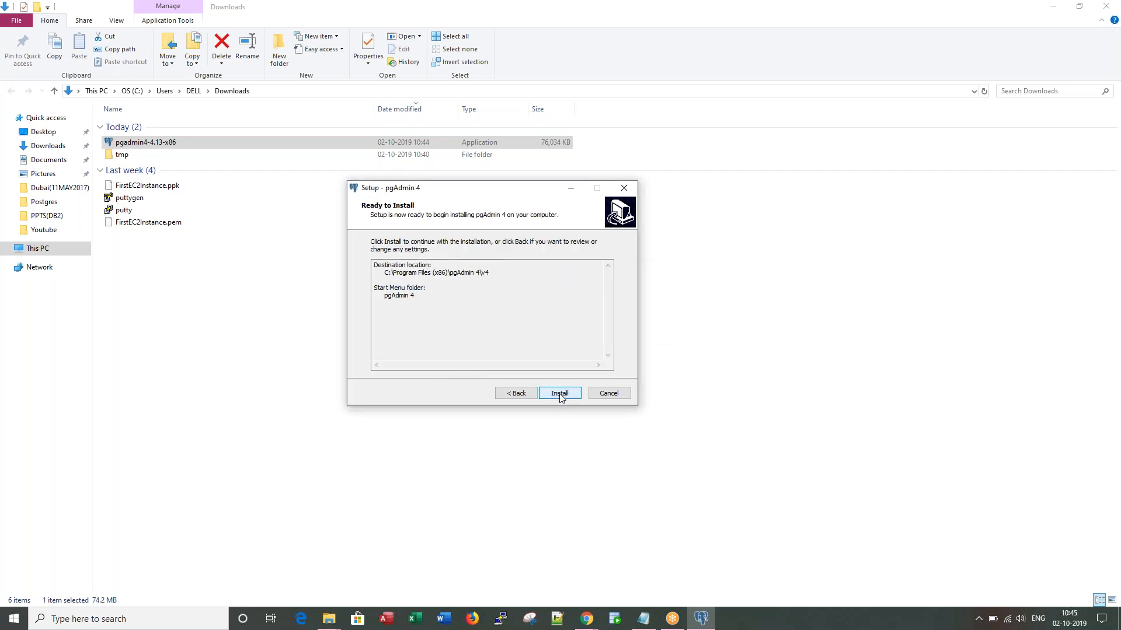
pyautogui.click(559, 393)
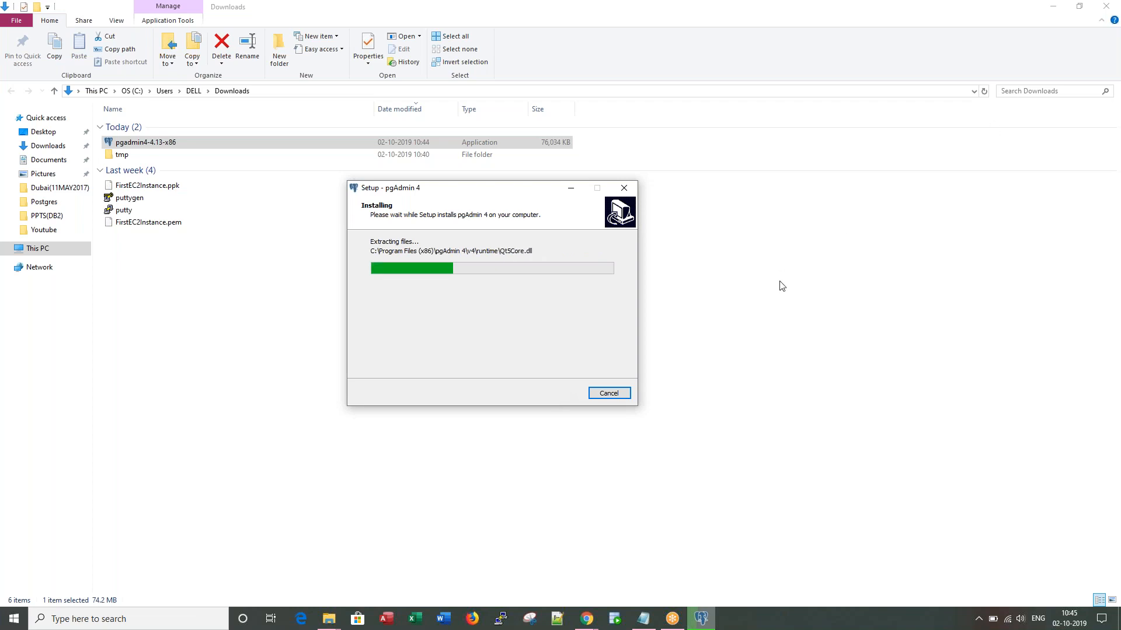
pyautogui.click(643, 618)
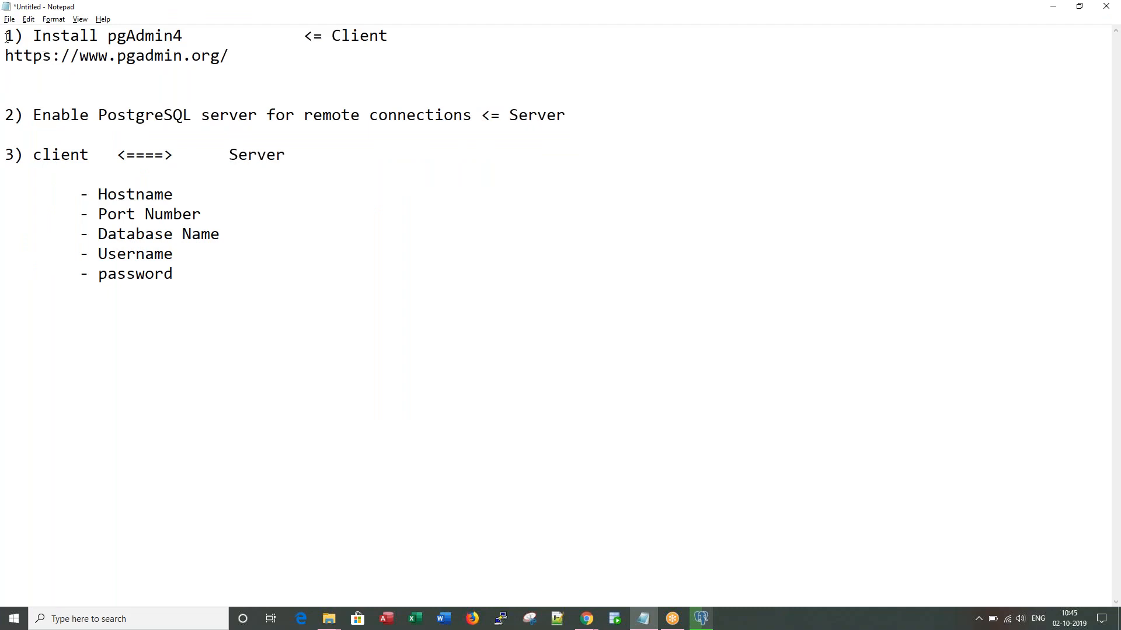
# Label the client 'on Windows' and add 'RHEL 7.5 (in VMWARE)' under step 2
pyautogui.moveTo(3, 36); pyautogui.dragTo(229, 56)
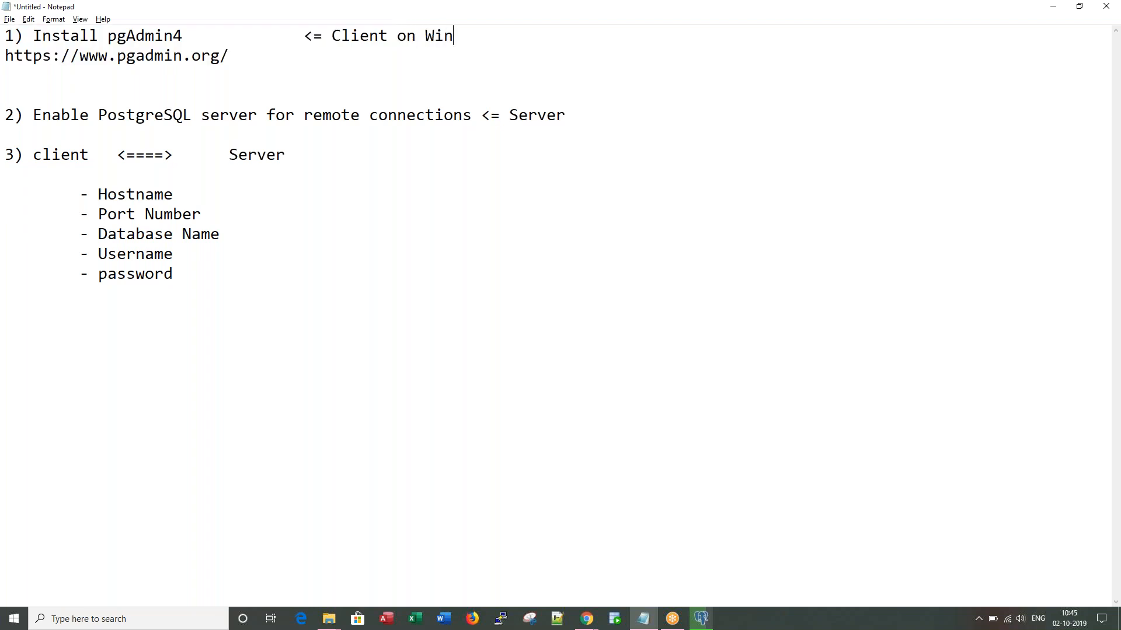
pyautogui.write('dows')
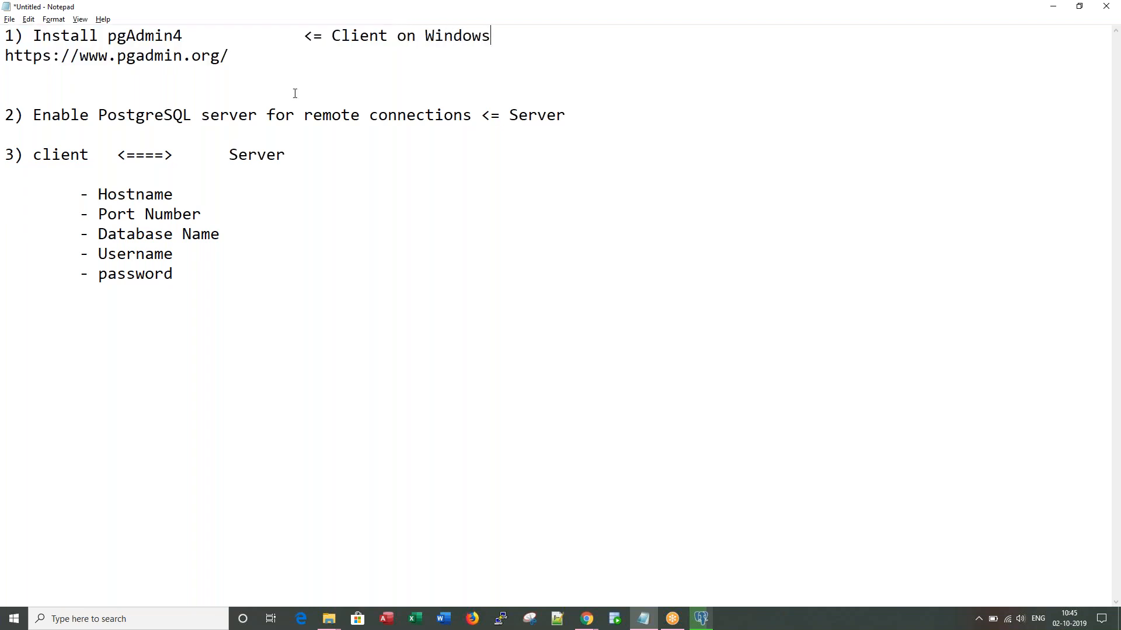
pyautogui.doubleClick(147, 115)
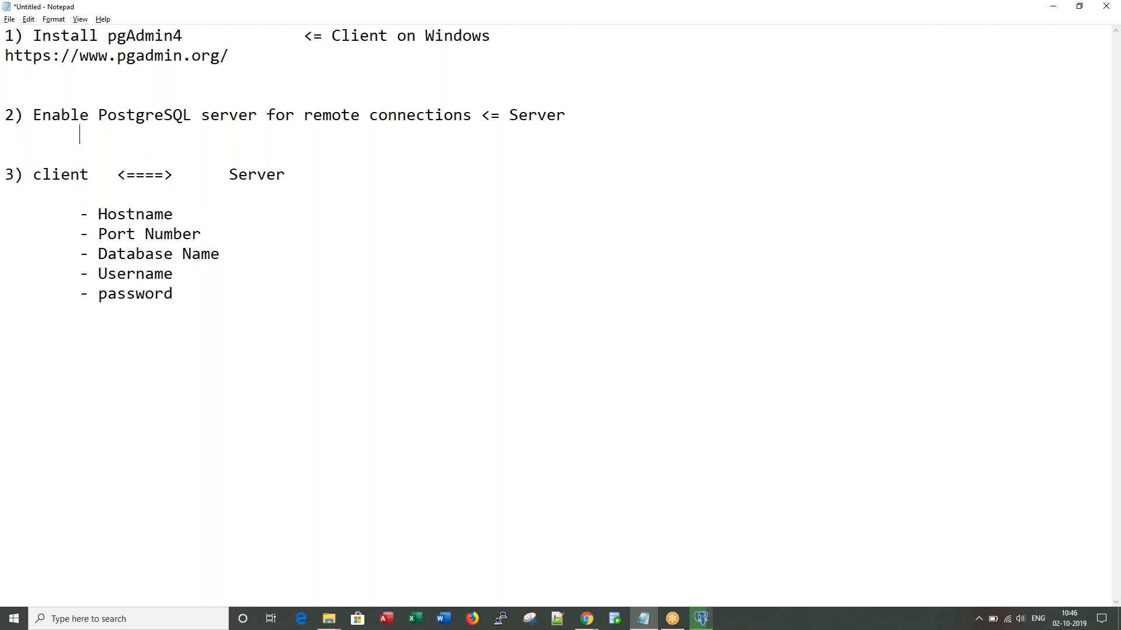
pyautogui.write('RHEL 7.5 (in VM')
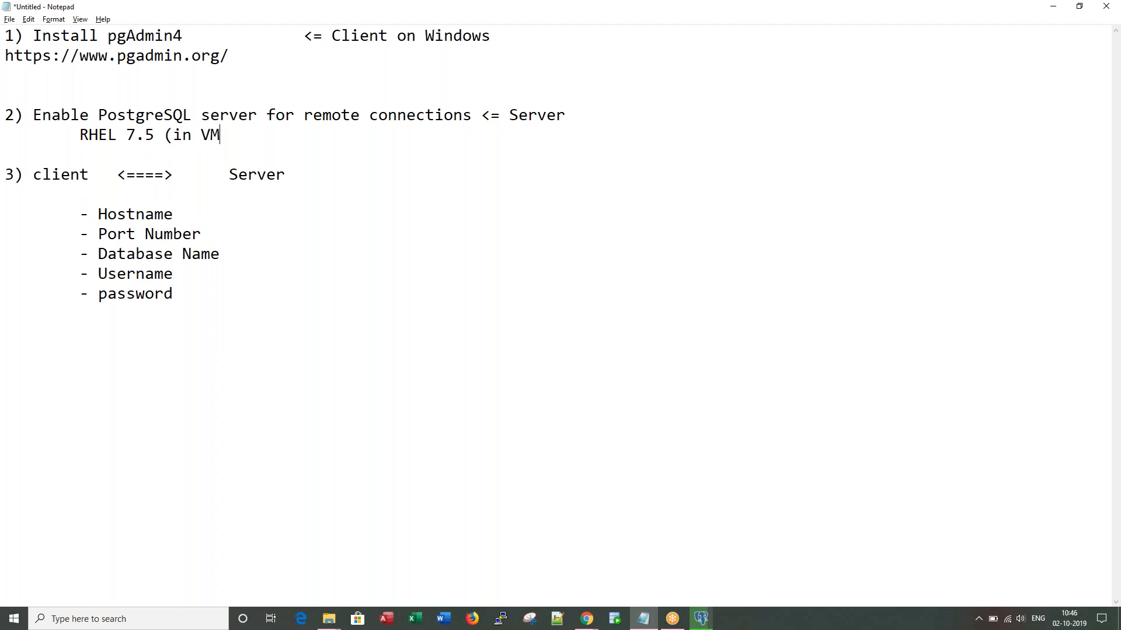
pyautogui.write('WARE)')
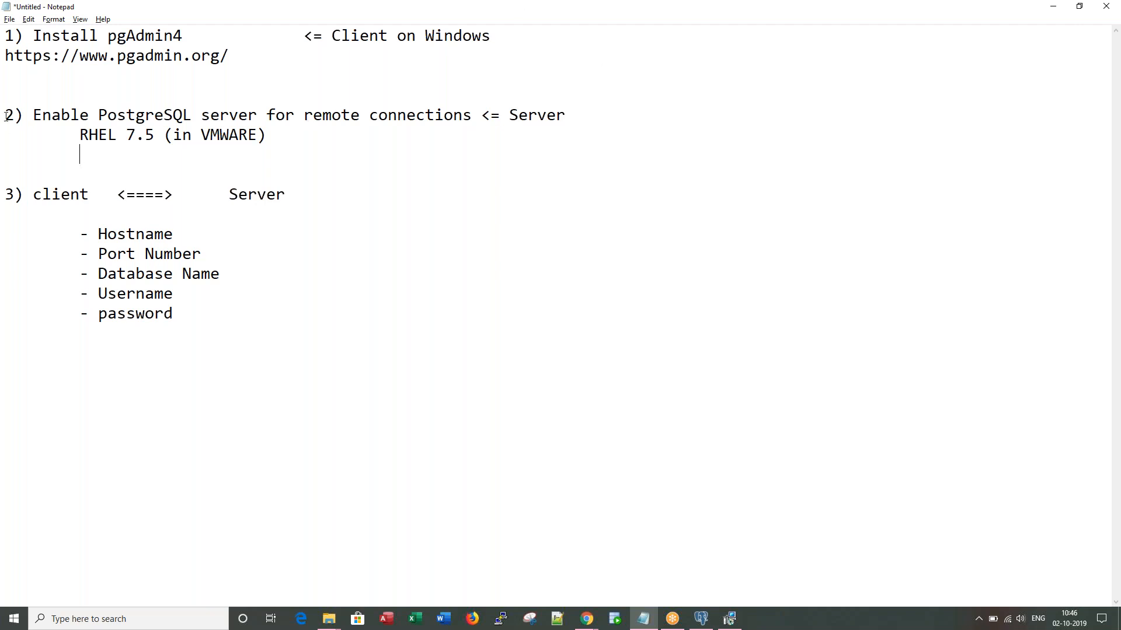
pyautogui.moveTo(4, 114); pyautogui.dragTo(286, 135)
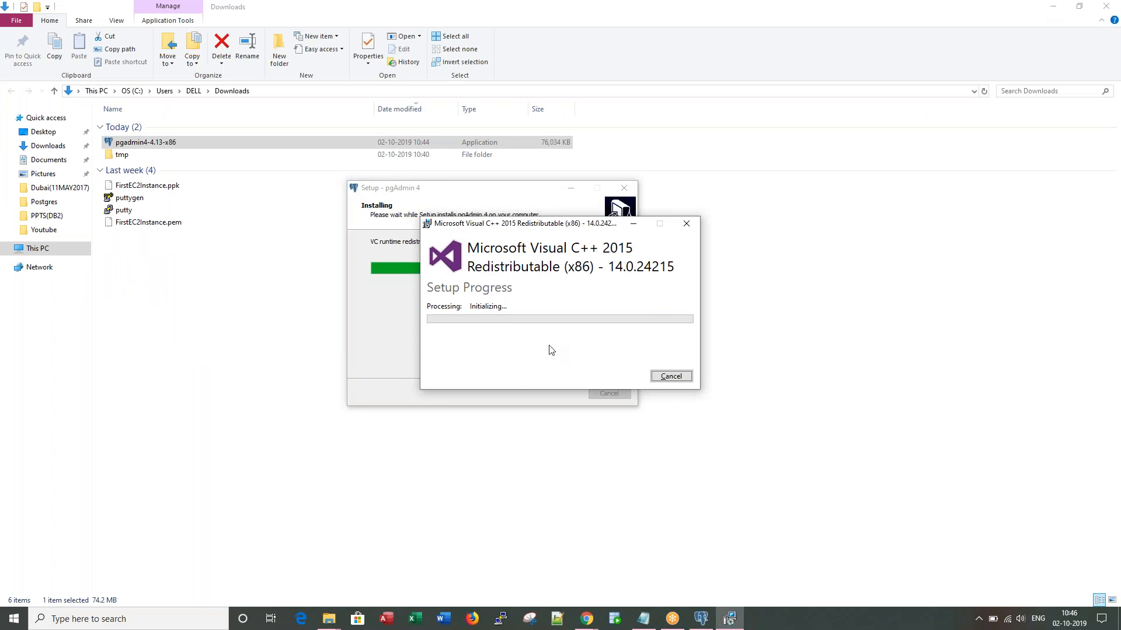
pyautogui.moveTo(751, 275)
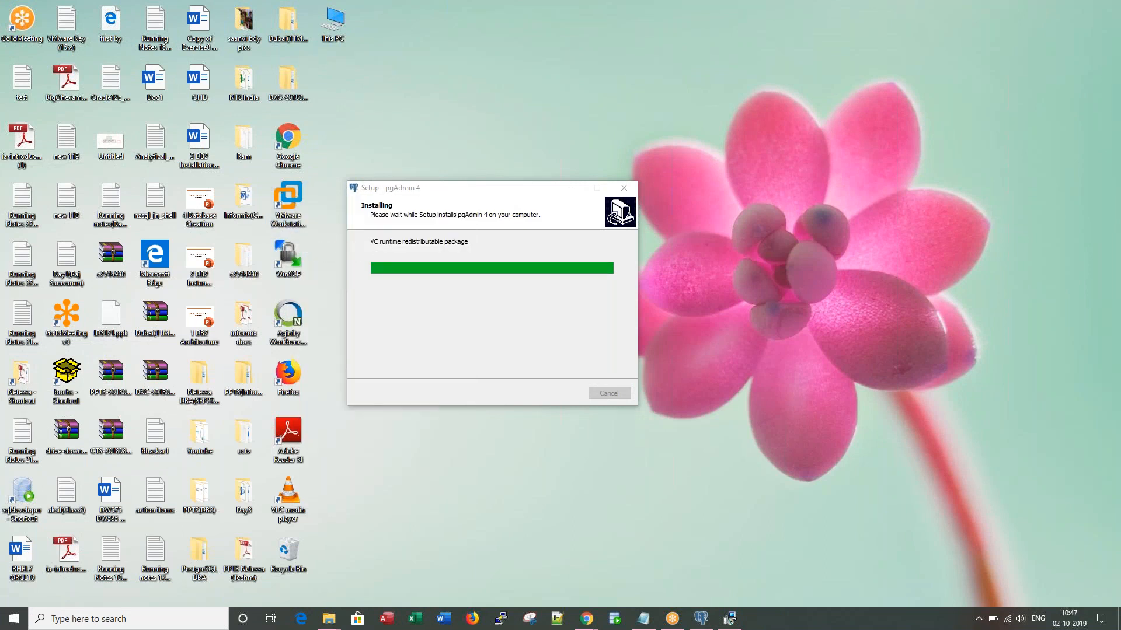
pyautogui.moveTo(986, 35)
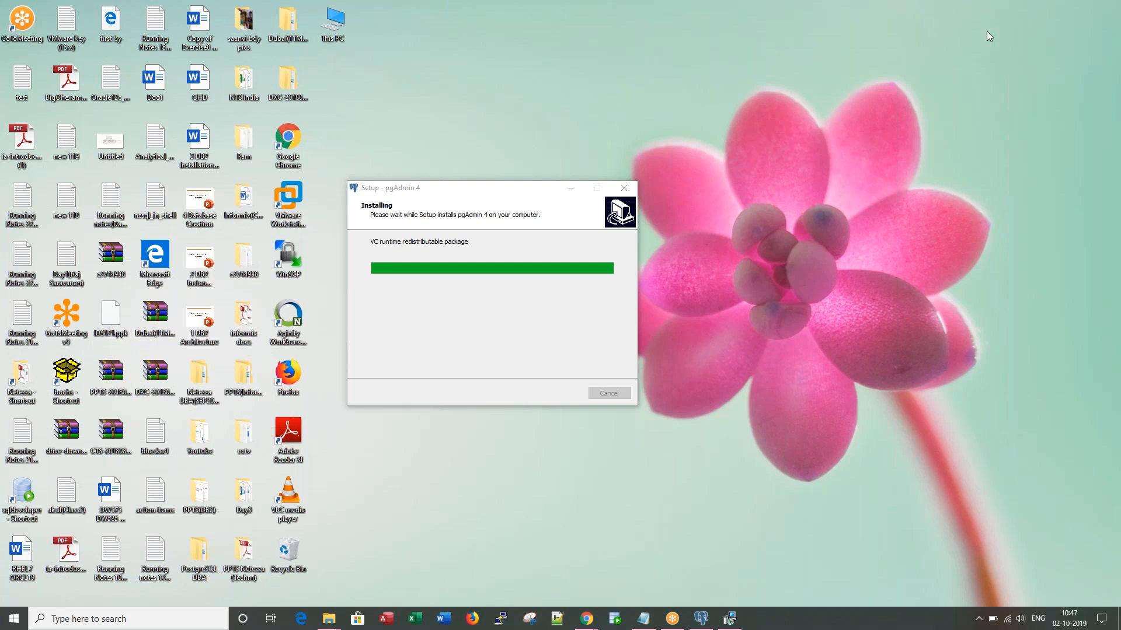
pyautogui.moveTo(993, 87)
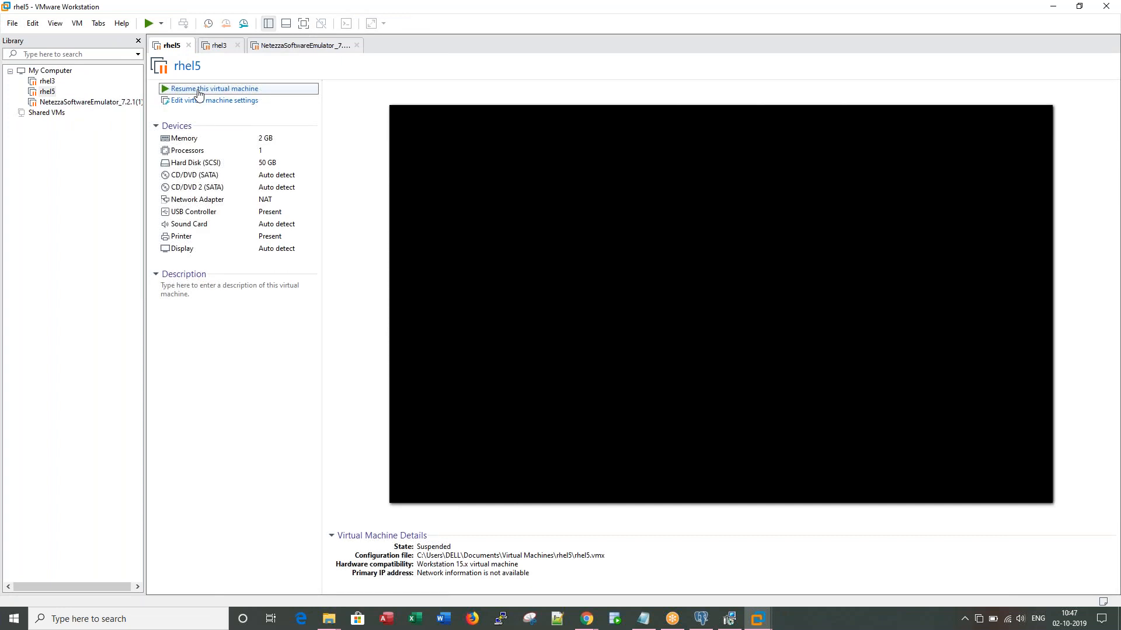
# Resume the suspended rhel5 virtual machine in VMware Workstation
pyautogui.click(214, 88)
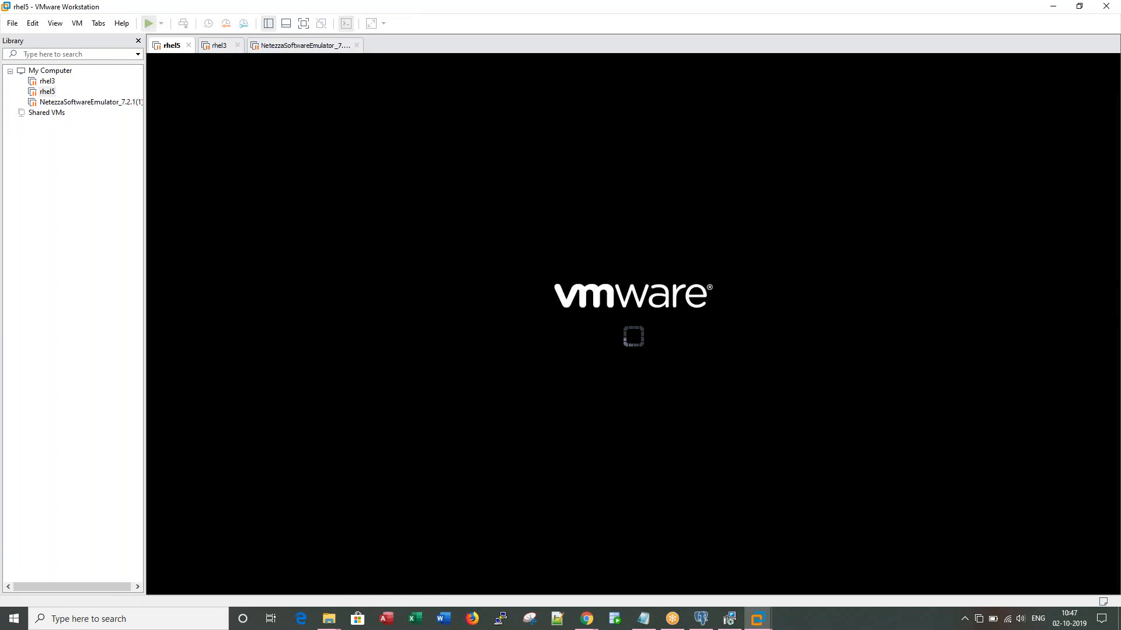
pyautogui.click(149, 23)
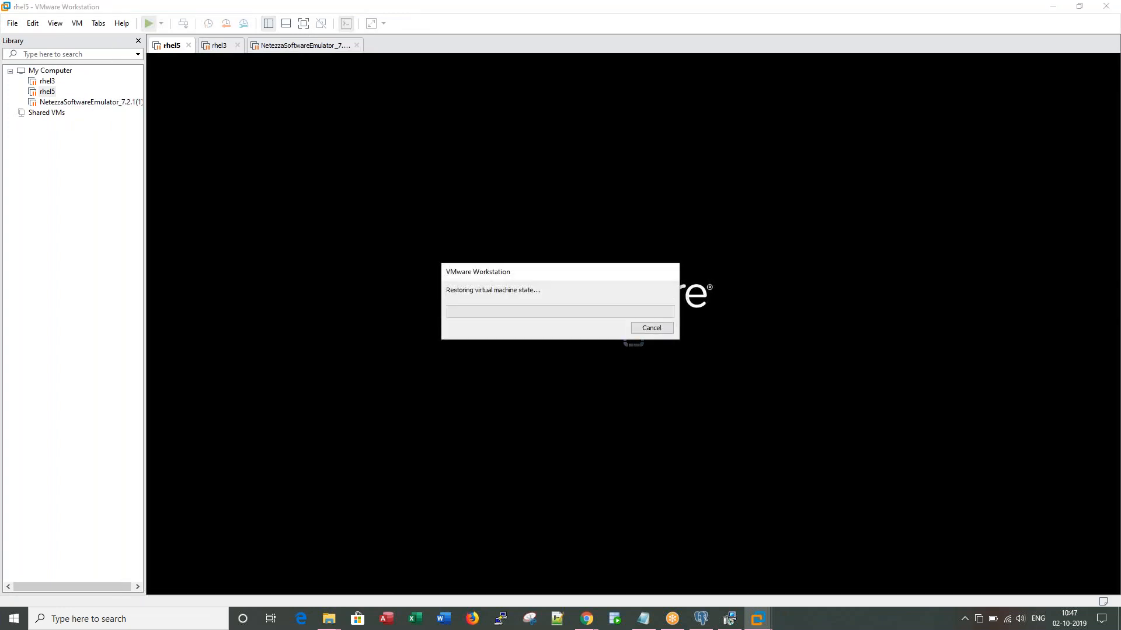
pyautogui.moveTo(990, 86)
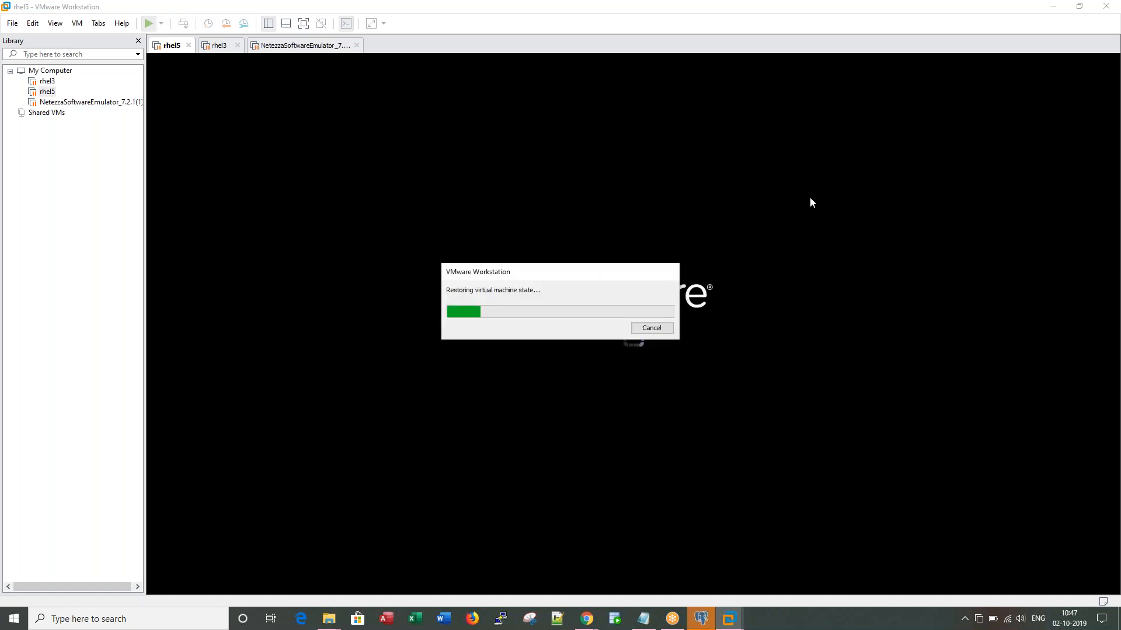
pyautogui.moveTo(984, 79)
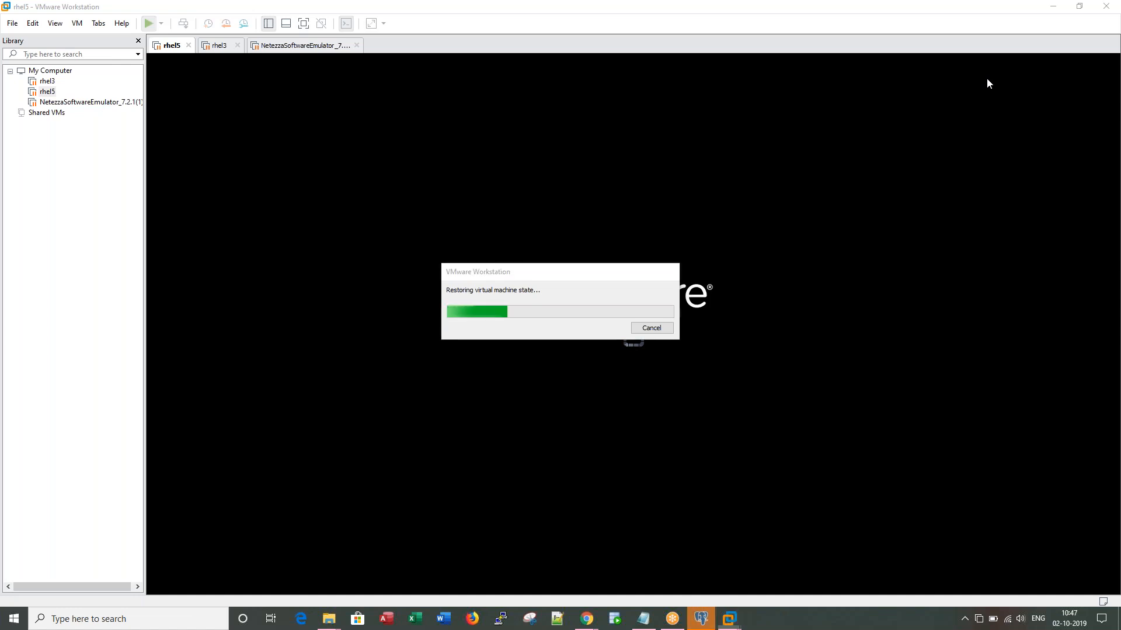
pyautogui.moveTo(657, 578)
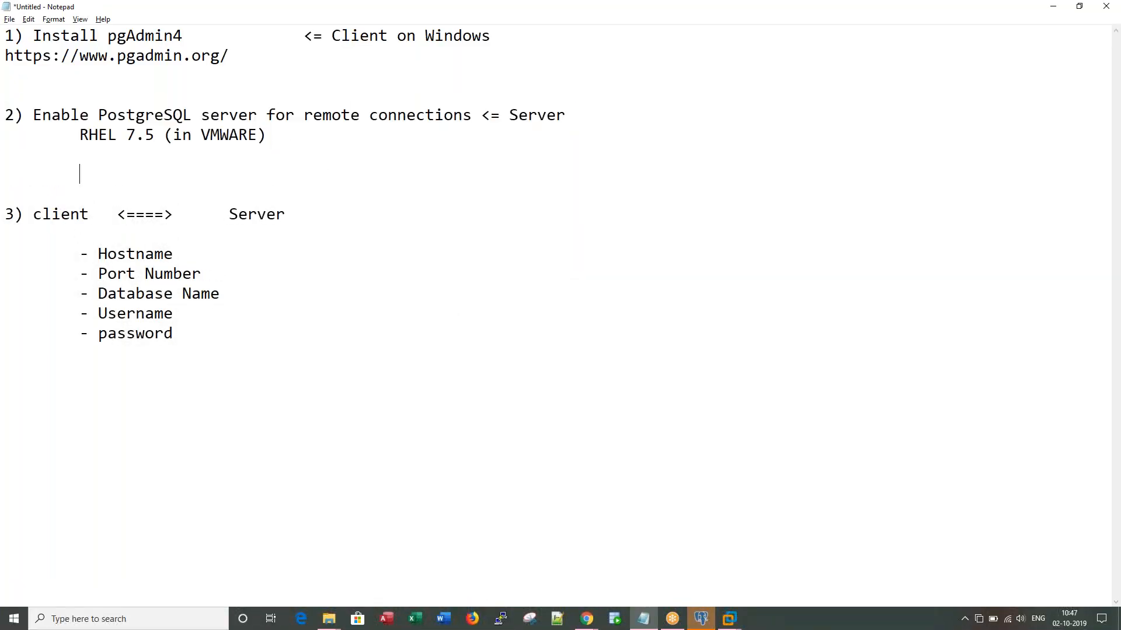
# Type 'By default Postgres server is not accessible from outside host'
pyautogui.write('By deffault,')
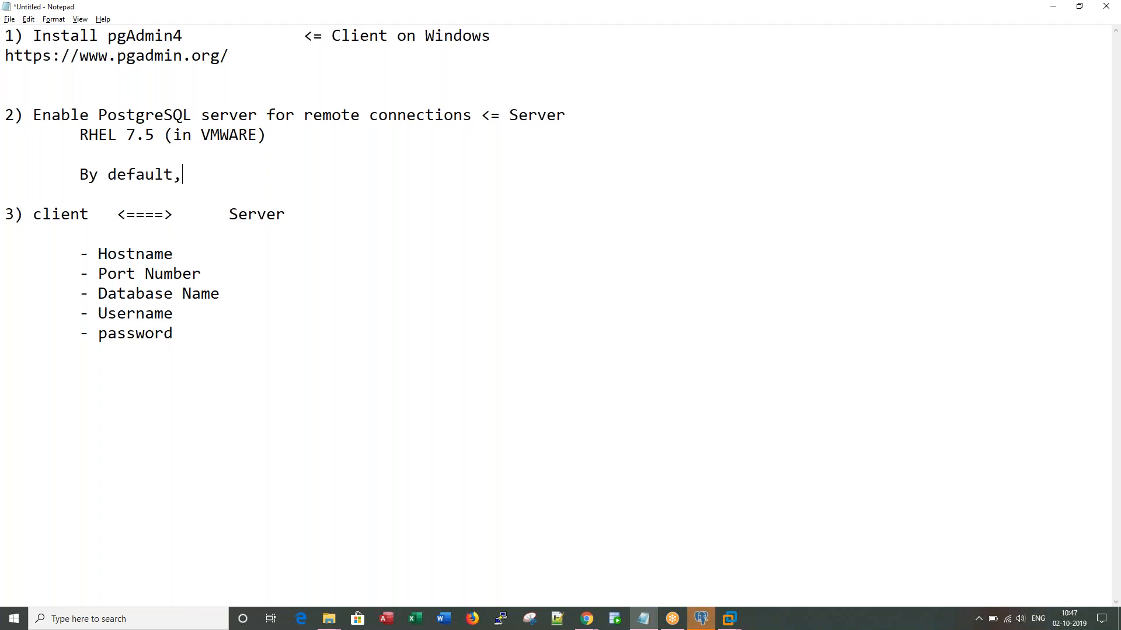
pyautogui.write('Postgres DB Se')
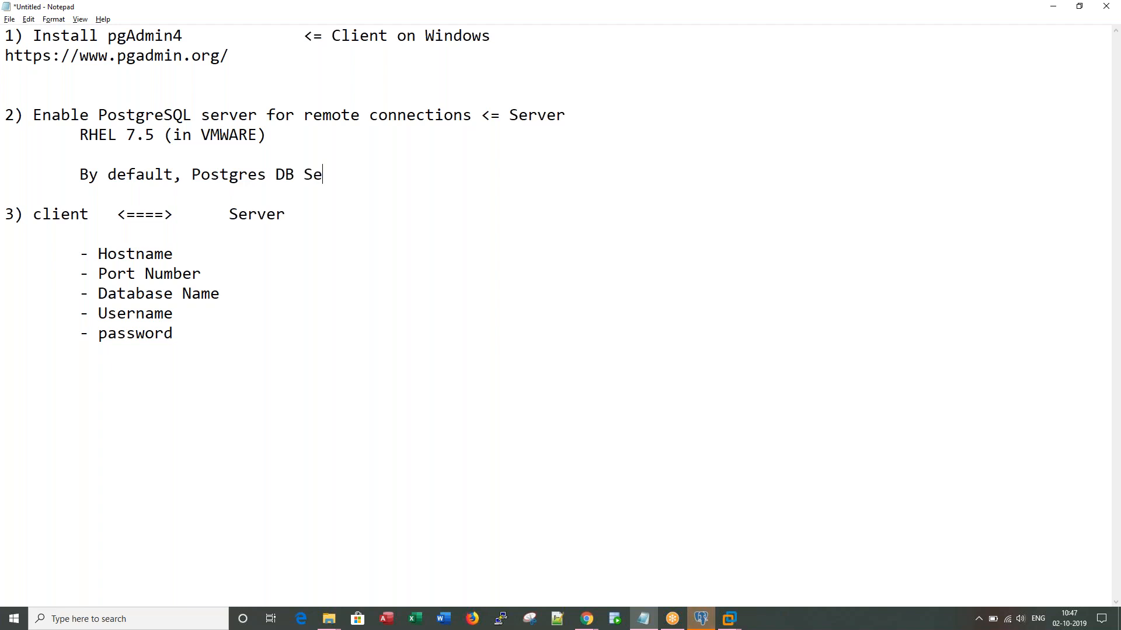
pyautogui.write('rver is not acces')
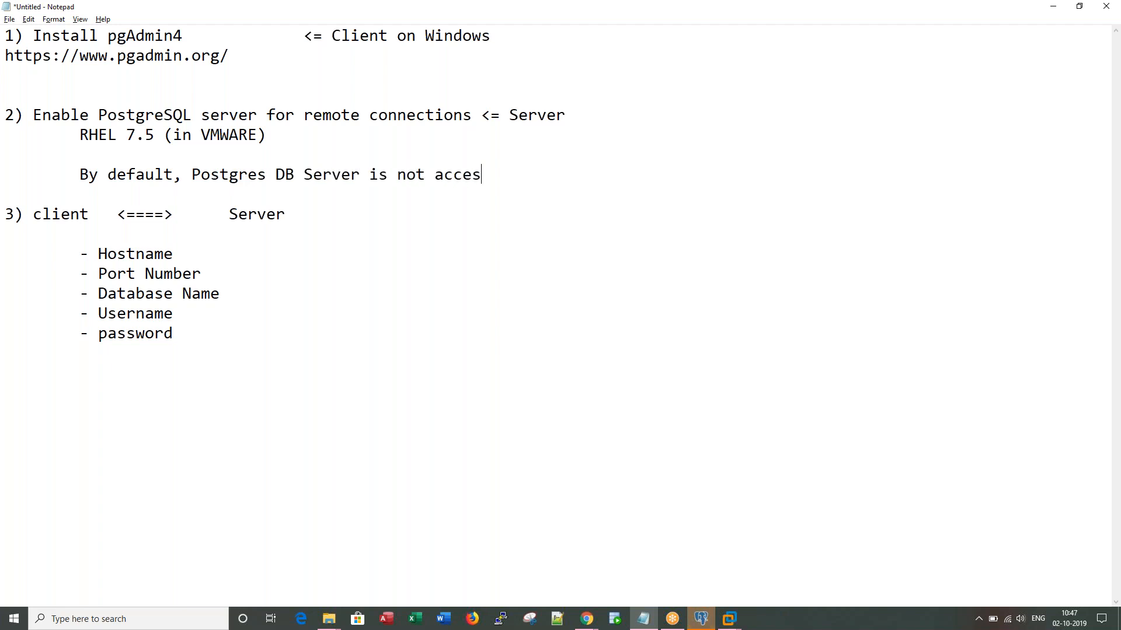
pyautogui.write('sible from outs')
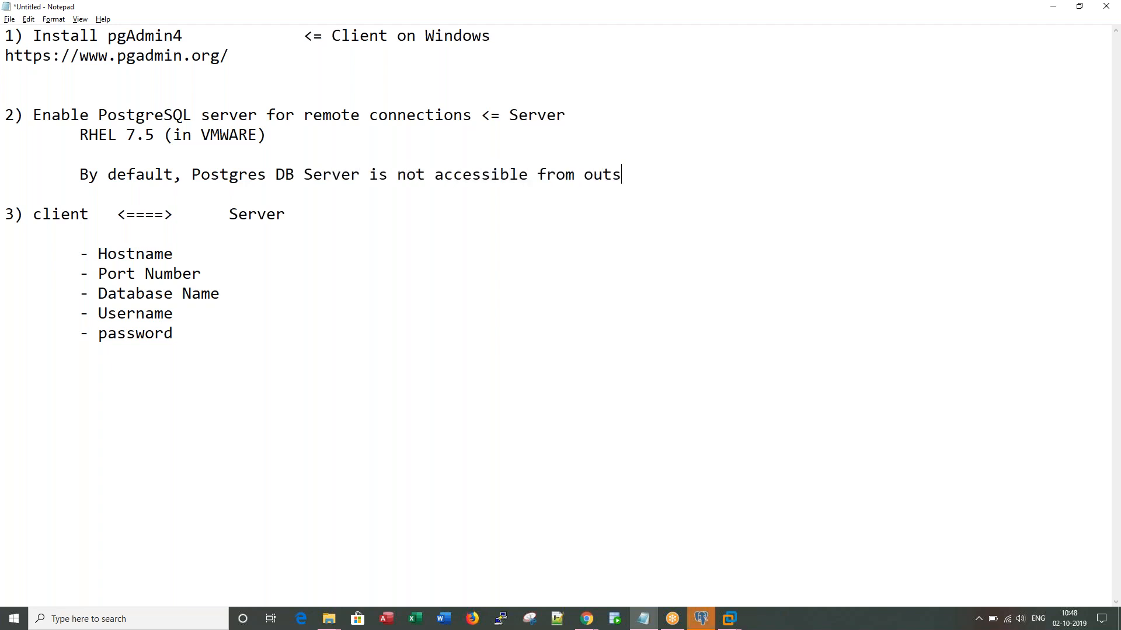
pyautogui.write('ide host')
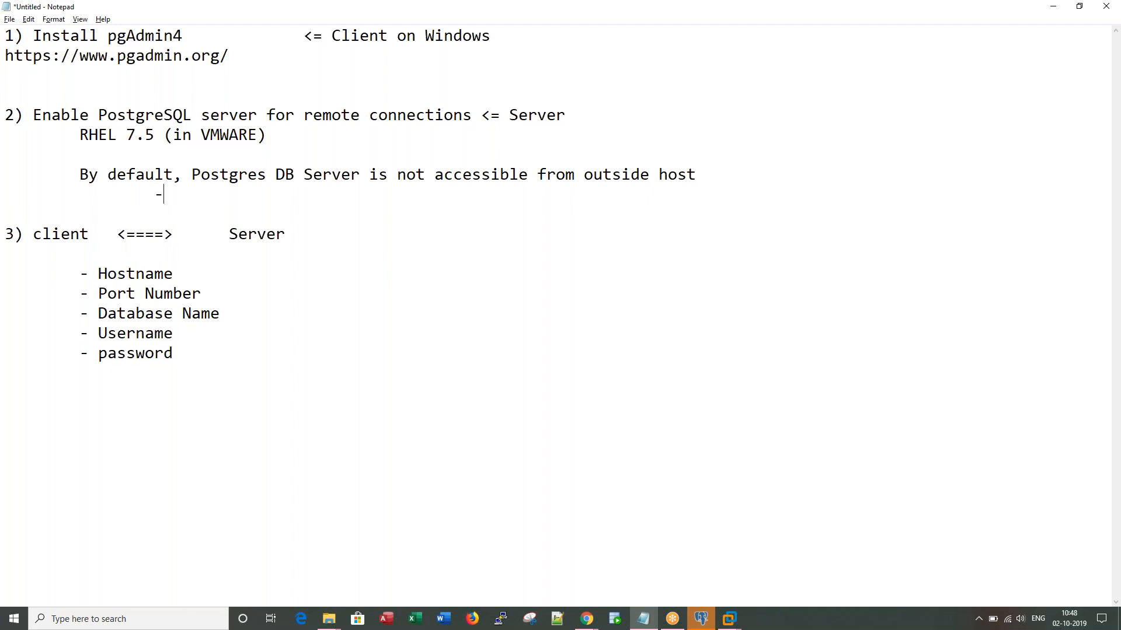
# Add bullets for $PGDATA/postgresql.conf and $PGDATA/pg_hba.conf
pyautogui.write('$PGA')
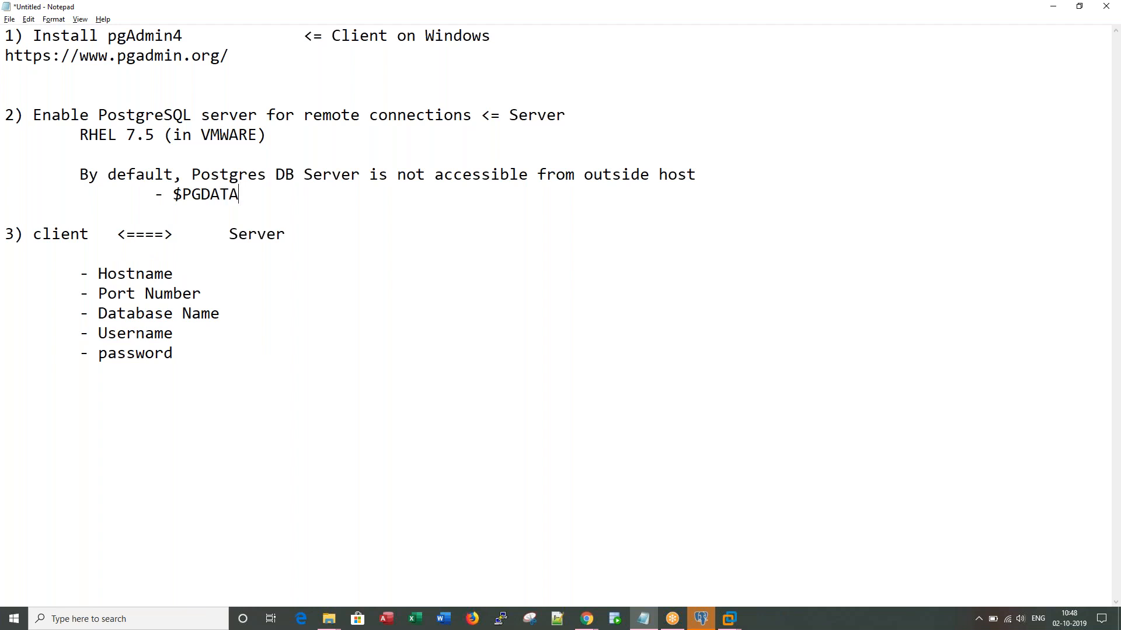
pyautogui.write('/postgresql.conf')
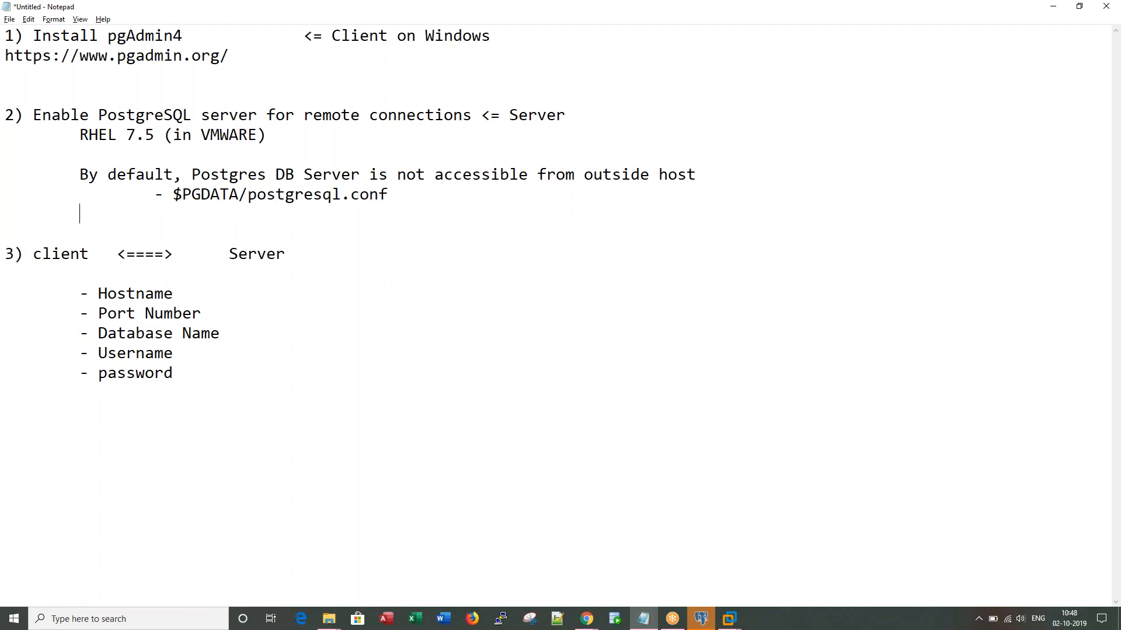
pyautogui.write('- $PG')
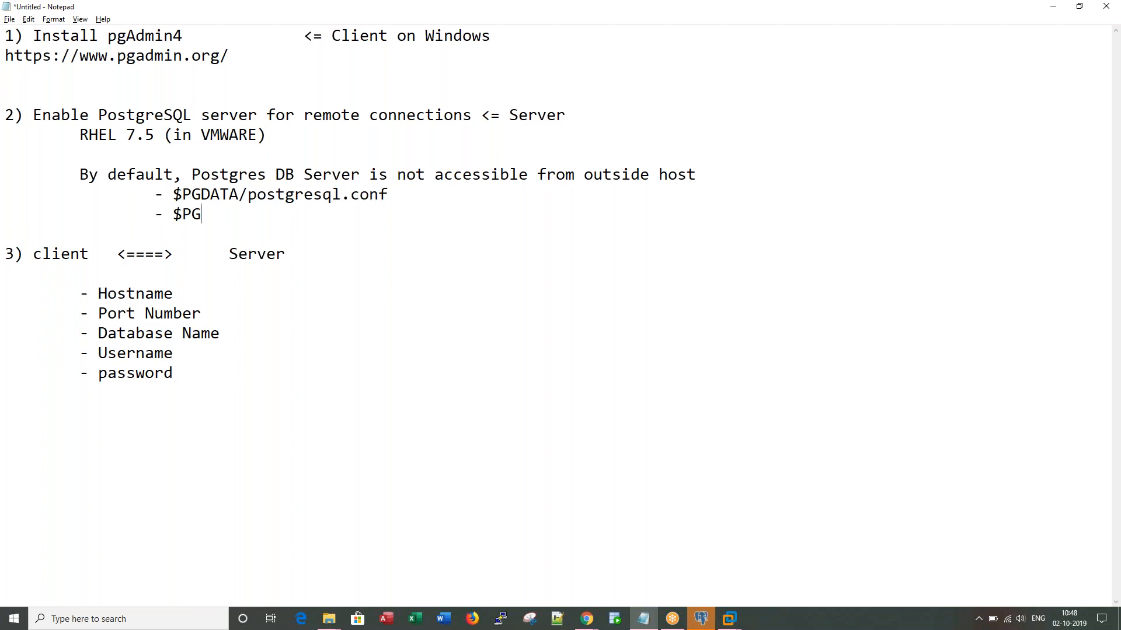
pyautogui.write('DATA/pg_')
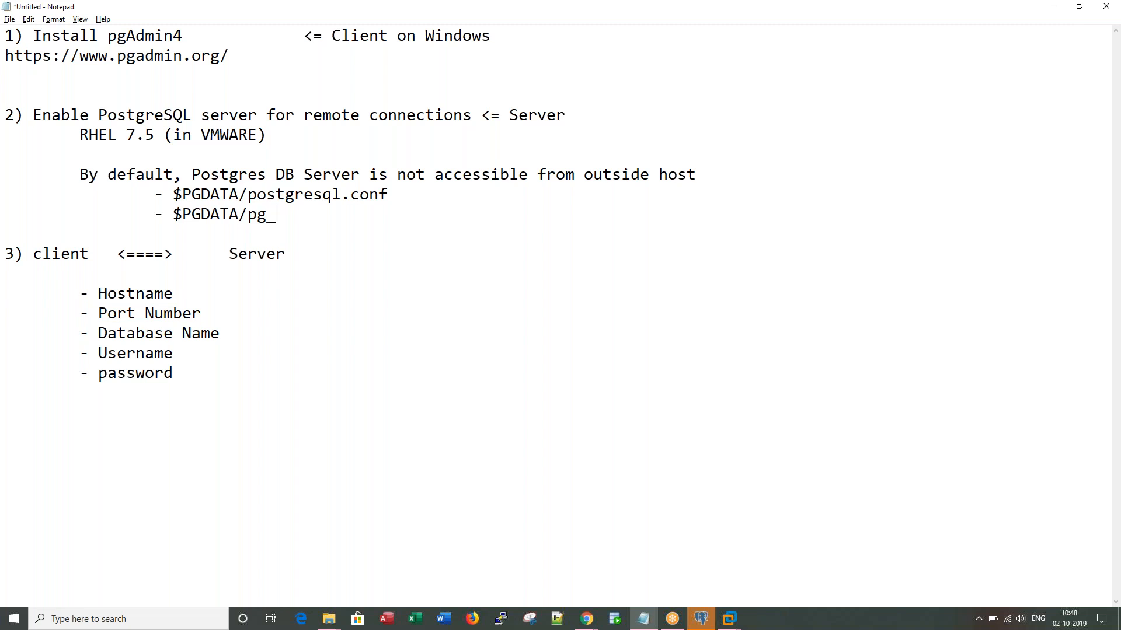
pyautogui.write('hba.conf')
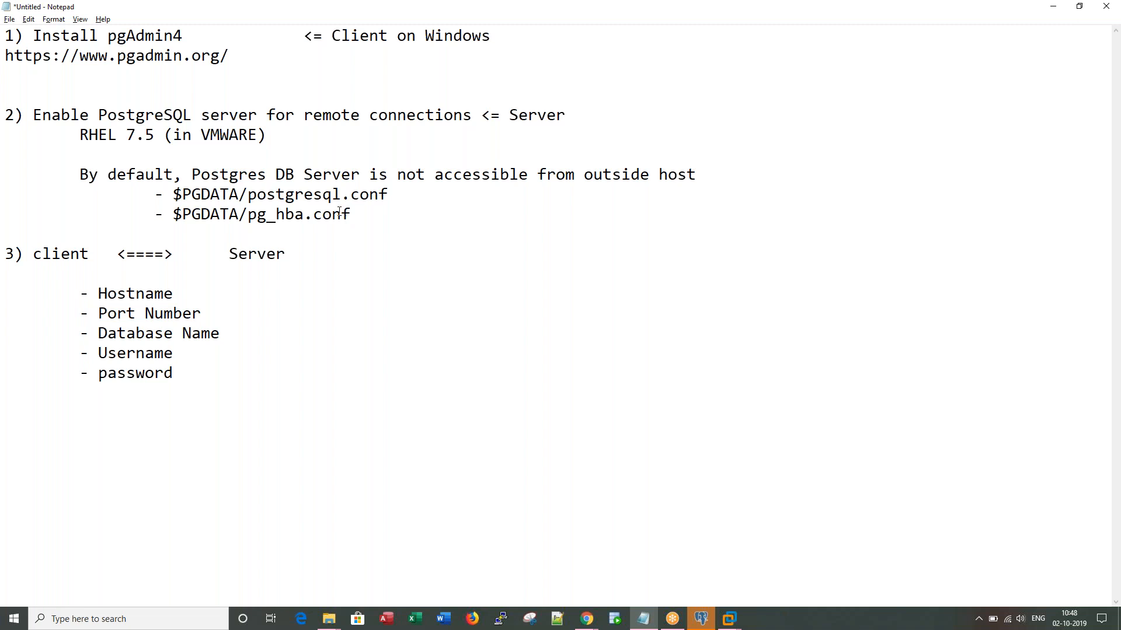
# Add listen_address = 'localhost' ==> '*' beneath the postgresql.conf bullet
pyautogui.press('Enter')
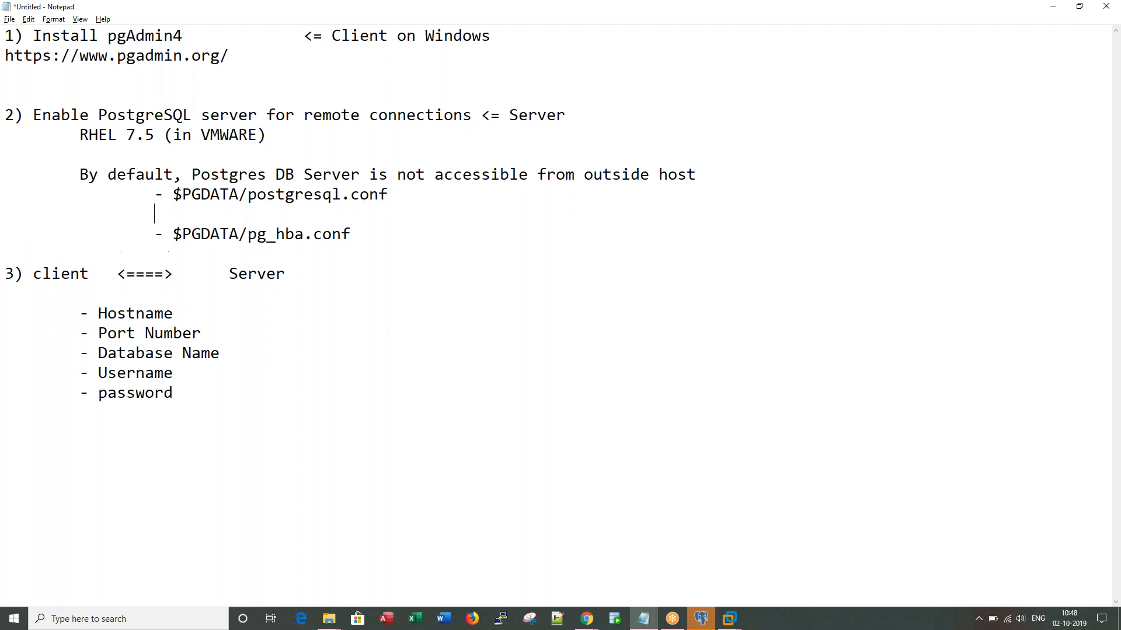
pyautogui.write('listen+')
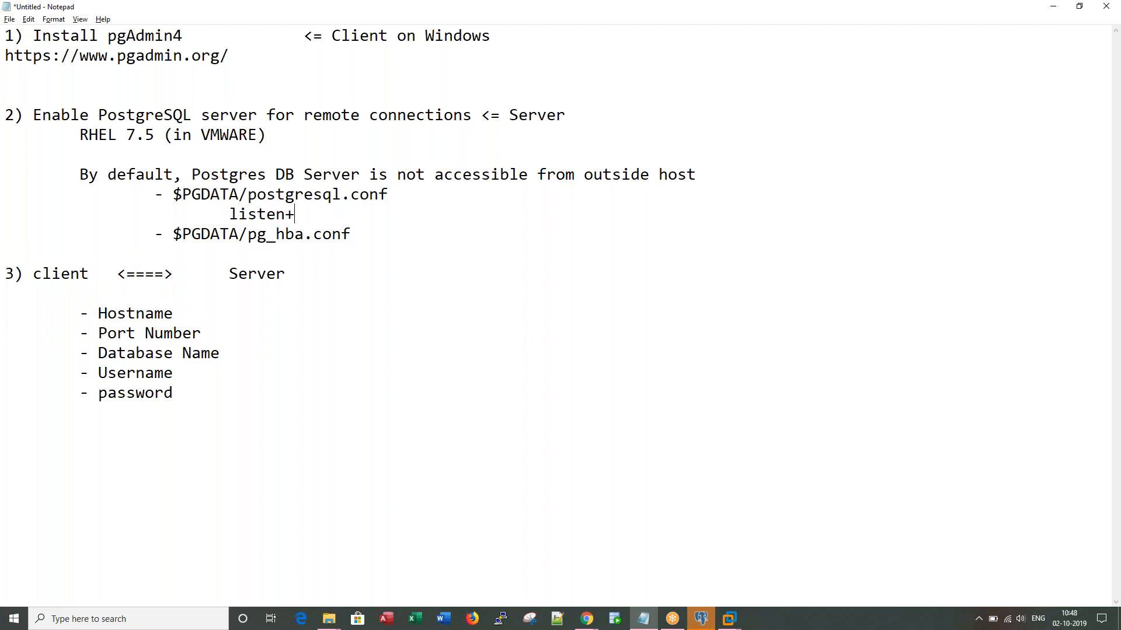
pyautogui.write('_address')
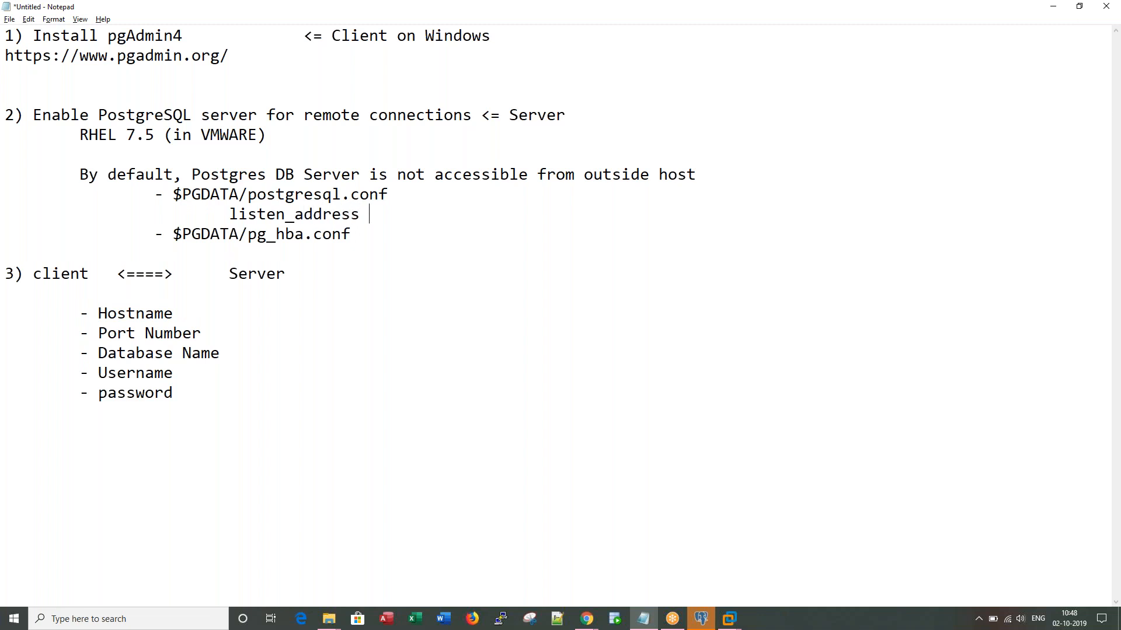
pyautogui.write("= 'l")
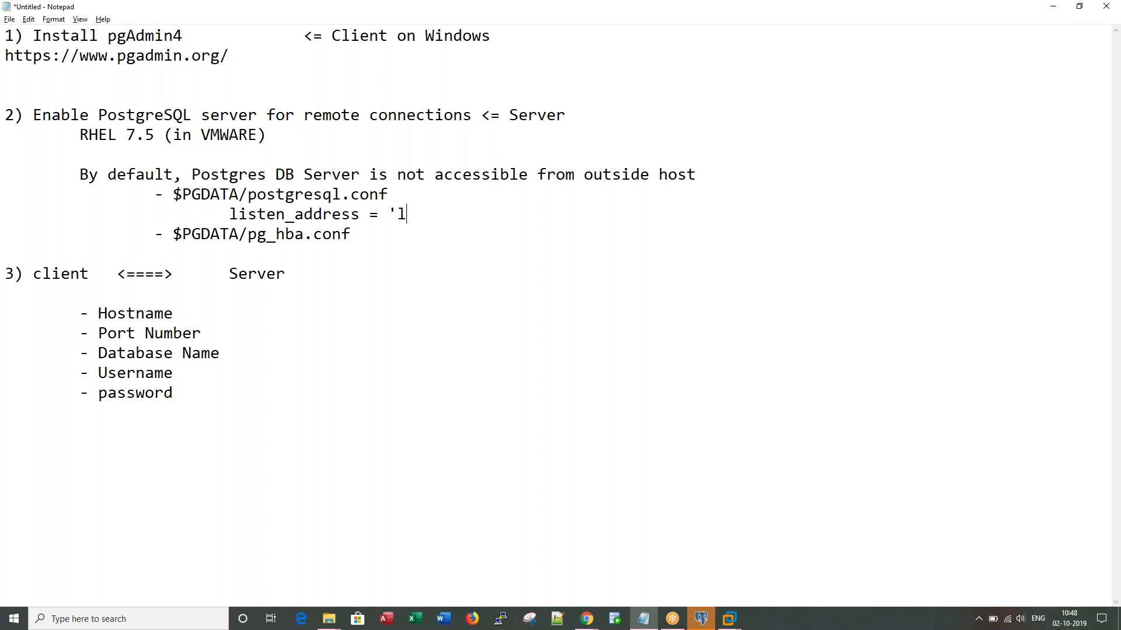
pyautogui.write("ocalhost'")
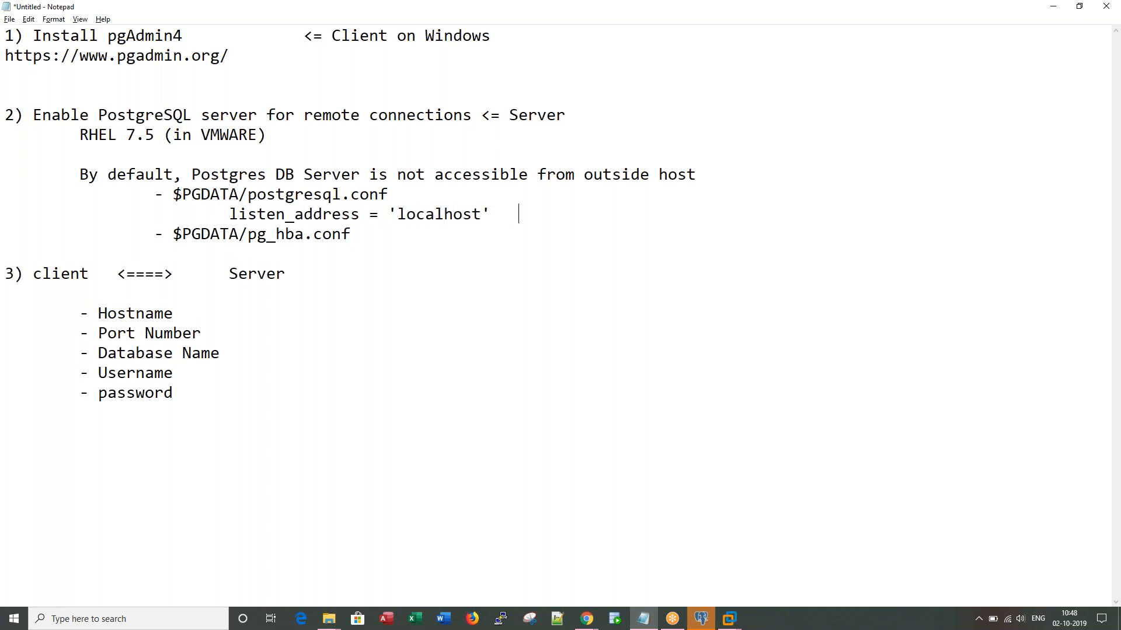
pyautogui.write("==> '")
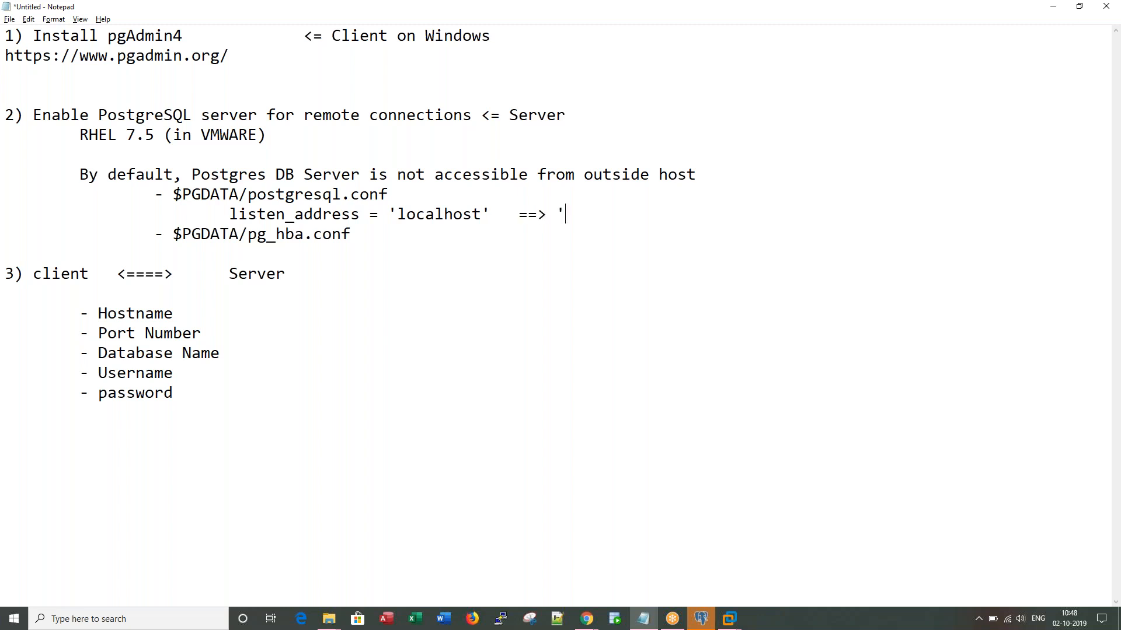
pyautogui.write("*'")
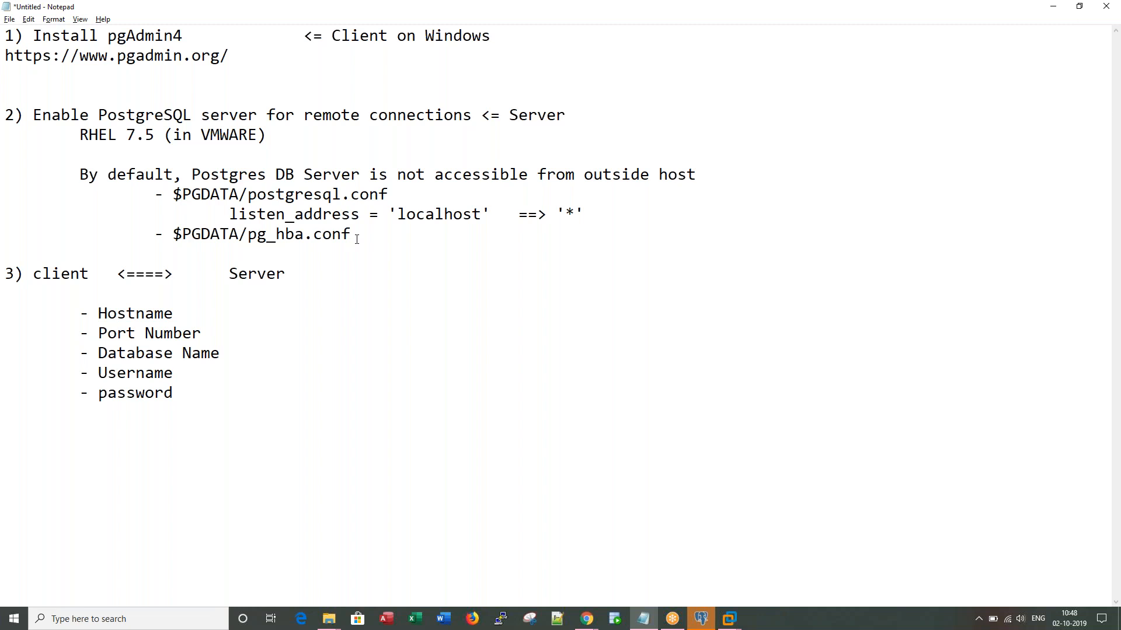
pyautogui.press('Enter')
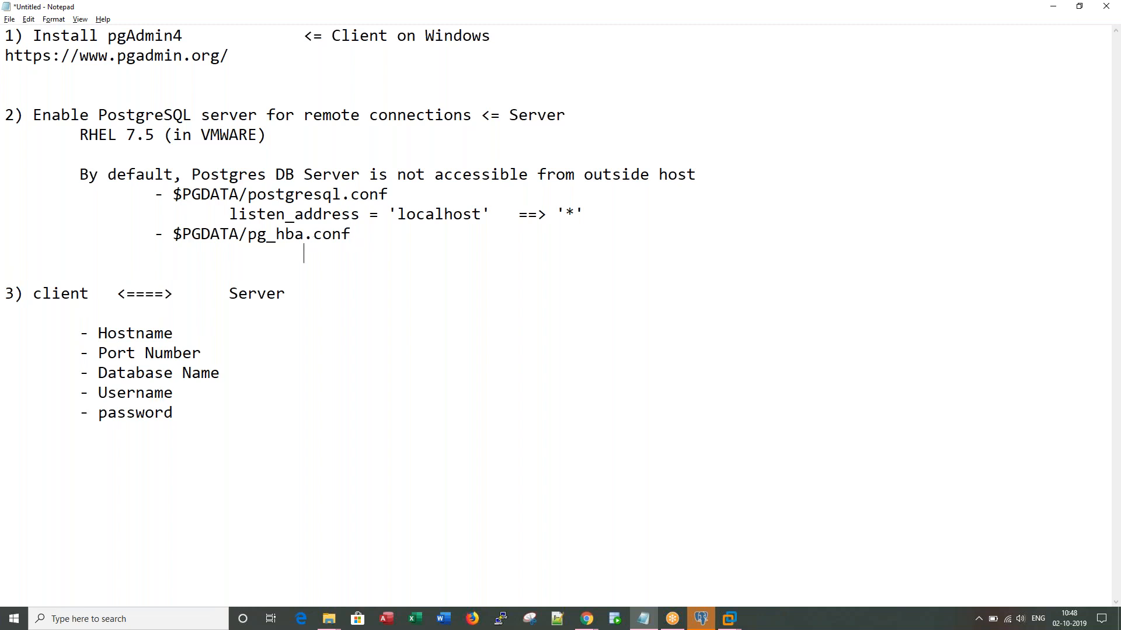
# Type 'host all all 0.0.0.0/0 md5' under pg_hba.conf and start a 'default' line above the note
pyautogui.write('host')
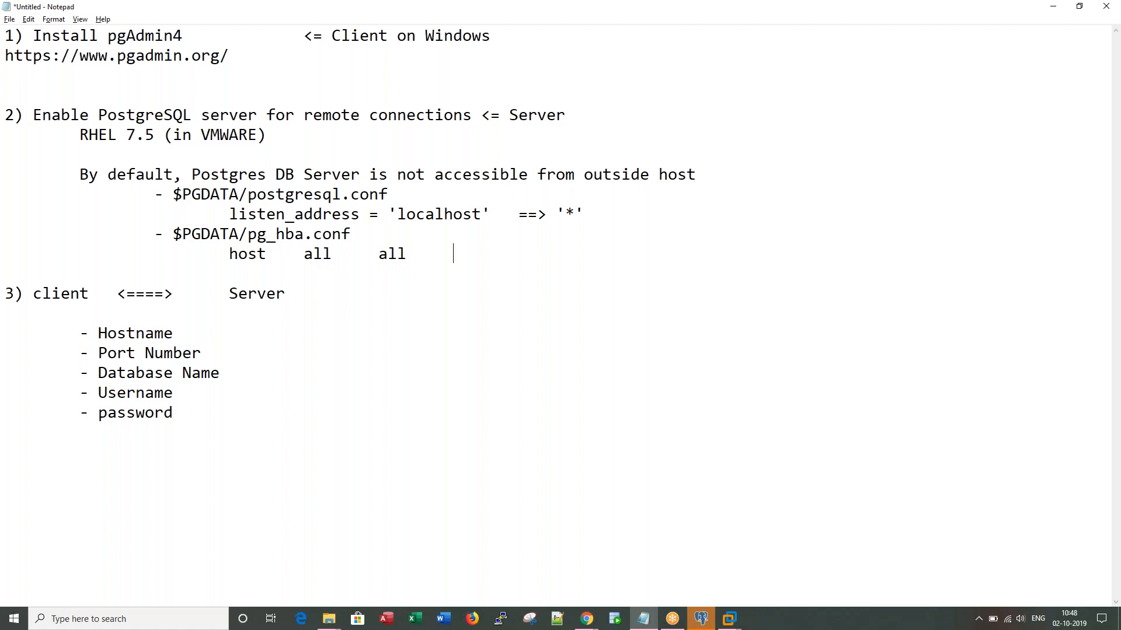
pyautogui.write('md5')
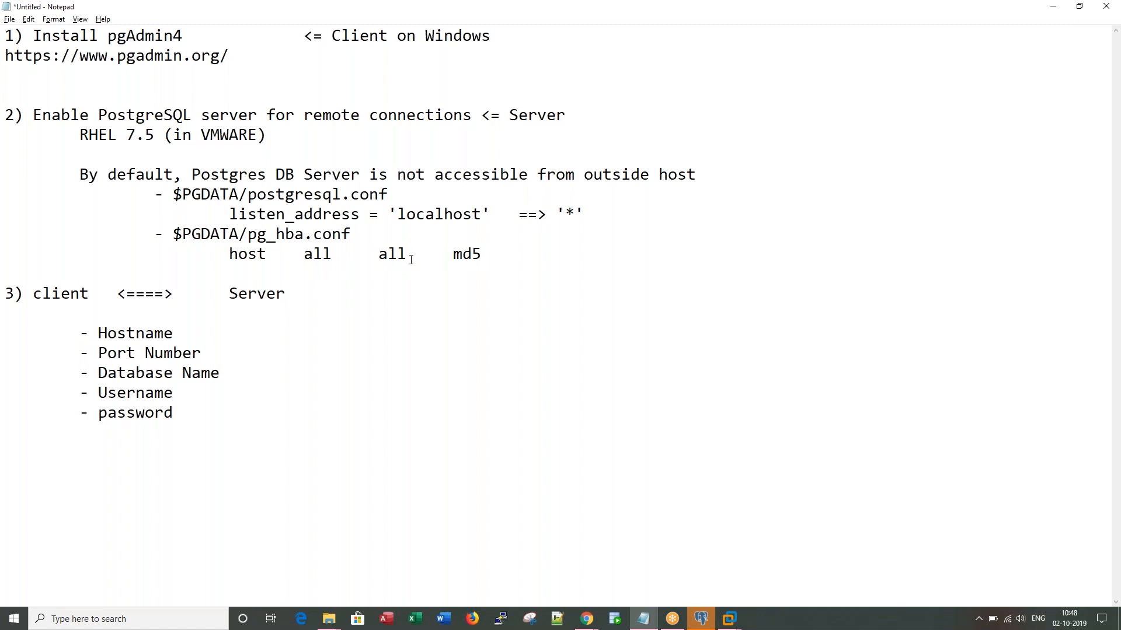
pyautogui.write('0.0')
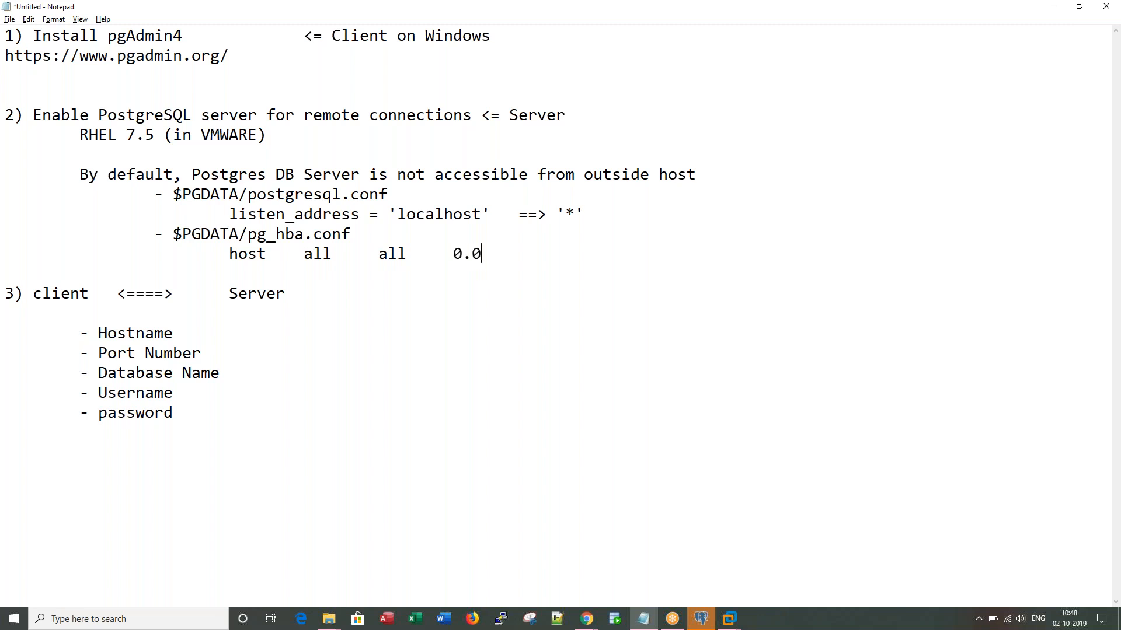
pyautogui.write('.0.0')
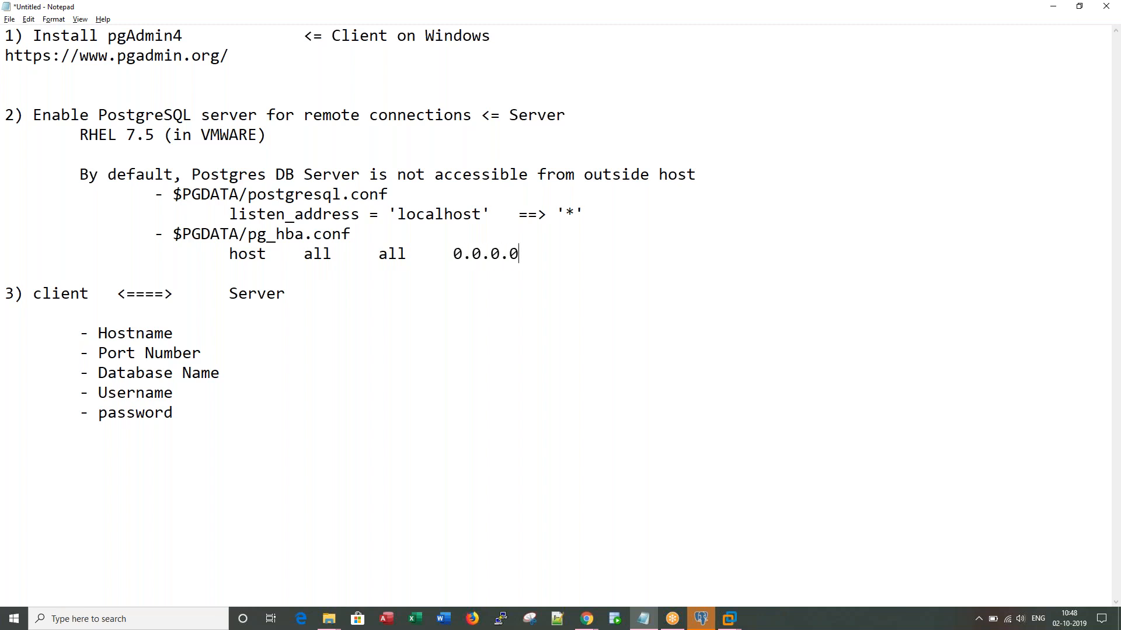
pyautogui.write('/0    md')
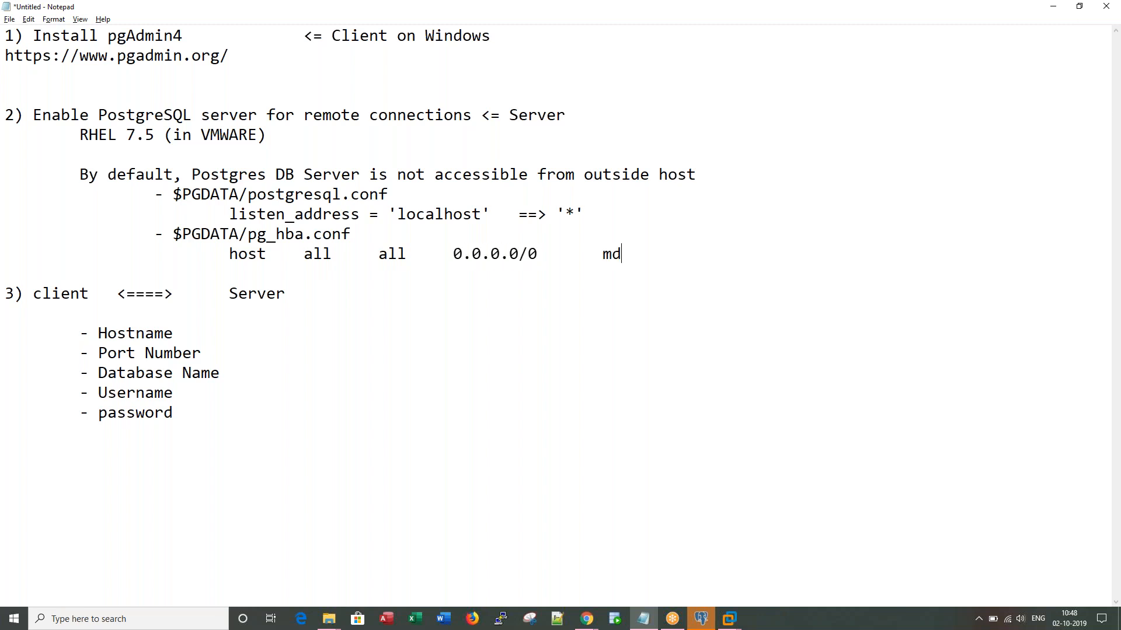
pyautogui.write('5')
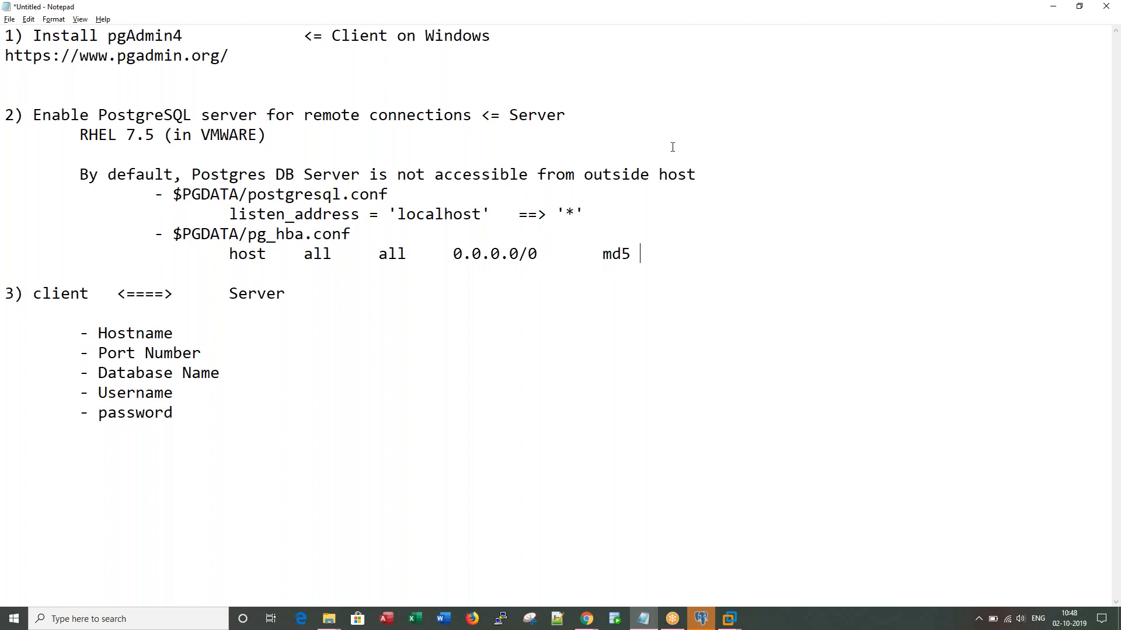
pyautogui.press('Enter')
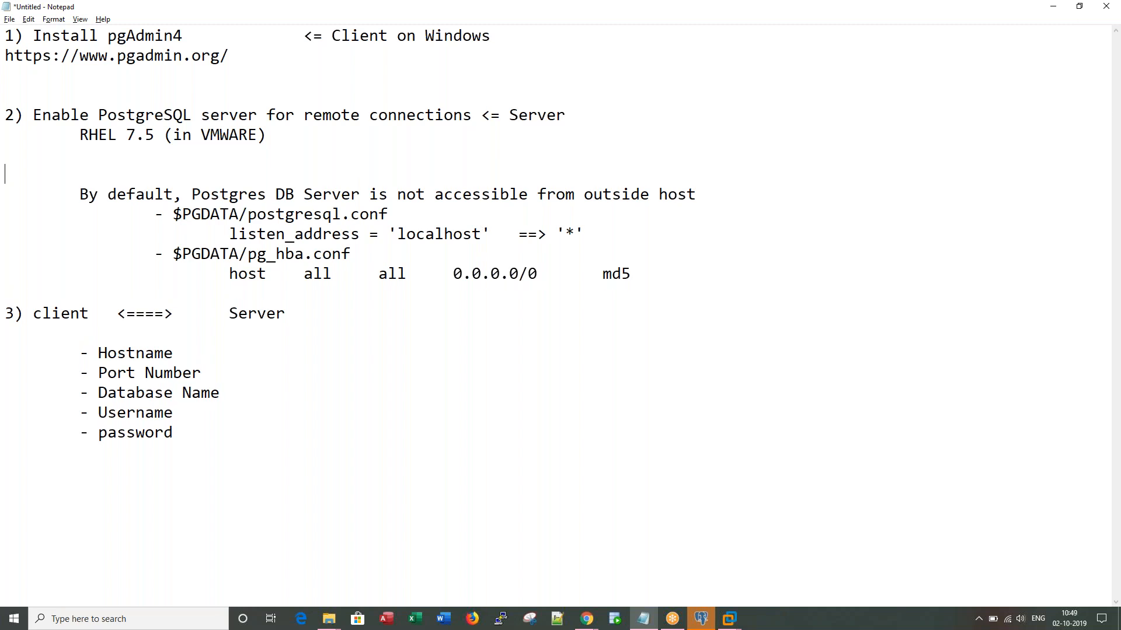
pyautogui.write('default')
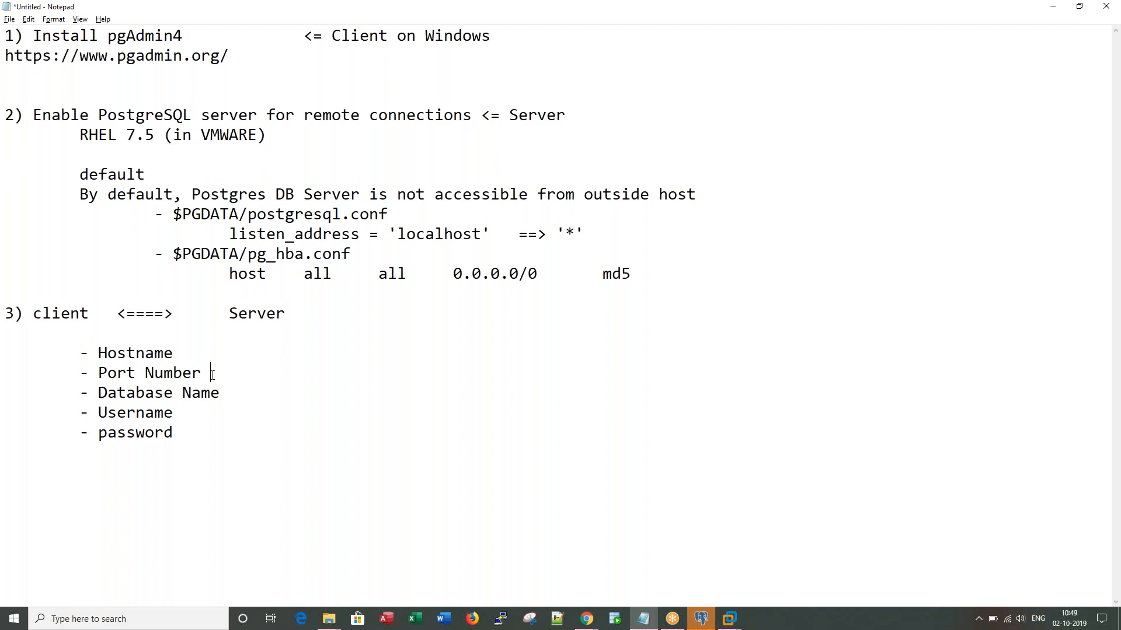
# Add ': 5432' after Port Number and write 'netstat -noa' above the default-access note
pyautogui.write(': 543')
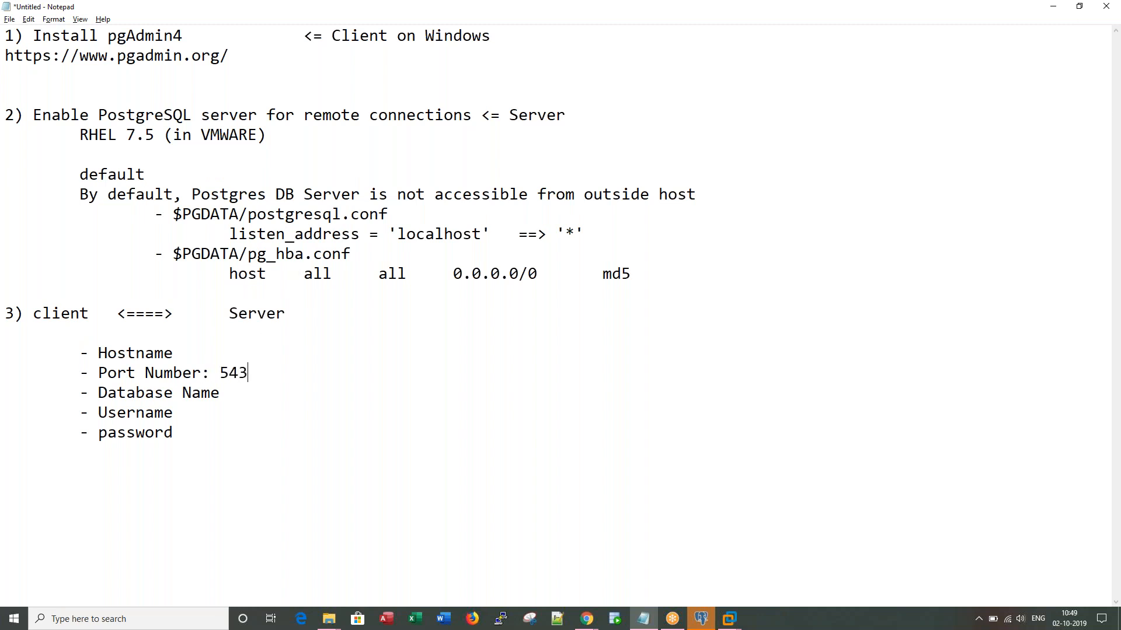
pyautogui.write('2')
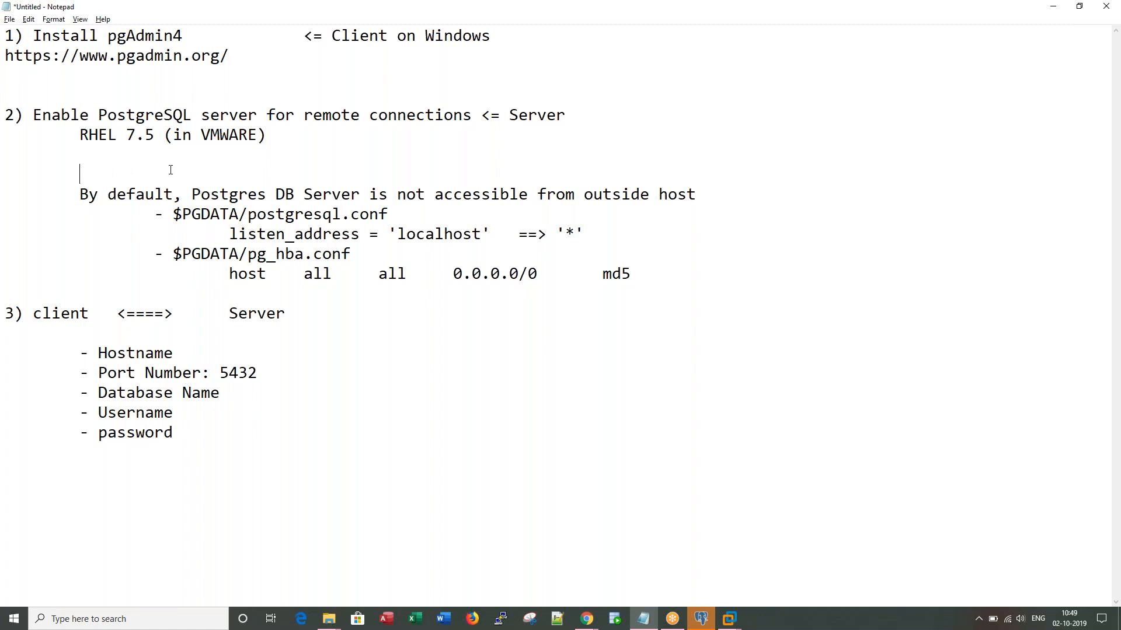
pyautogui.write('netstat -')
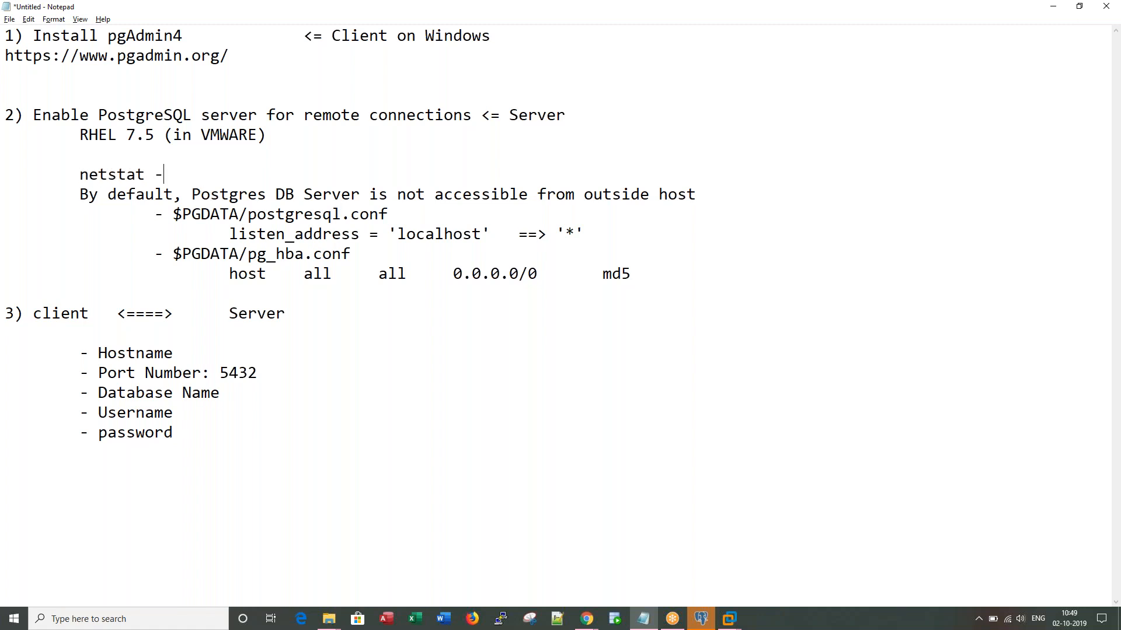
pyautogui.write('no')
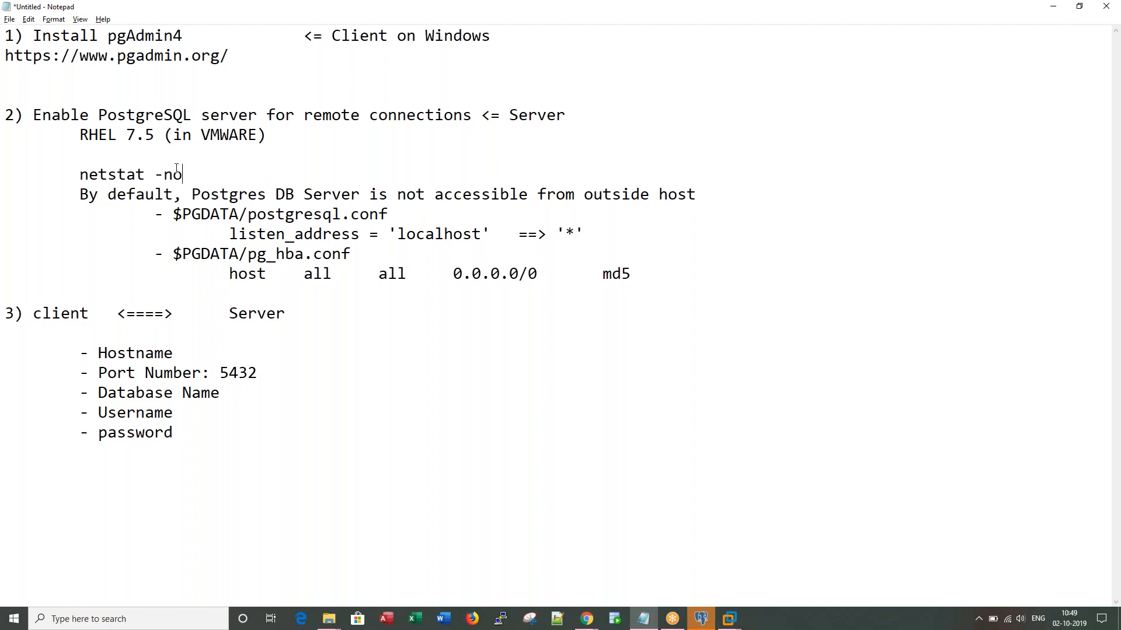
pyautogui.write('a')
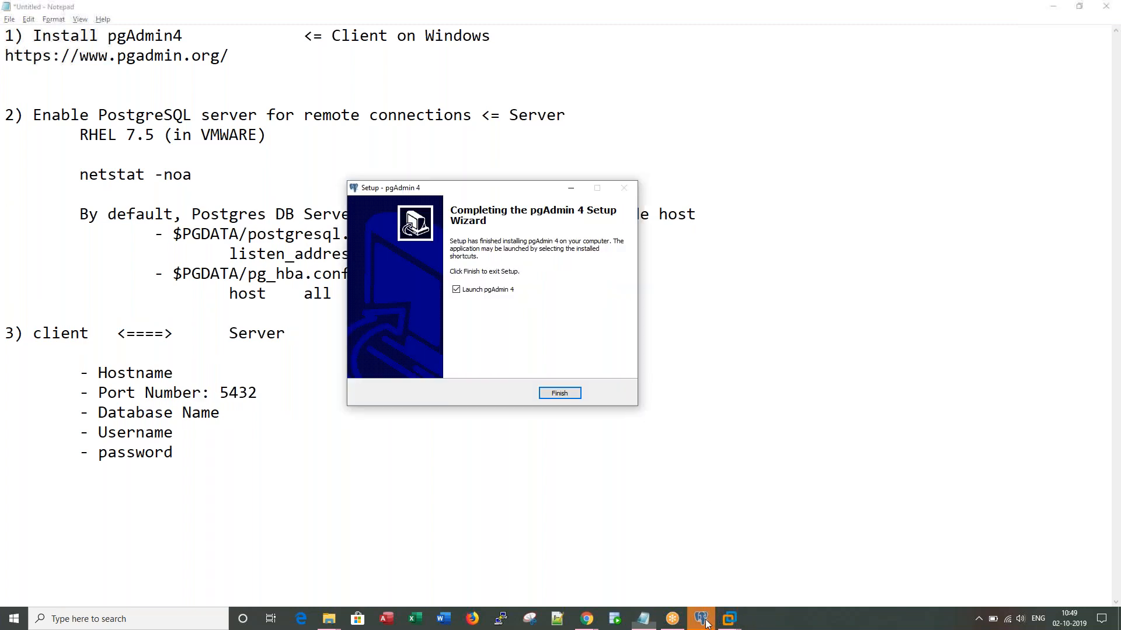
pyautogui.moveTo(529, 350)
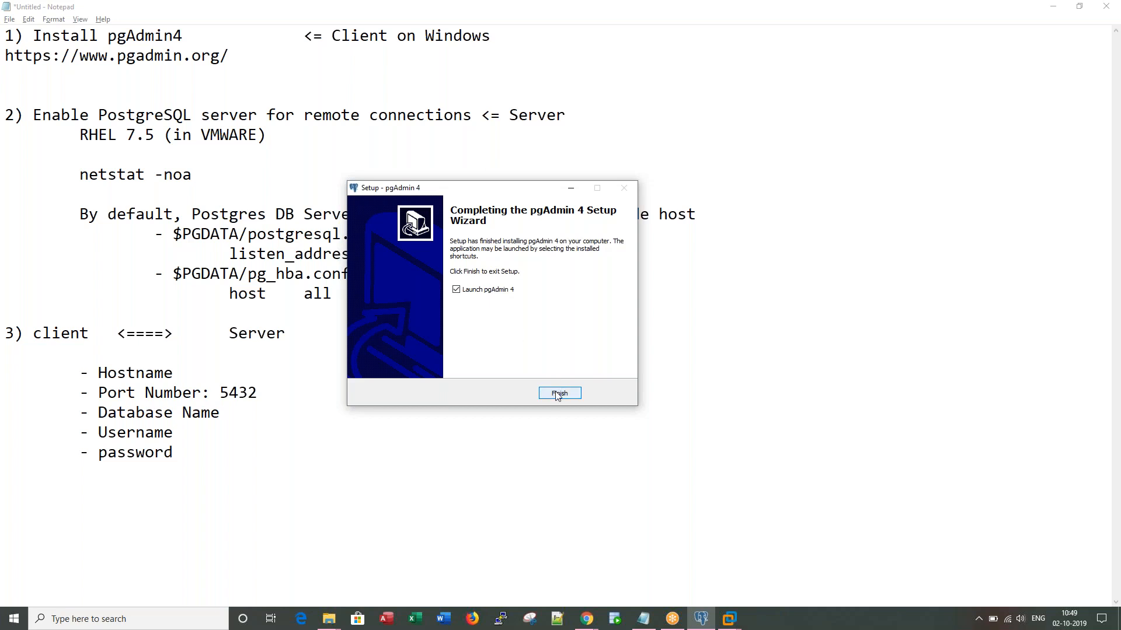
# Finish the pgAdmin 4 setup wizard with 'Launch pgAdmin 4' left checked
pyautogui.click(560, 394)
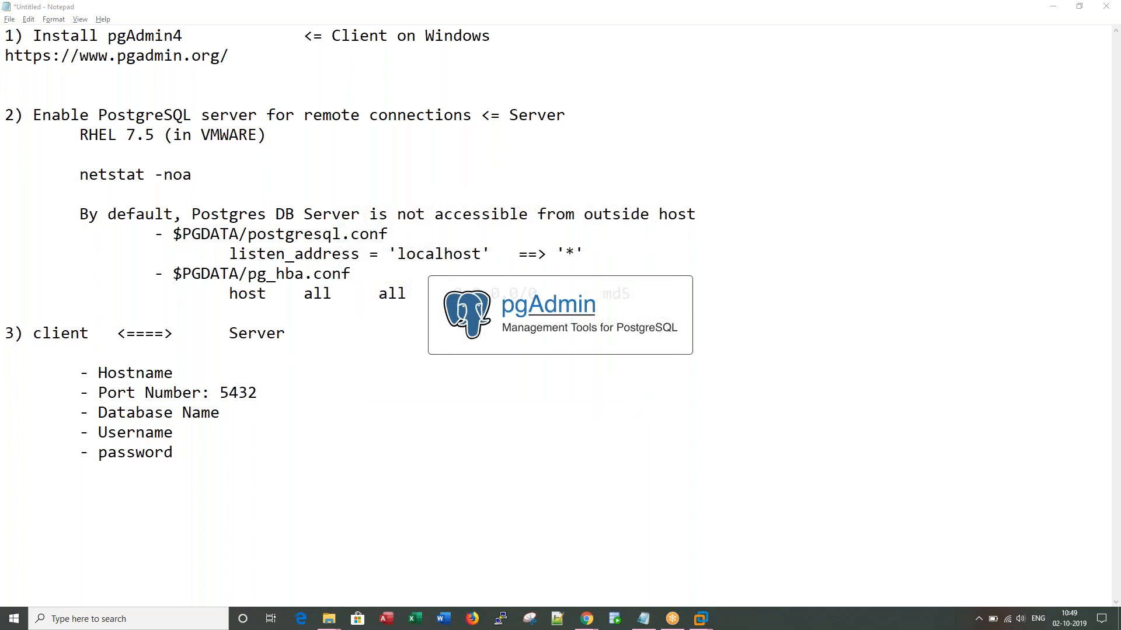
pyautogui.moveTo(576, 372)
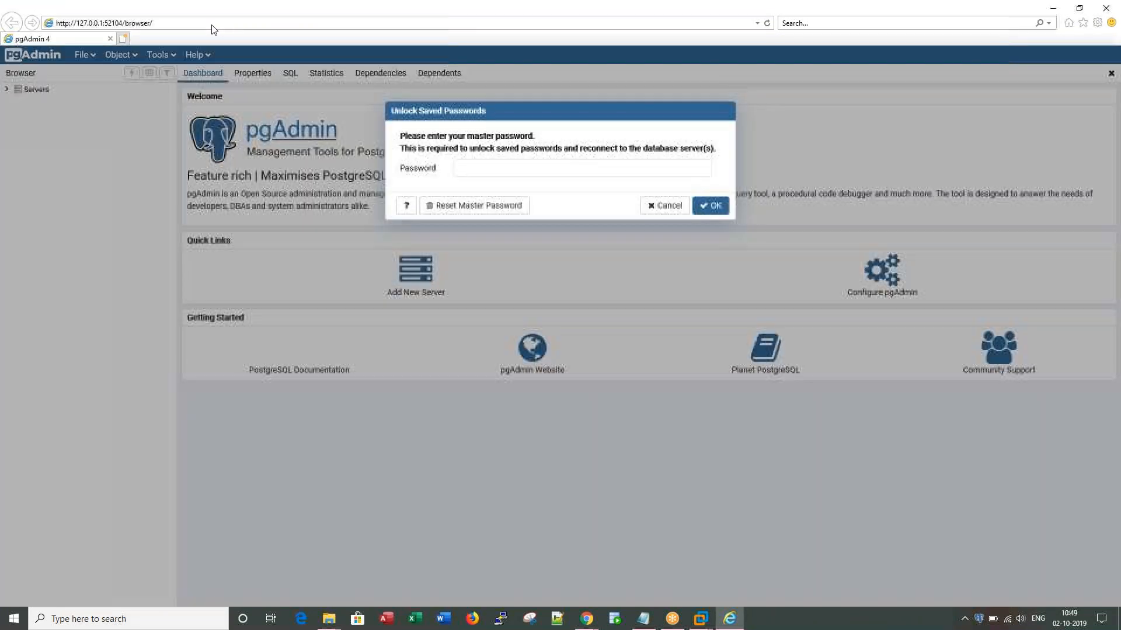
# Unlock the saved passwords with the master password, then bring the Notepad notes forward
pyautogui.click(582, 168)
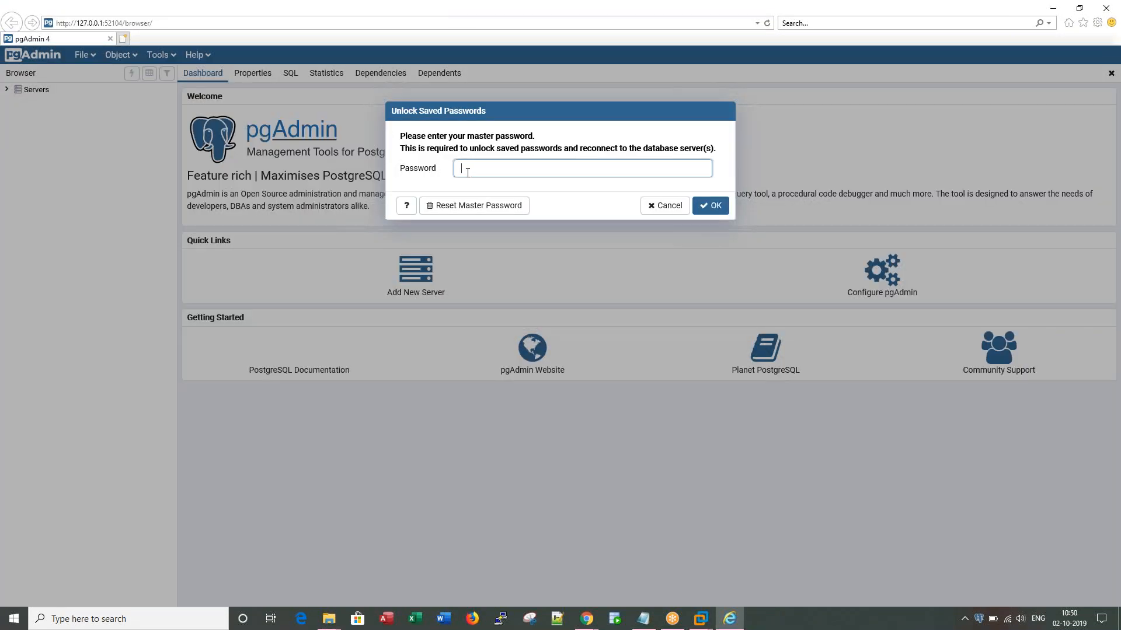
pyautogui.write('password')
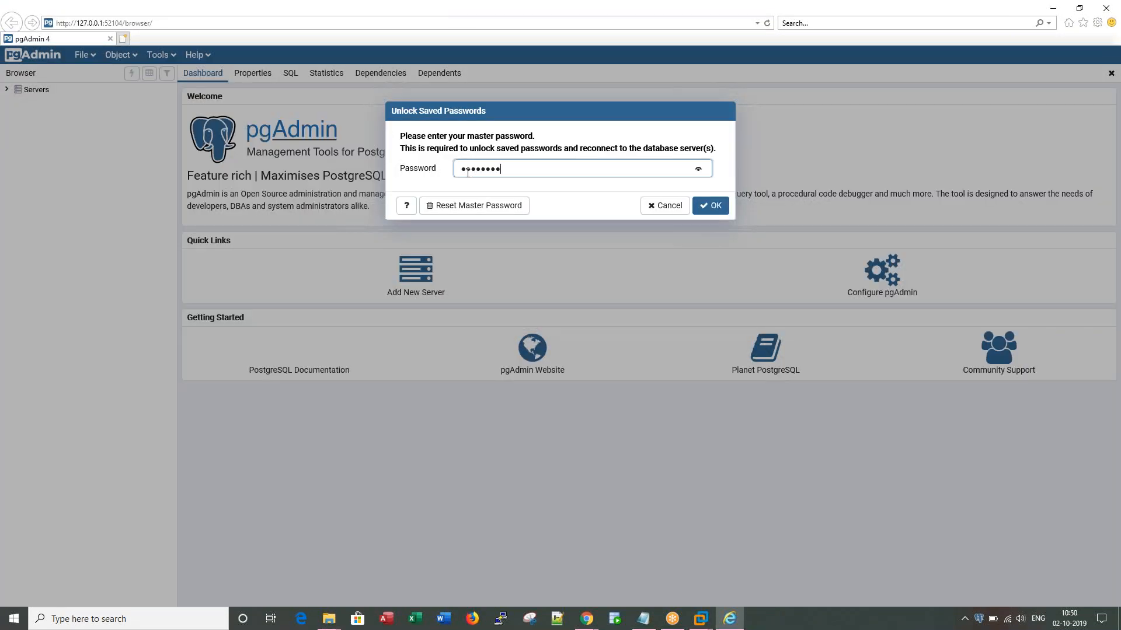
pyautogui.click(710, 206)
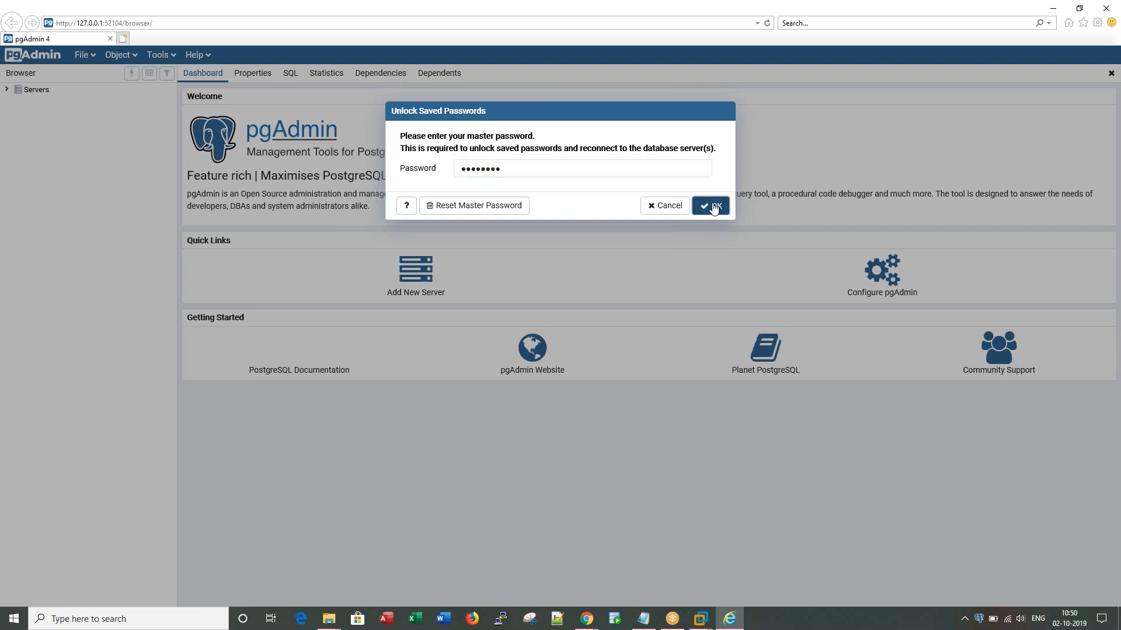
pyautogui.click(710, 205)
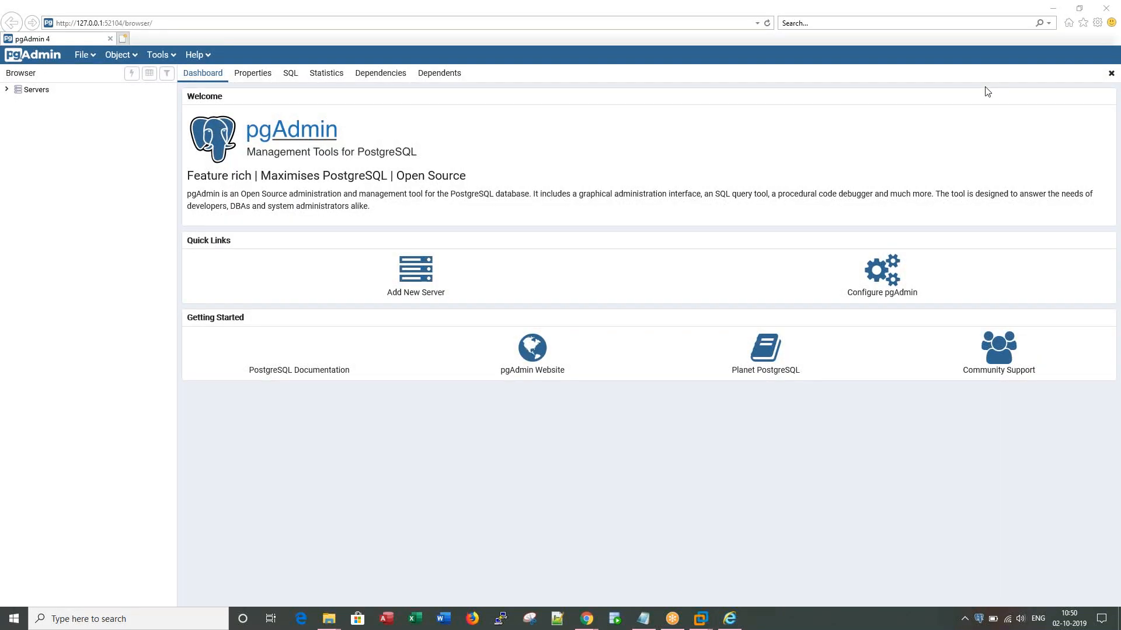
pyautogui.moveTo(234, 126)
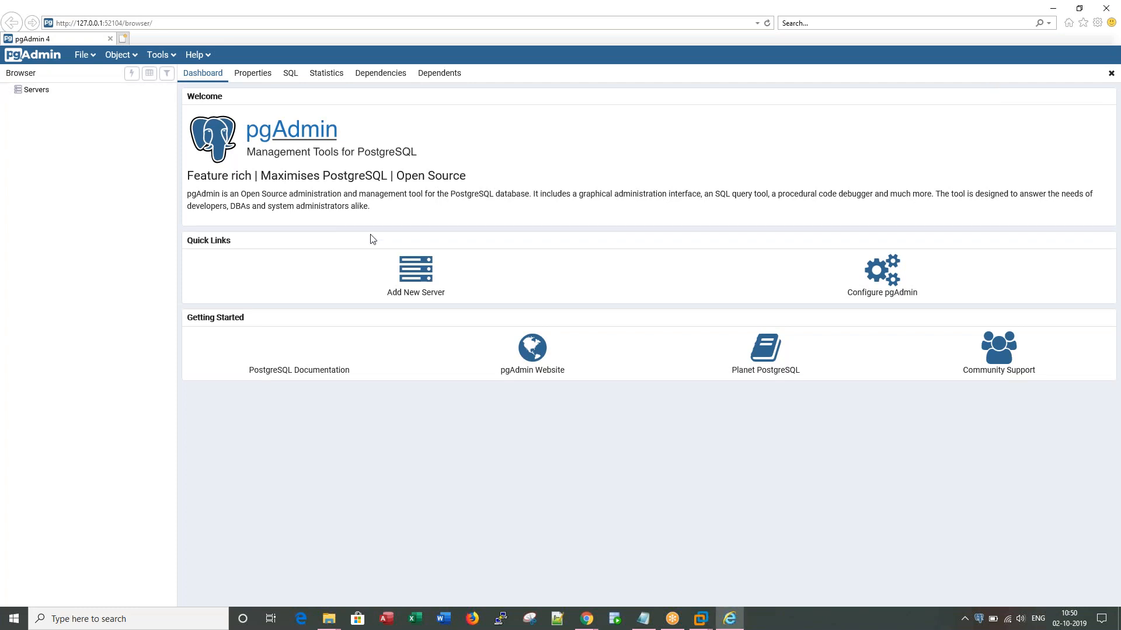
pyautogui.moveTo(408, 295)
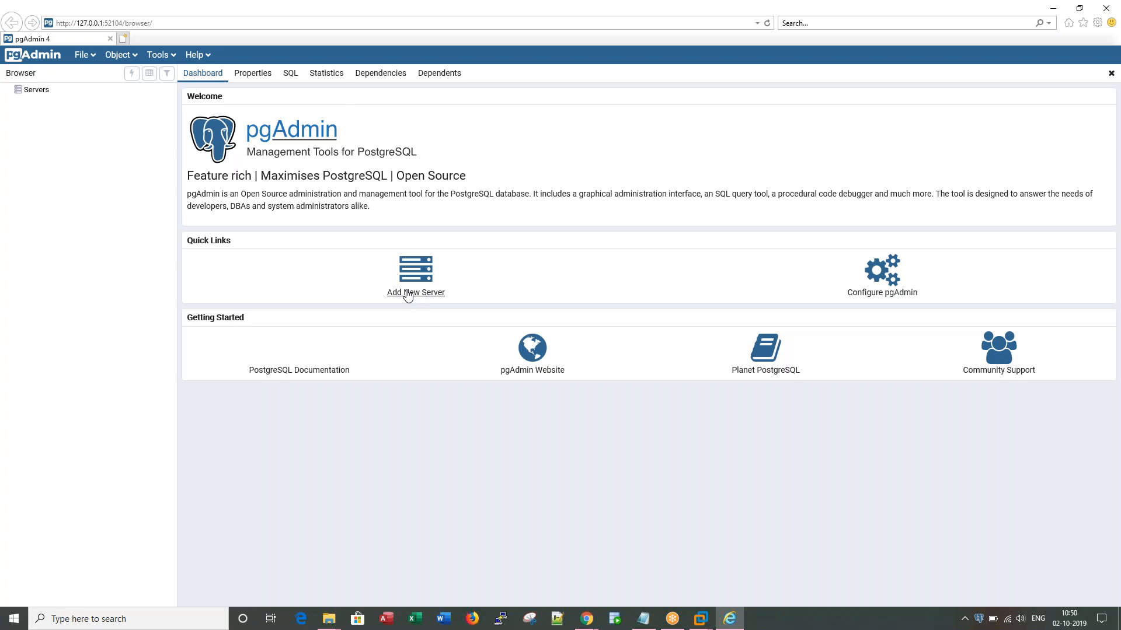
pyautogui.moveTo(665, 157)
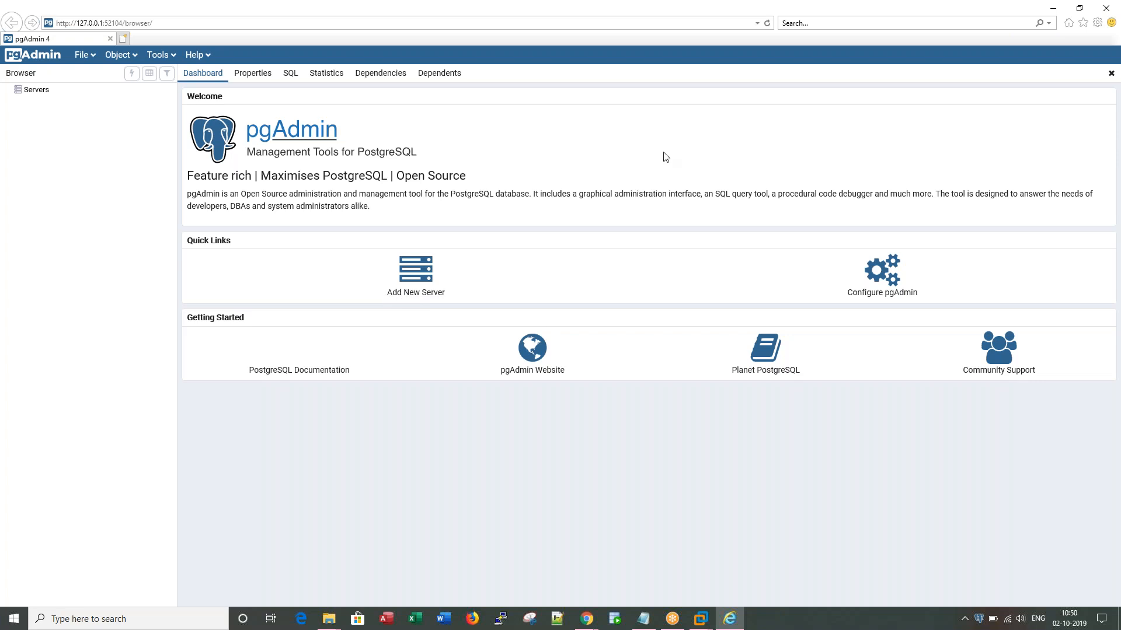
pyautogui.click(643, 619)
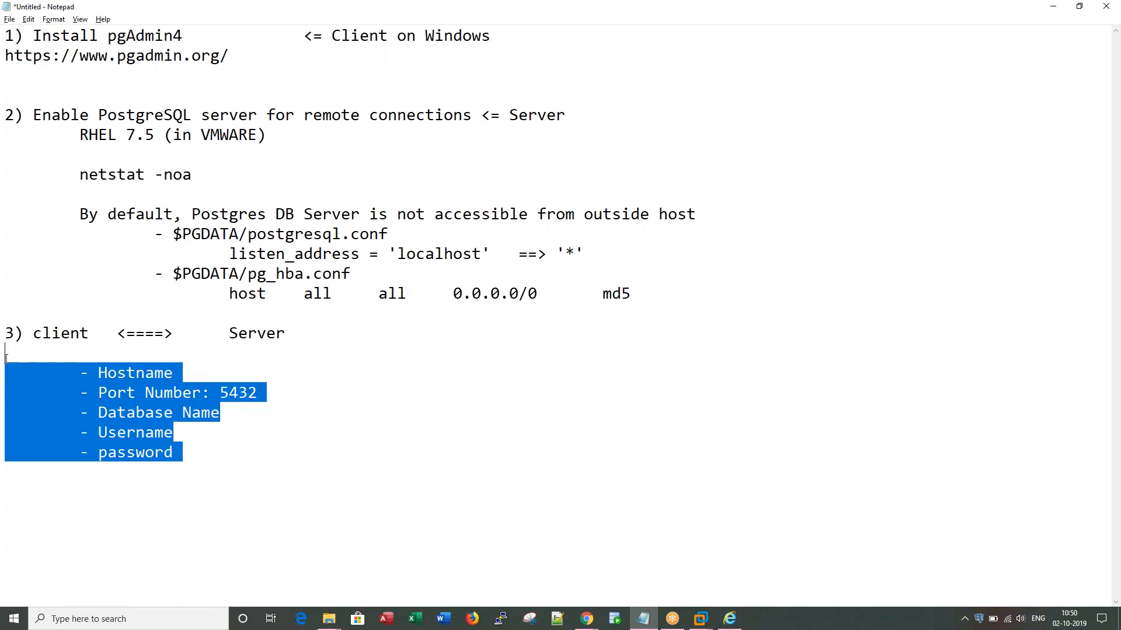
pyautogui.moveTo(716, 589)
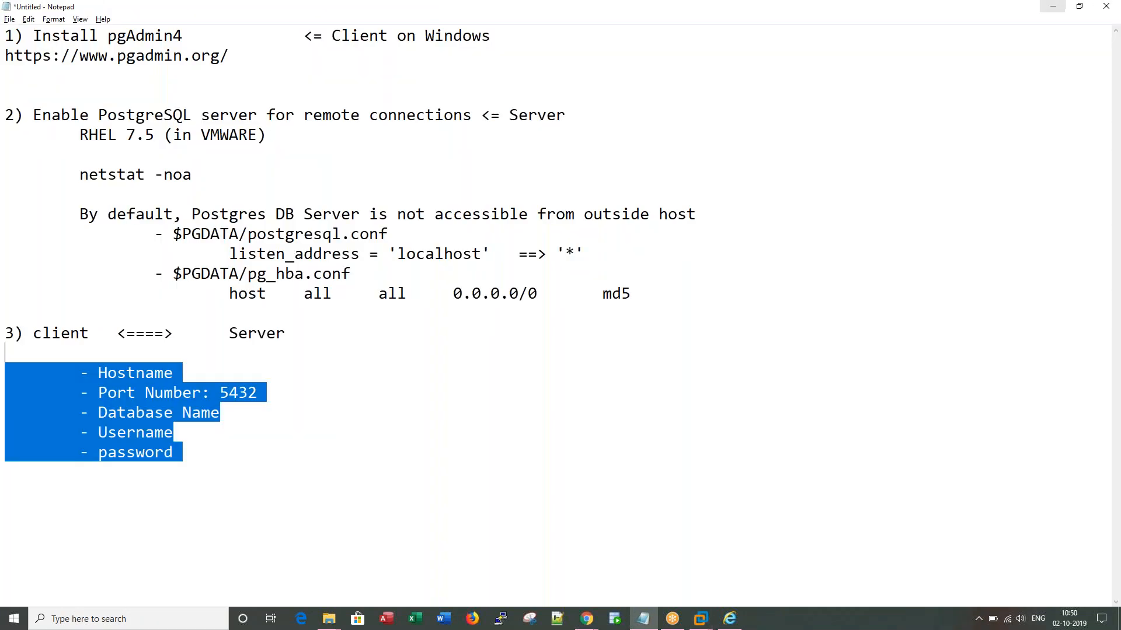
# Connect to the rhel5 server through PuTTY's saved rhel5 session
pyautogui.click(758, 618)
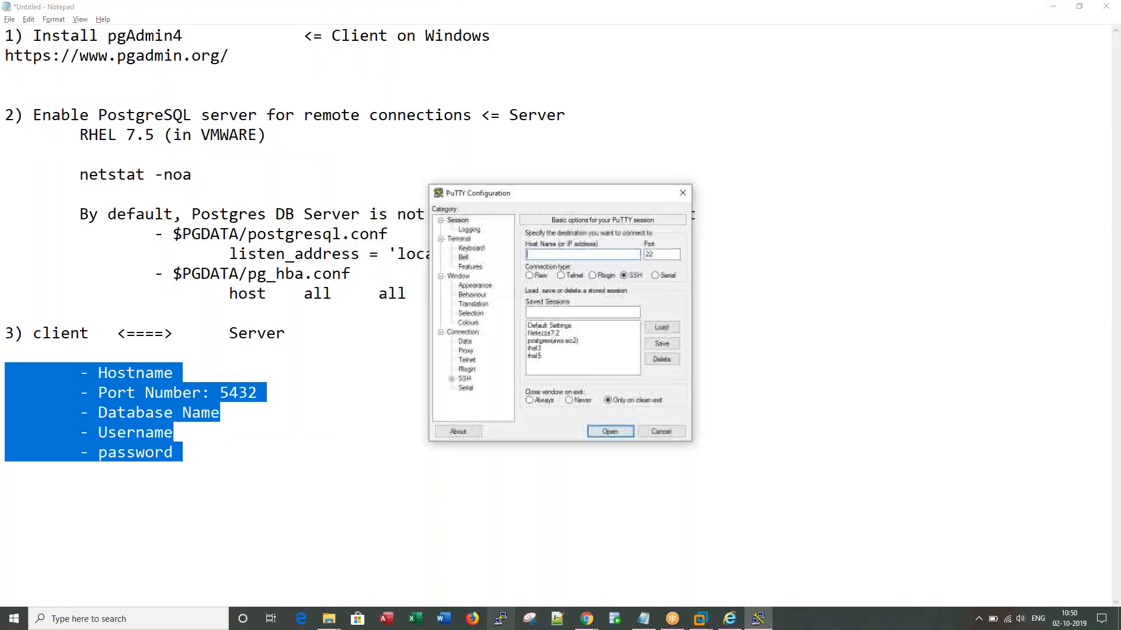
pyautogui.click(536, 356)
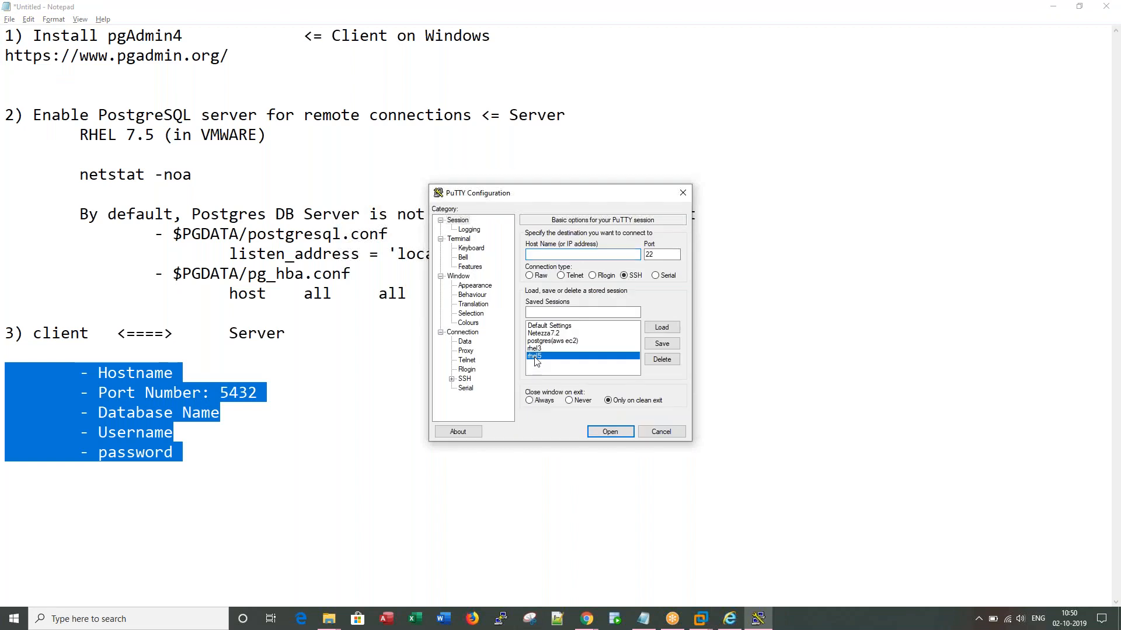
pyautogui.click(610, 432)
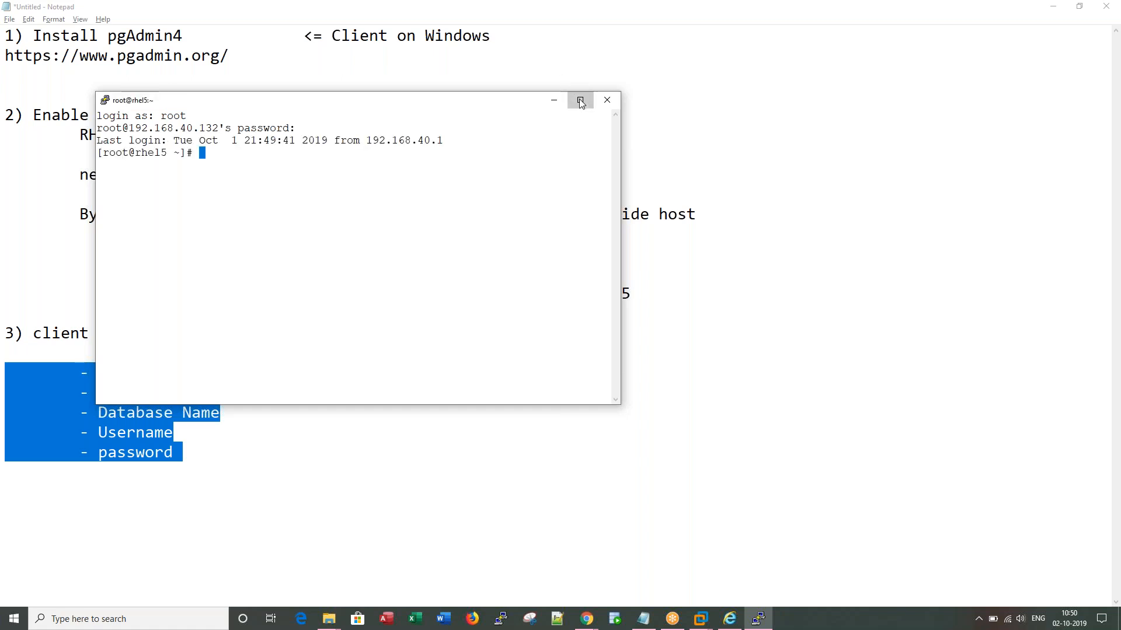
# Maximise the terminal window and enlarge its font to 18 points
pyautogui.click(580, 100)
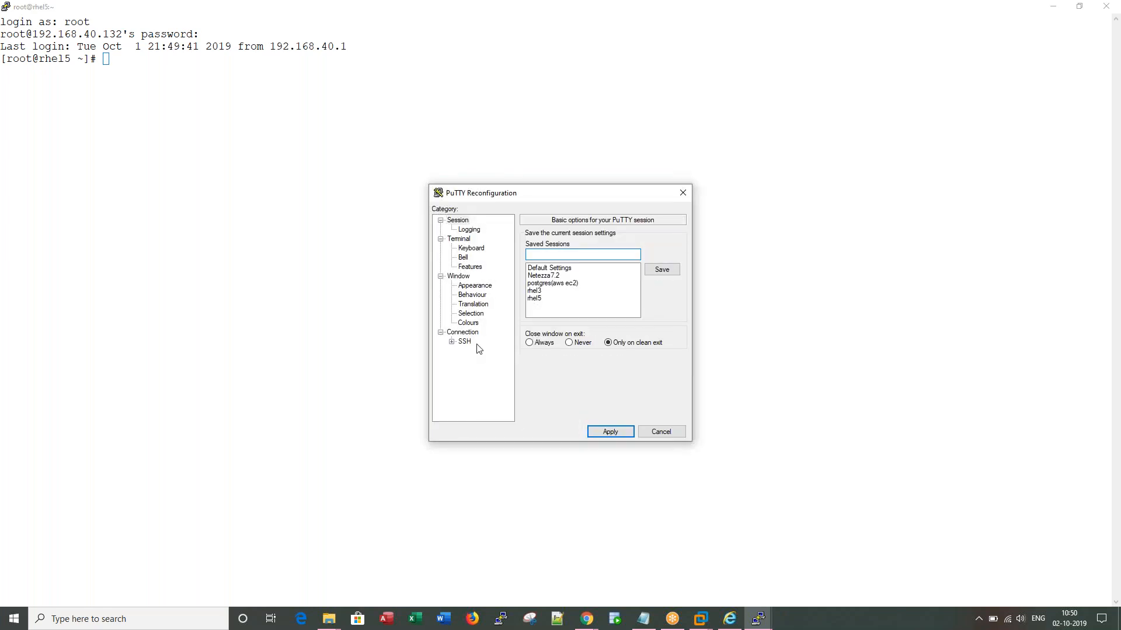
pyautogui.click(468, 323)
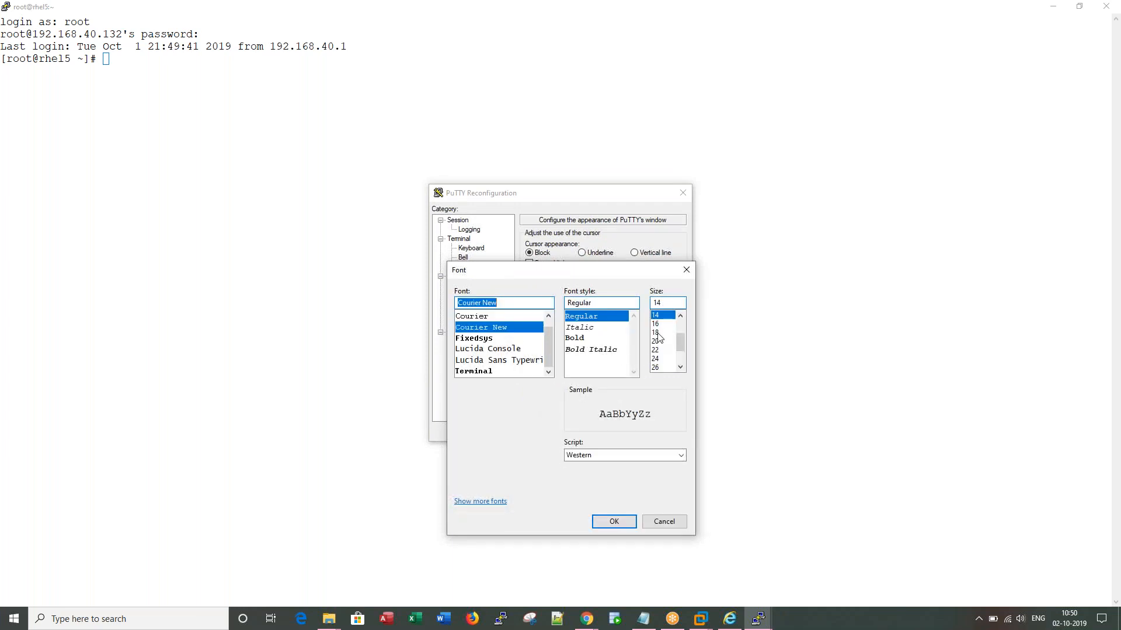
pyautogui.click(613, 521)
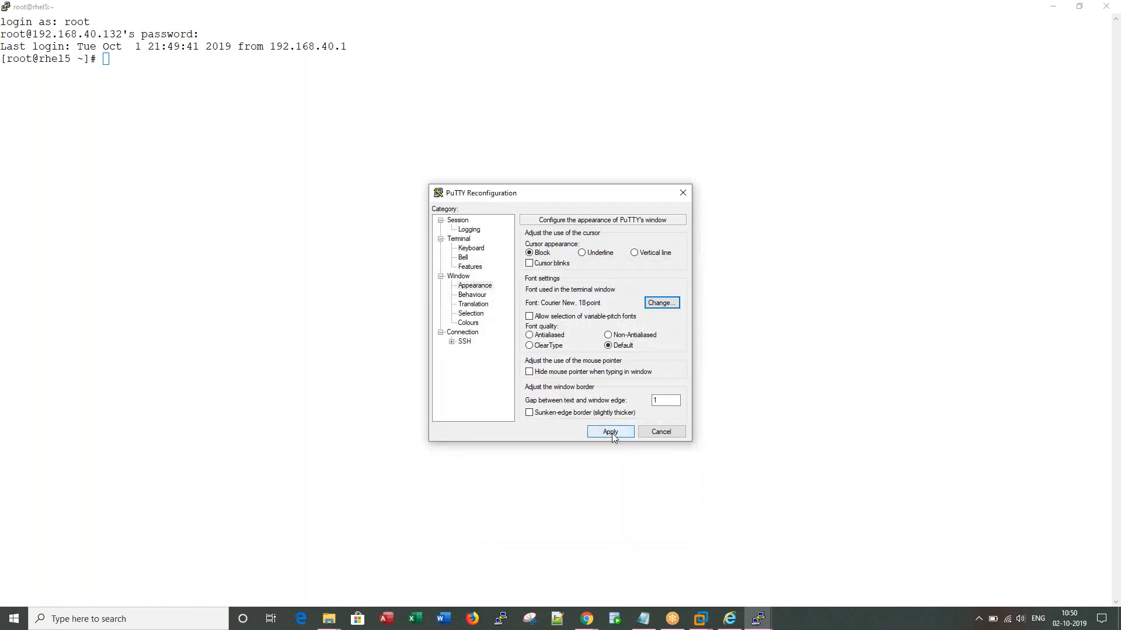
pyautogui.click(610, 432)
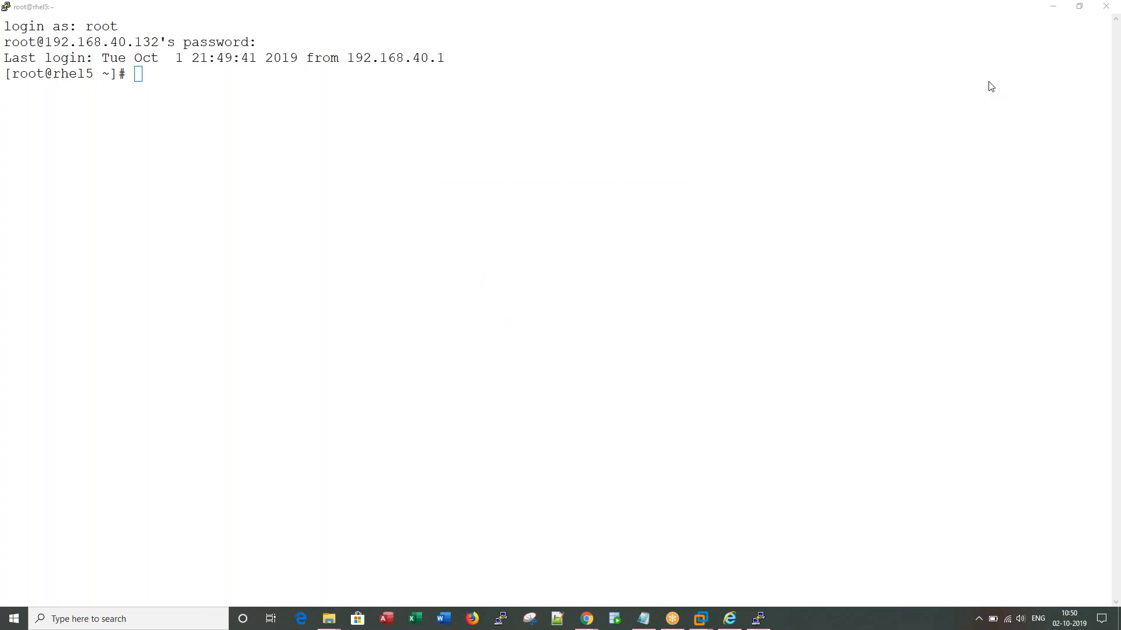
# Check with netstat -noa | grep that PostgreSQL listens only on 127.0.0.1:5432
pyautogui.write('ps -ef | grep postgres')
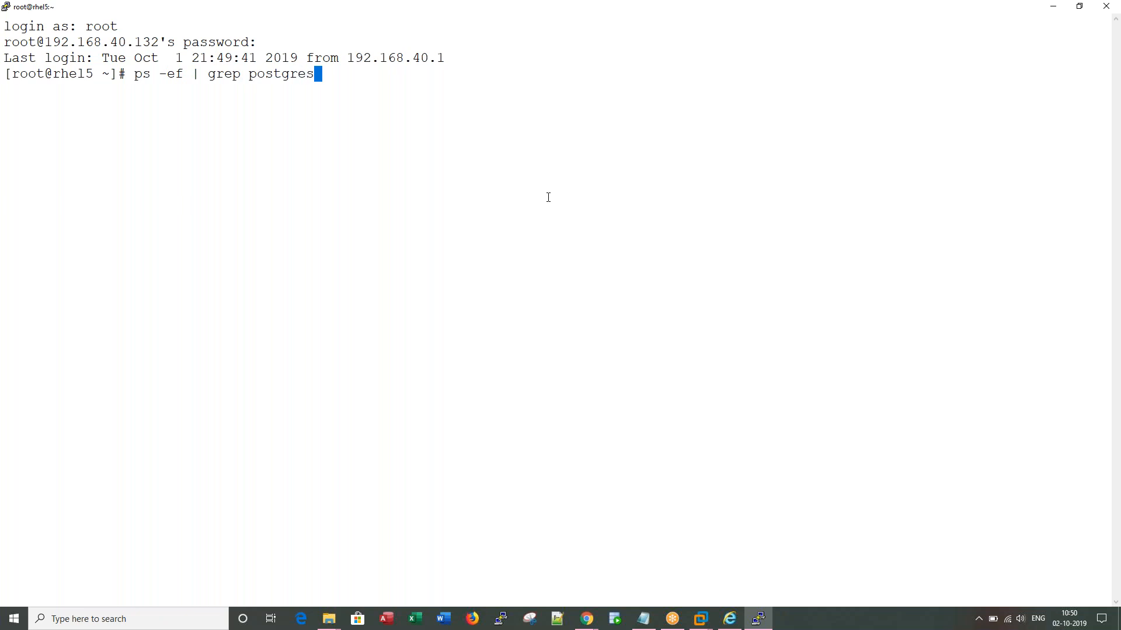
pyautogui.write('net')
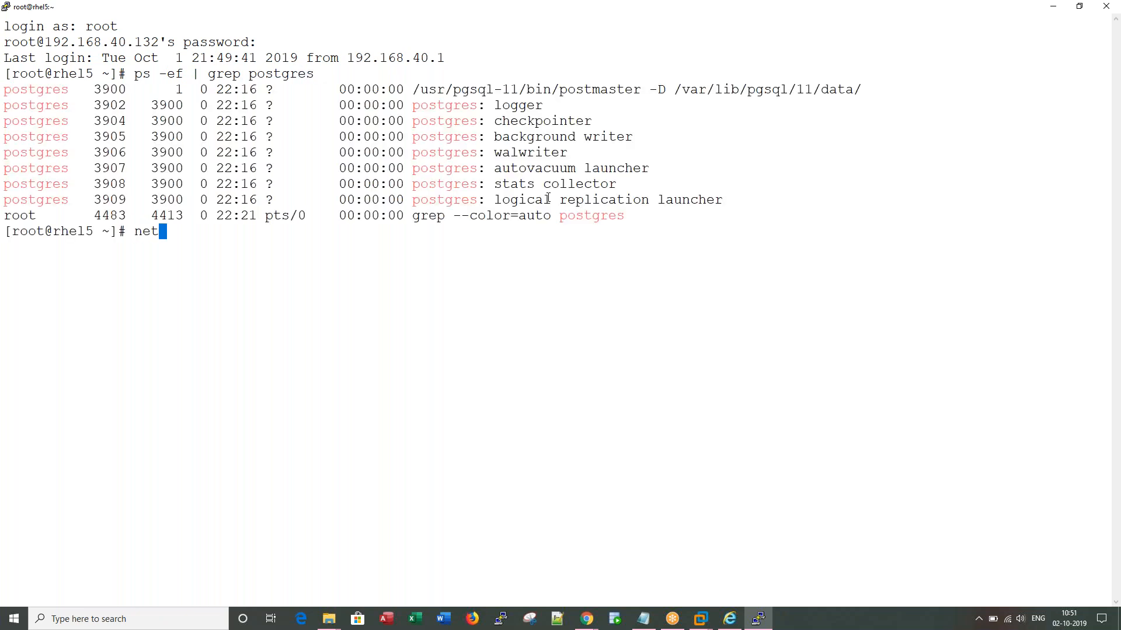
pyautogui.write('stat -noa')
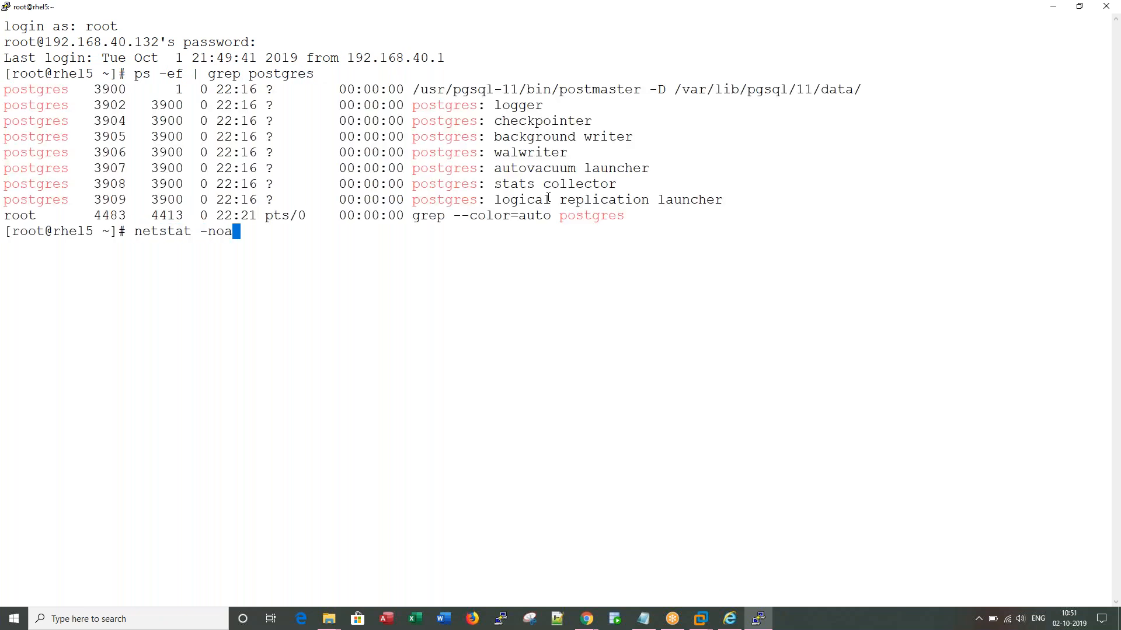
pyautogui.write('| grep -i 5432')
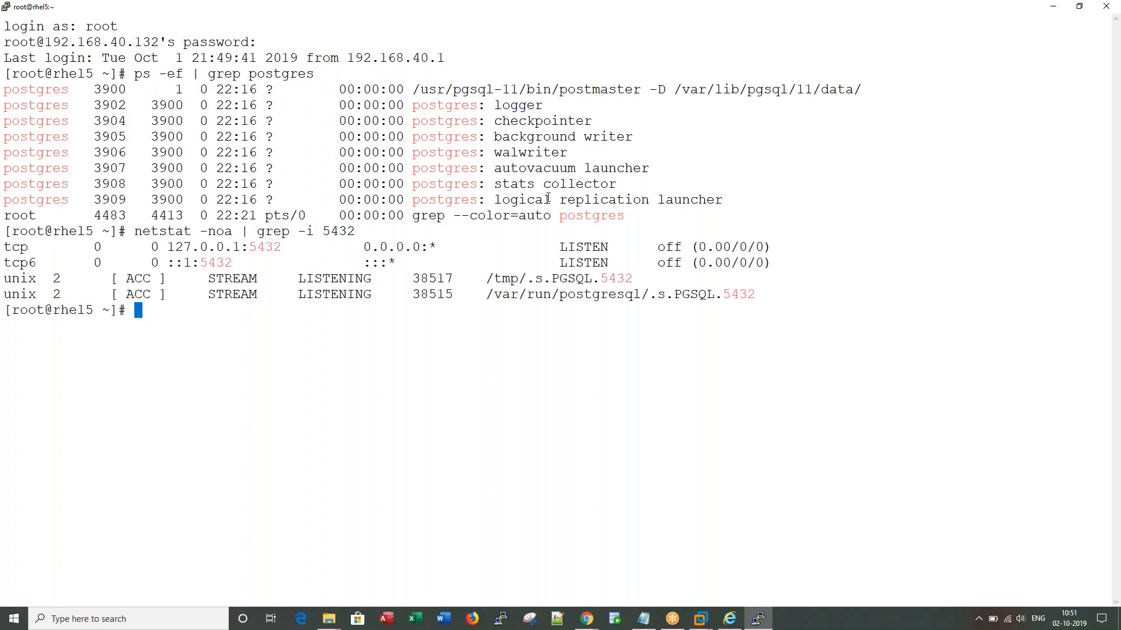
pyautogui.moveTo(247, 247)
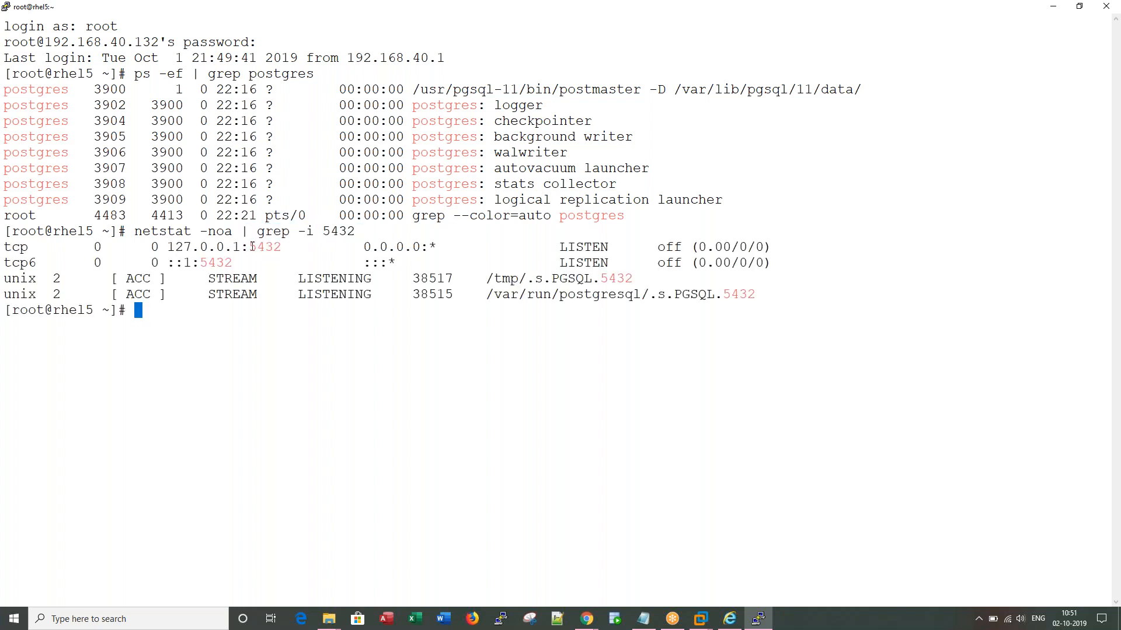
pyautogui.doubleClick(266, 248)
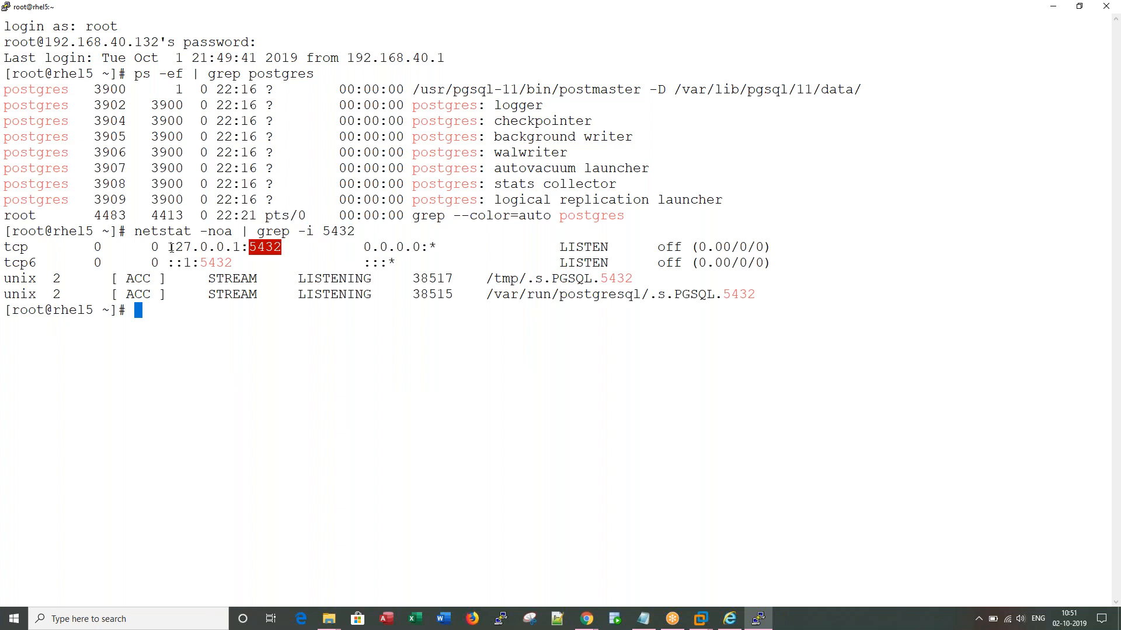
pyautogui.doubleClick(204, 247)
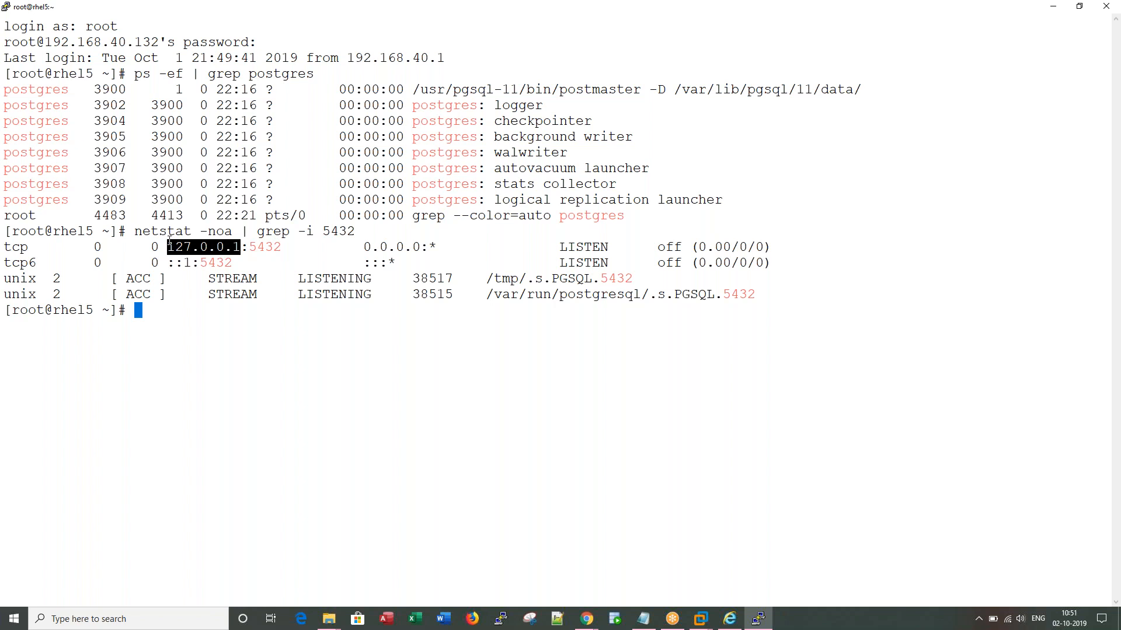
# Switch users and change into the data directory /var/lib/pgsql/11/data
pyautogui.write('c')
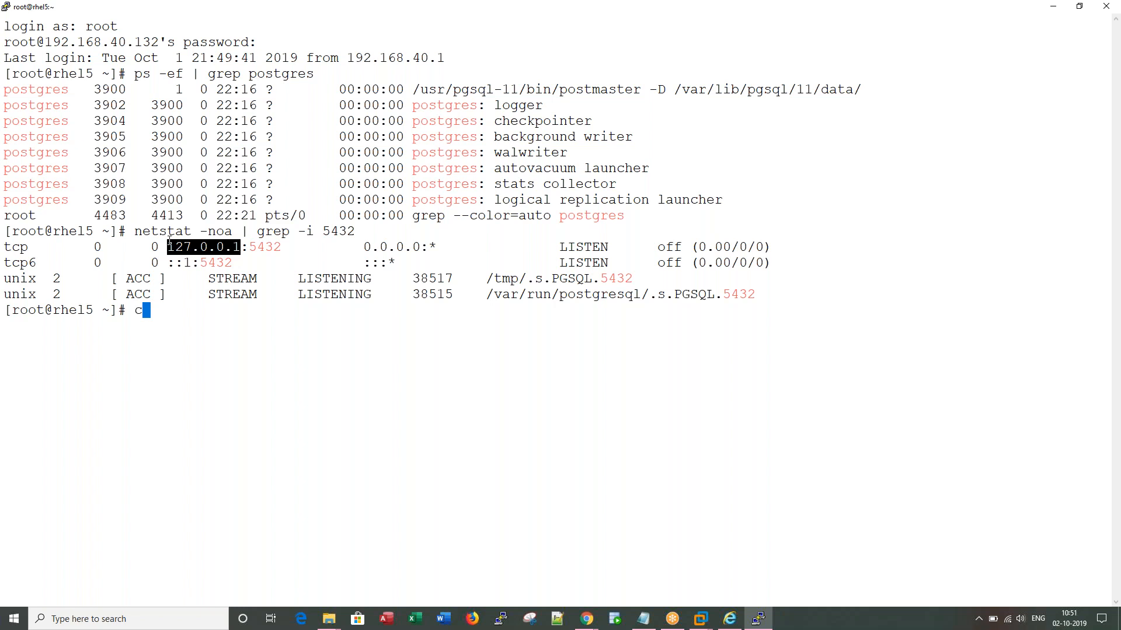
pyautogui.write('d $PGDATA')
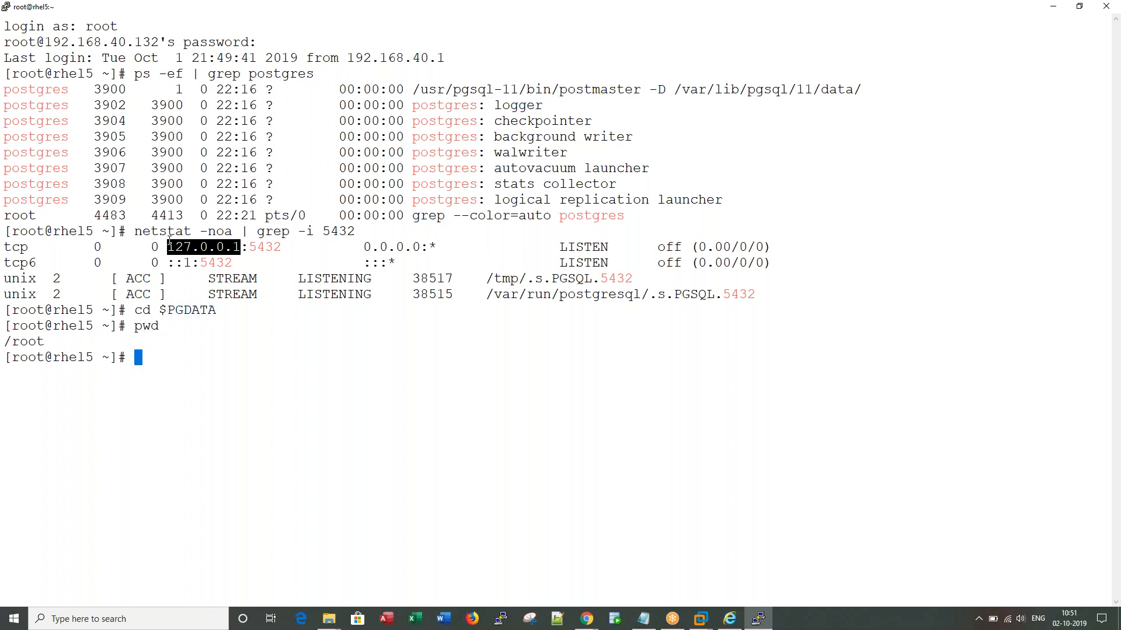
pyautogui.write('su -')
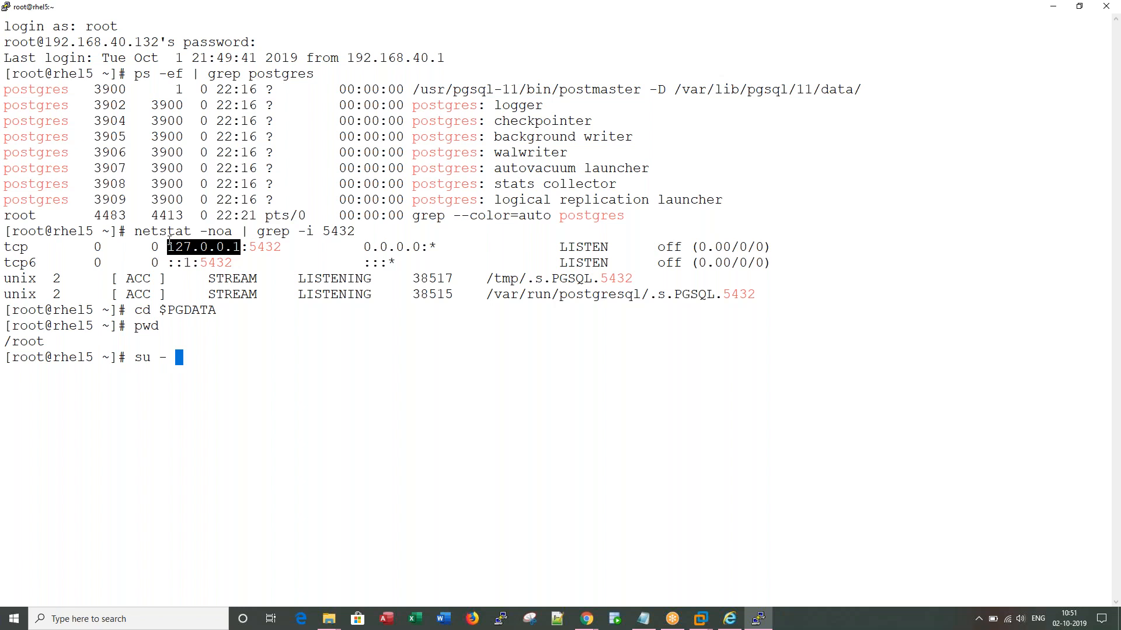
pyautogui.write('postgres')
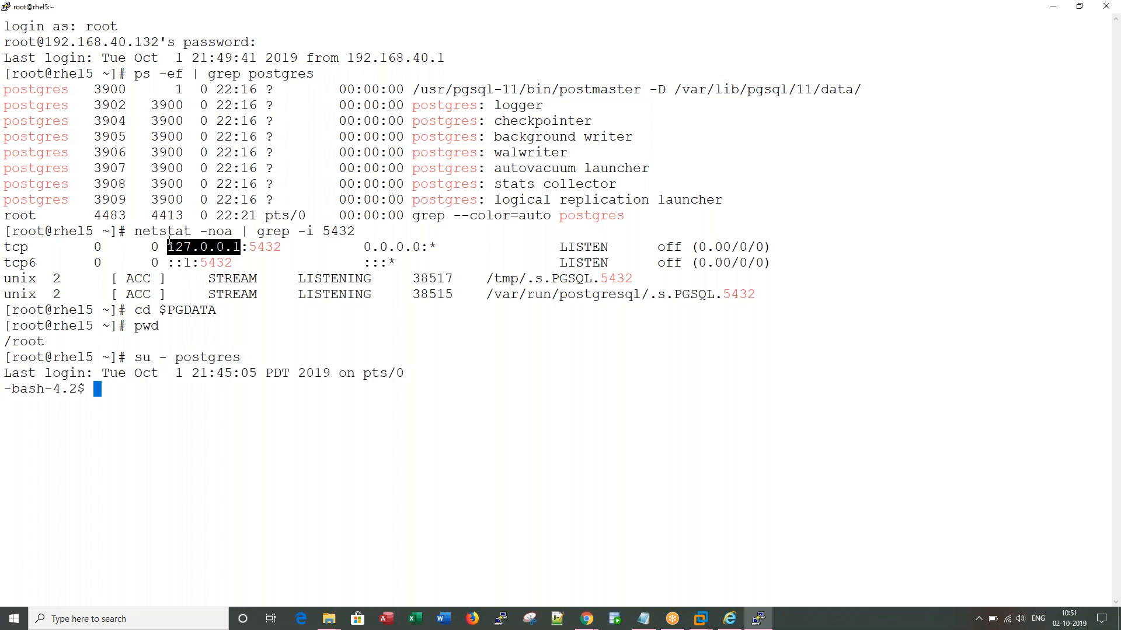
pyautogui.write('echo $PGDATA')
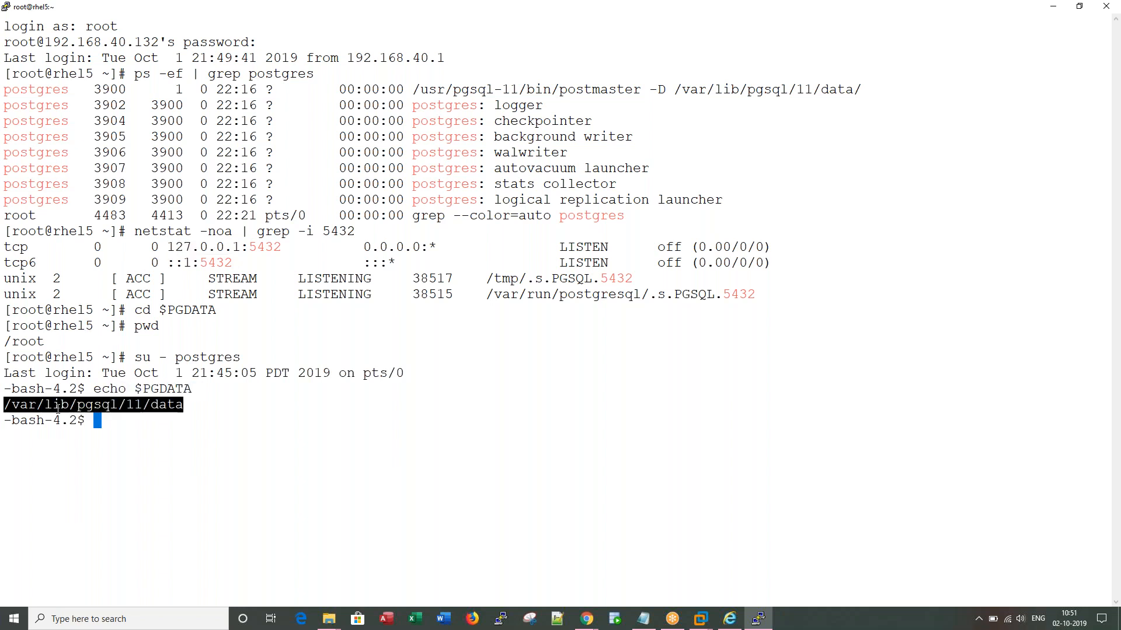
pyautogui.write('cd /var/lib/pgsql/11/data^C')
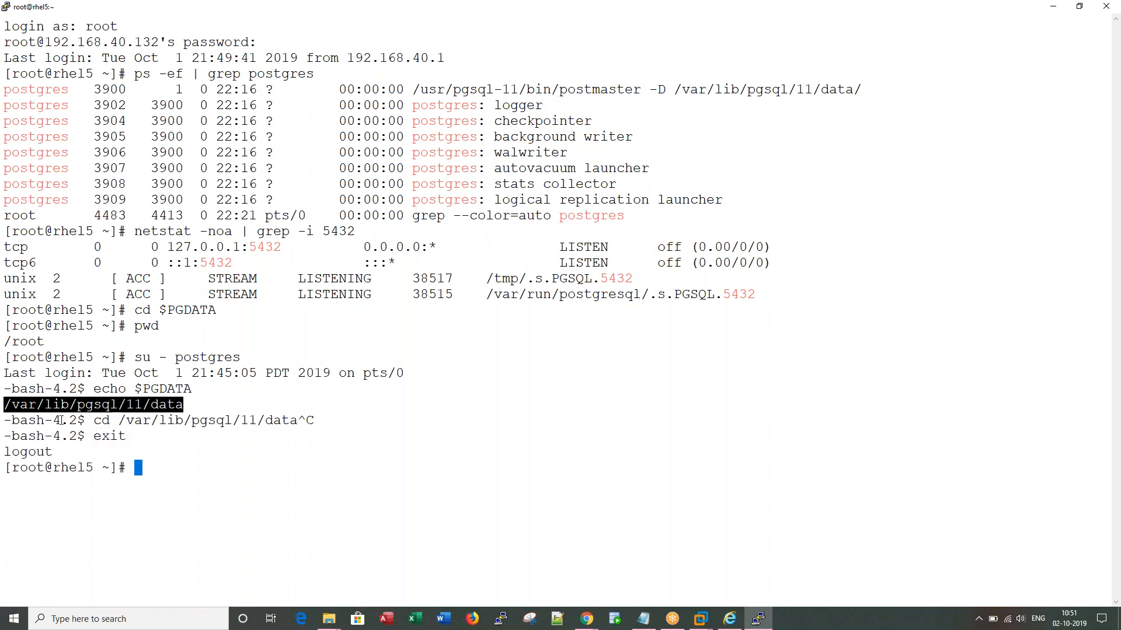
pyautogui.write('cd /var/lib/pgsql/11/data')
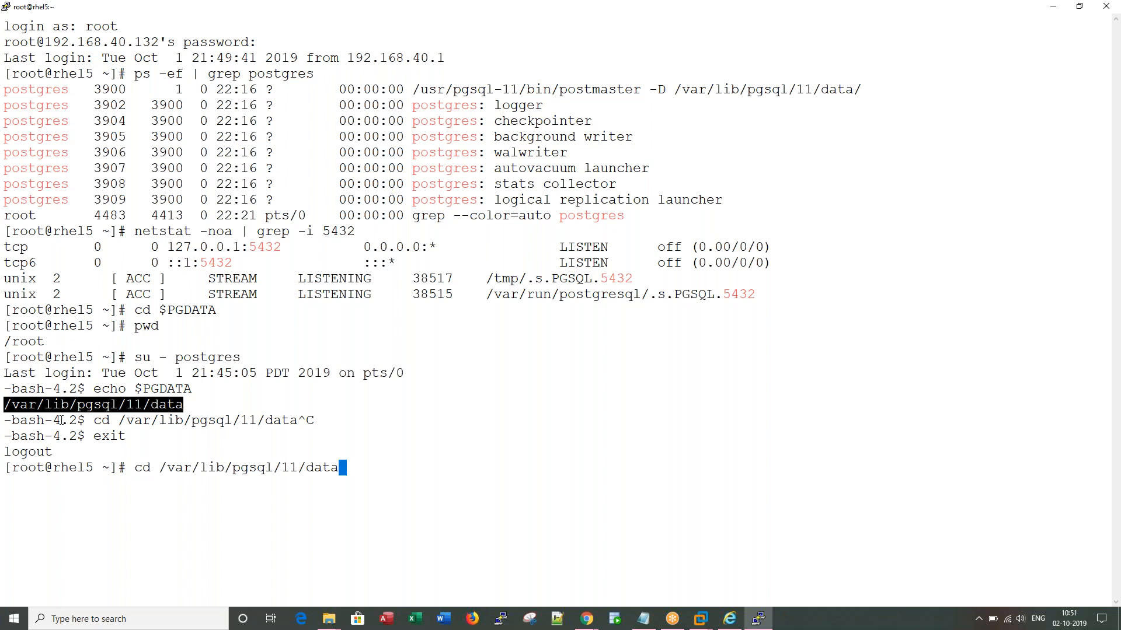
# Set listen_addresses to '*' in postgresql.conf, then open pg_hba.conf in vi
pyautogui.write('vi')
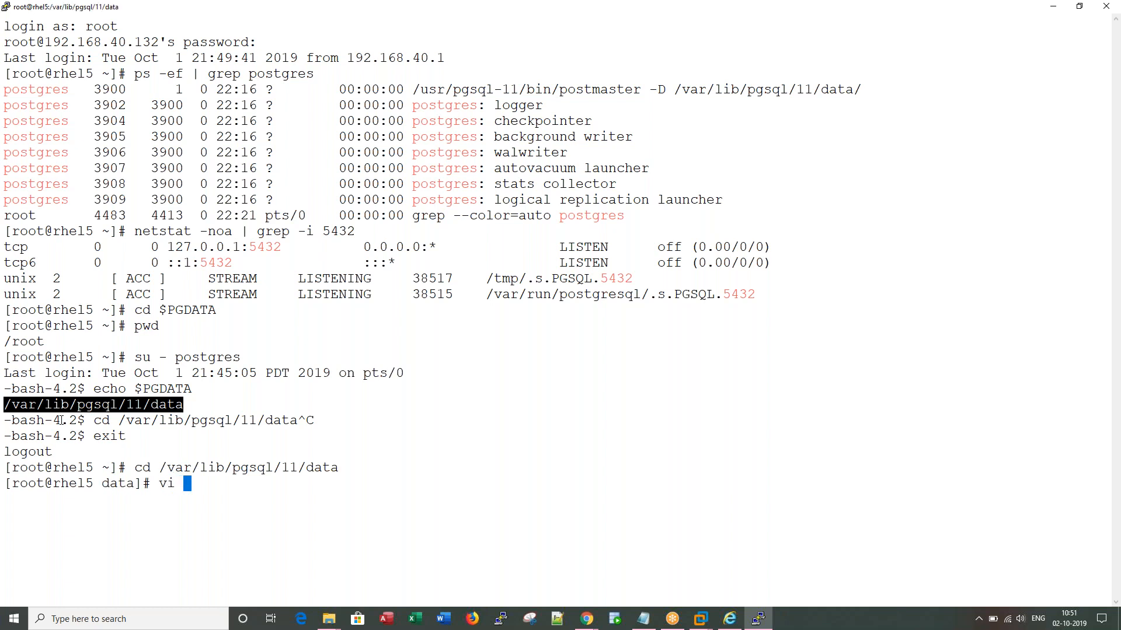
pyautogui.write('postgresql.c')
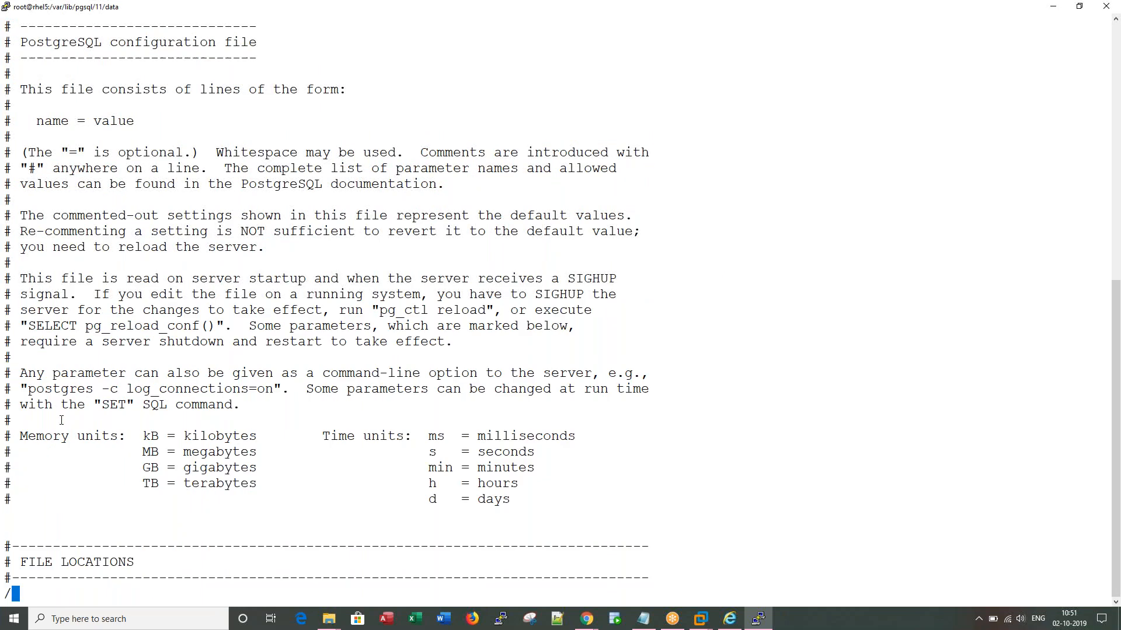
pyautogui.write('listen_addres')
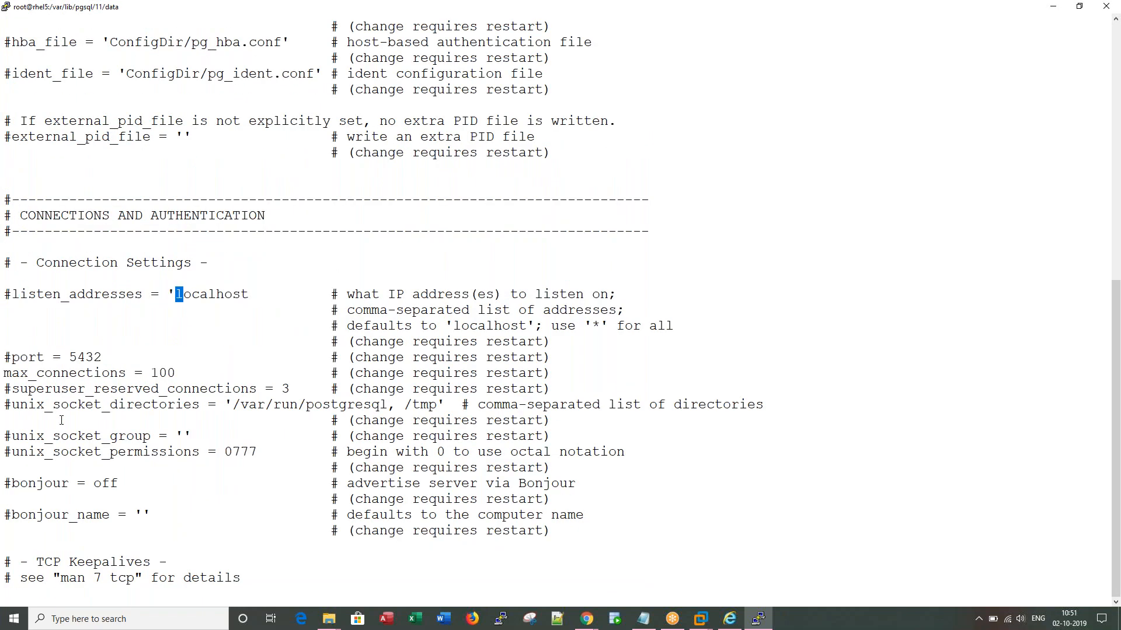
pyautogui.write('*')
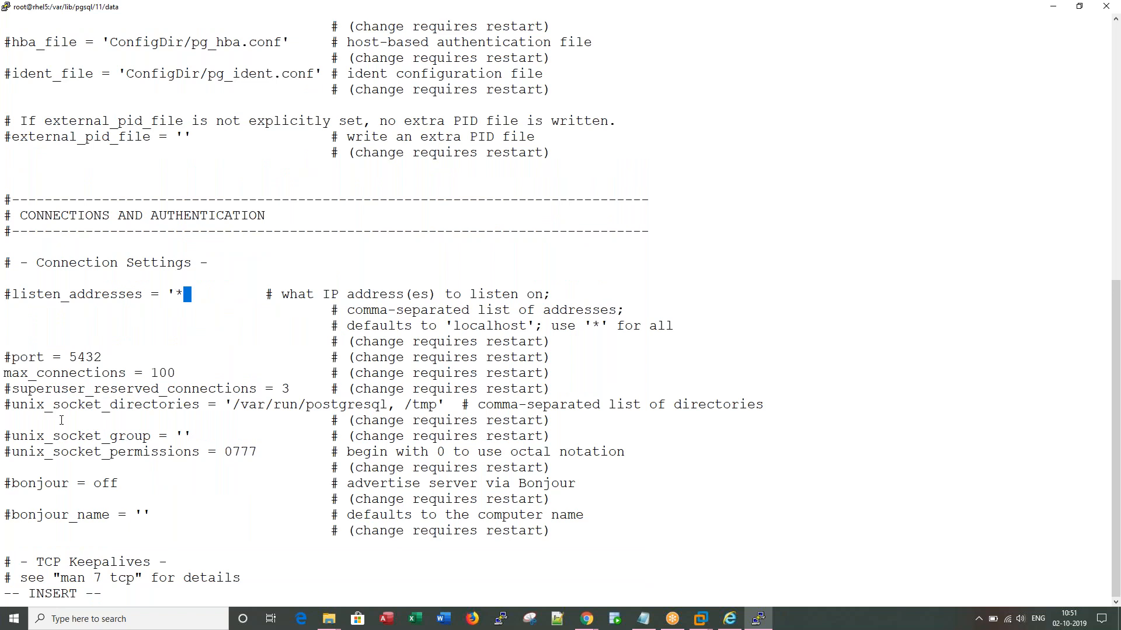
pyautogui.press('Escape')
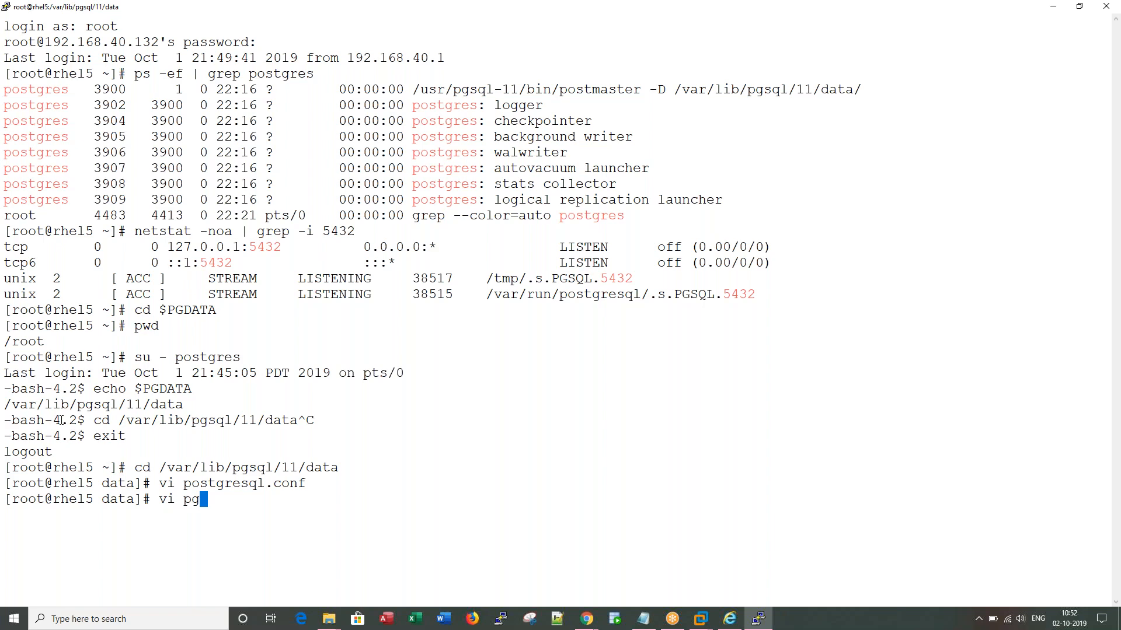
pyautogui.write('_hba.co')
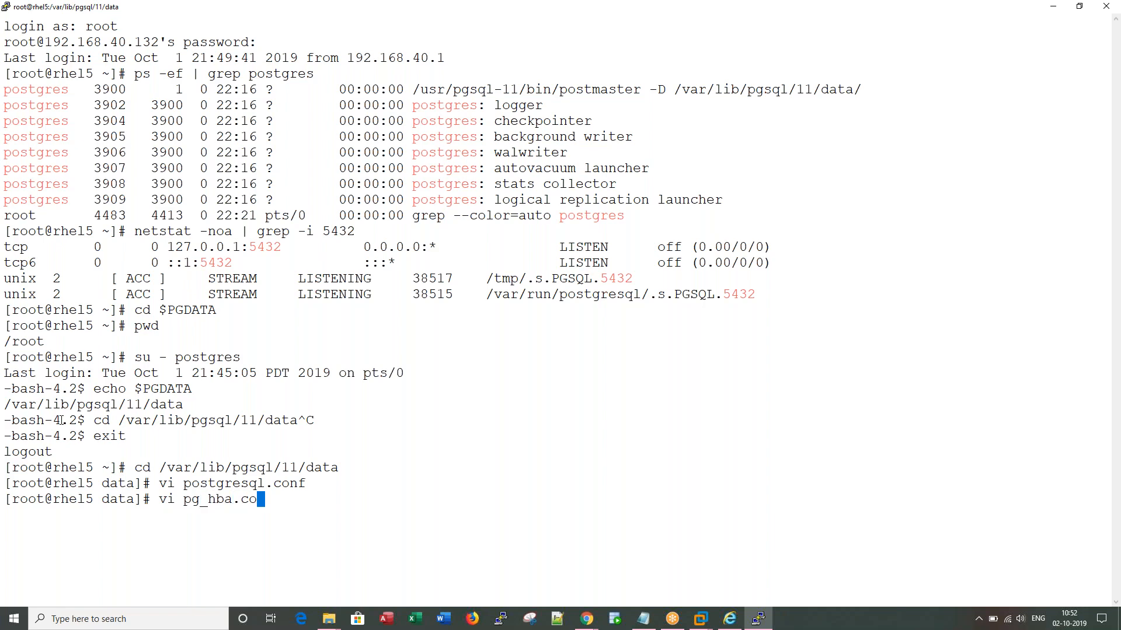
pyautogui.press('Return')
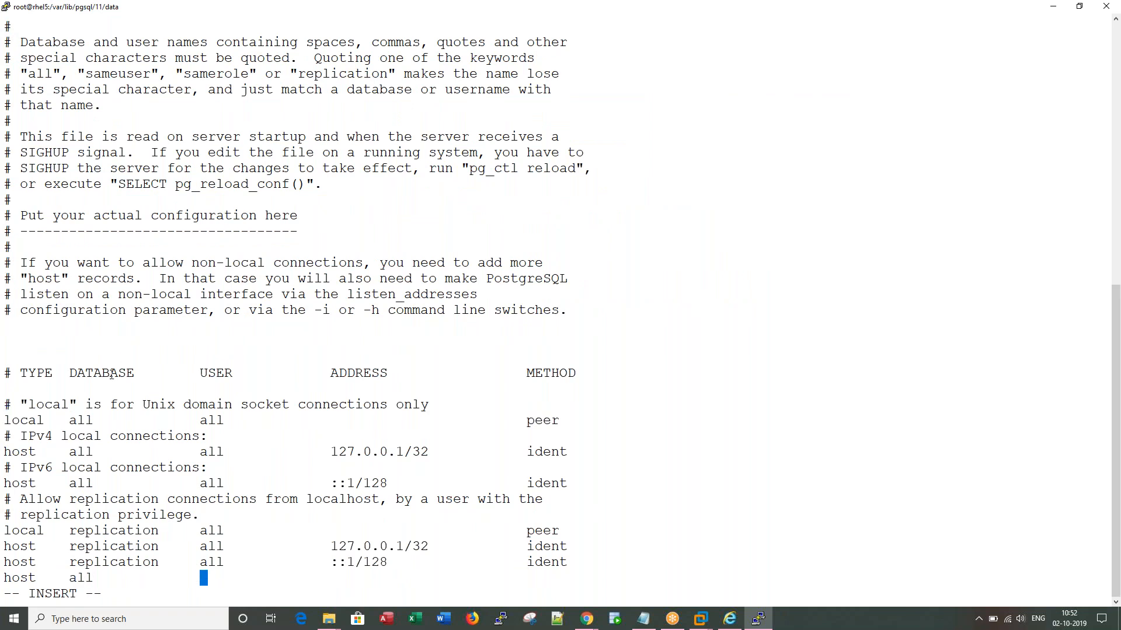
# Append the rule 'host all all 0.0.0.0/0 md5' to pg_hba.conf and save with :wq
pyautogui.doubleClick(100, 373)
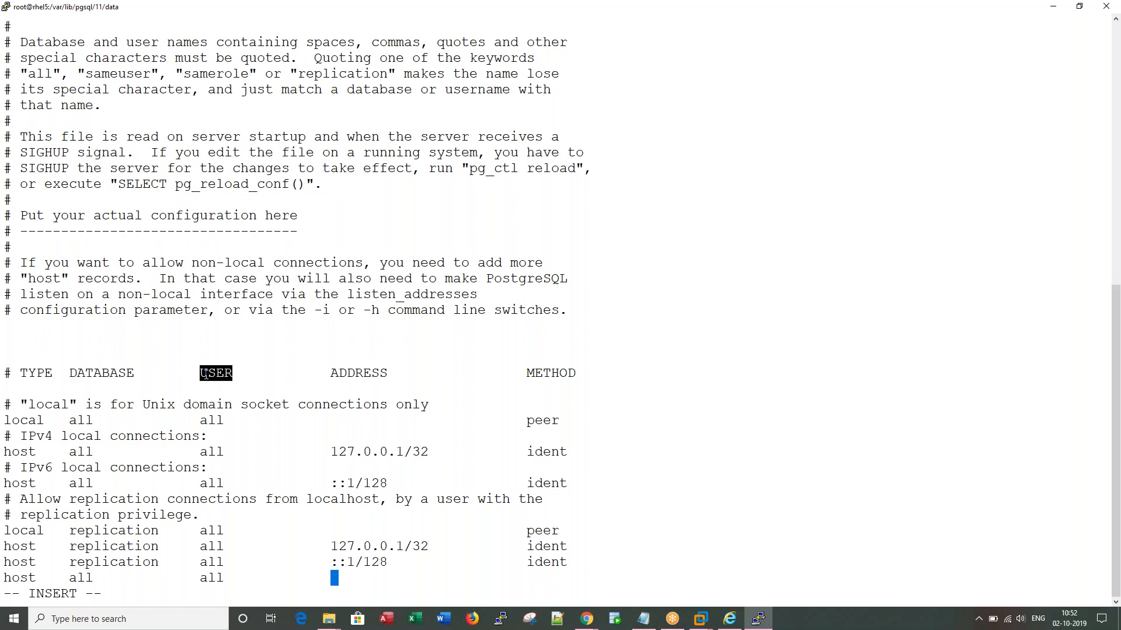
pyautogui.write('0.0.0.0/0')
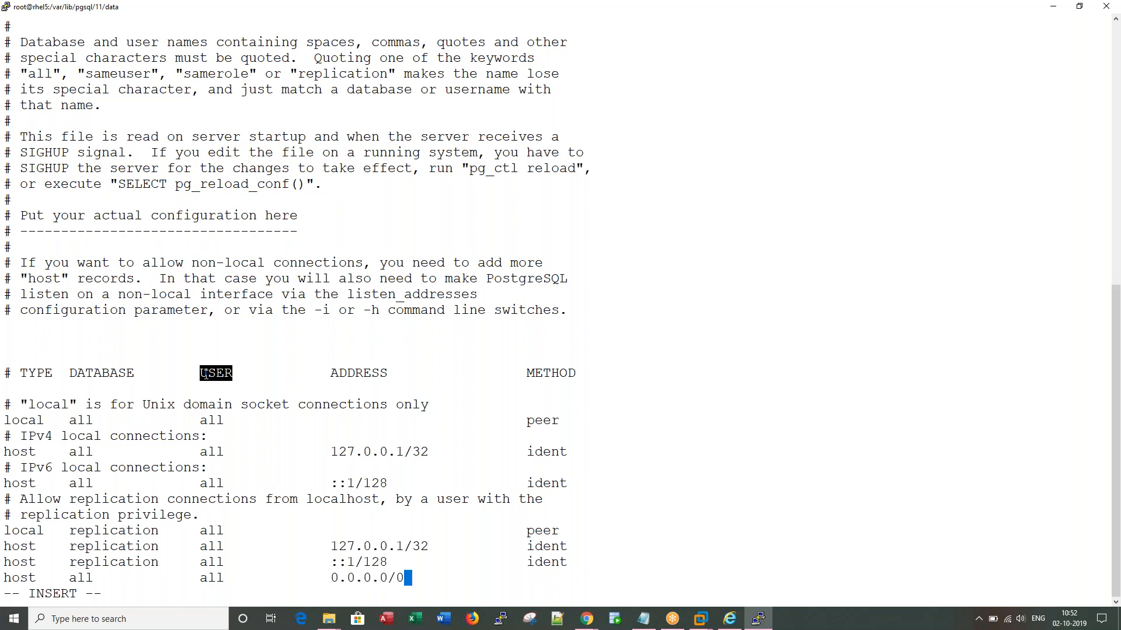
pyautogui.write('md5')
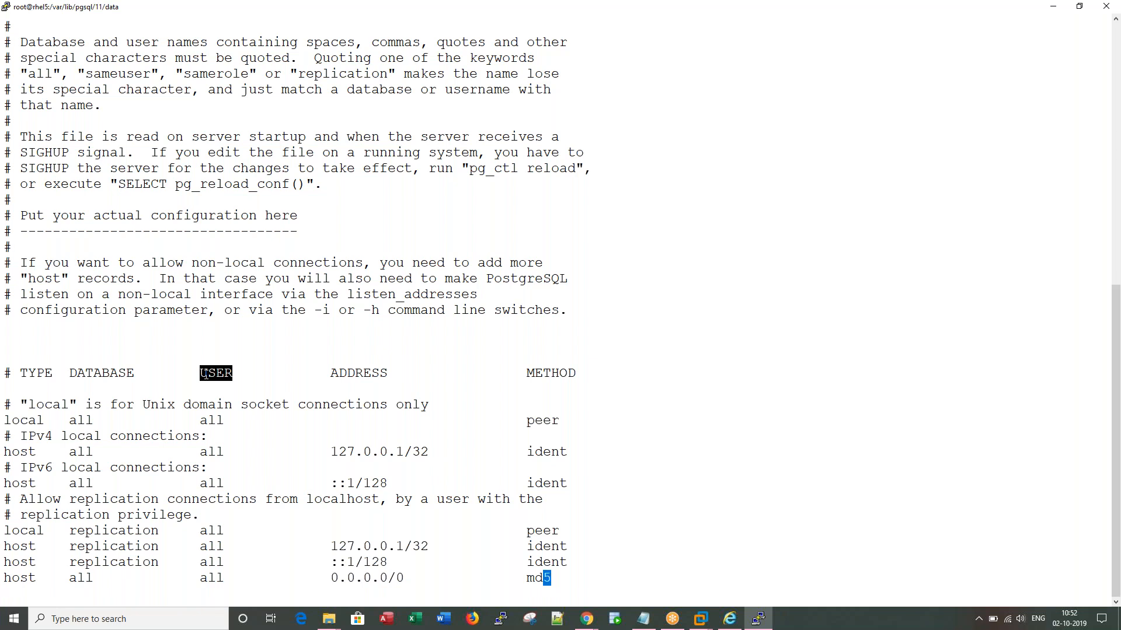
pyautogui.write(':wq')
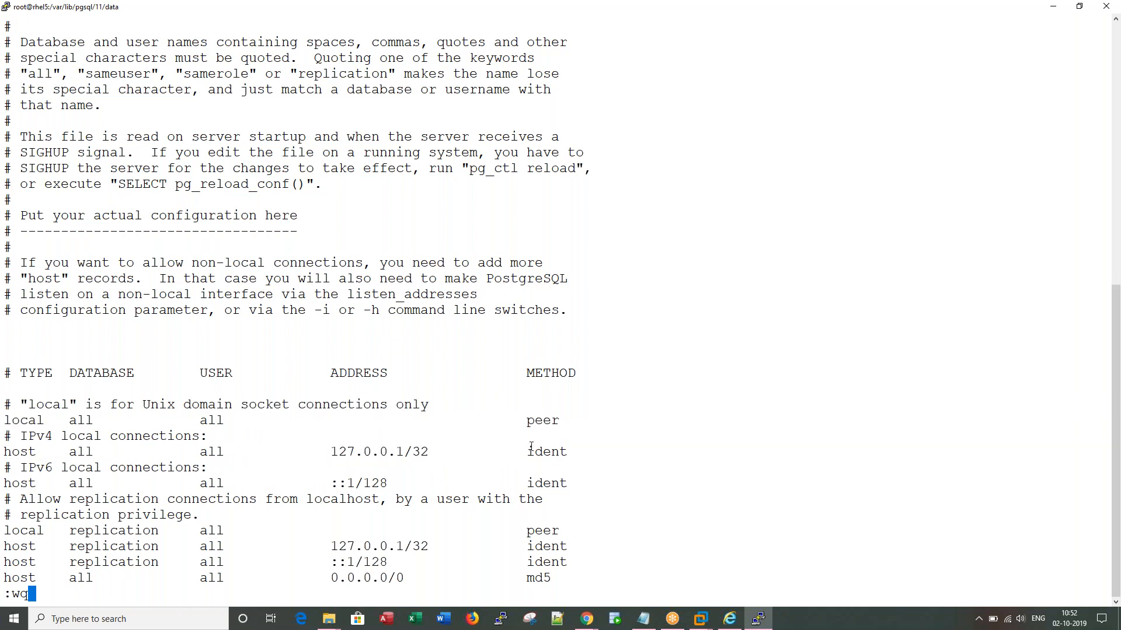
pyautogui.doubleClick(546, 451)
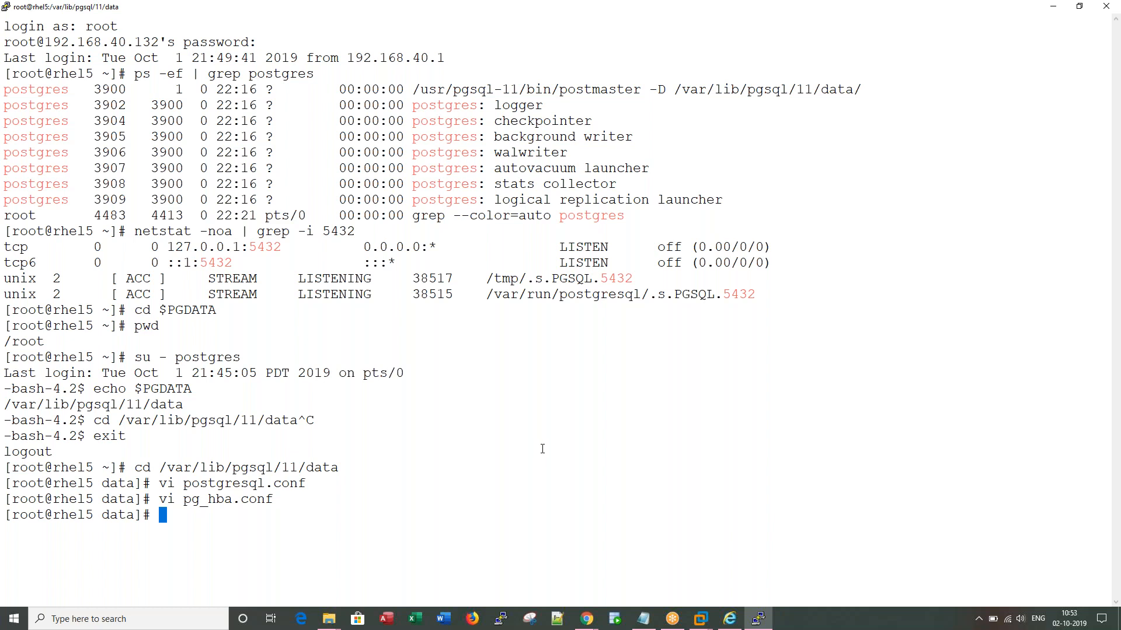
# Restart postgresql-11 and confirm with netstat it listens on 0.0.0.0:5432
pyautogui.write('histor')
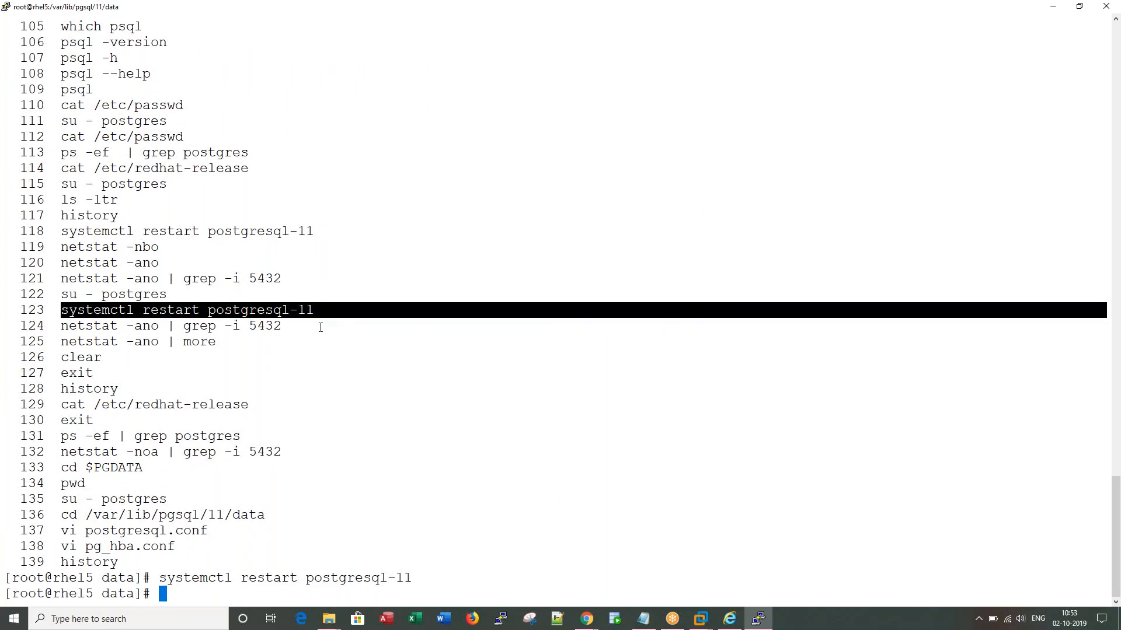
pyautogui.write('su - postgres')
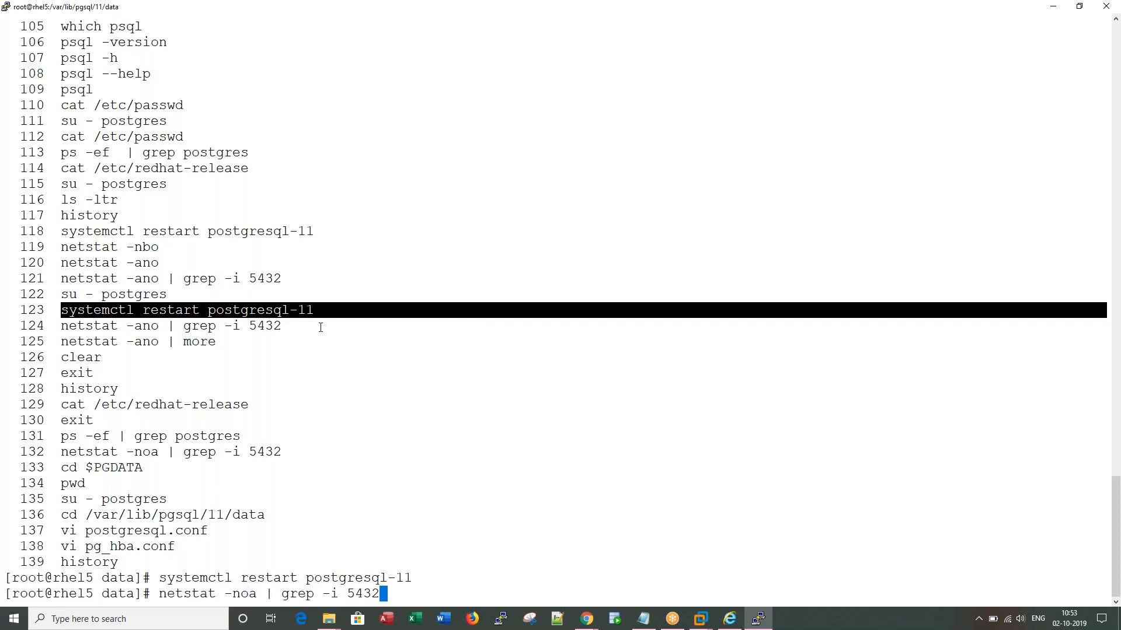
pyautogui.press('Return')
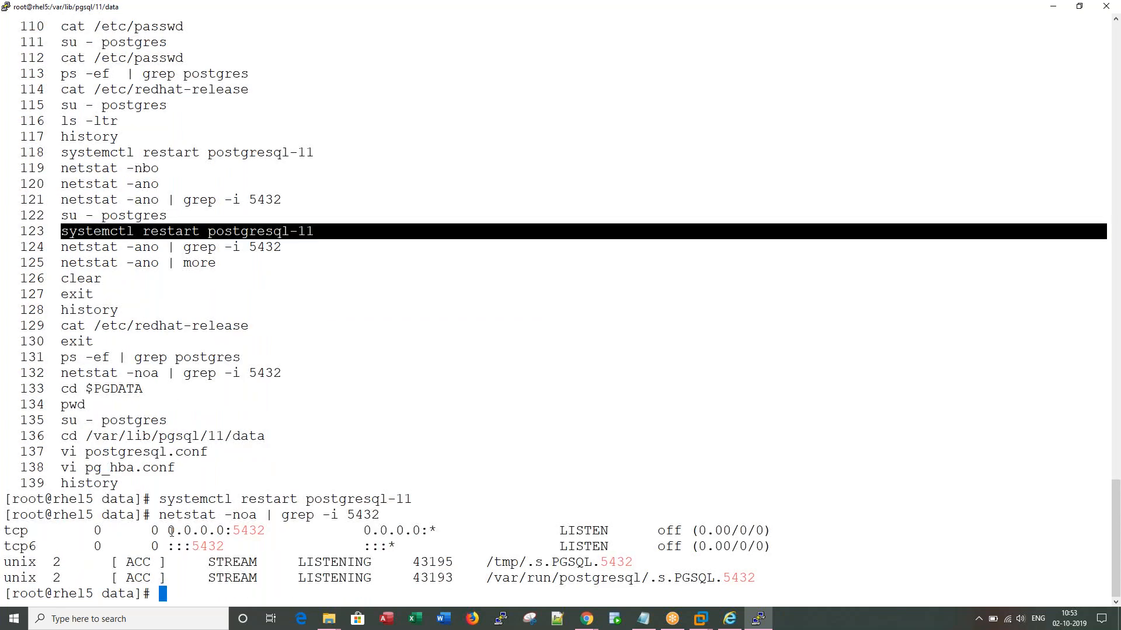
pyautogui.doubleClick(198, 531)
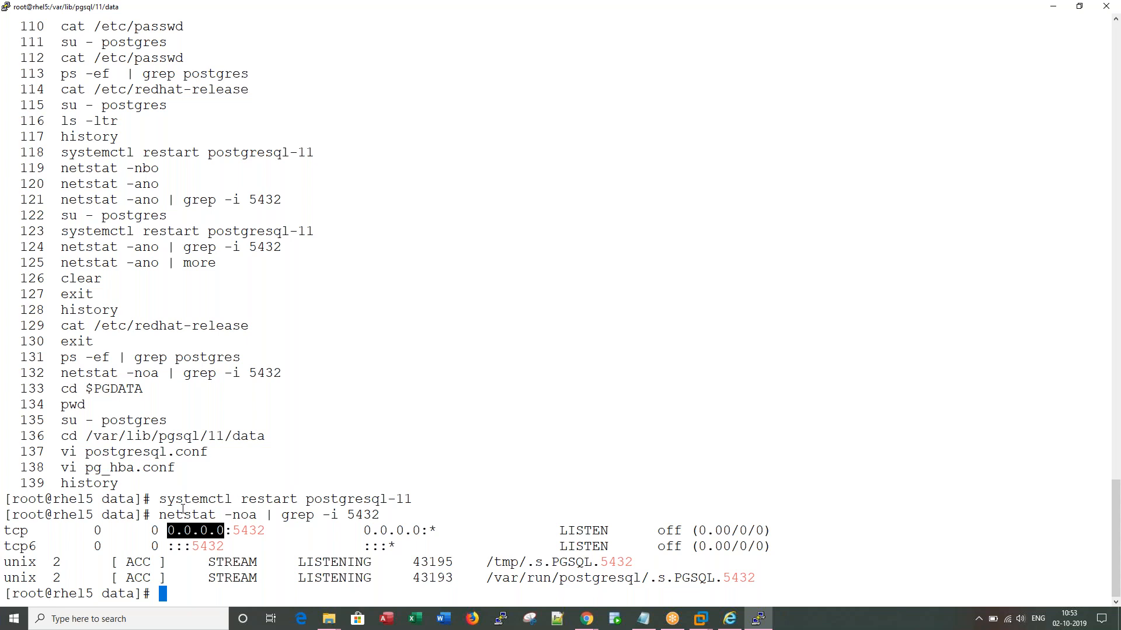
pyautogui.write('su - postgres')
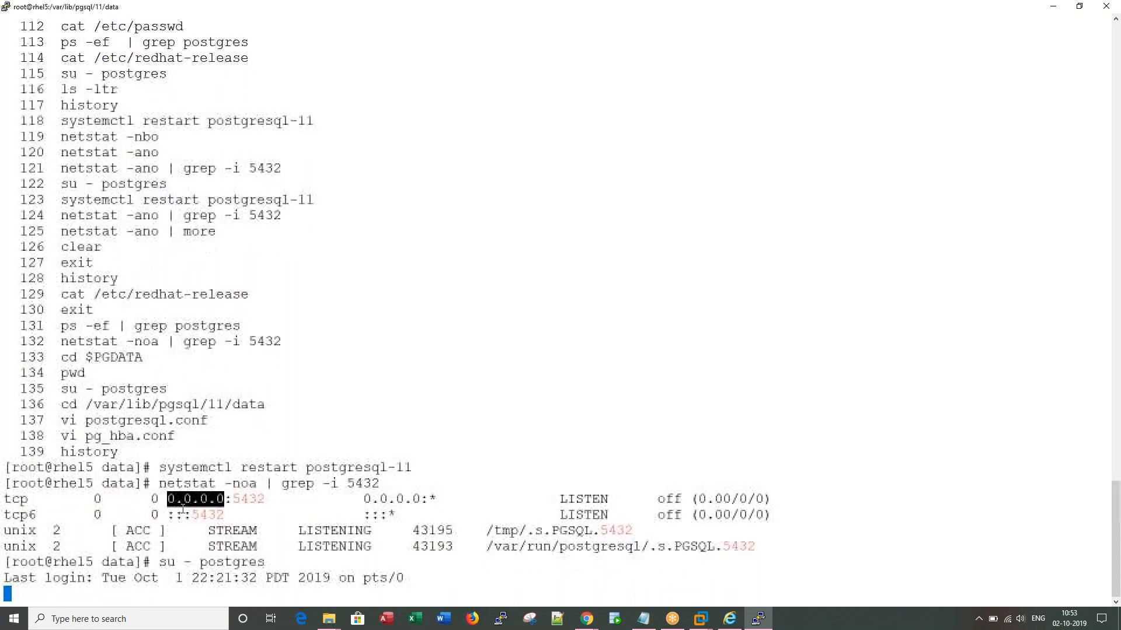
# Run psql as postgres to list databases and set a password, then switch to Notepad
pyautogui.write('psql')
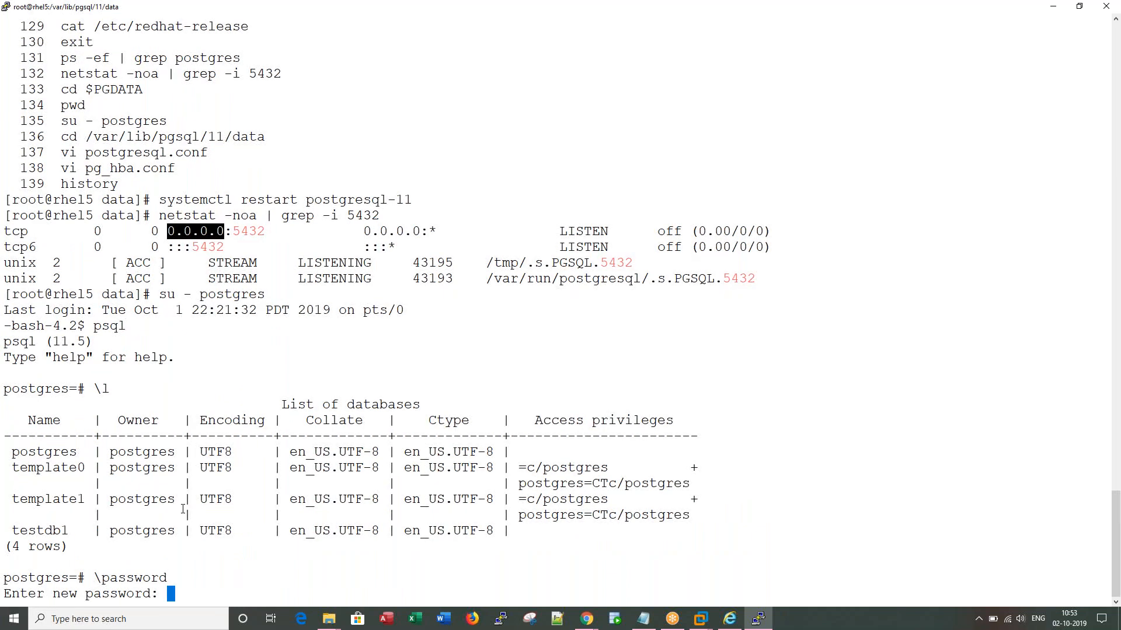
pyautogui.click(642, 618)
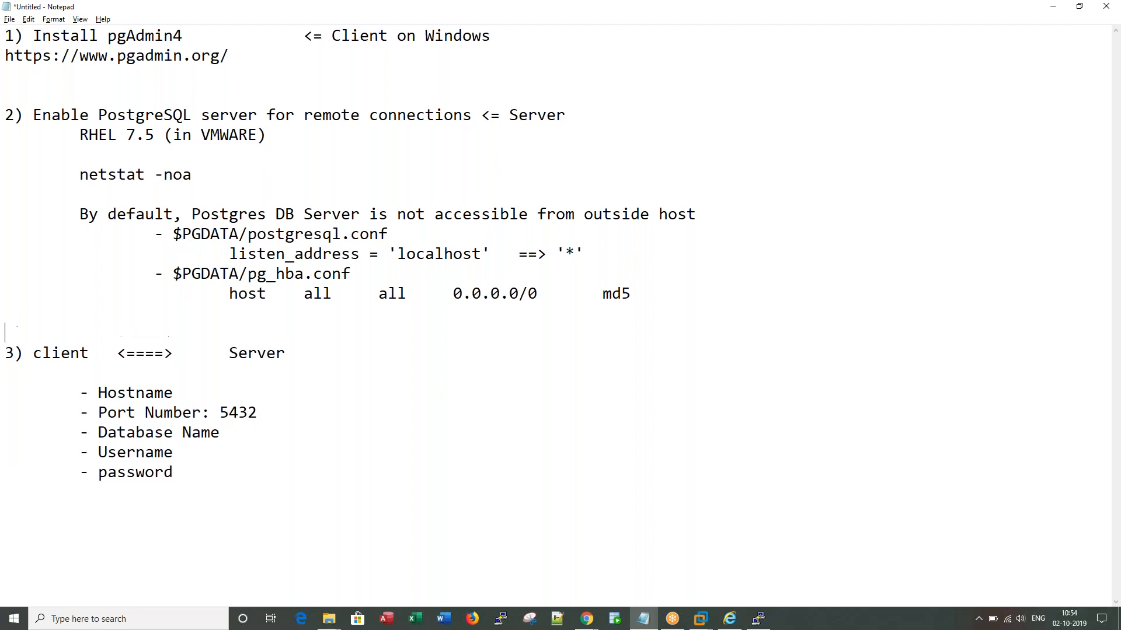
# Write 'postgres: as one of the default user databases' and 'postgres: as OS user' in Notepad
pyautogui.write('Po')
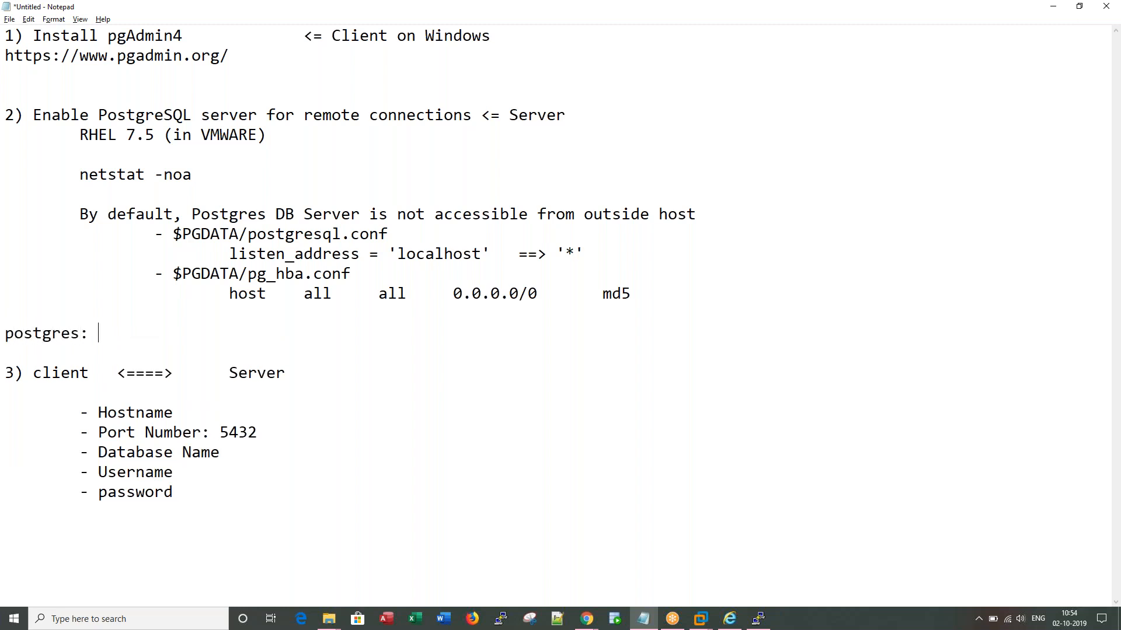
pyautogui.write('as one of thedef')
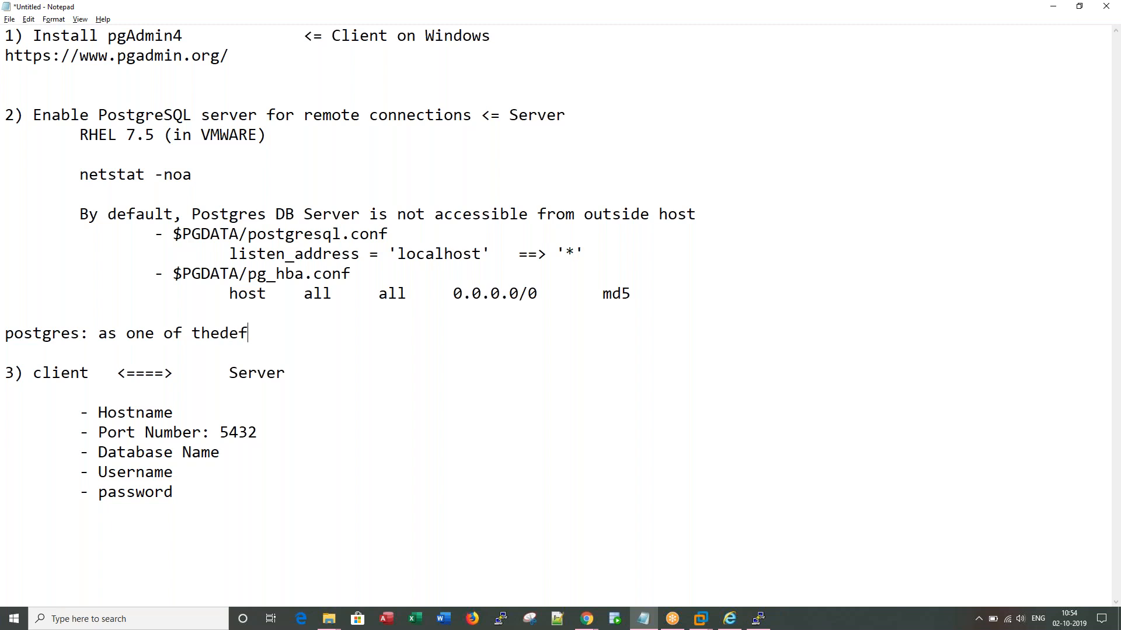
pyautogui.write('" defaultu"')
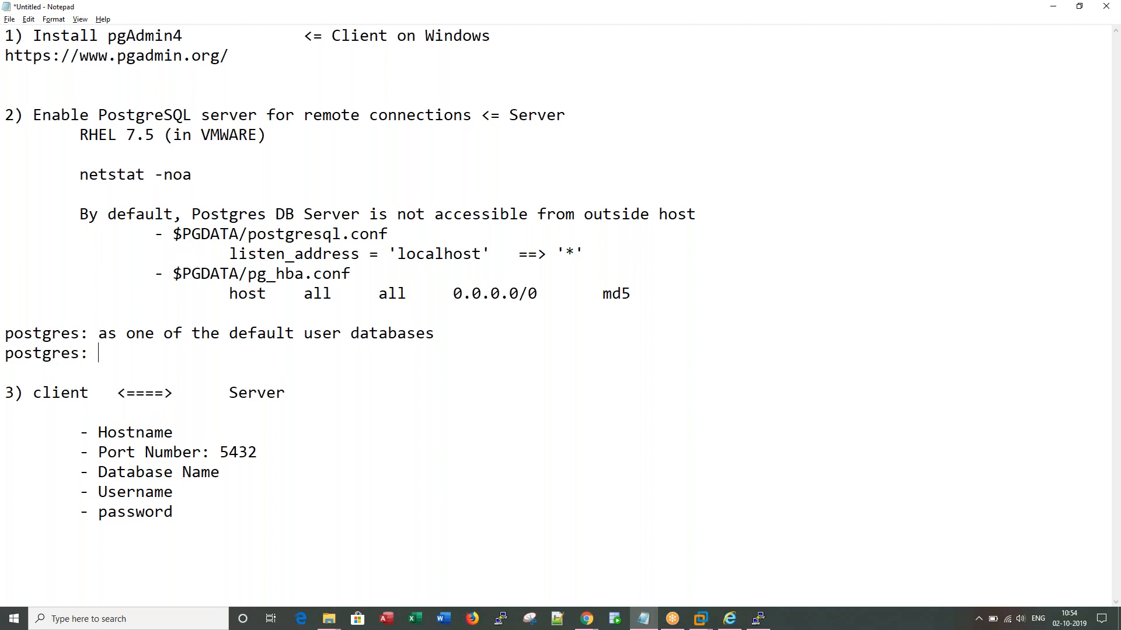
pyautogui.write('as OS user')
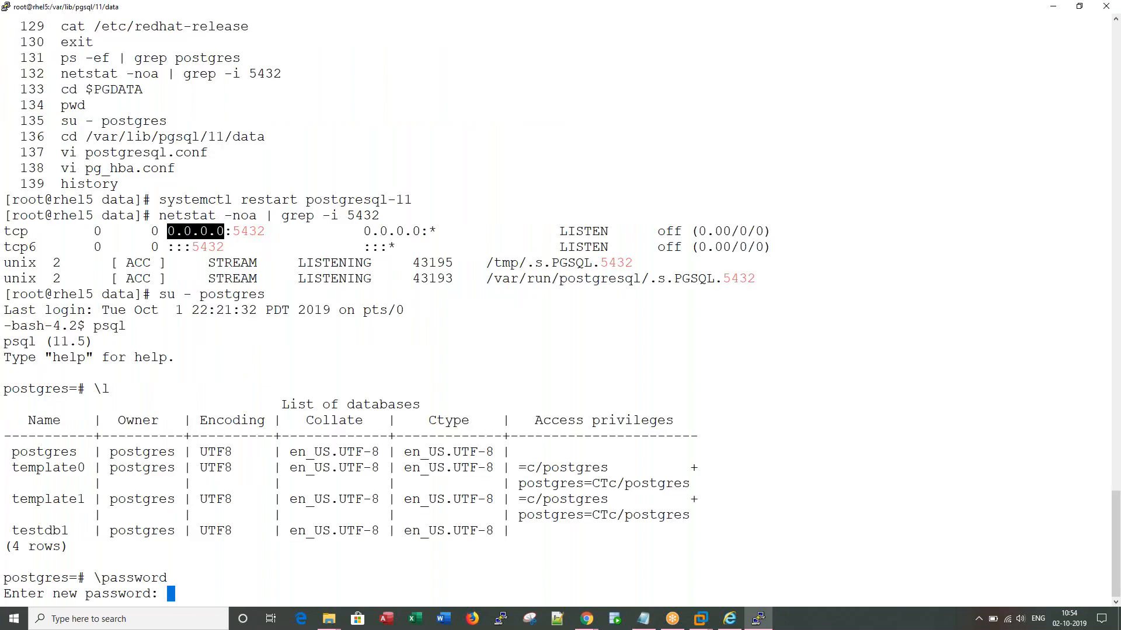
pyautogui.moveTo(158, 455)
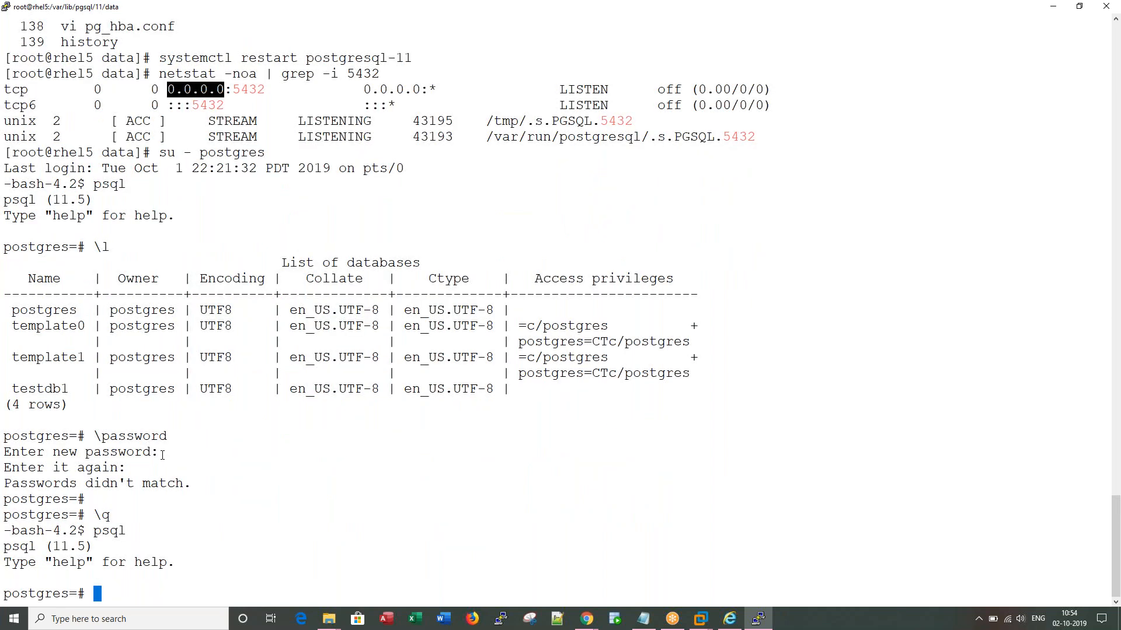
# Run 'select current_user;' in psql to confirm postgres is the database user, then list databases
pyautogui.write('select current_user')
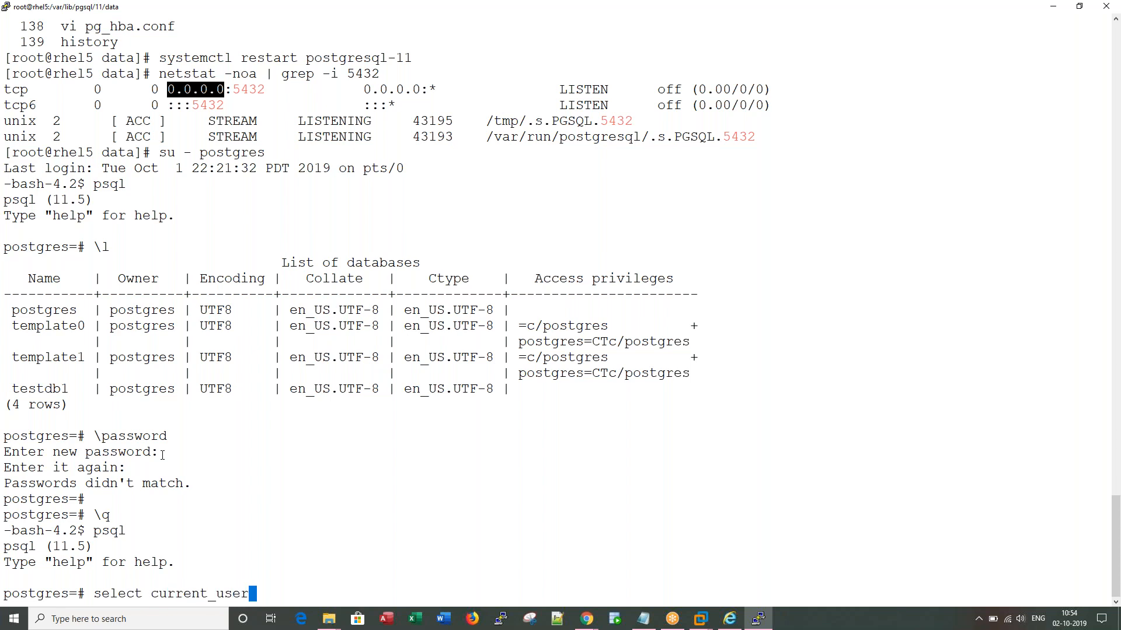
pyautogui.write('();')
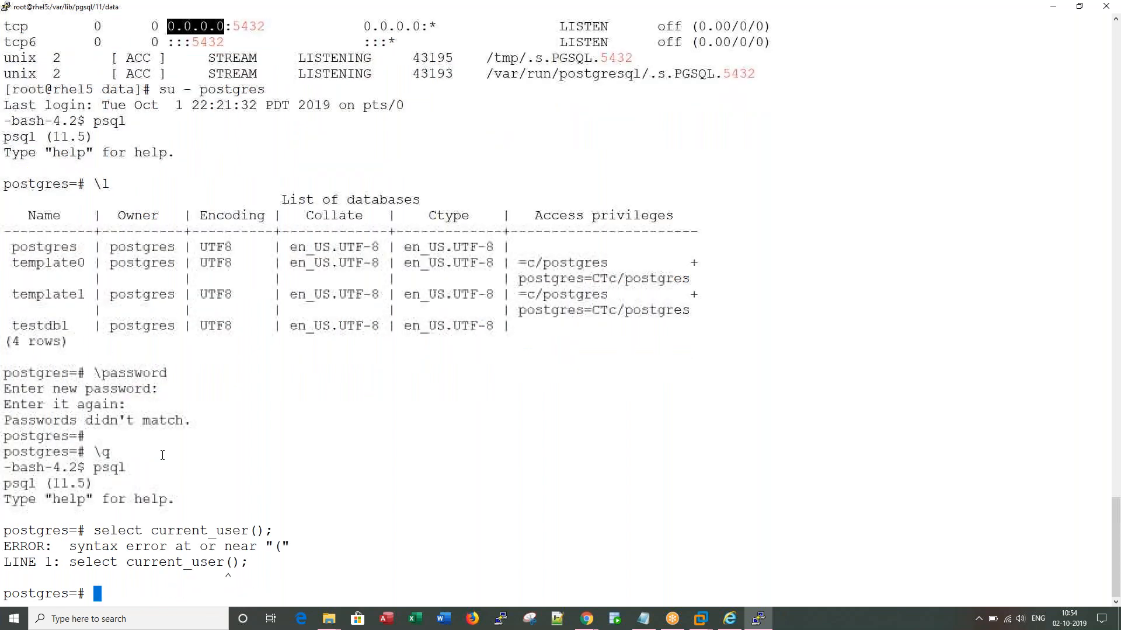
pyautogui.write('select current_user;')
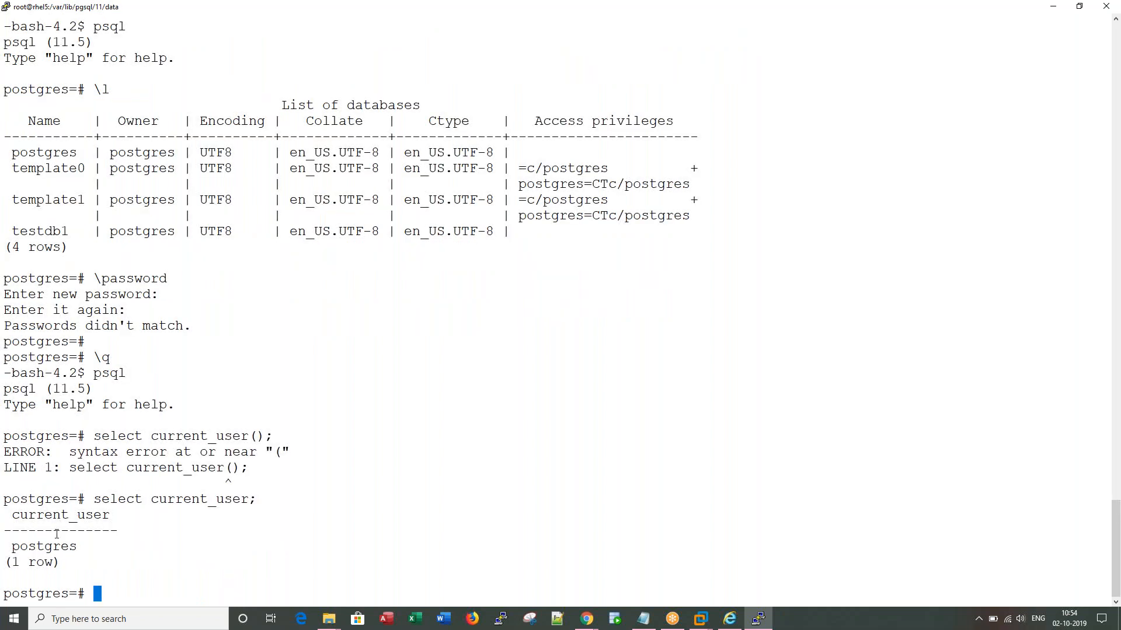
pyautogui.doubleClick(27, 498)
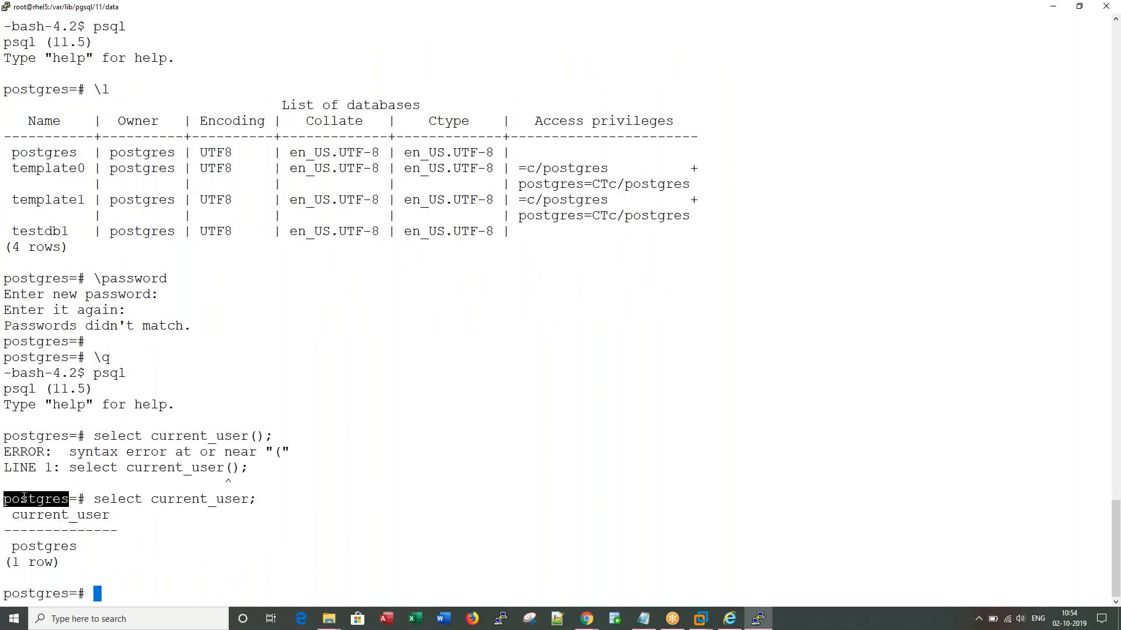
pyautogui.write('\\l')
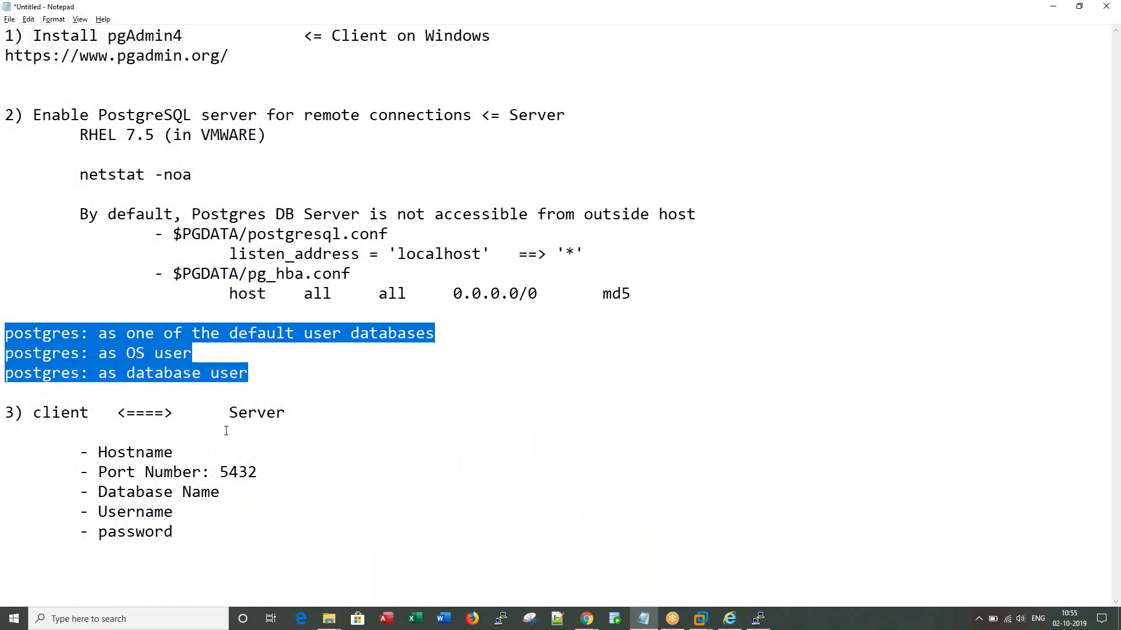
# Fill in password ': <password>' and 'postgres' for Username and Database Name in the notes
pyautogui.click(186, 530)
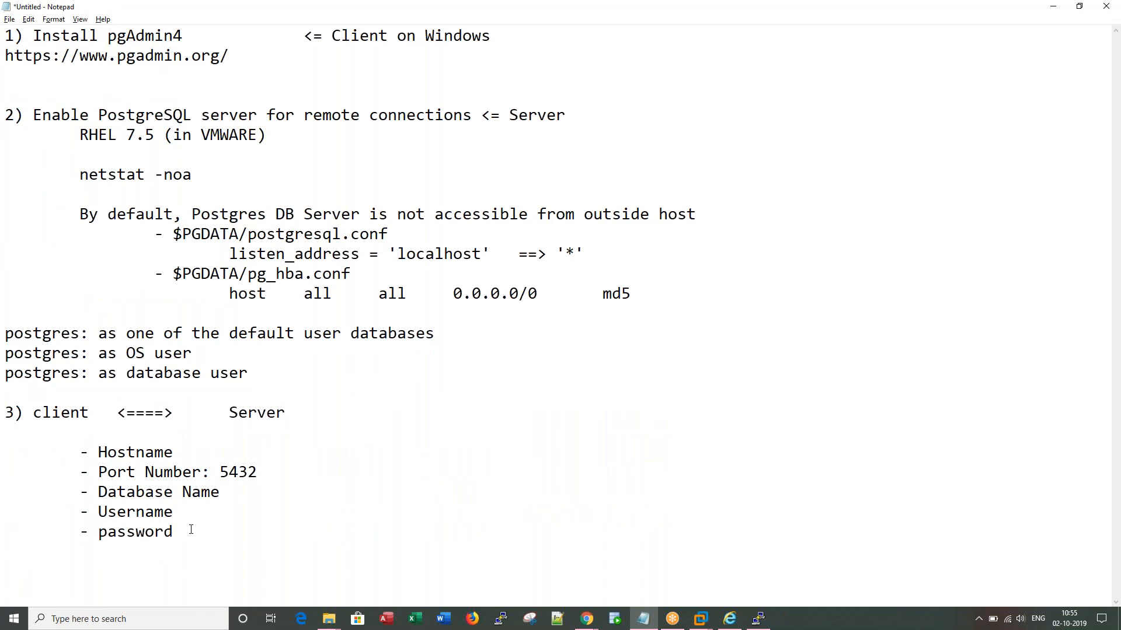
pyautogui.write(':')
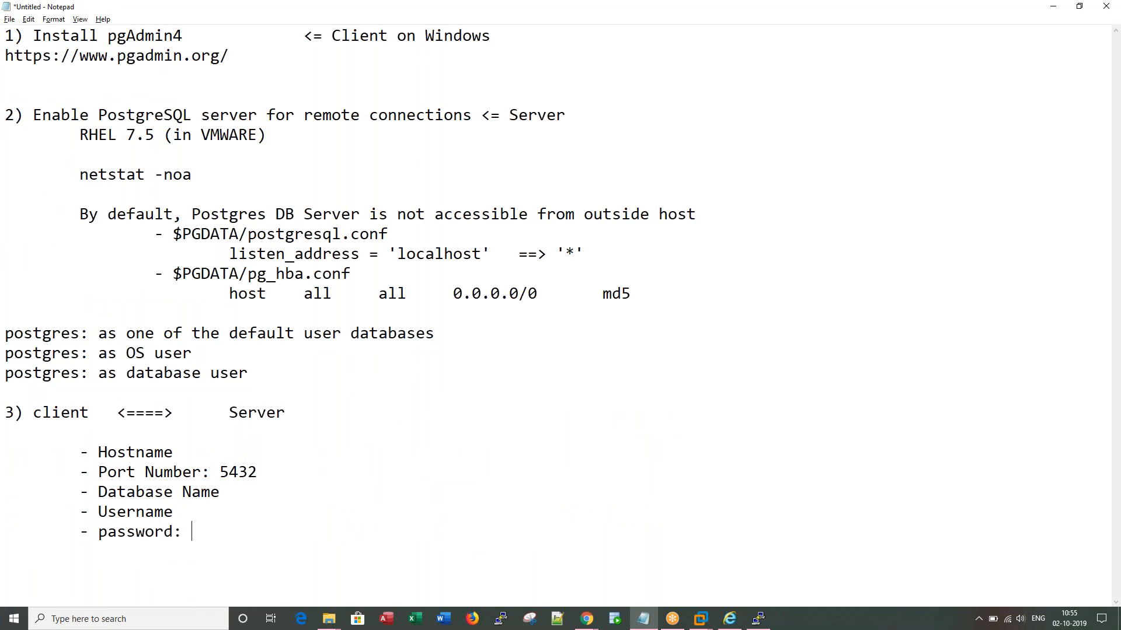
pyautogui.write('<password>')
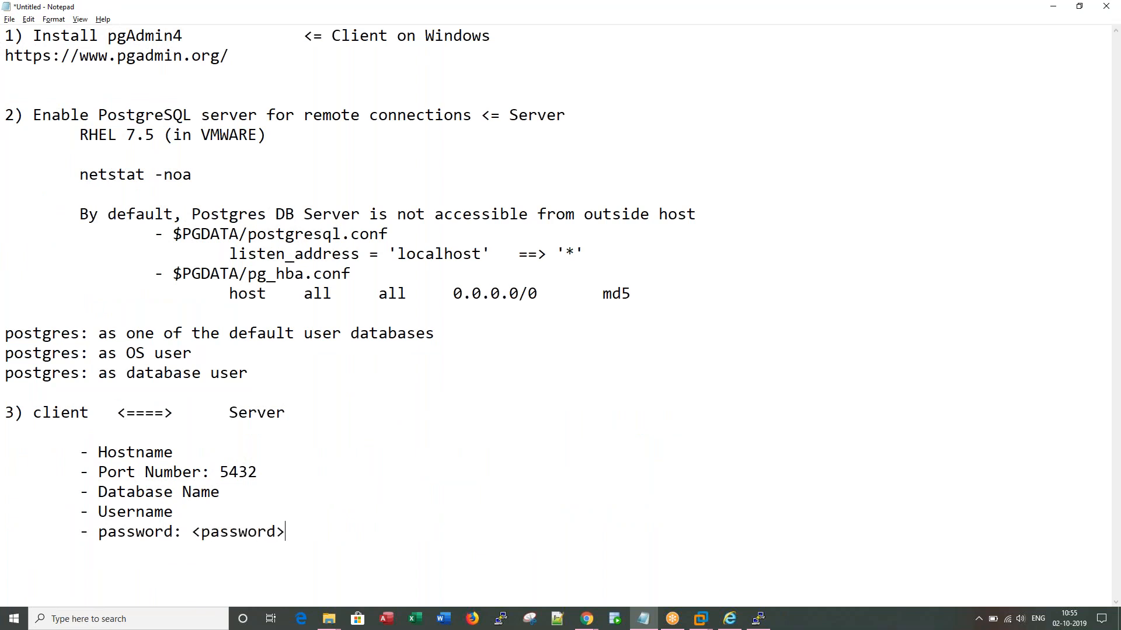
pyautogui.click(175, 512)
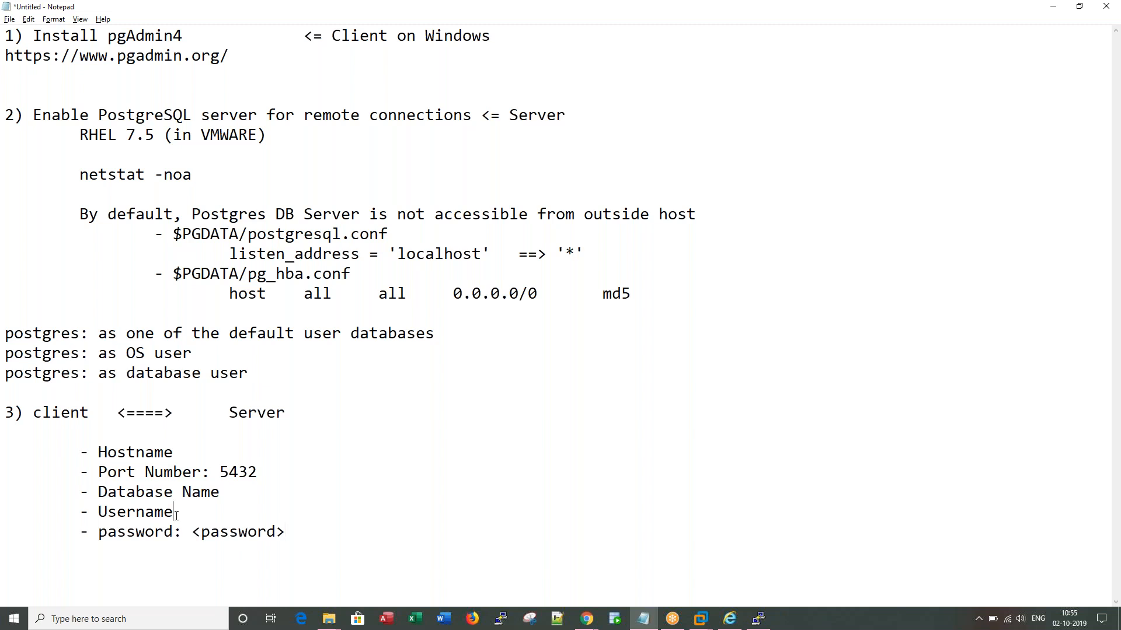
pyautogui.write(': pos')
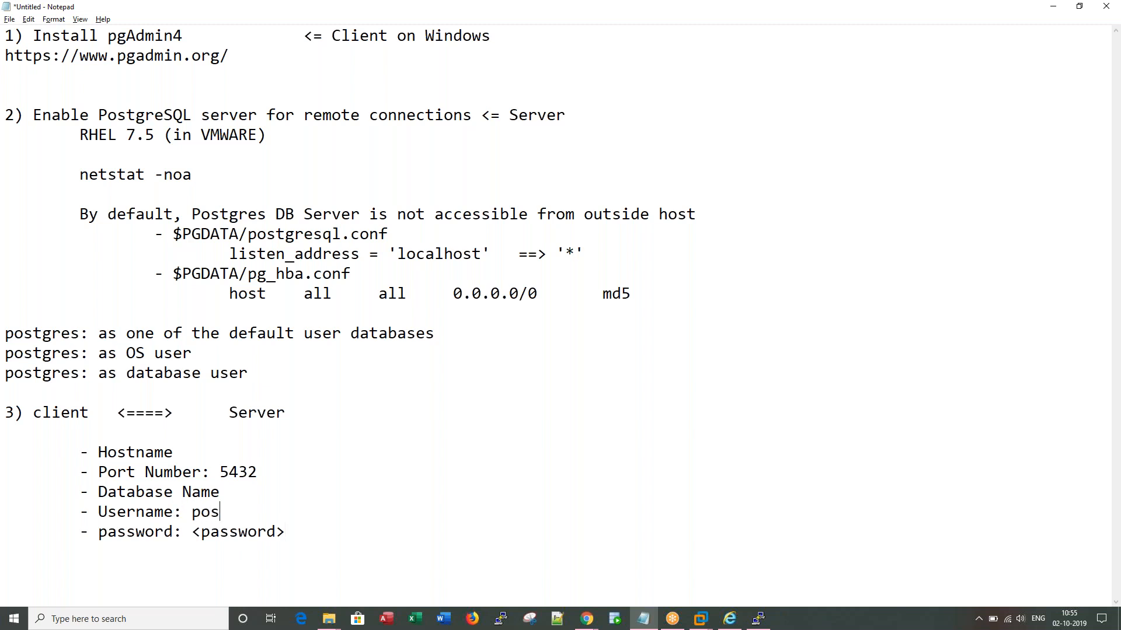
pyautogui.write('tgres')
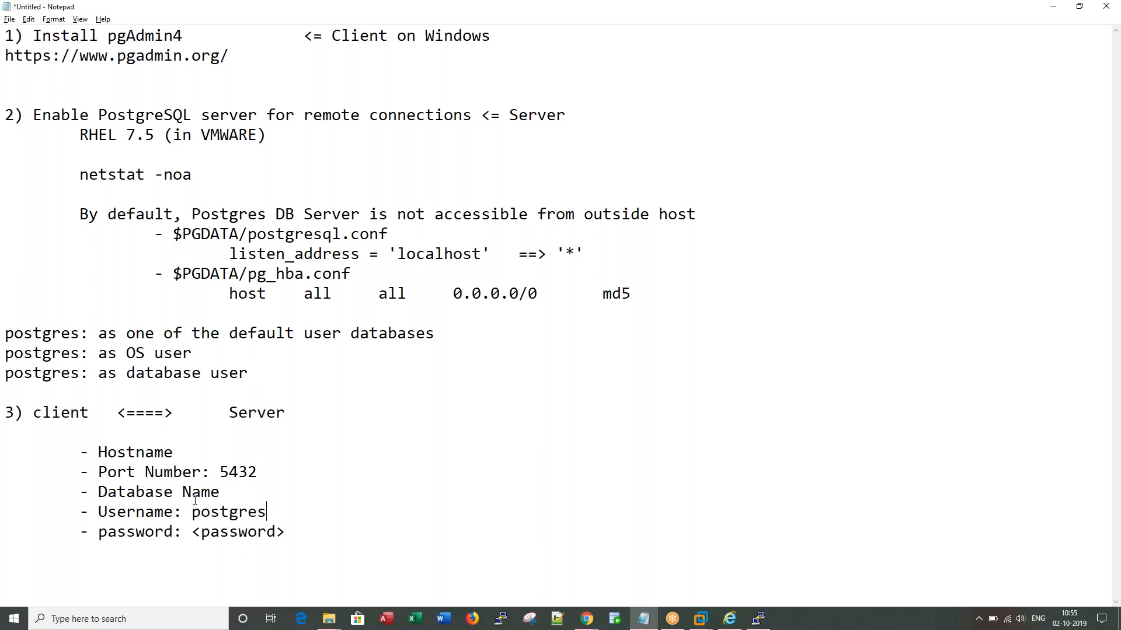
pyautogui.write('pos')
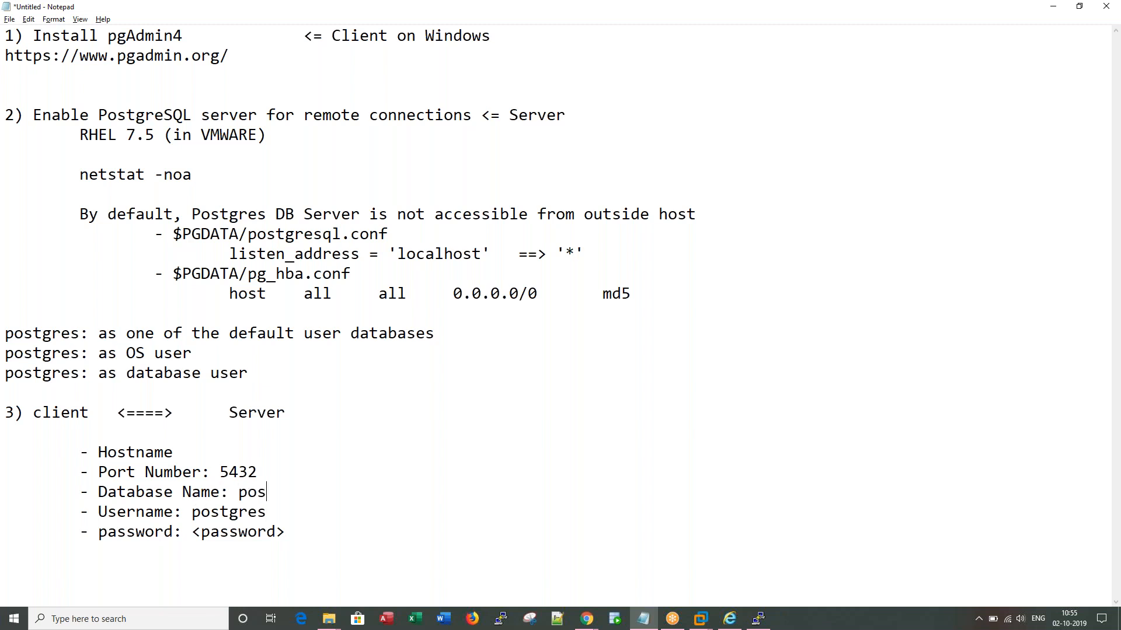
pyautogui.write('tgres')
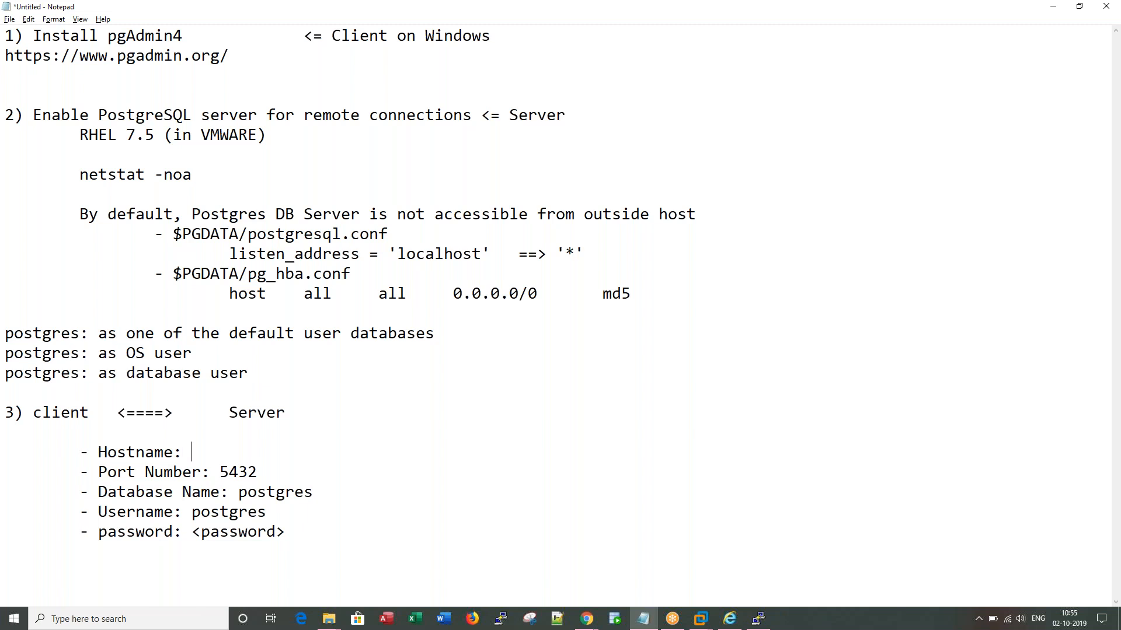
# In PuTTY, ping rhel5.localdomain to get IP 192.168.40.132, then return to Notepad
pyautogui.click(759, 618)
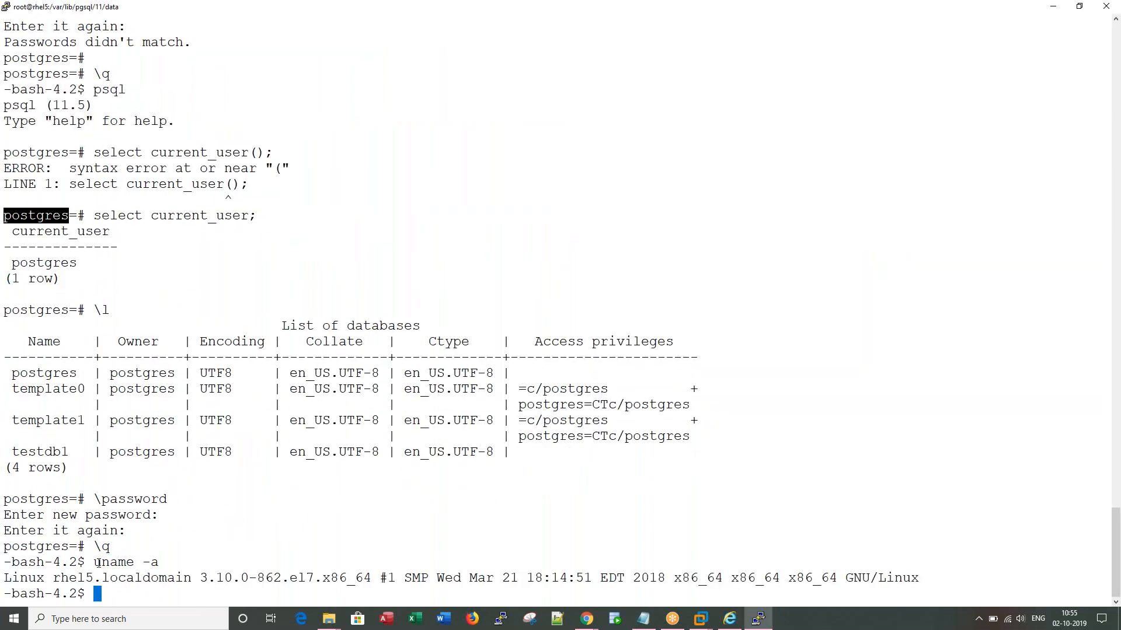
pyautogui.doubleClick(117, 578)
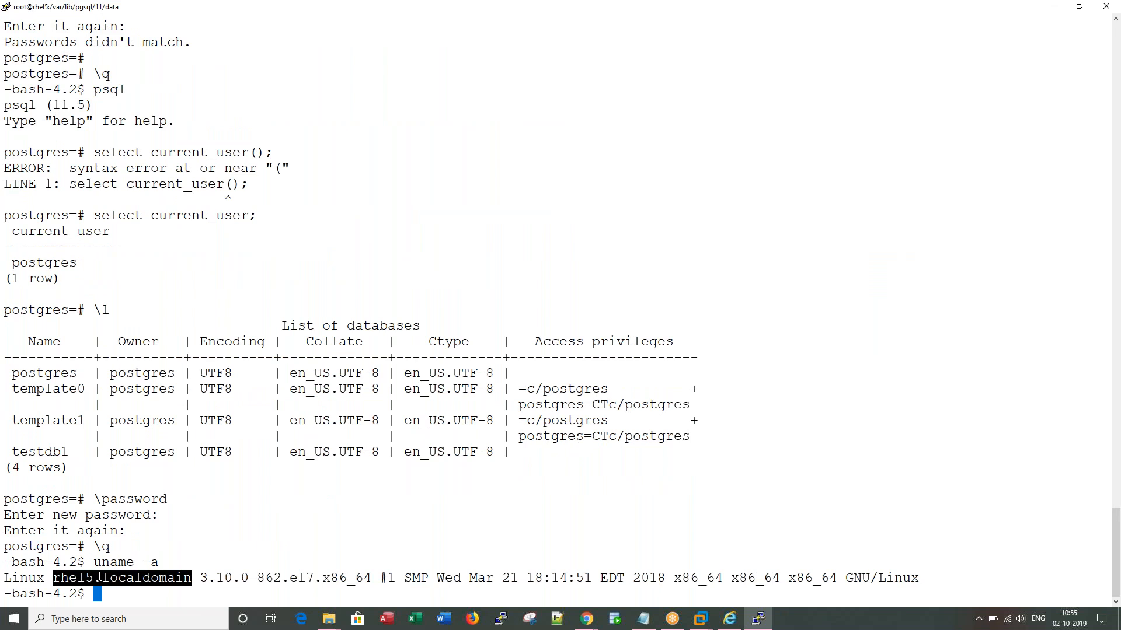
pyautogui.write('ping rhel5.localdomain')
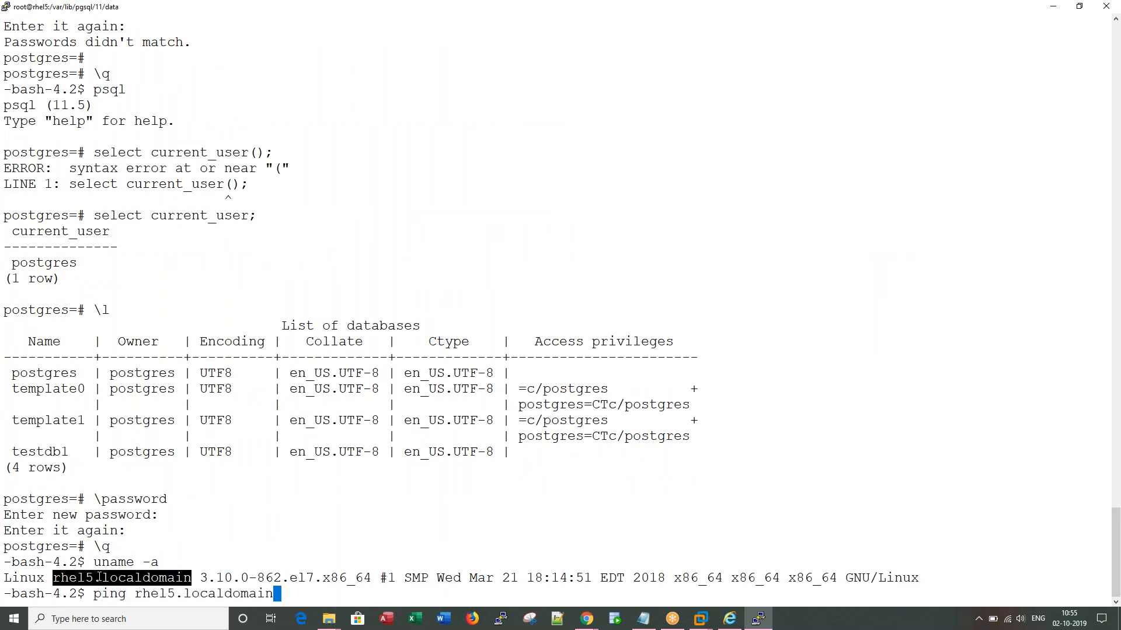
pyautogui.press('Enter')
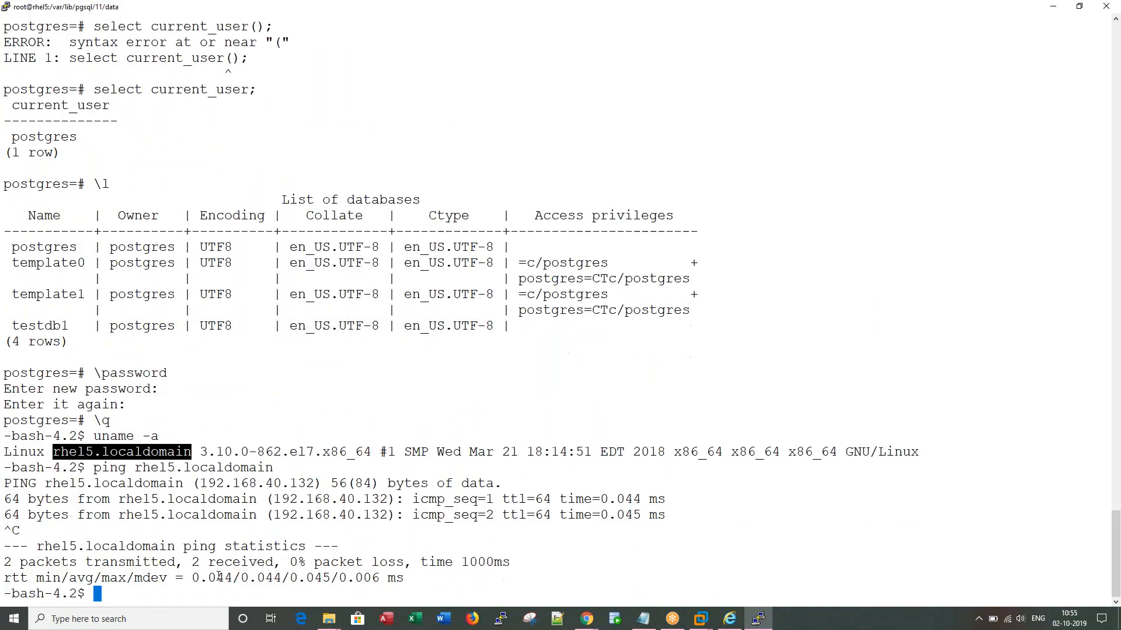
pyautogui.click(643, 617)
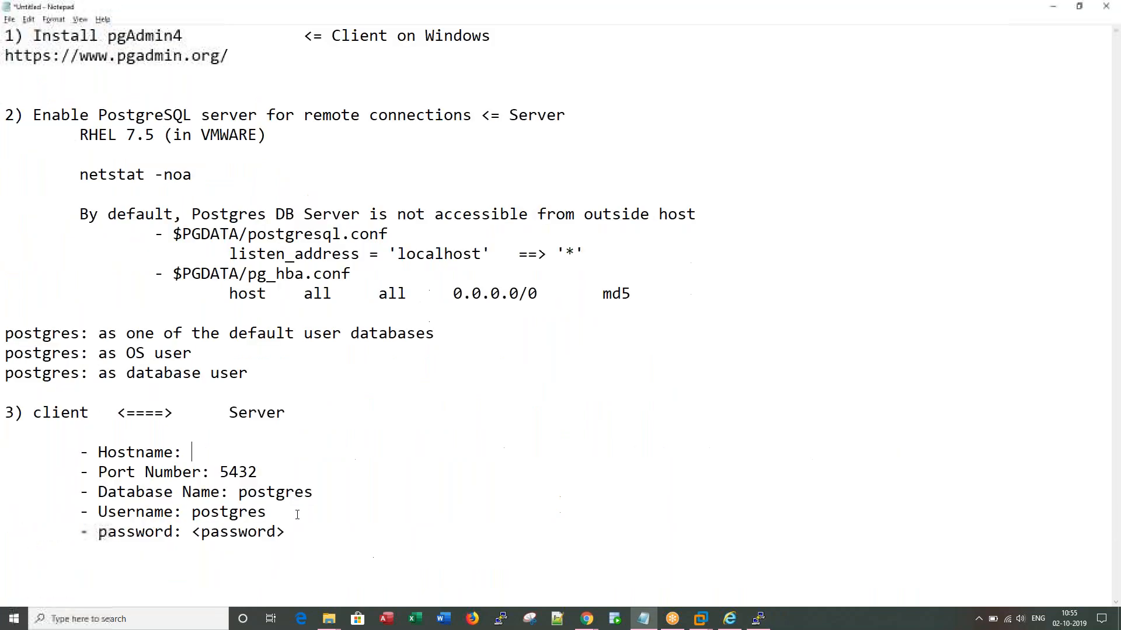
# Enter hostname 192.168.40.132 and review the notes by highlighting the connection parameter lines
pyautogui.write('192.168.40.132')
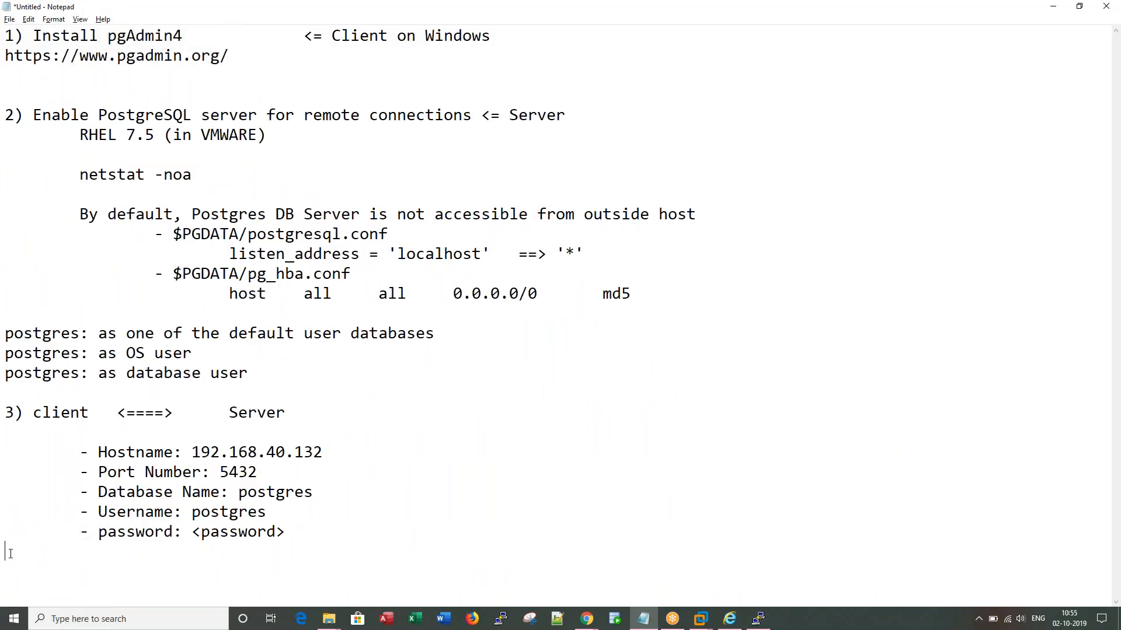
pyautogui.scroll(-3)
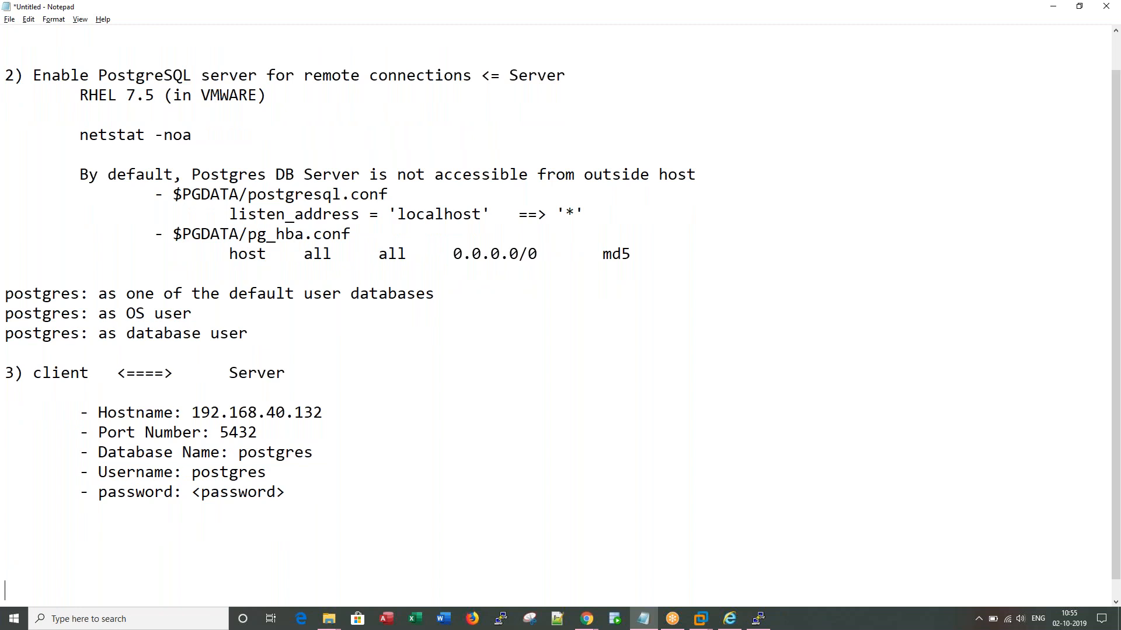
pyautogui.click(284, 492)
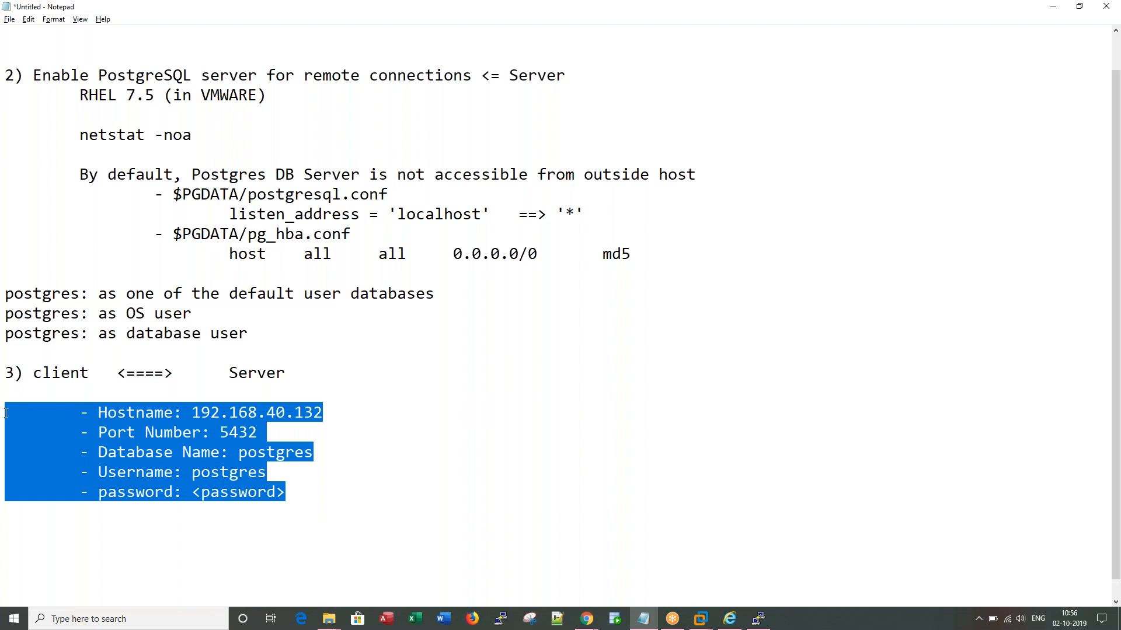
pyautogui.click(3, 294)
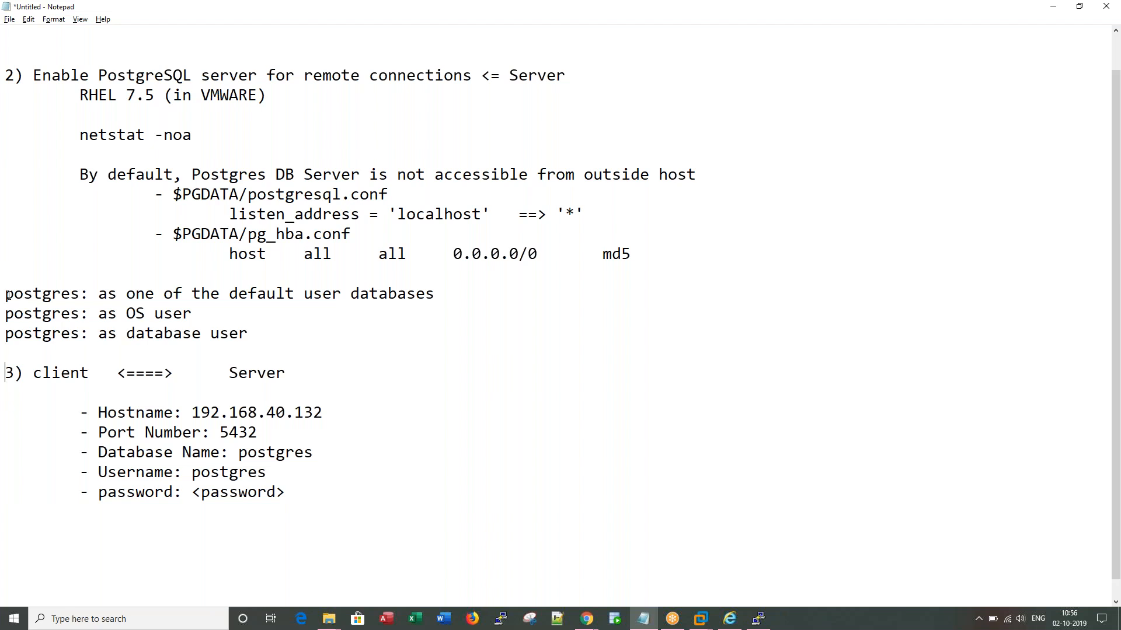
pyautogui.scroll(3)
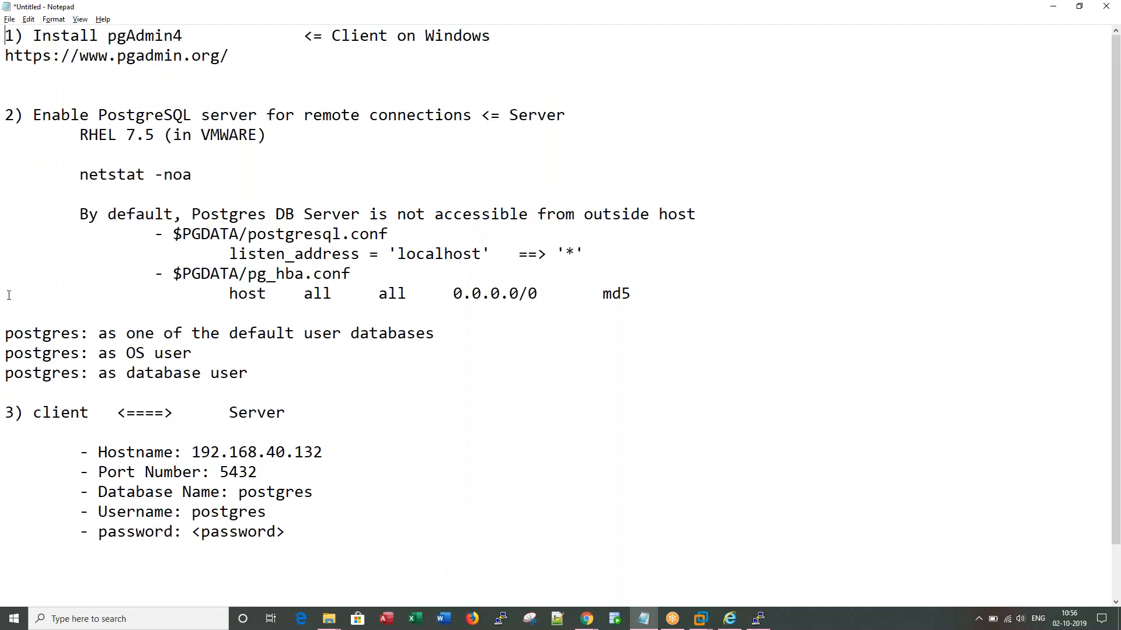
pyautogui.moveTo(5, 35); pyautogui.dragTo(230, 56)
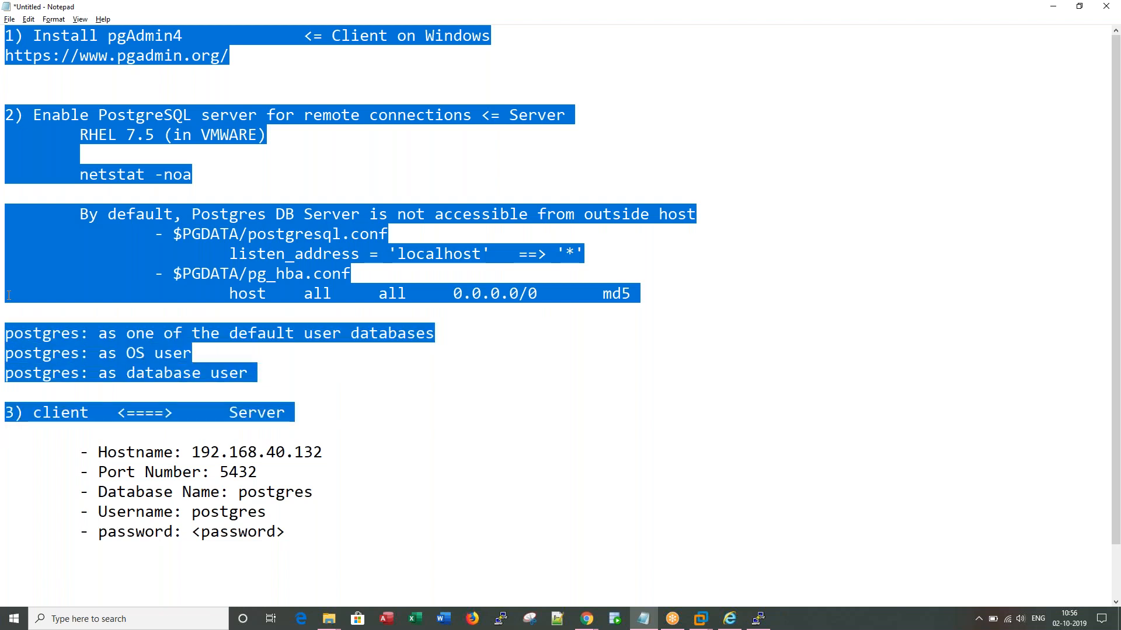
pyautogui.click(61, 294)
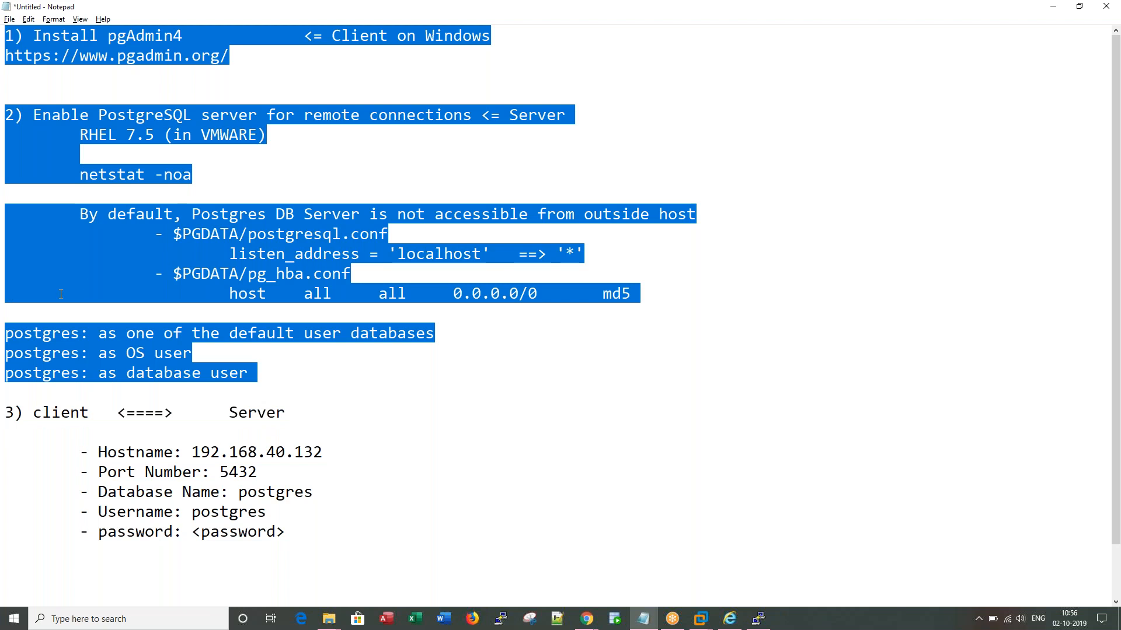
pyautogui.moveTo(111, 352)
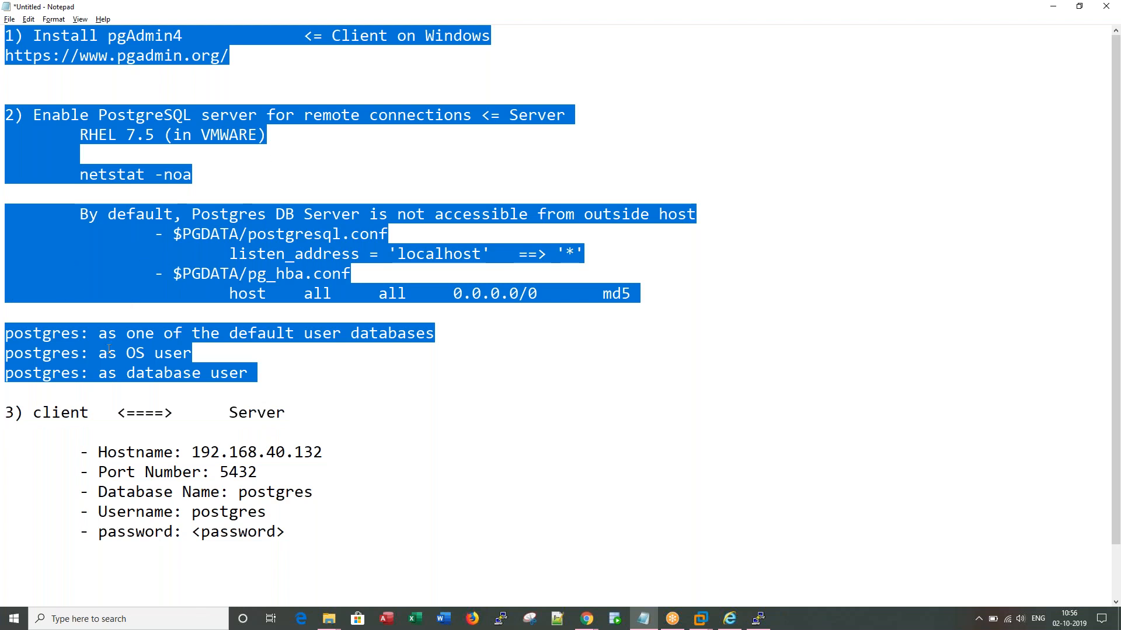
# Add the line 'pgAdmin4 <===> PostgreSQL 11 DB Server' under the client–server heading
pyautogui.click(312, 70)
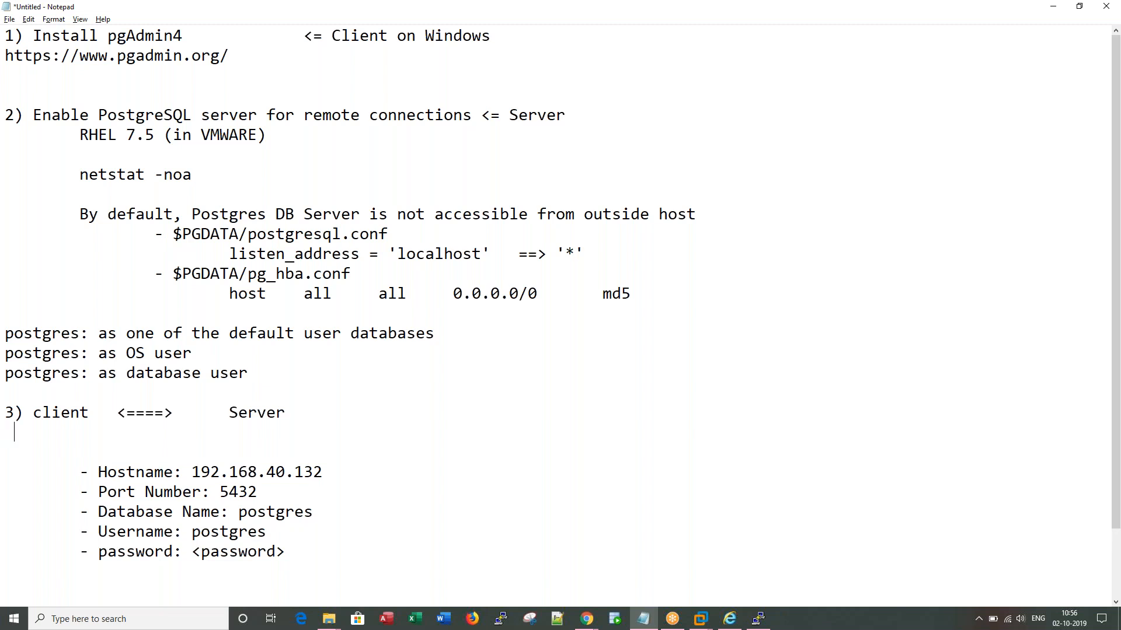
pyautogui.write('pgAdmin')
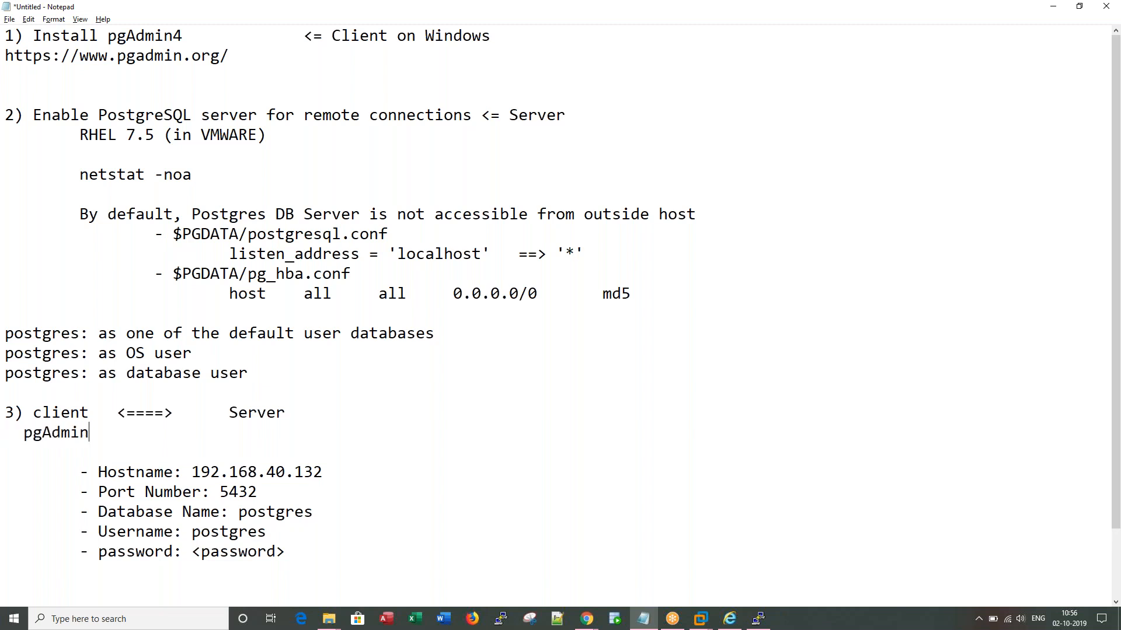
pyautogui.write('4\t<===>')
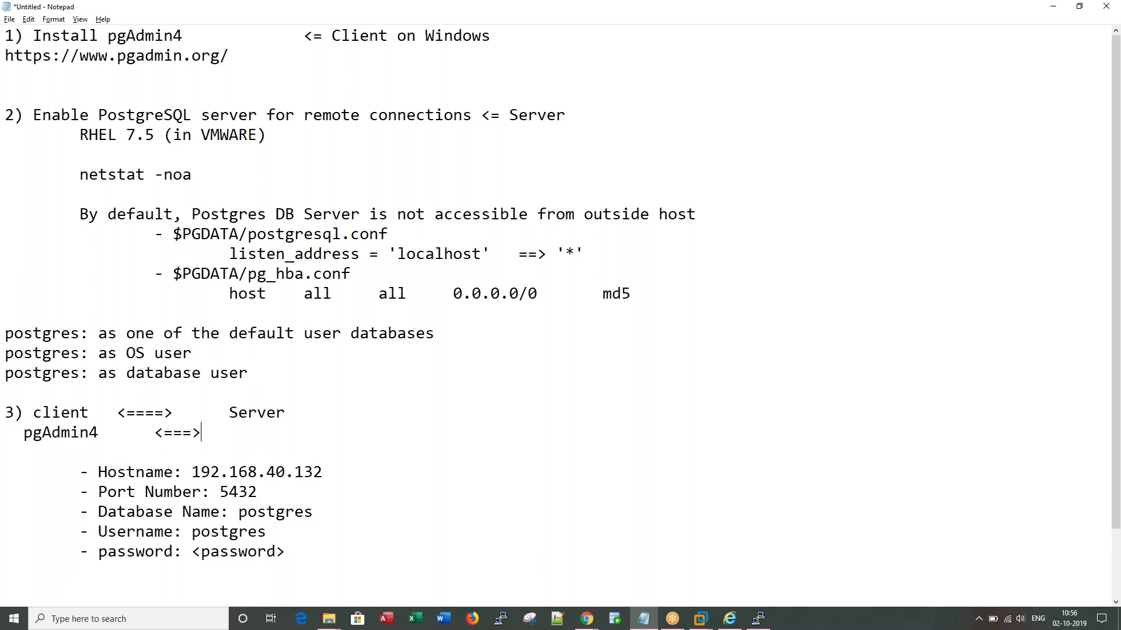
pyautogui.write('Postgresq')
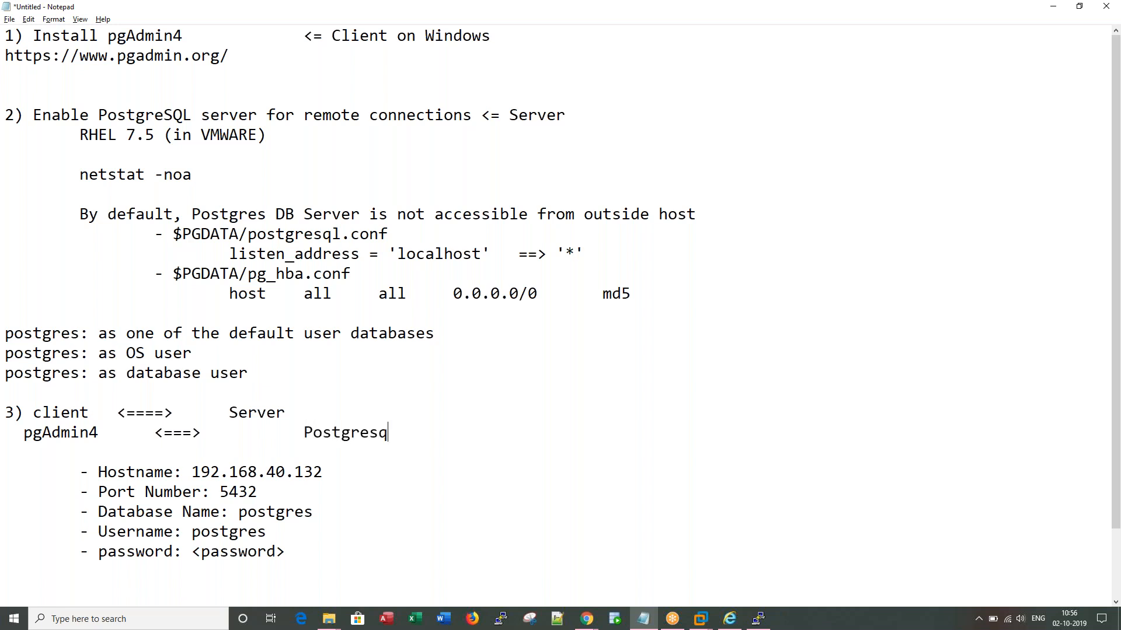
pyautogui.write('L 1')
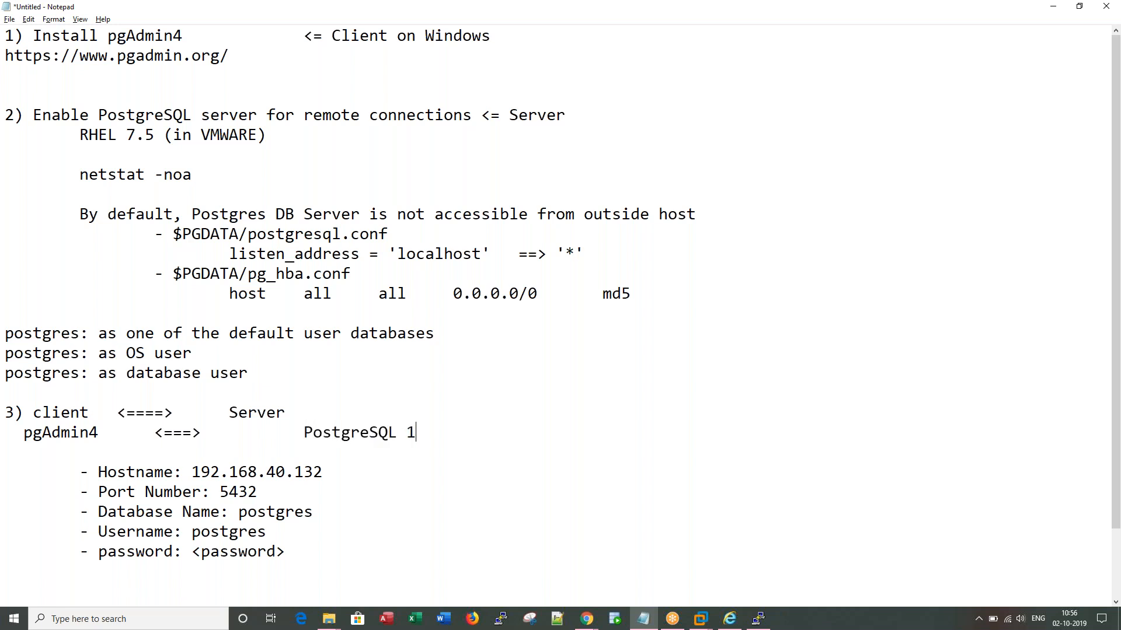
pyautogui.write('1 DB Serv')
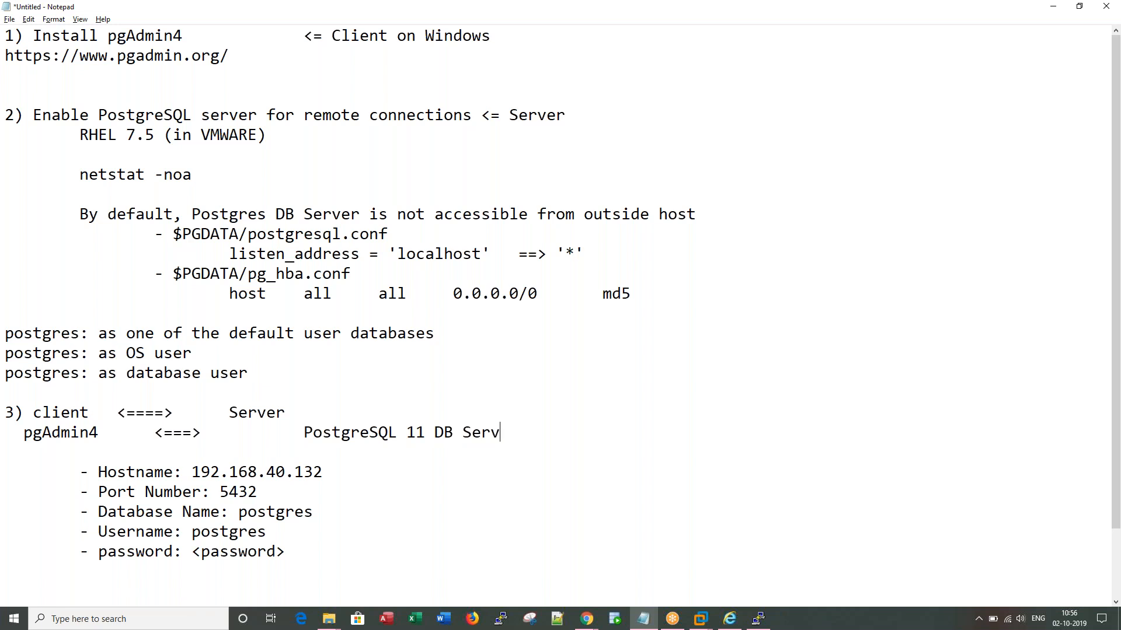
pyautogui.write('er')
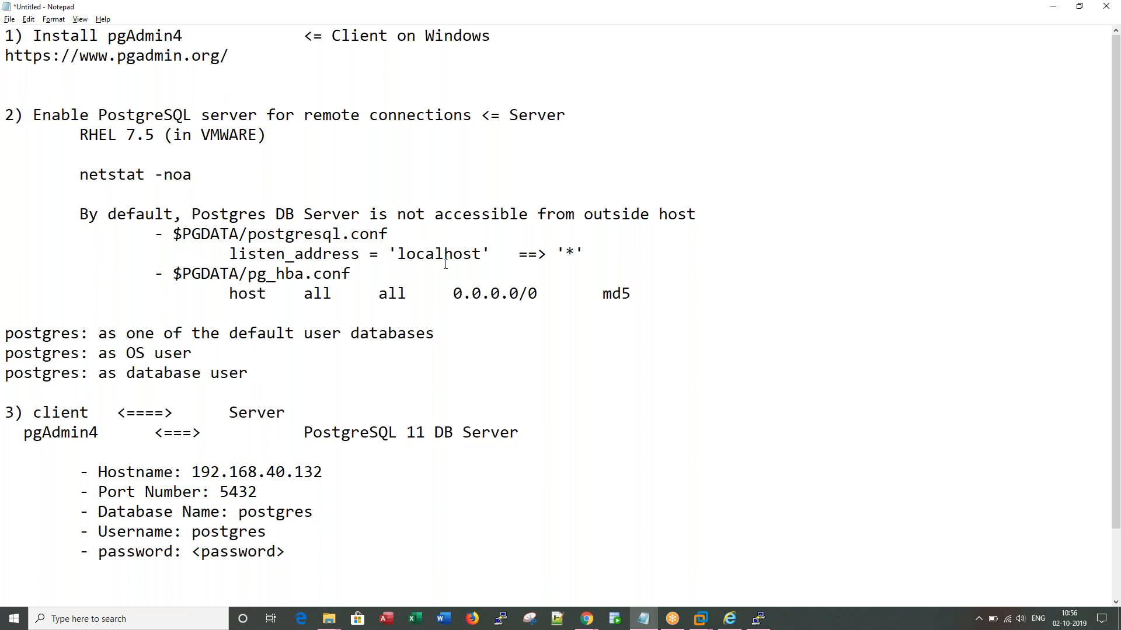
# Close the pgAdmin 4 window, search Windows for pgadmin4, and open its launch options
pyautogui.click(730, 619)
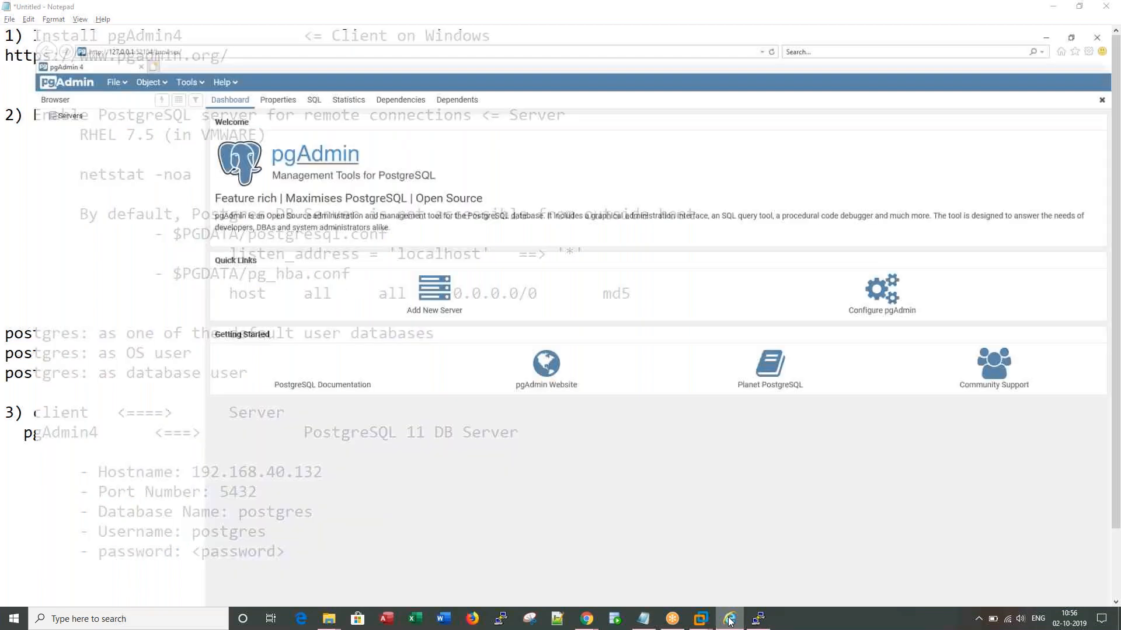
pyautogui.click(1074, 33)
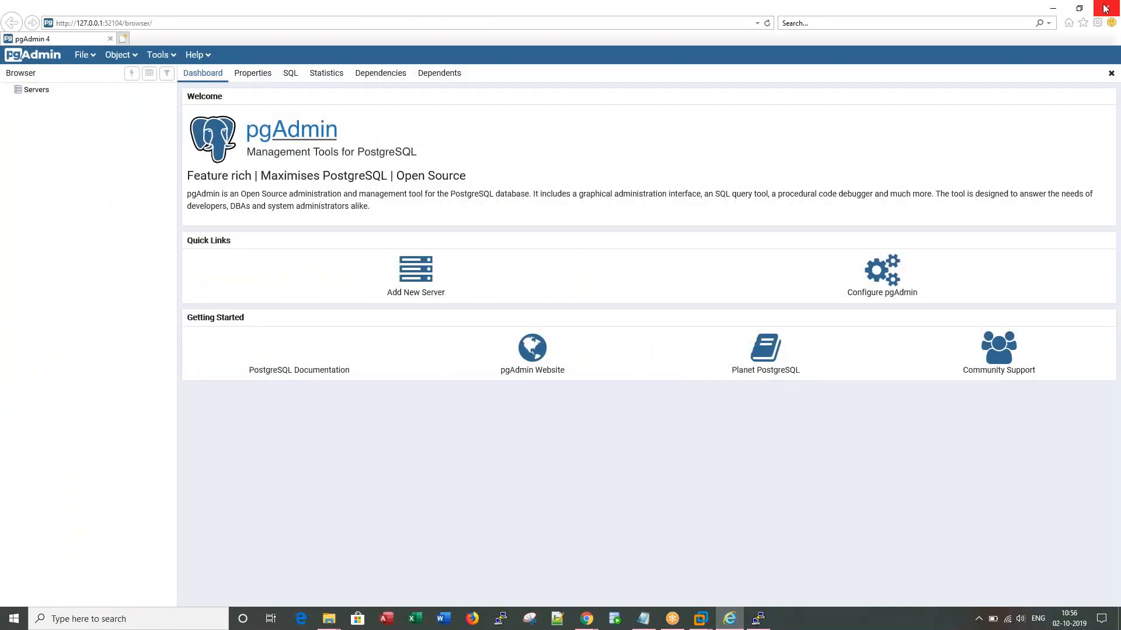
pyautogui.click(1106, 7)
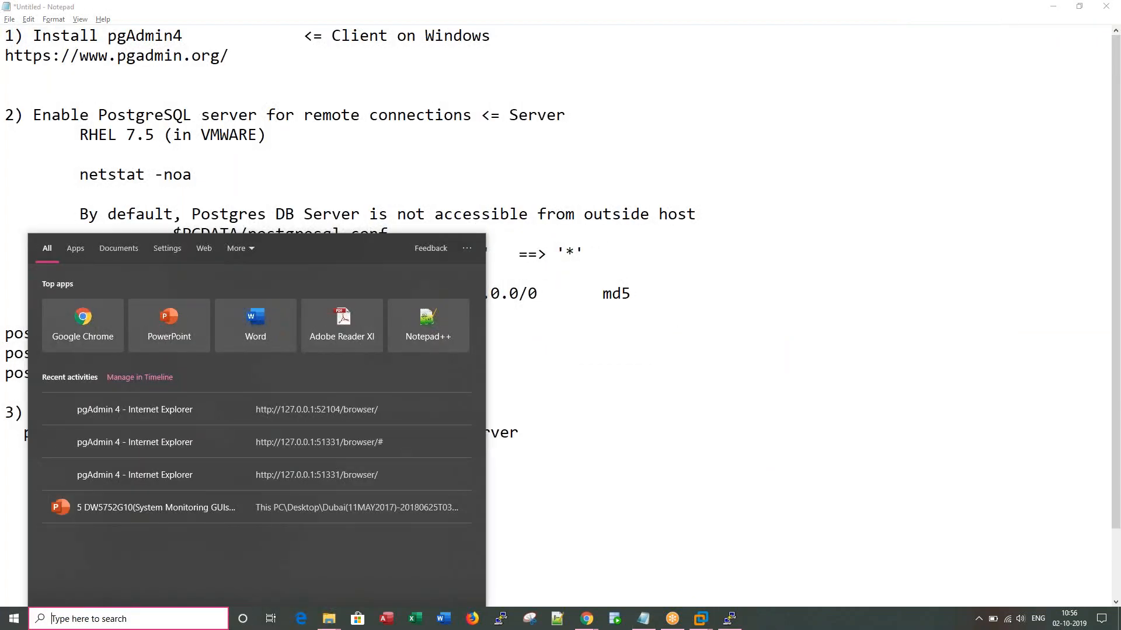
pyautogui.write('pgadmin4')
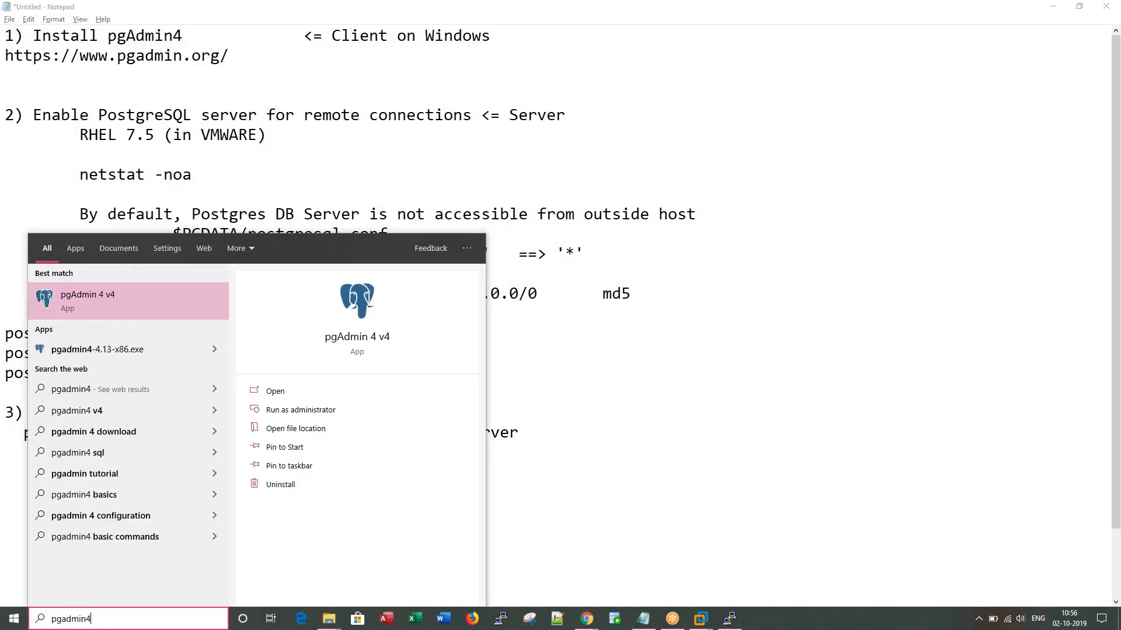
pyautogui.rightClick(87, 301)
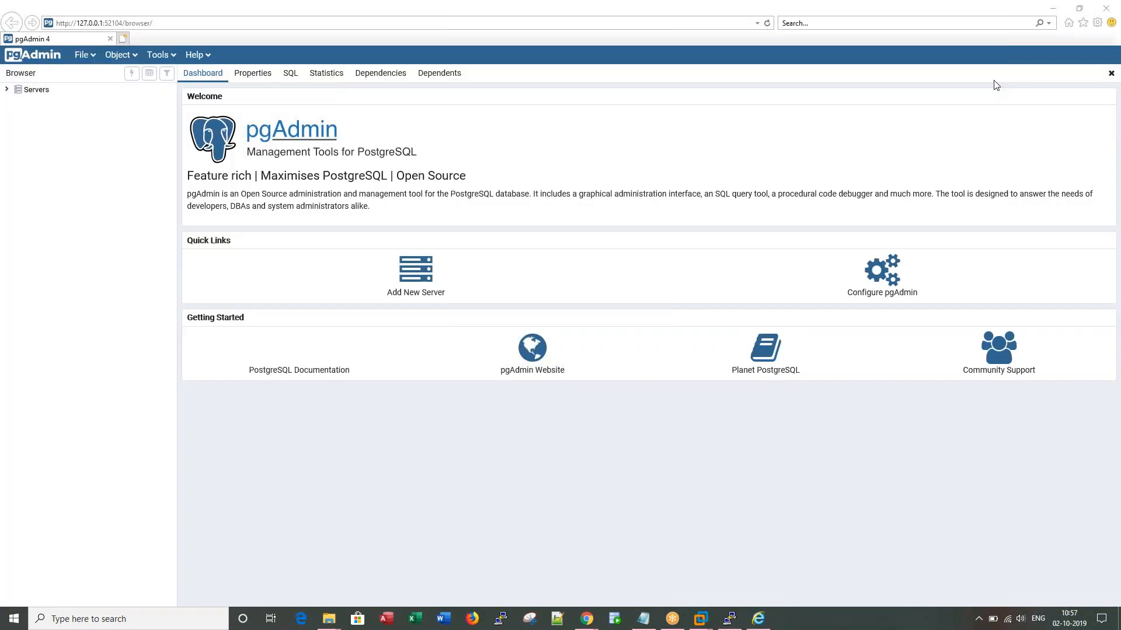
pyautogui.moveTo(545, 290)
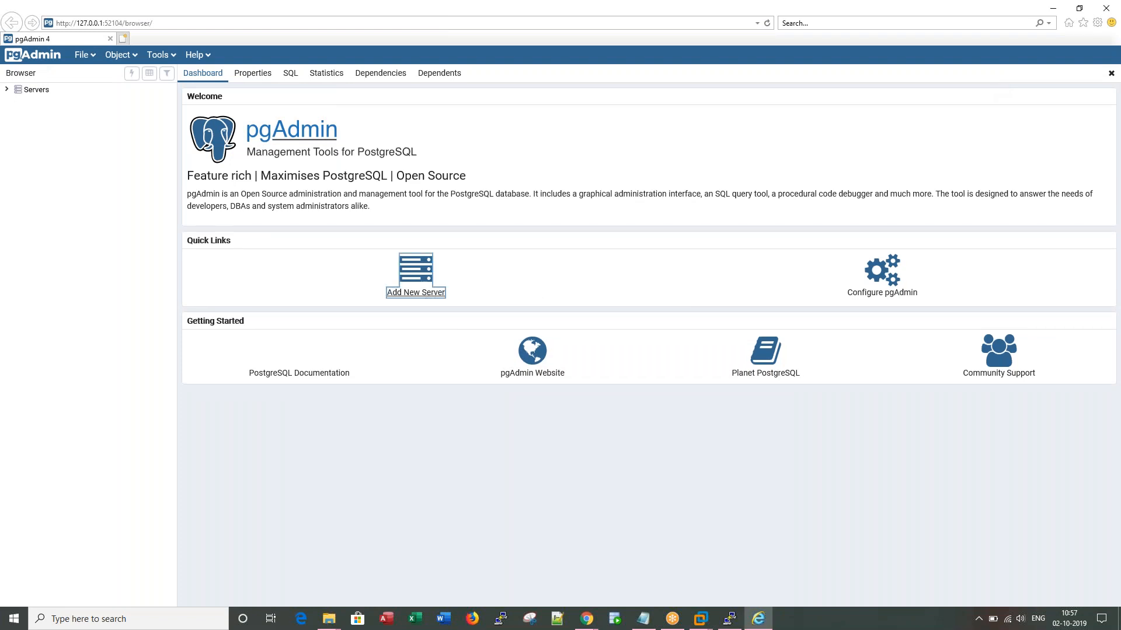
# Add server PSQL11RHEL7 at host 192.168.40.132 with a saved postgres password, and connect
pyautogui.click(416, 269)
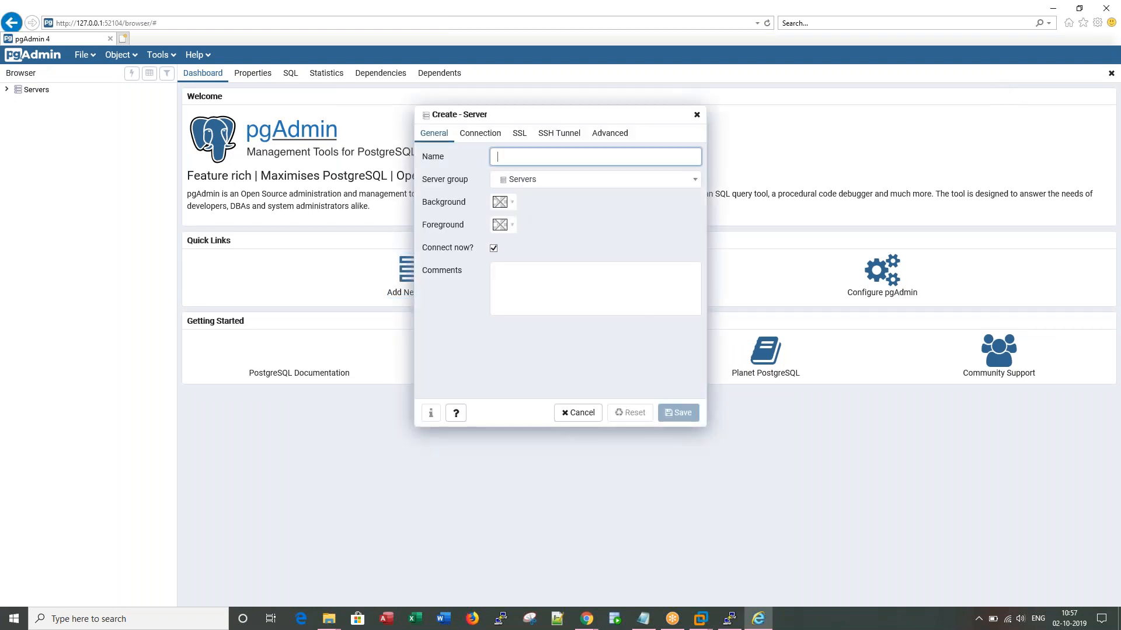
pyautogui.write('PSQL')
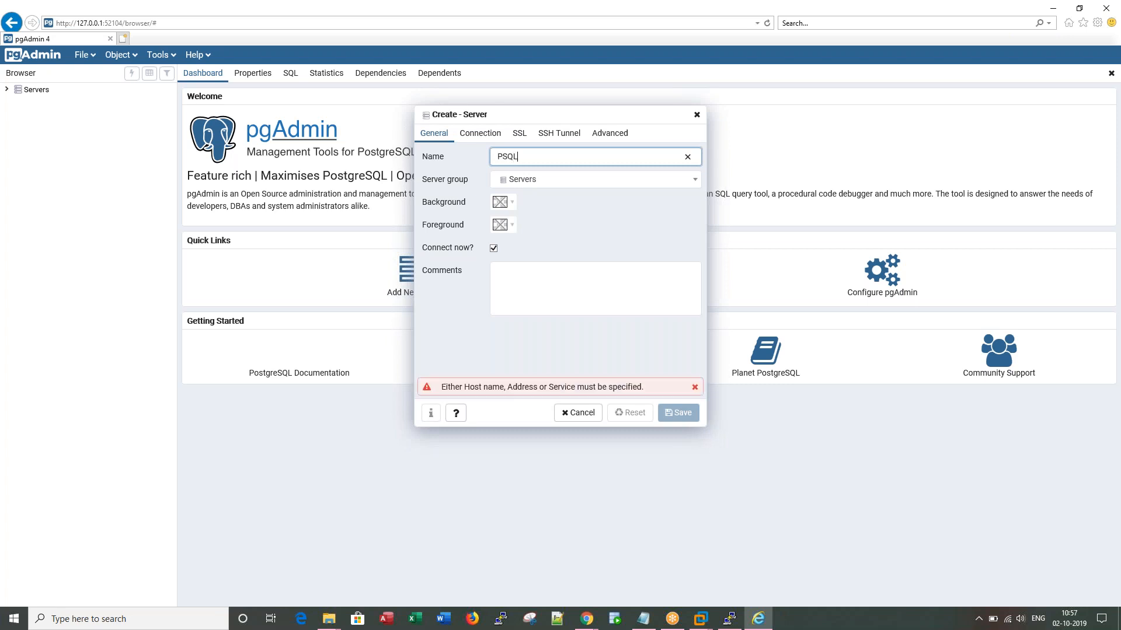
pyautogui.moveTo(523, 159)
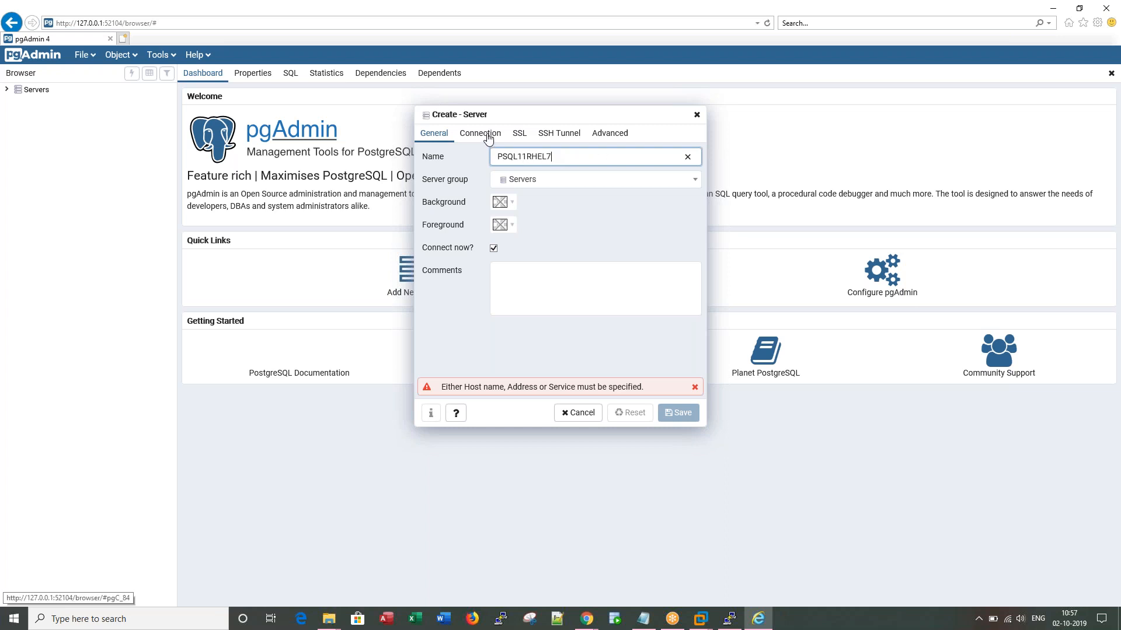
pyautogui.click(479, 133)
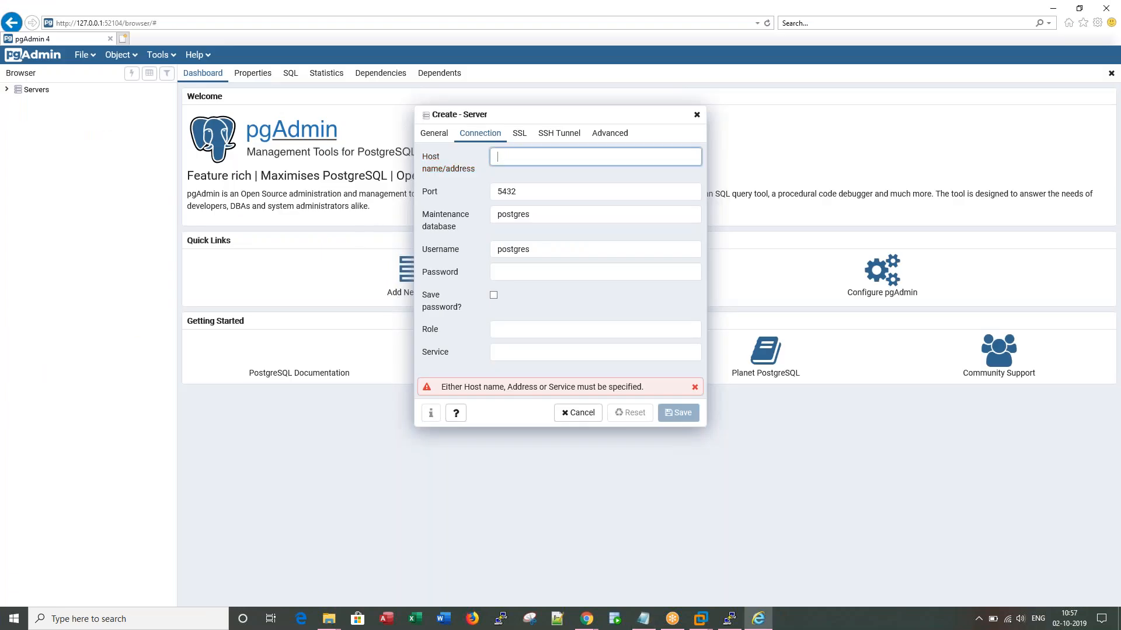
pyautogui.click(434, 133)
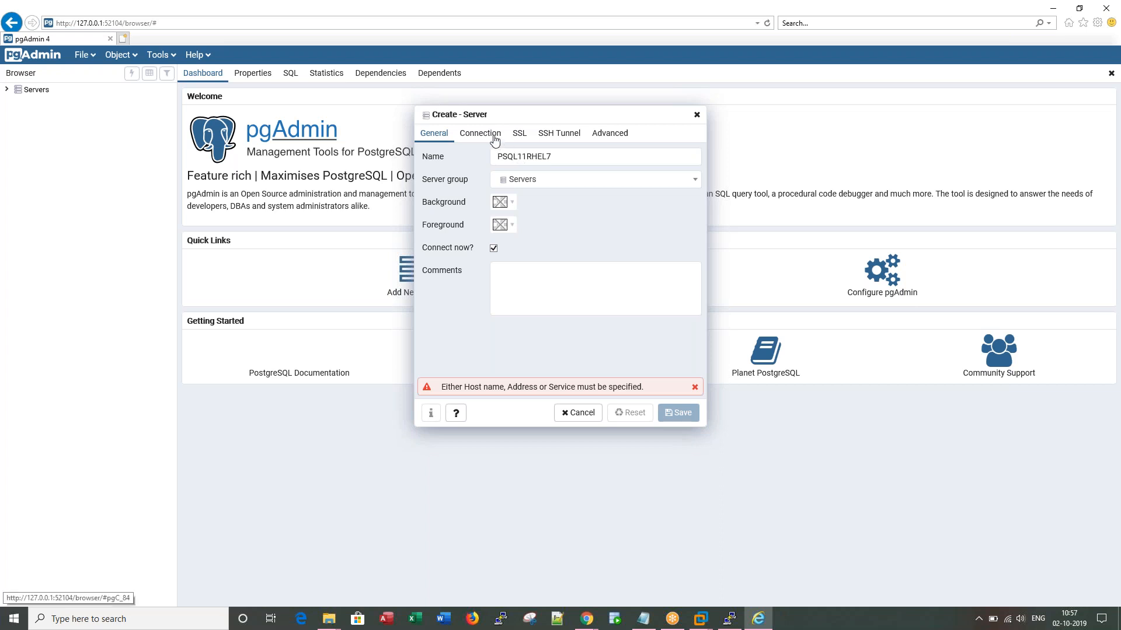
pyautogui.click(480, 133)
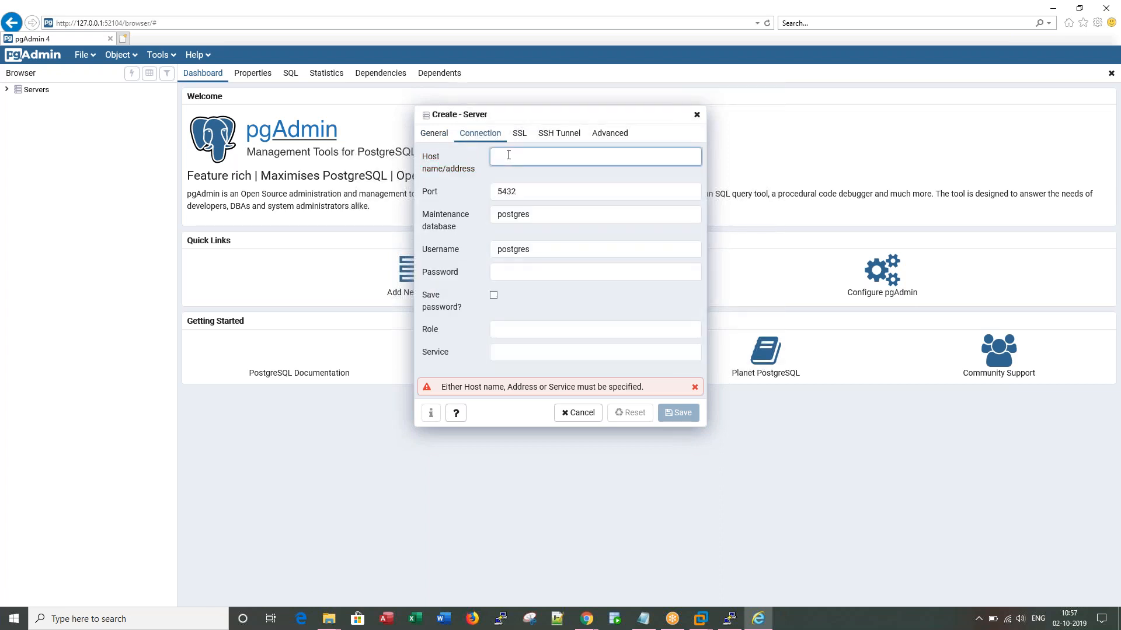
pyautogui.write('192.168.40.132')
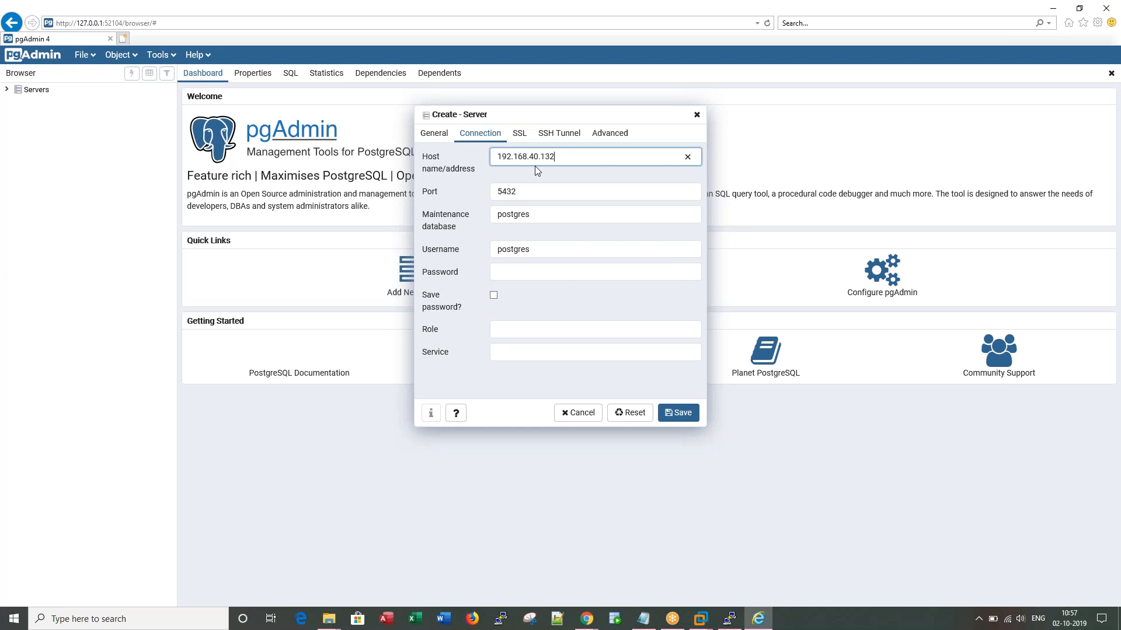
pyautogui.moveTo(548, 182)
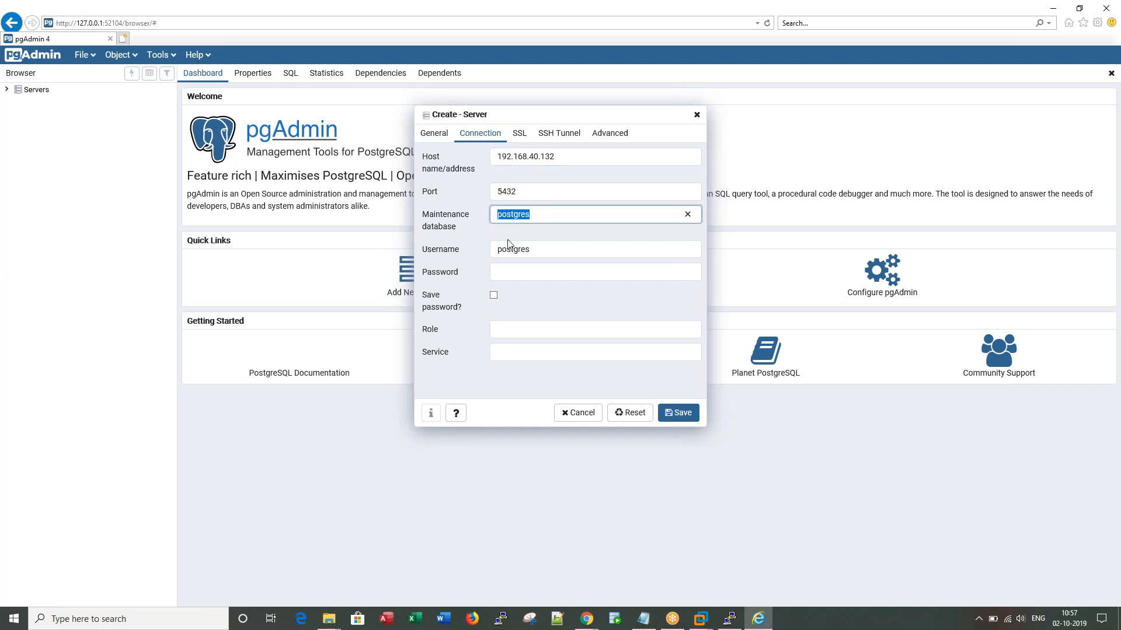
pyautogui.click(594, 271)
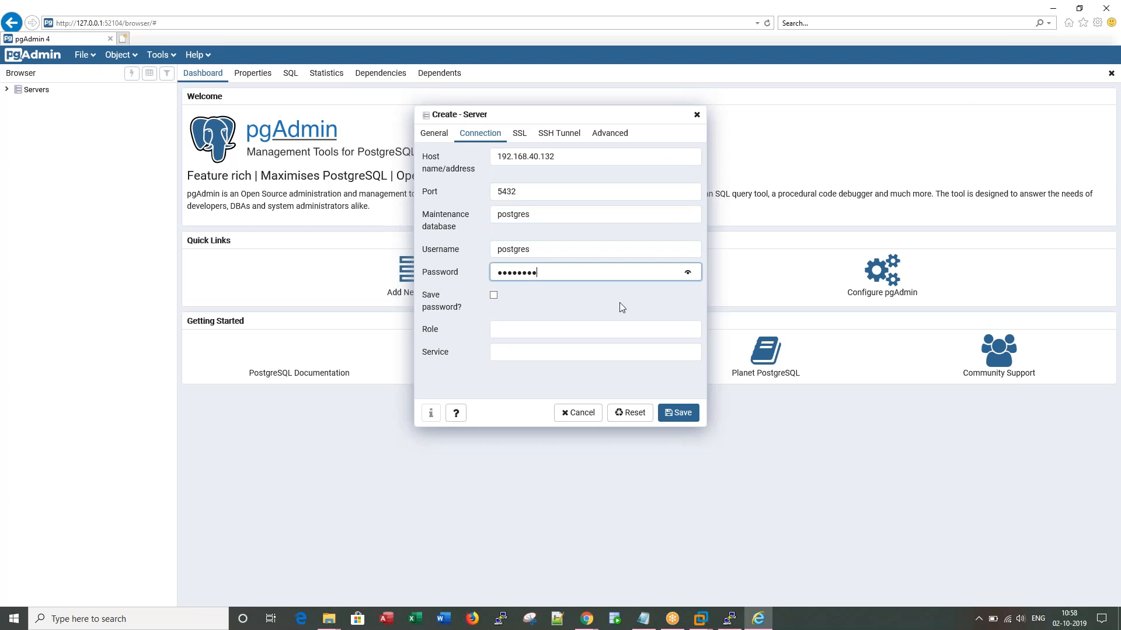
pyautogui.click(493, 295)
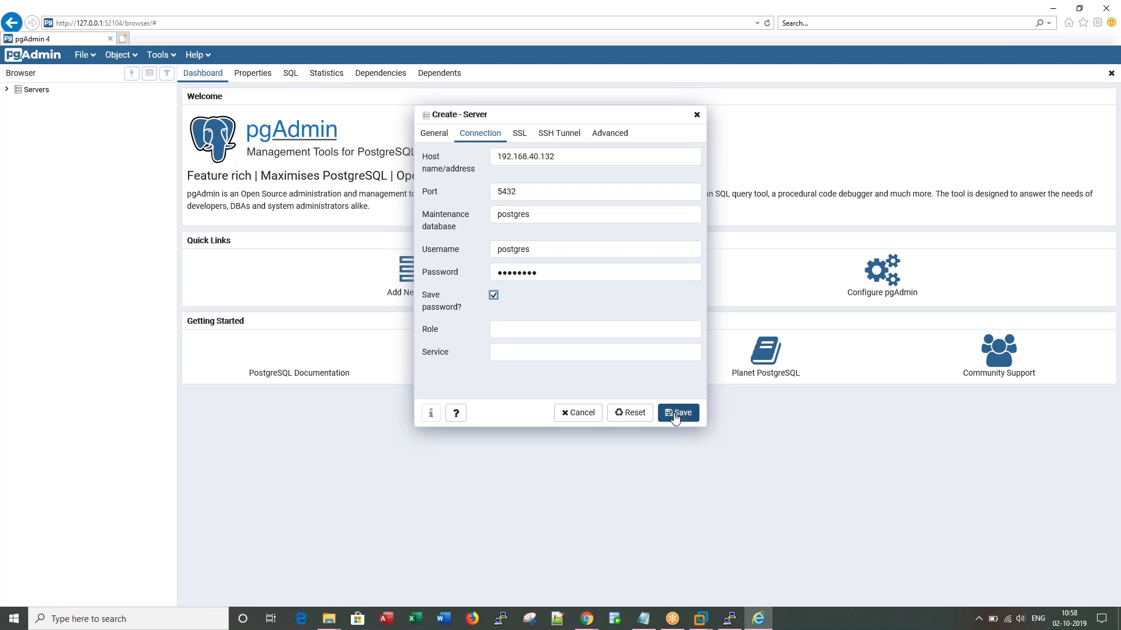
pyautogui.click(677, 412)
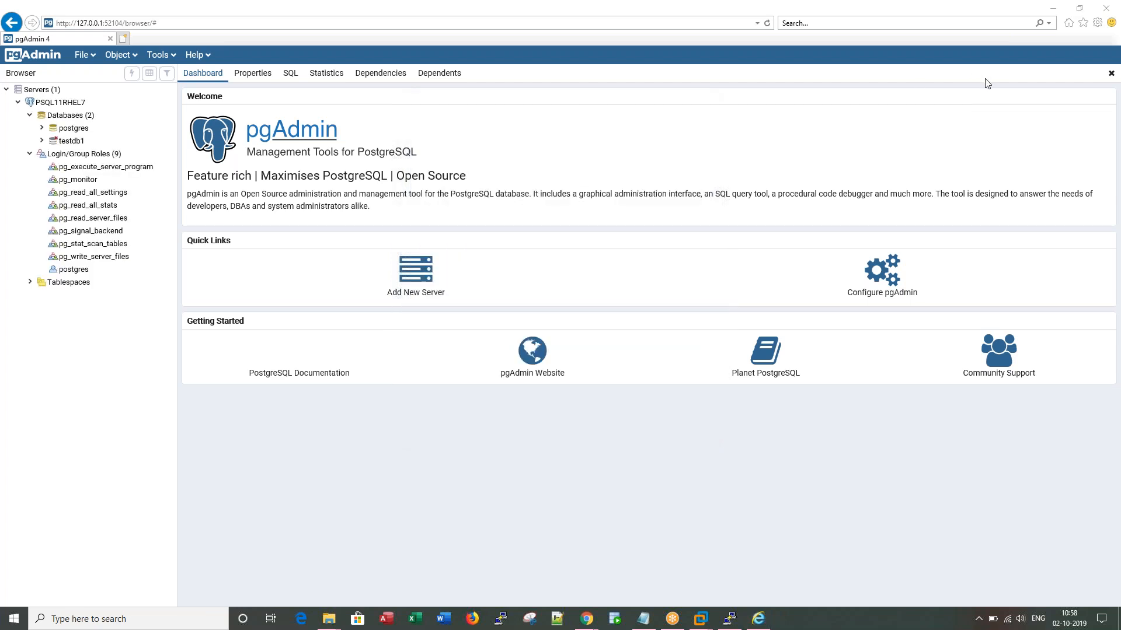
pyautogui.moveTo(552, 332)
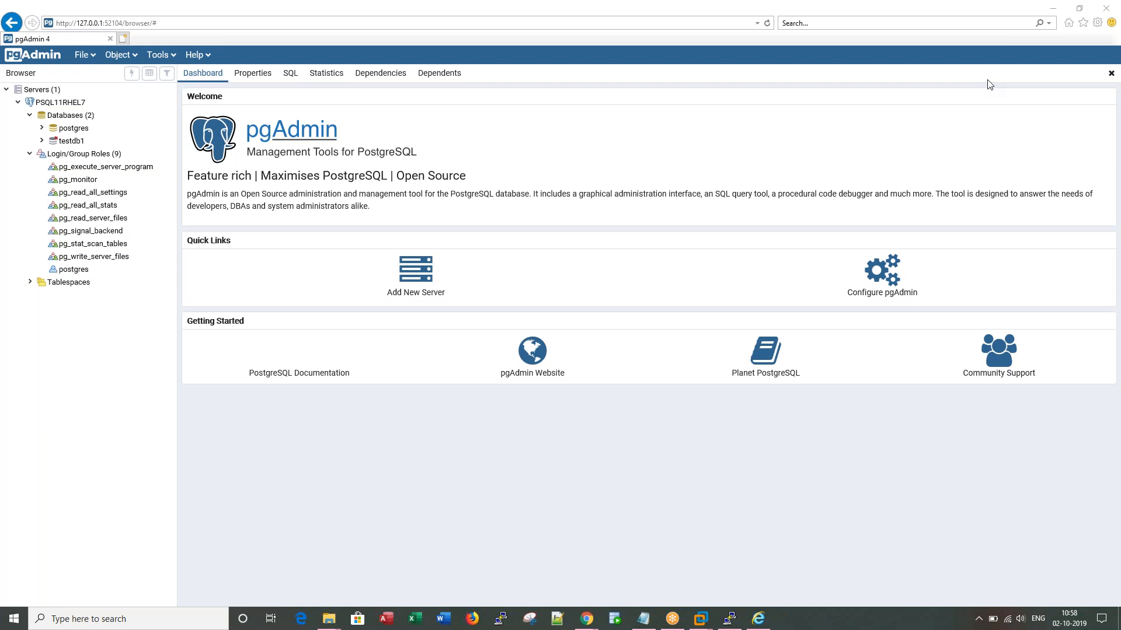
pyautogui.moveTo(939, 28)
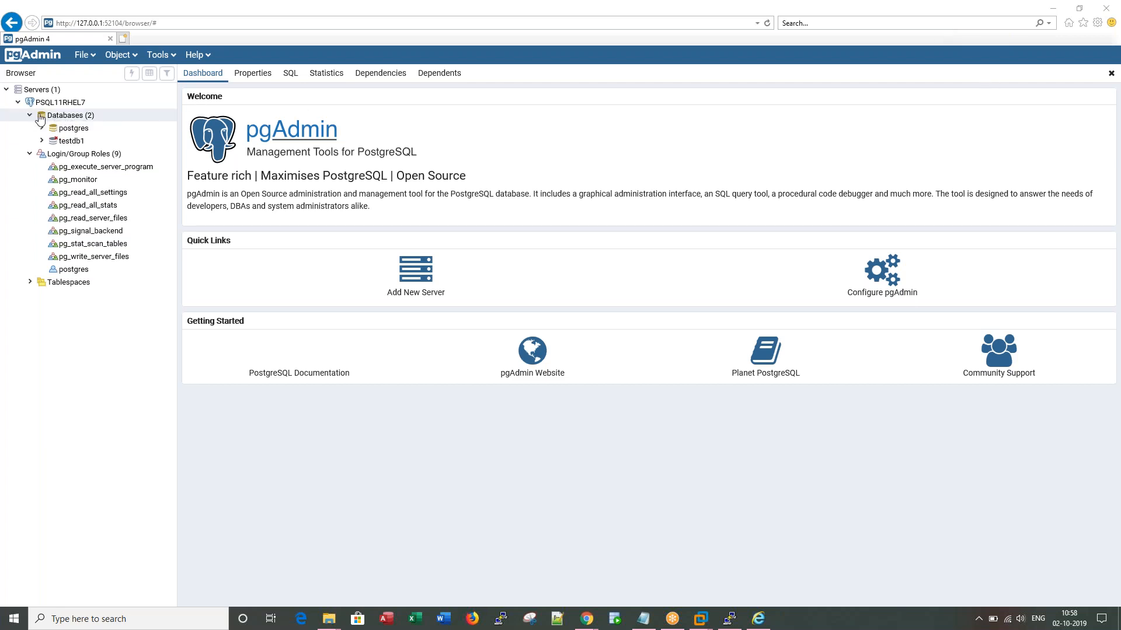
pyautogui.click(41, 115)
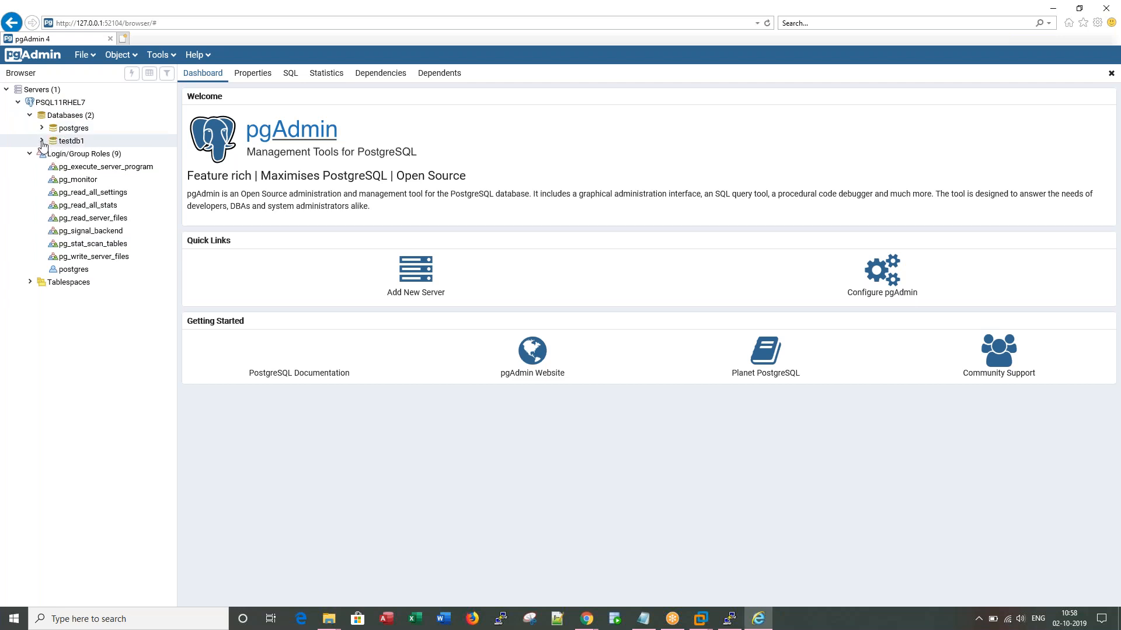
pyautogui.click(71, 141)
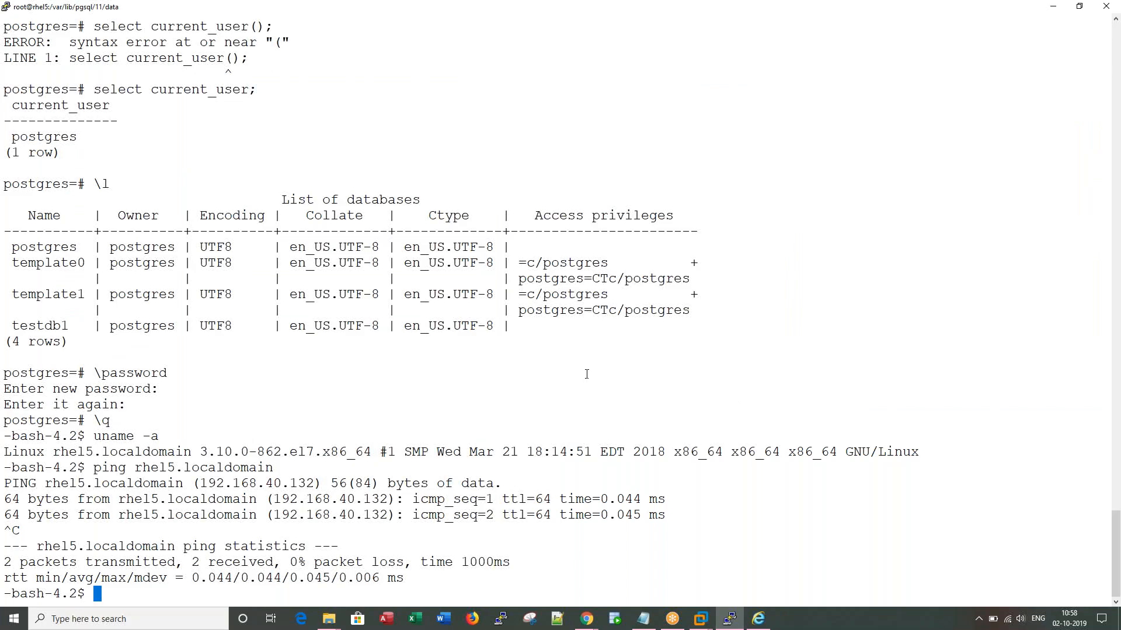
# Start psql on the server and create database testdb2
pyautogui.write('psql')
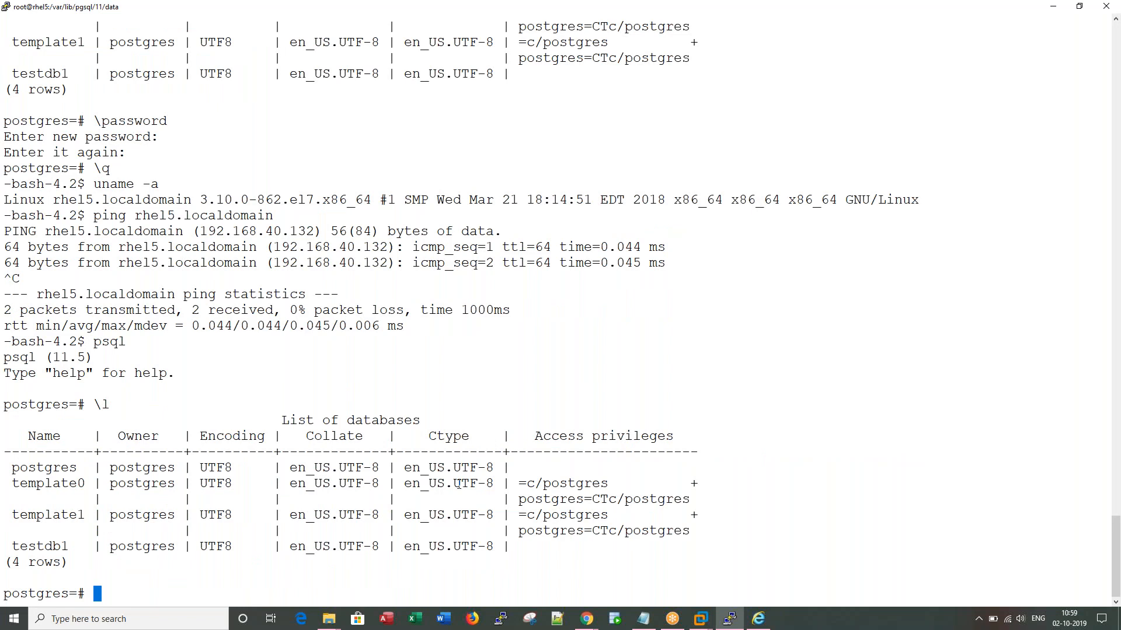
pyautogui.doubleClick(43, 467)
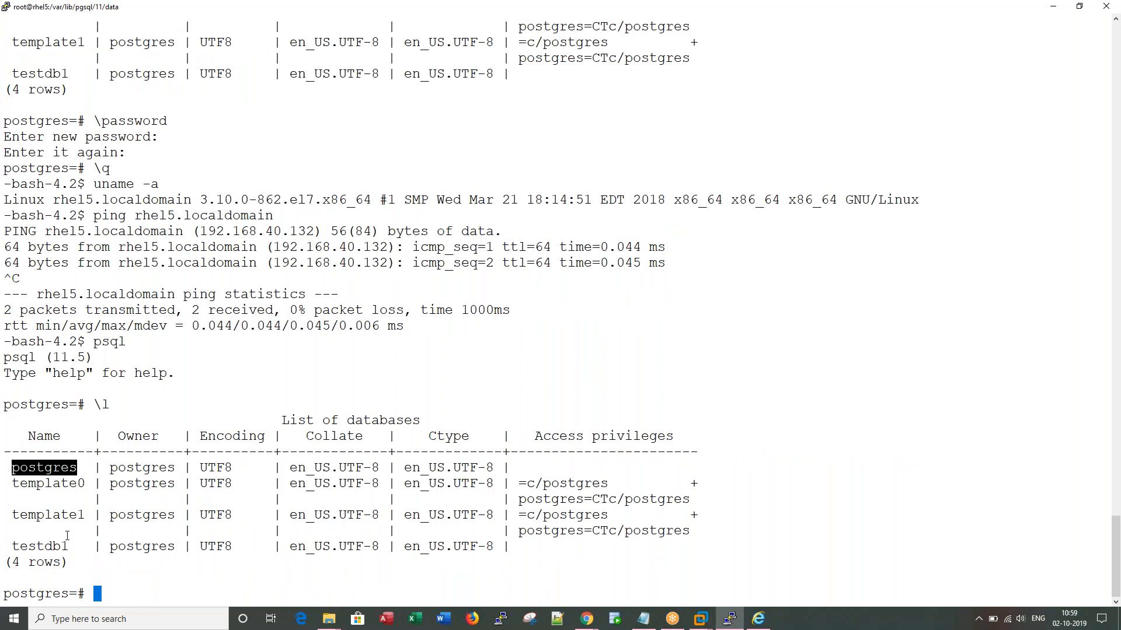
pyautogui.write('create databa')
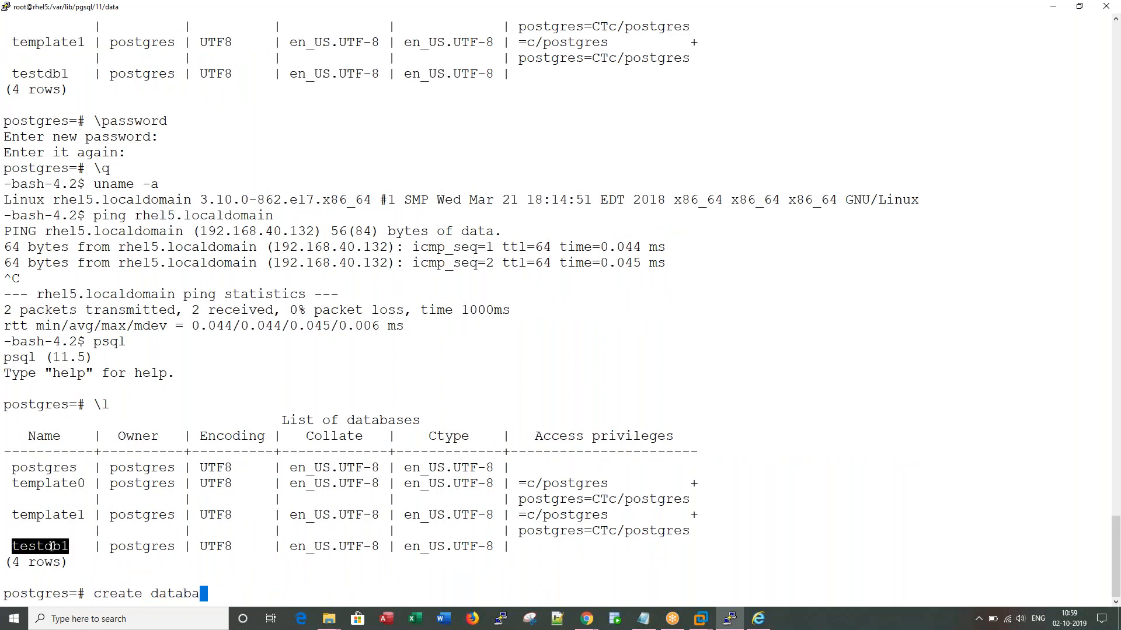
pyautogui.write('se testdb2;')
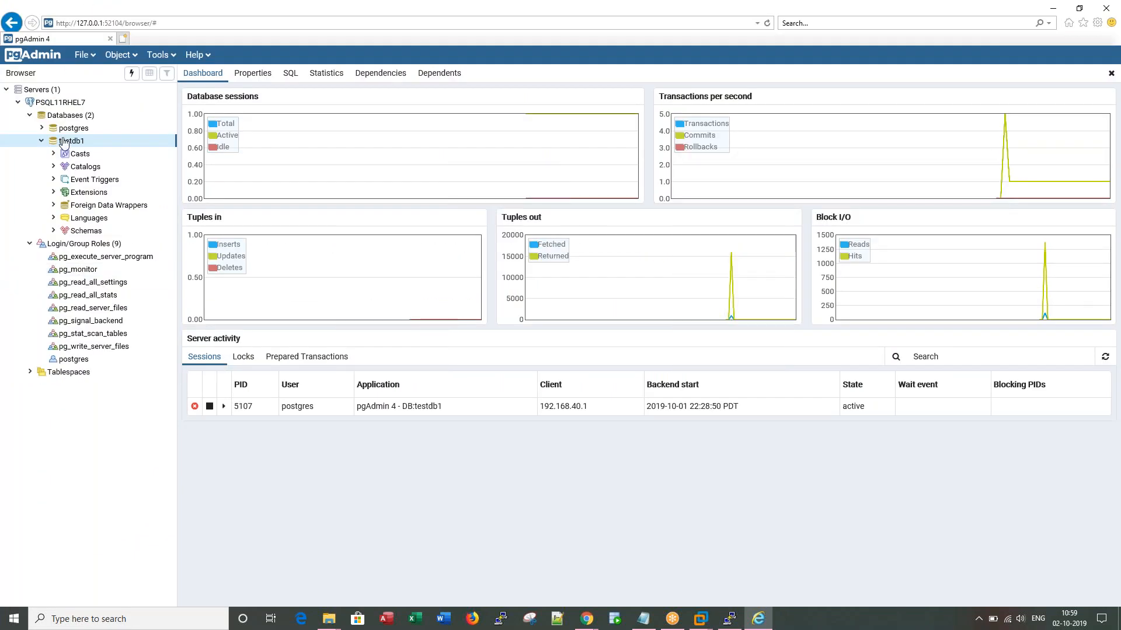
# Refresh the server tree and open the new testdb2 database
pyautogui.rightClick(60, 102)
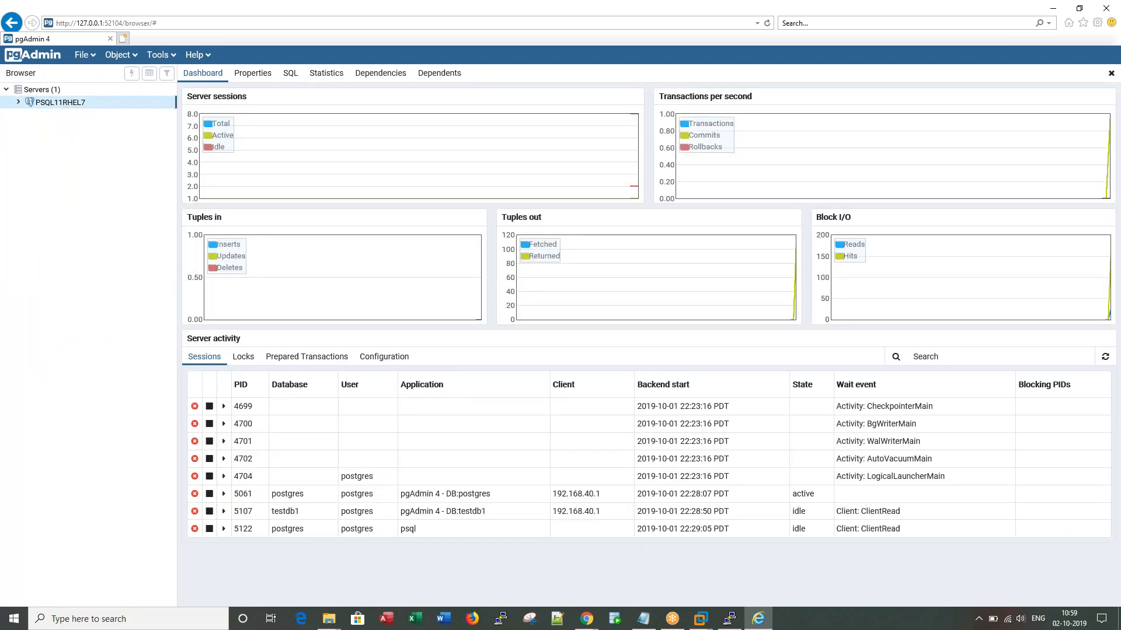
pyautogui.click(19, 101)
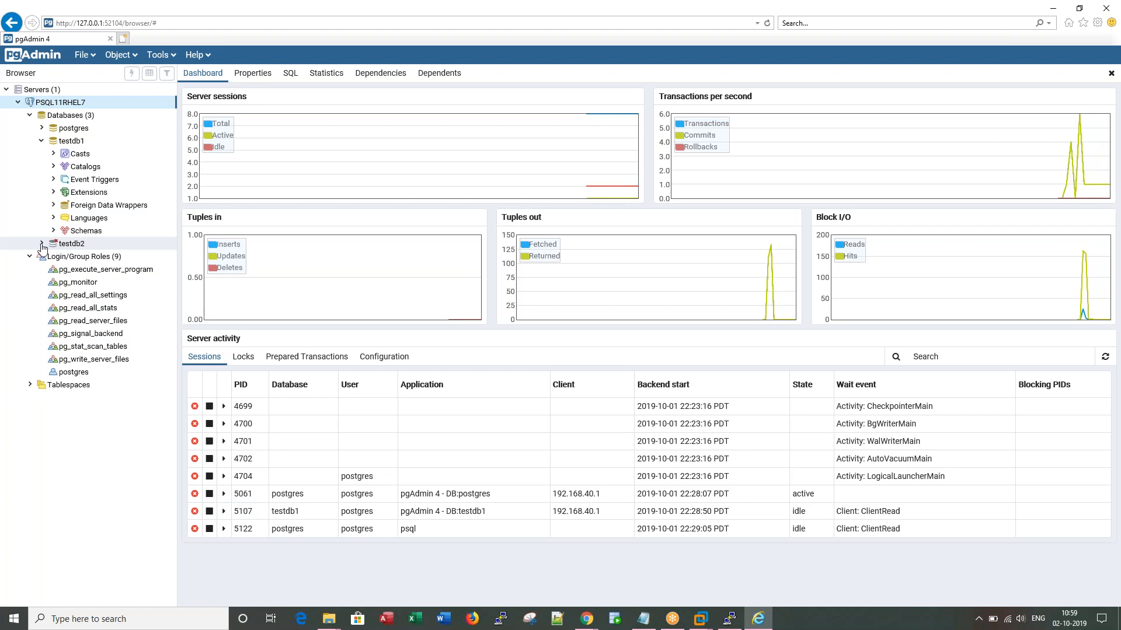
pyautogui.click(42, 244)
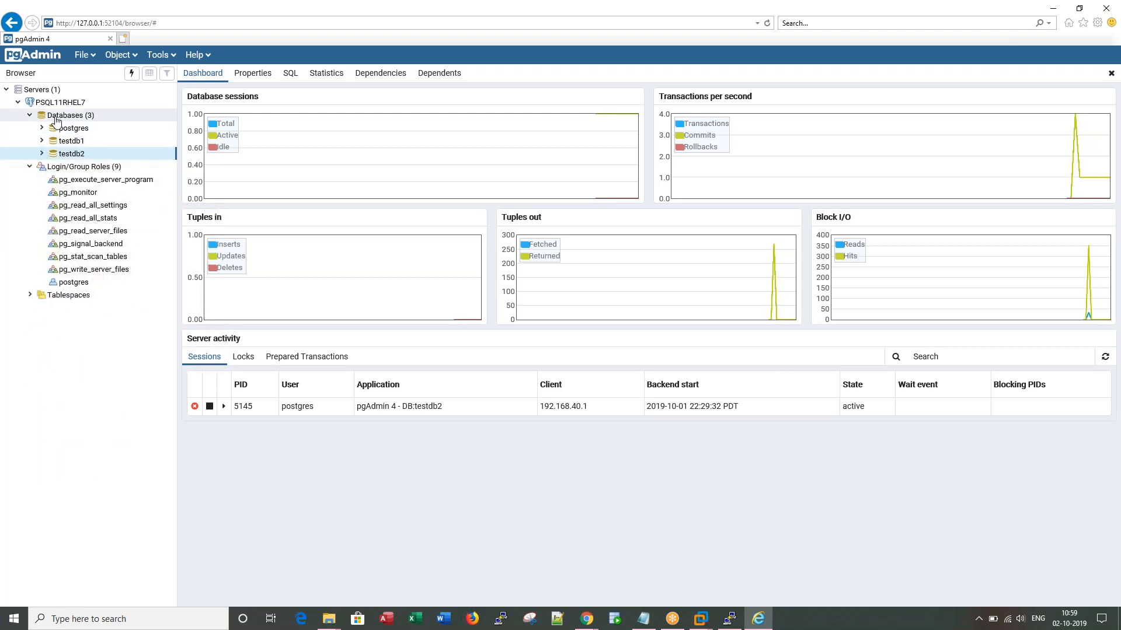
# Disconnect from the PSQL11RHEL7 server and confirm
pyautogui.rightClick(67, 115)
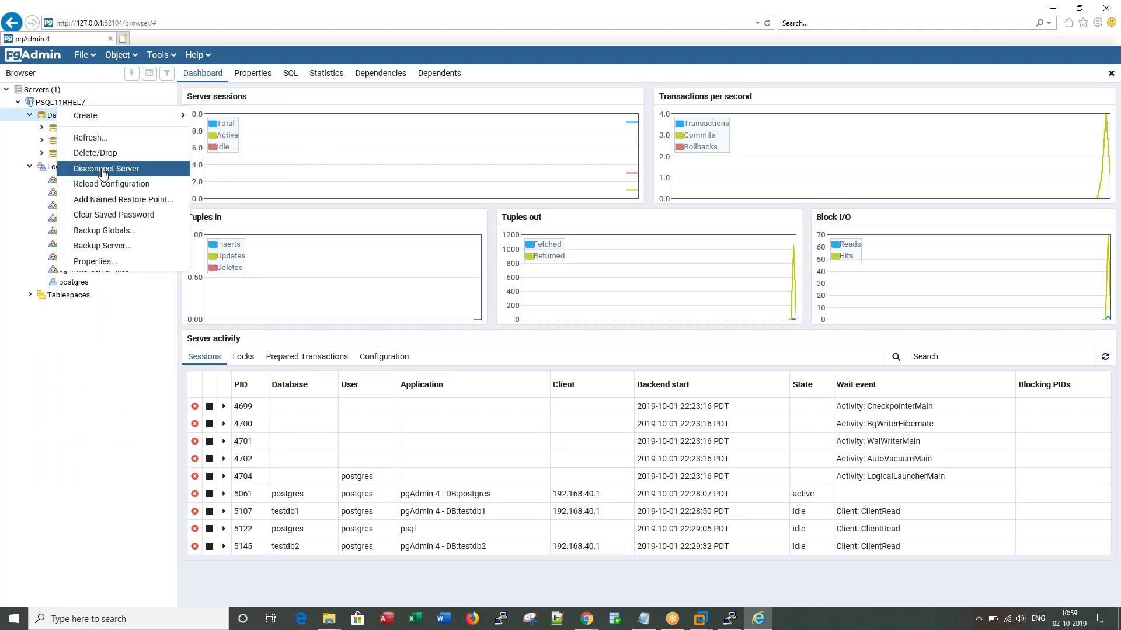
pyautogui.click(106, 169)
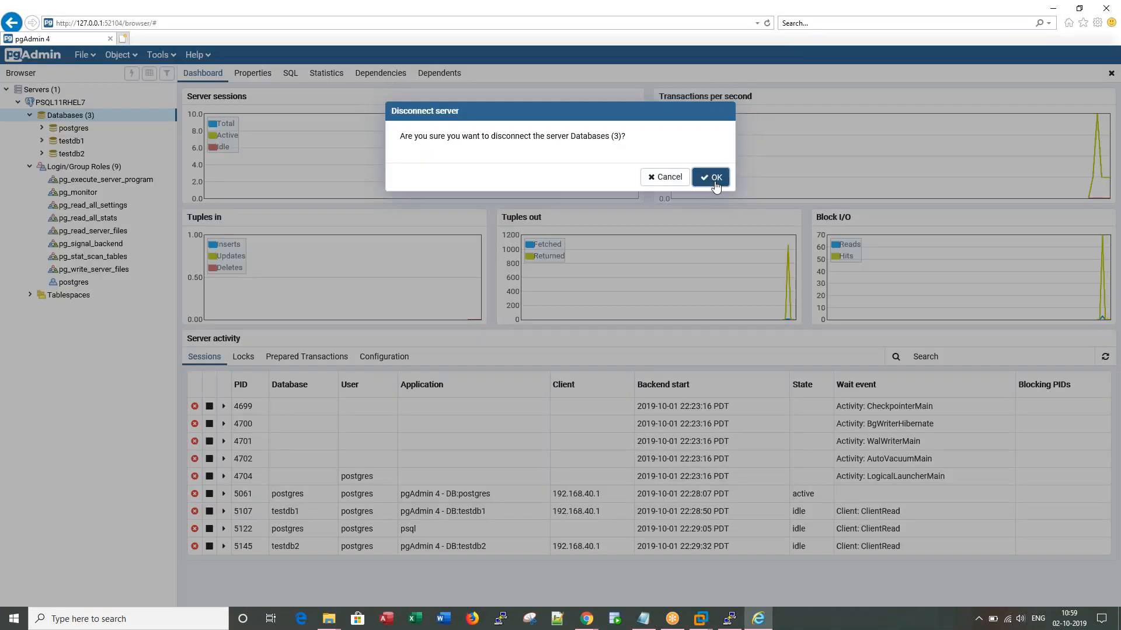
pyautogui.click(711, 177)
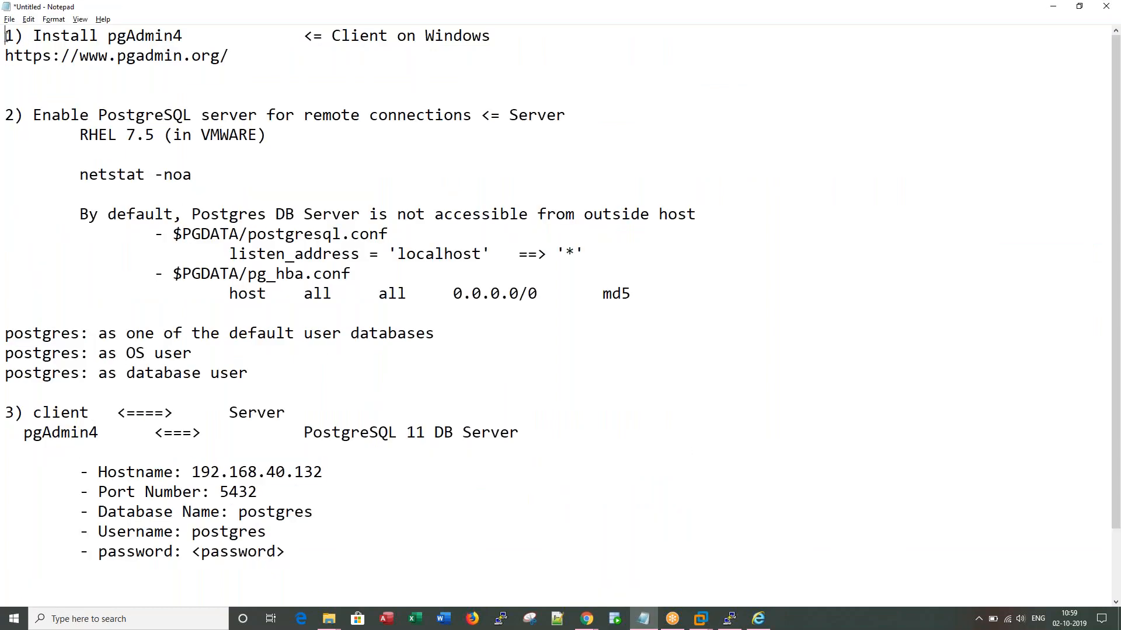
# Select the notes from the pgAdmin4 link line through the five connection parameters
pyautogui.moveTo(5, 36); pyautogui.dragTo(229, 56)
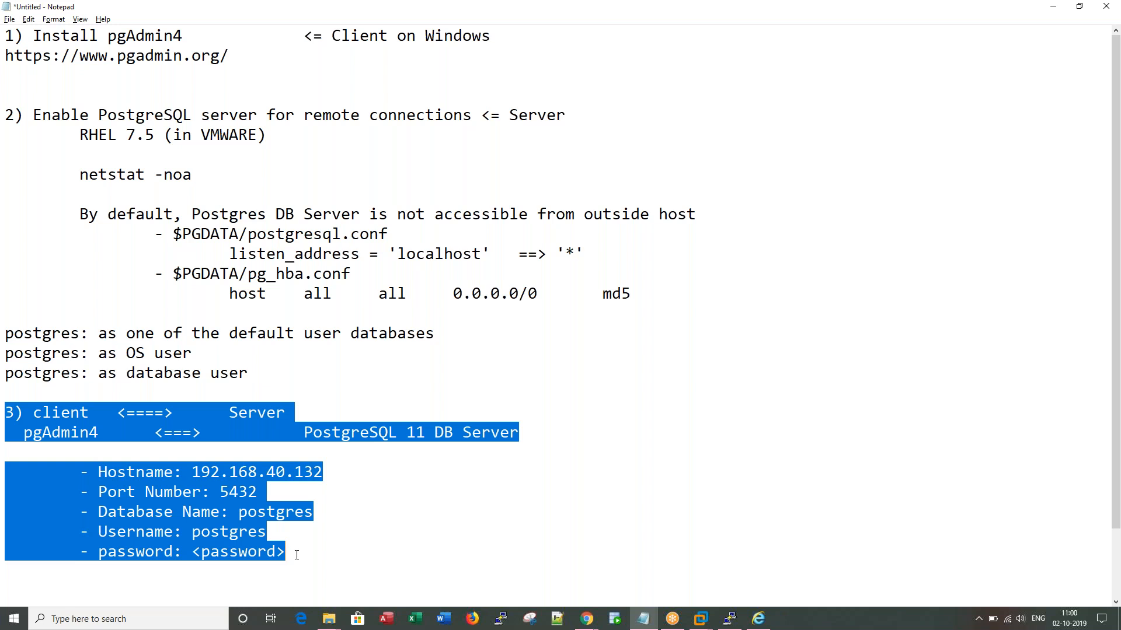
pyautogui.moveTo(955, 461)
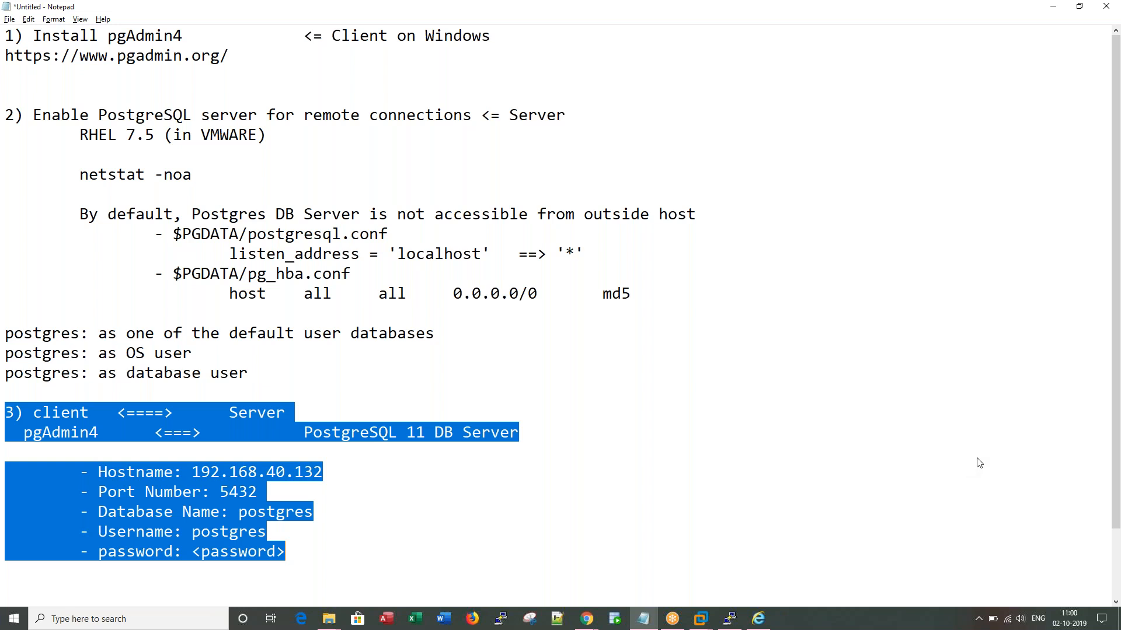
pyautogui.moveTo(969, 565)
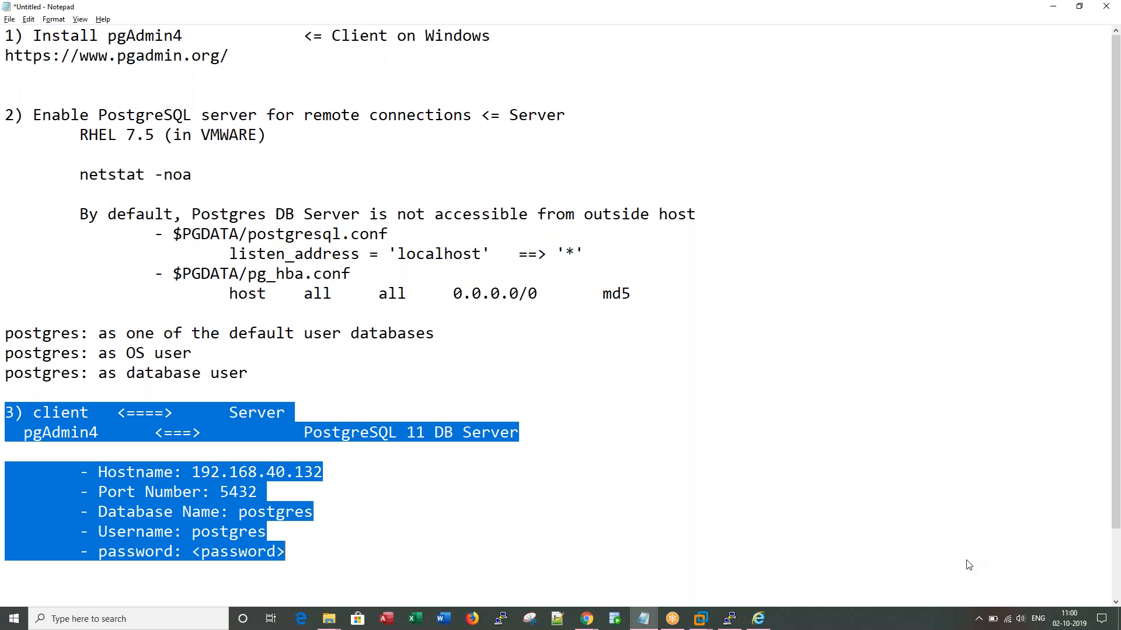